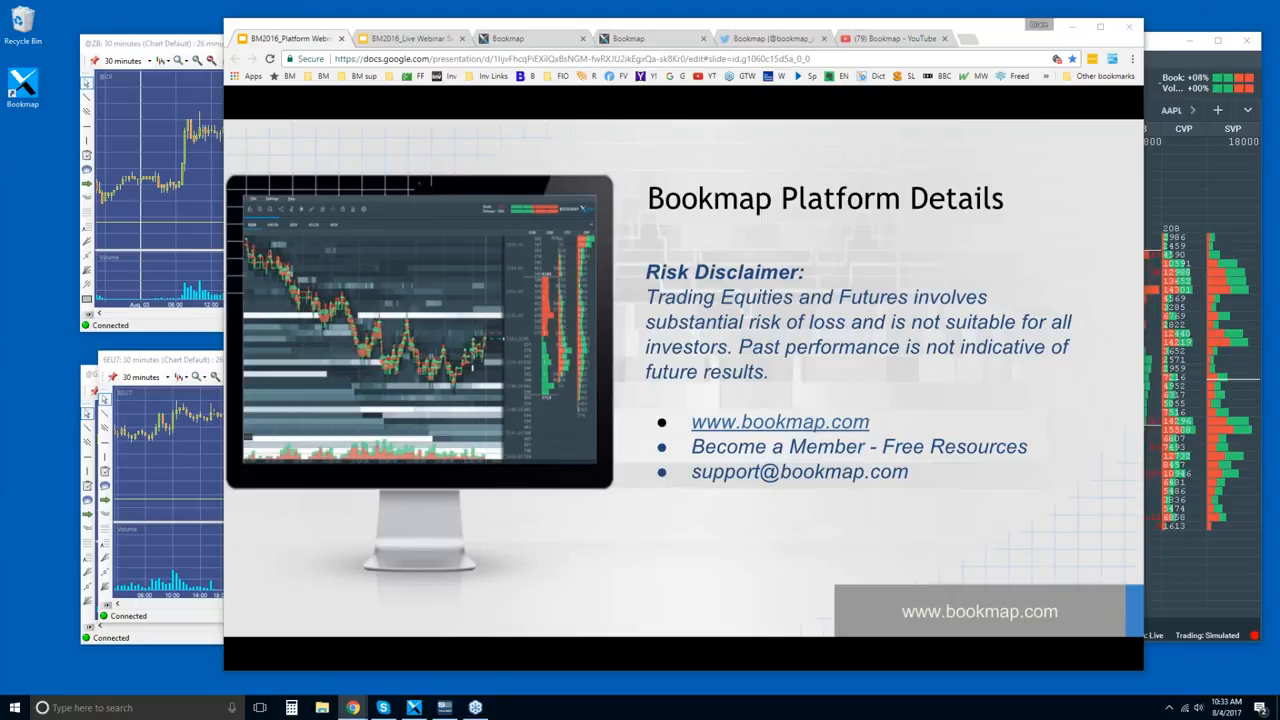
pyautogui.moveTo(876, 352)
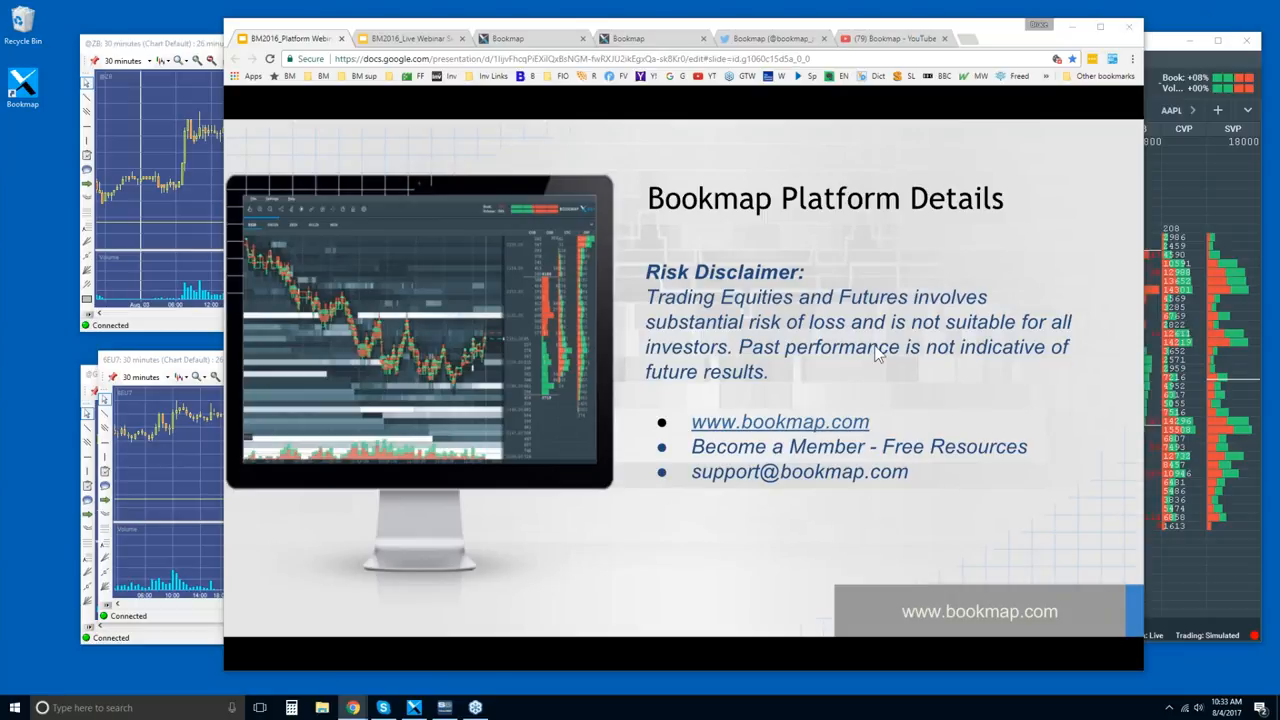
pyautogui.moveTo(816, 330)
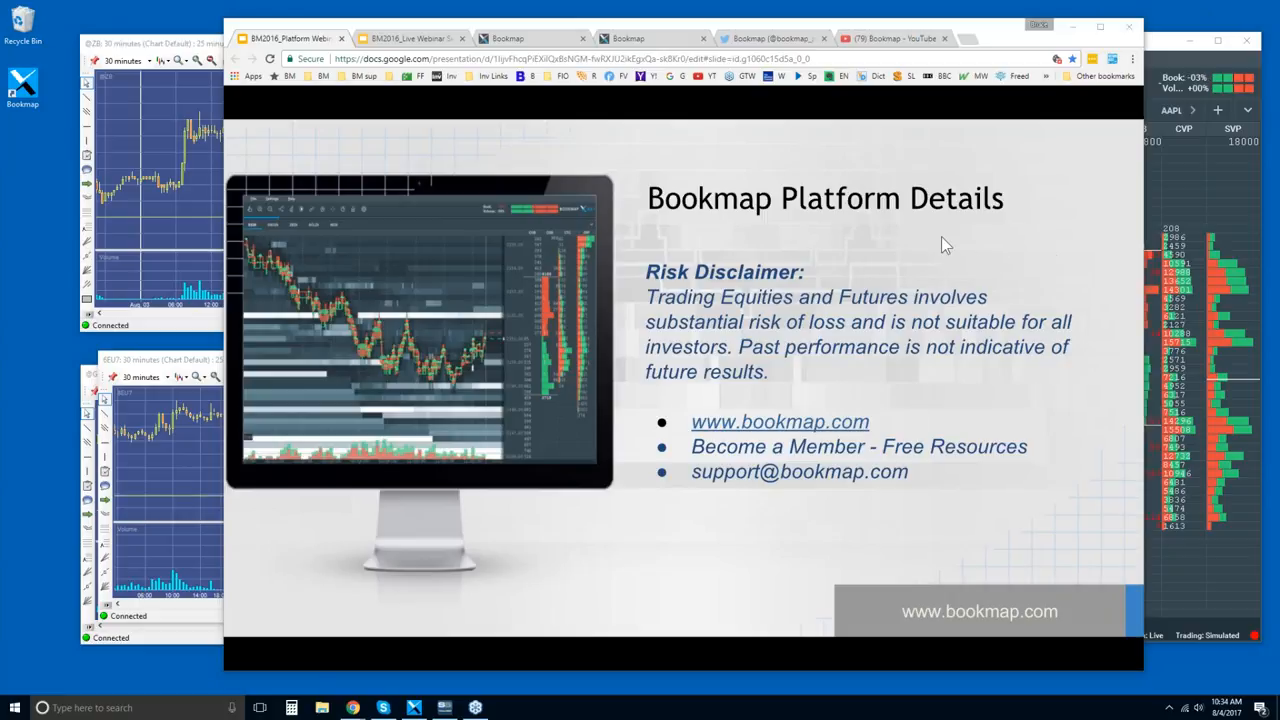
pyautogui.moveTo(736, 290)
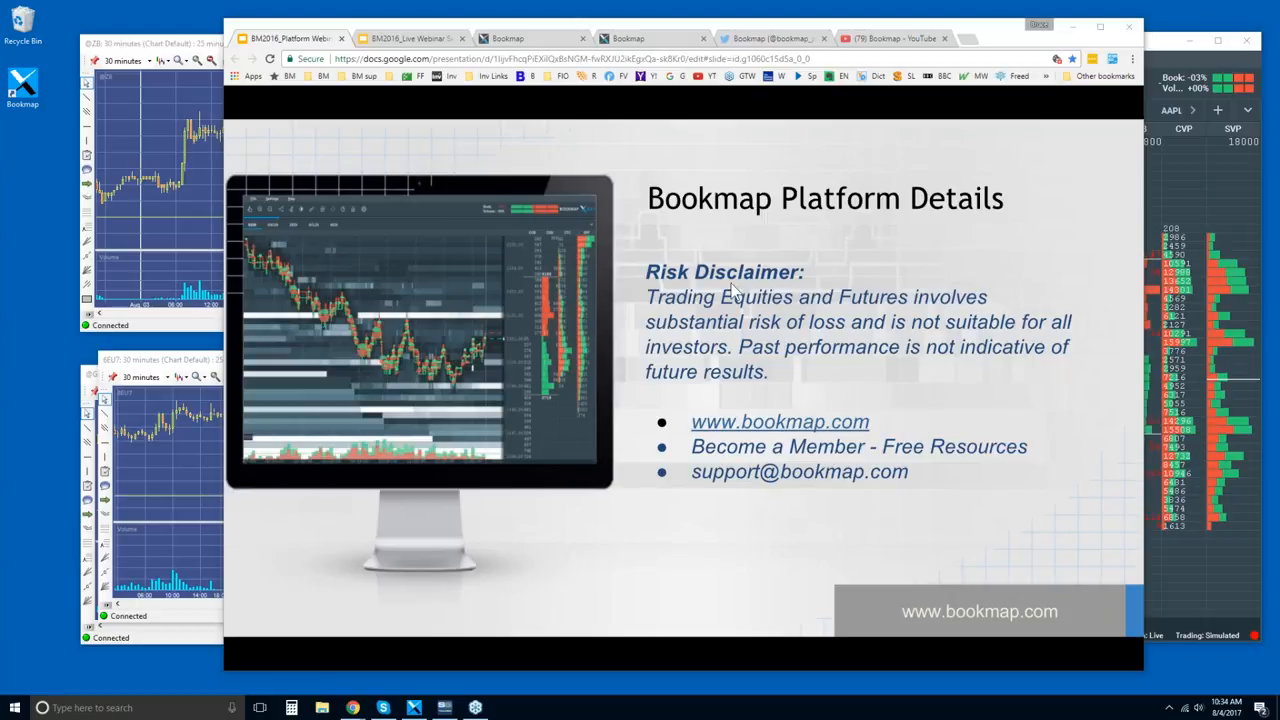
pyautogui.moveTo(818, 312)
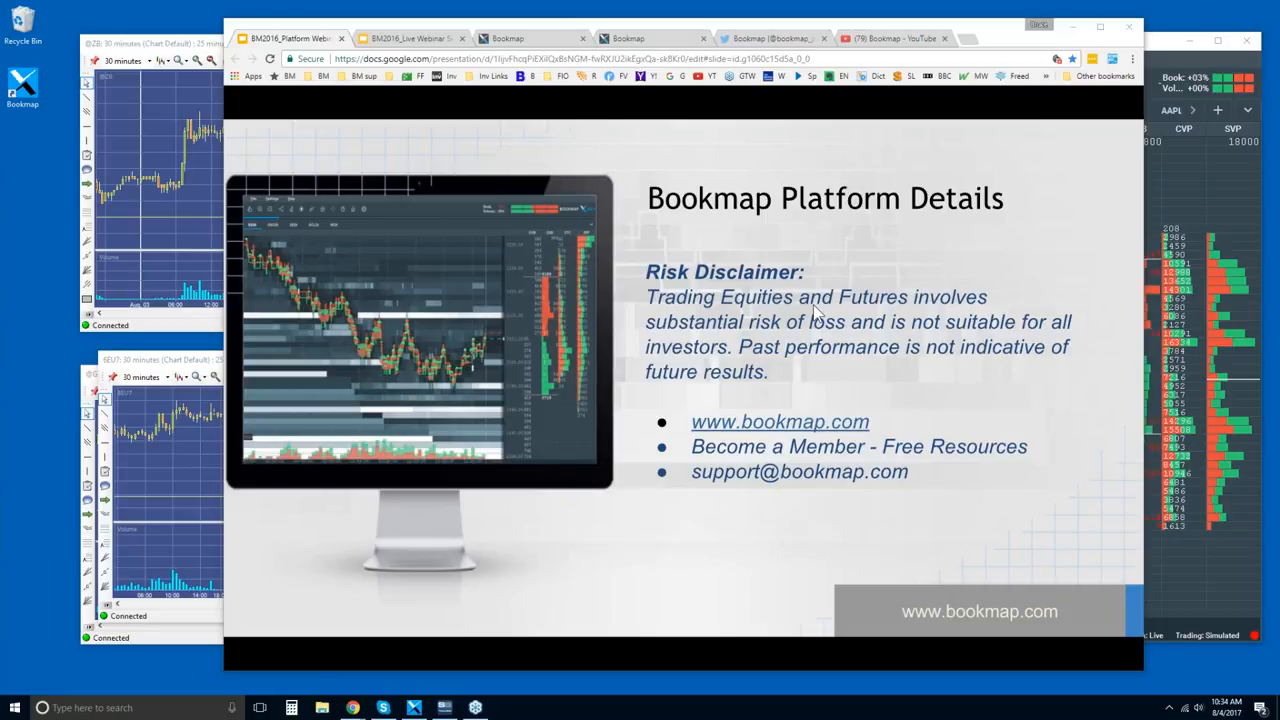
pyautogui.moveTo(804, 428)
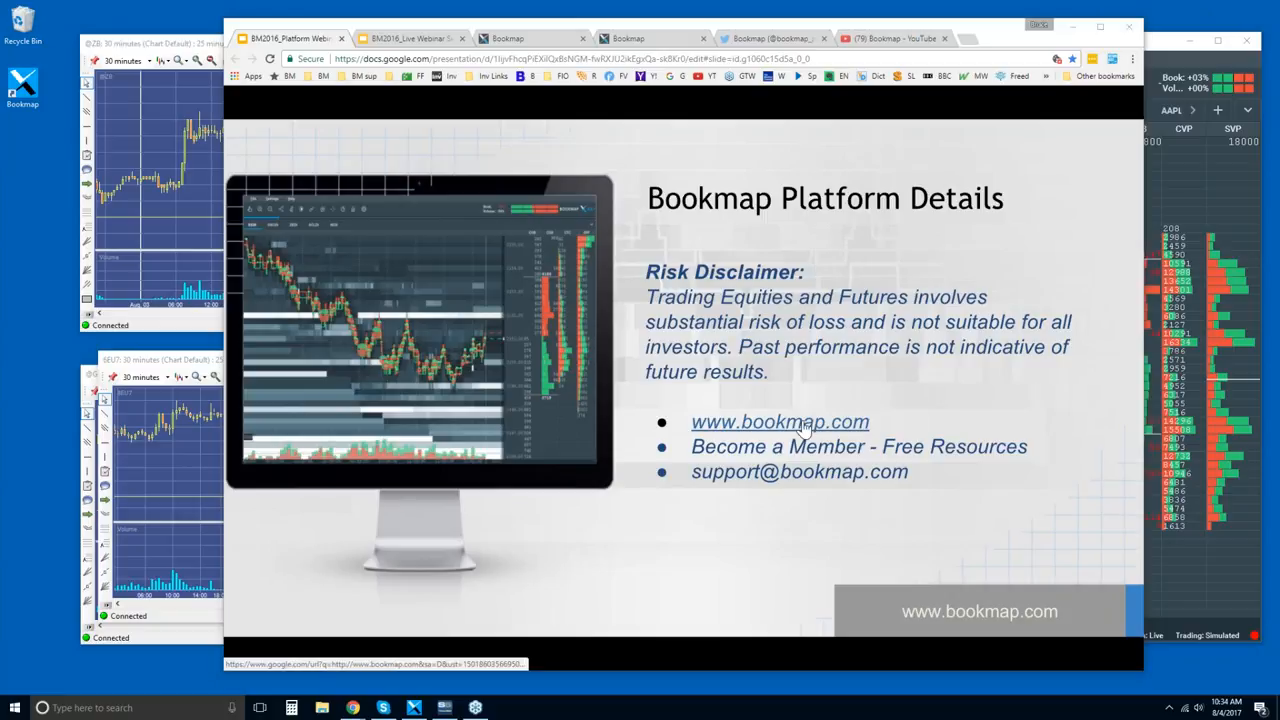
pyautogui.moveTo(528, 48)
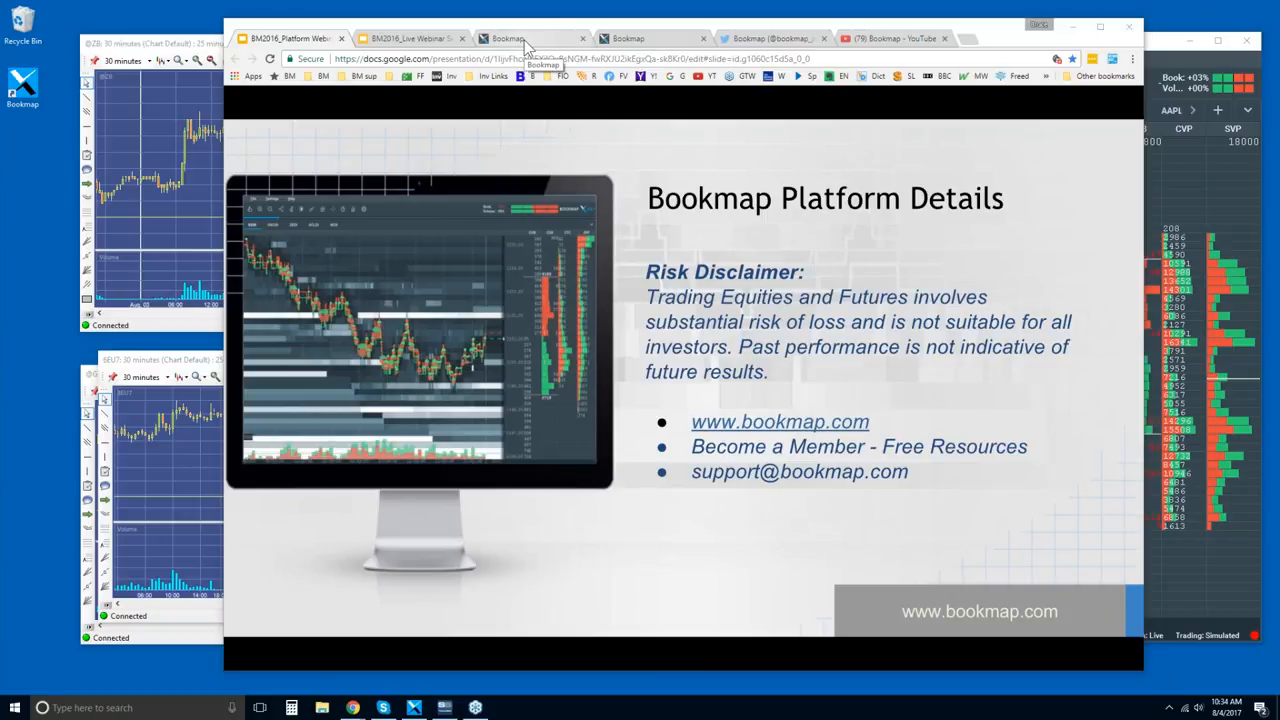
# Browse the Bookmap website's intro videos, then jump to the Connectivity partners section and scroll toward pricing
pyautogui.click(530, 38)
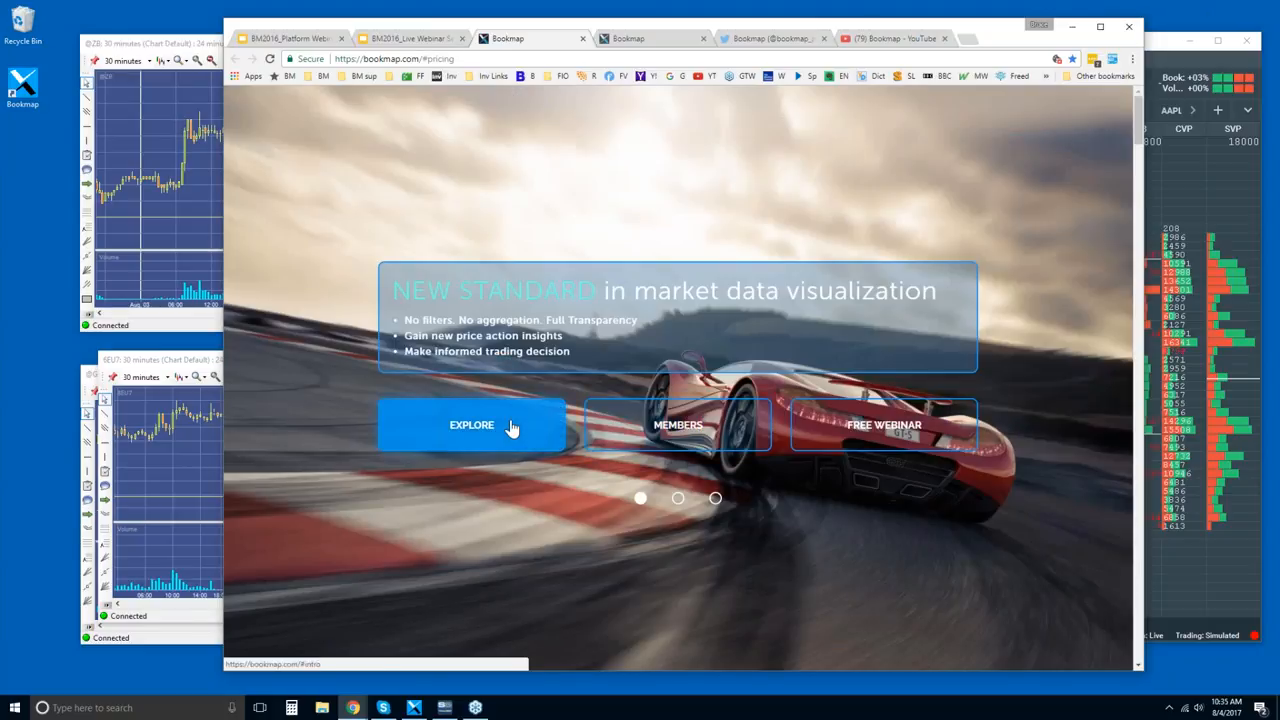
pyautogui.click(472, 424)
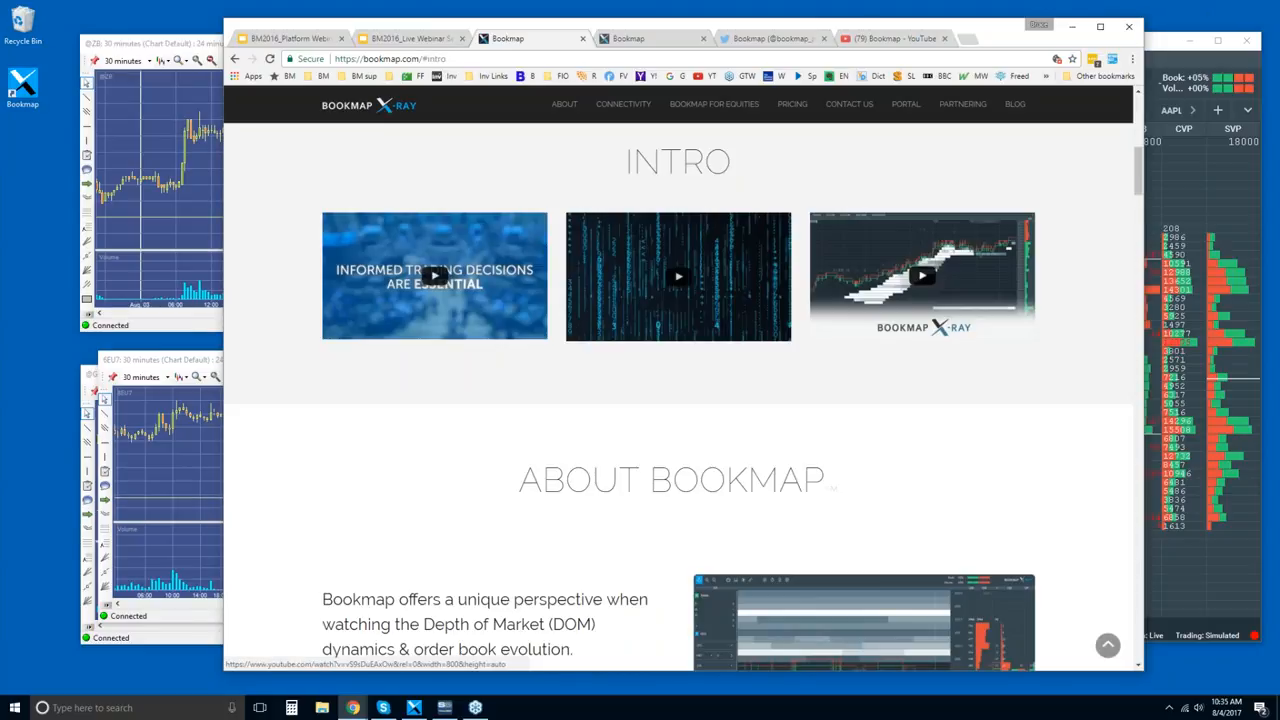
pyautogui.moveTo(764, 276)
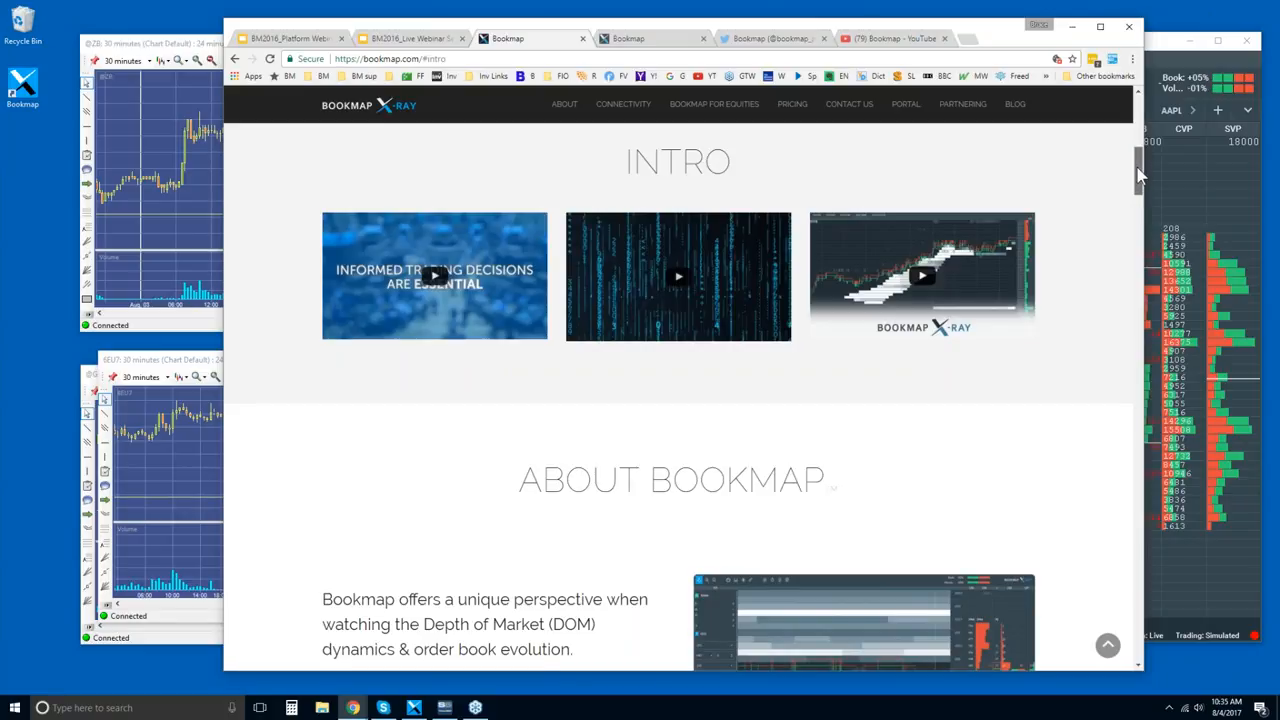
pyautogui.scroll(-3)
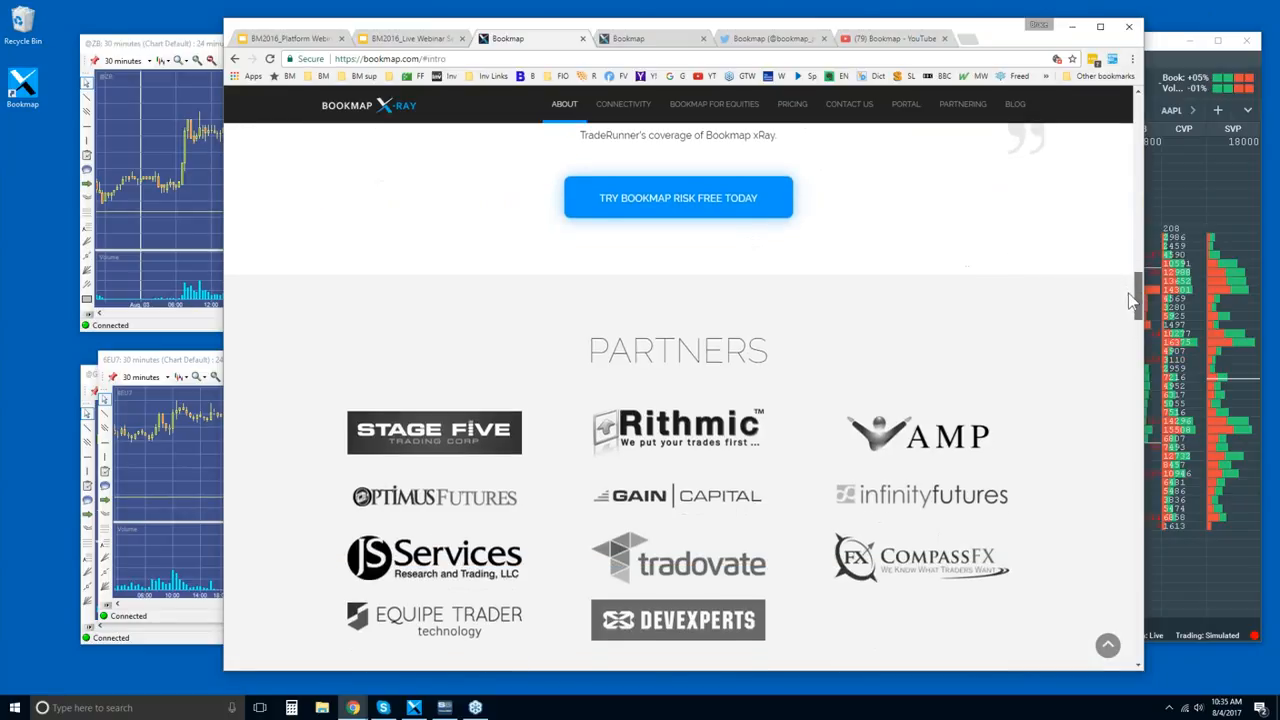
pyautogui.scroll(-3)
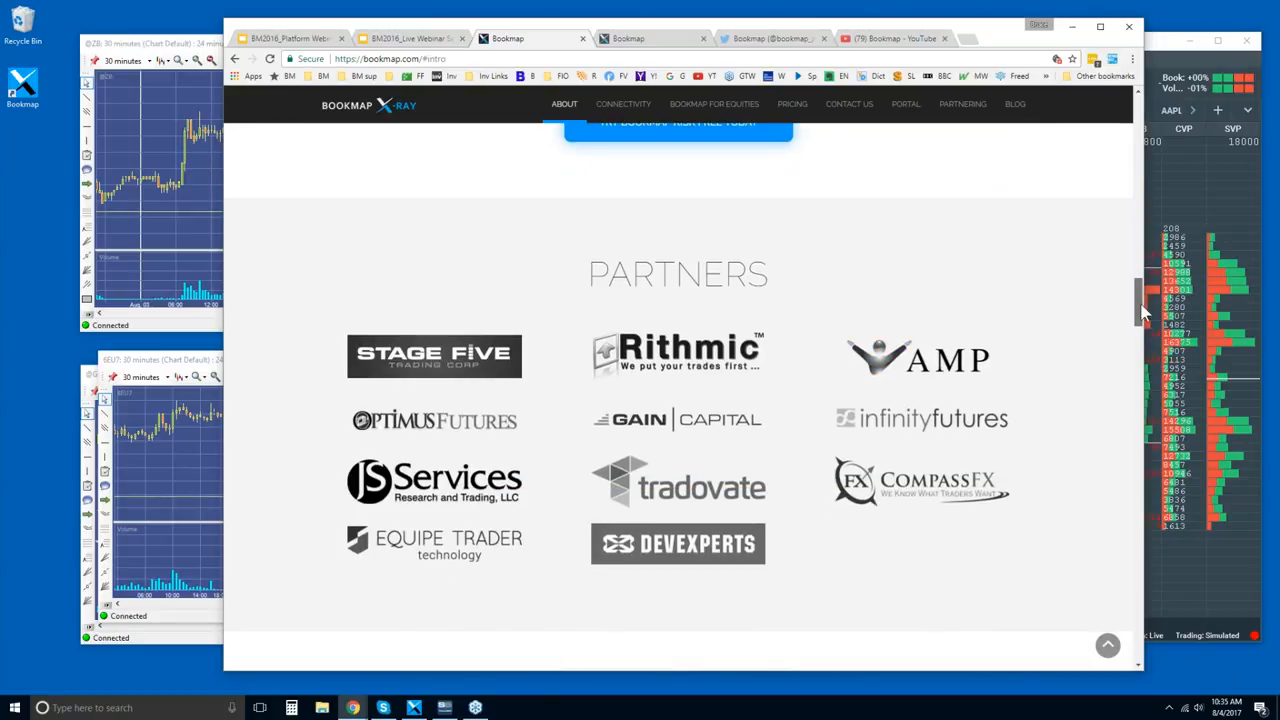
pyautogui.scroll(3)
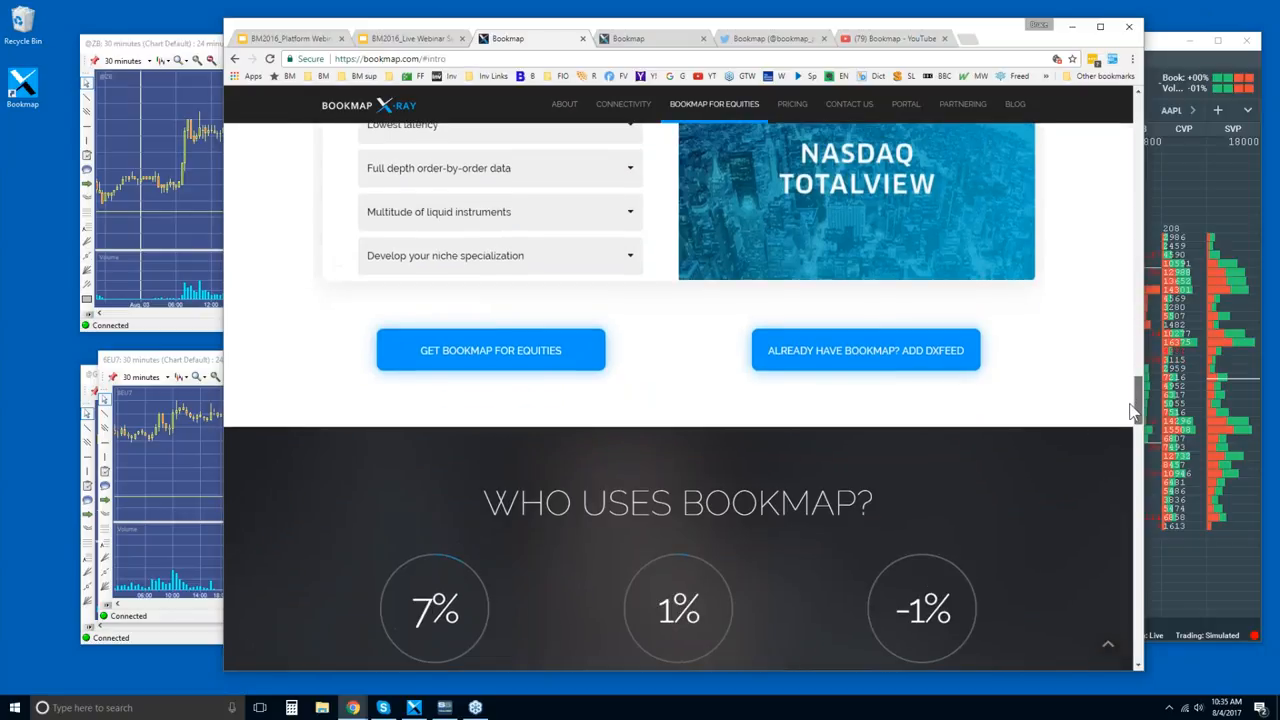
pyautogui.click(624, 104)
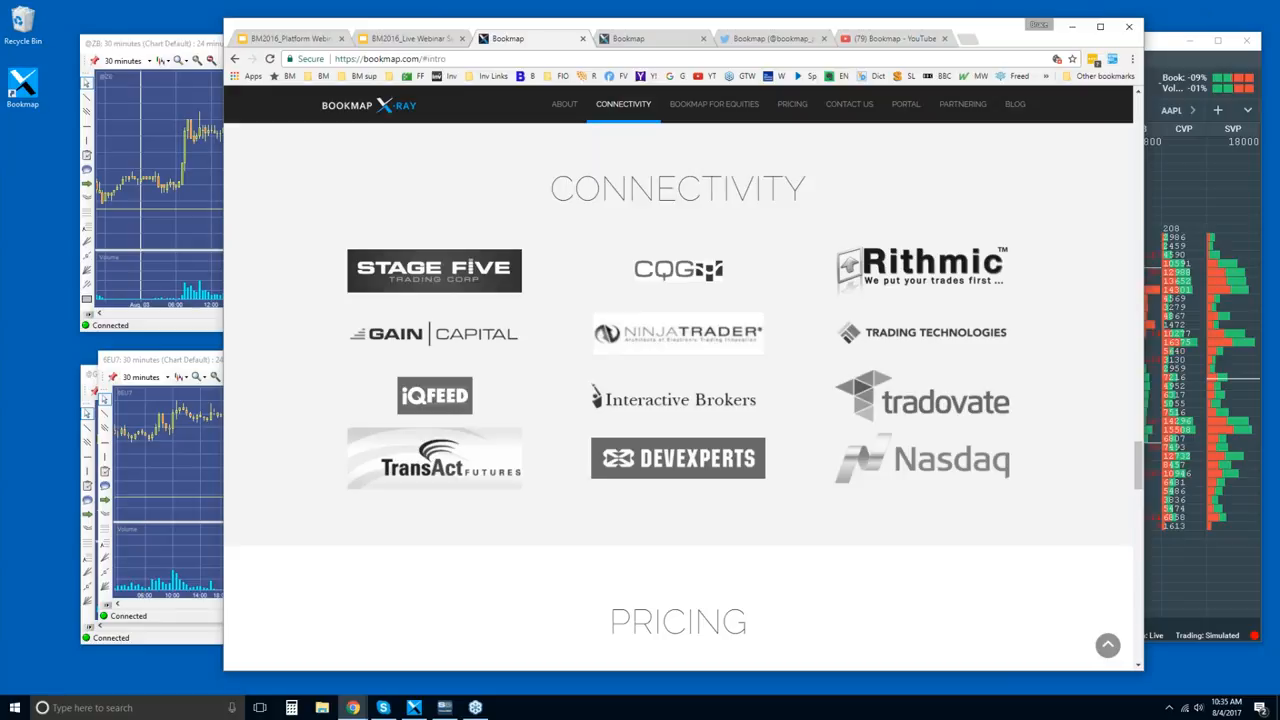
pyautogui.scroll(-3)
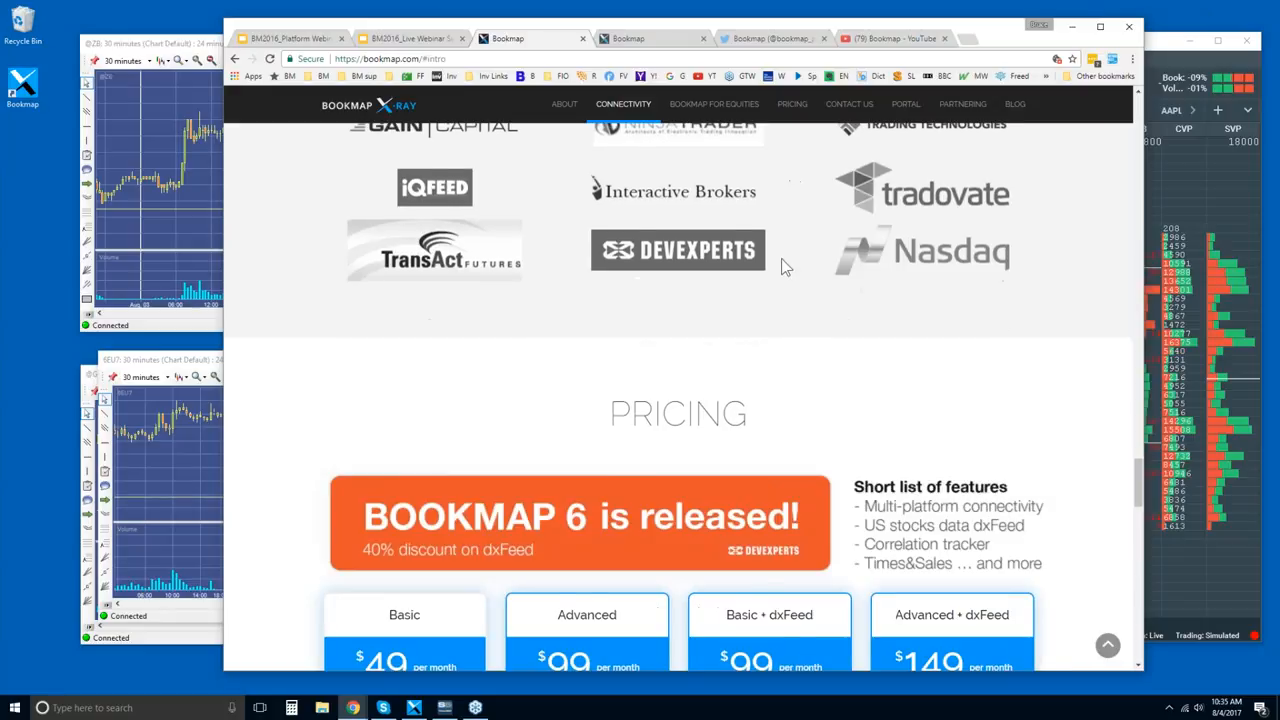
# Scroll through the four subscription tiers ($49 to $149) and move on to the Bookmap portal
pyautogui.scroll(-3)
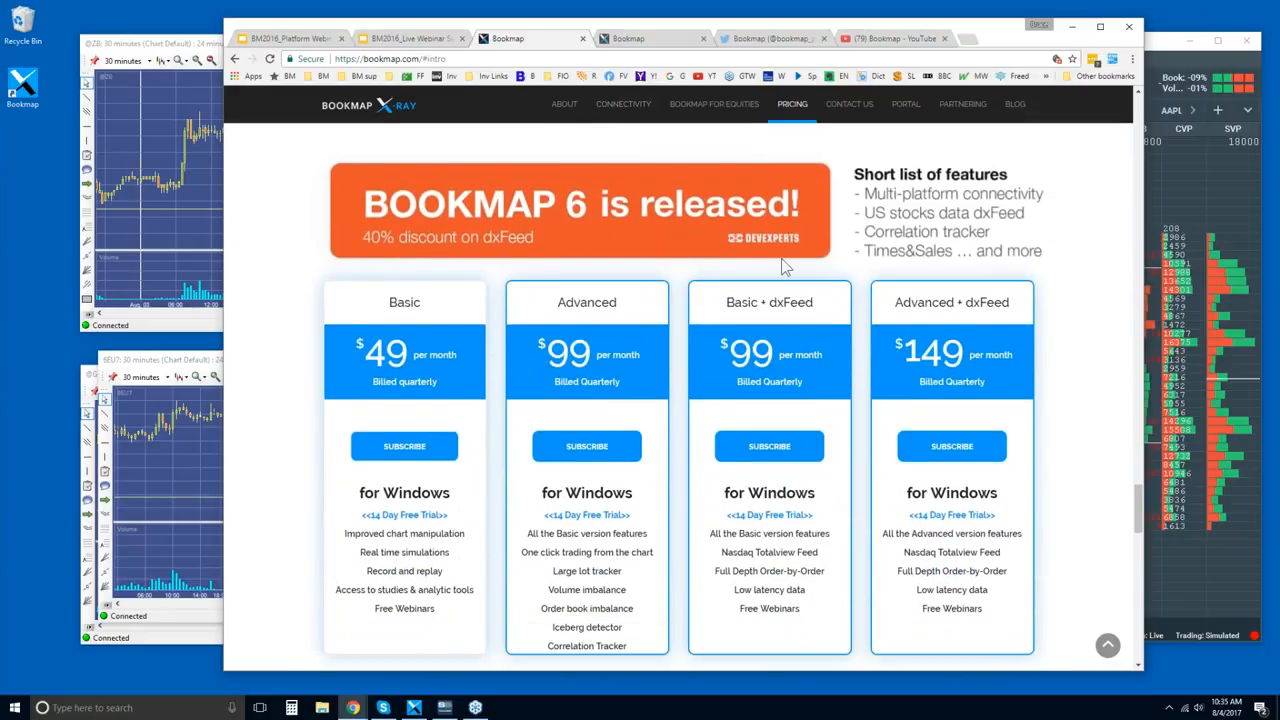
pyautogui.moveTo(408, 380)
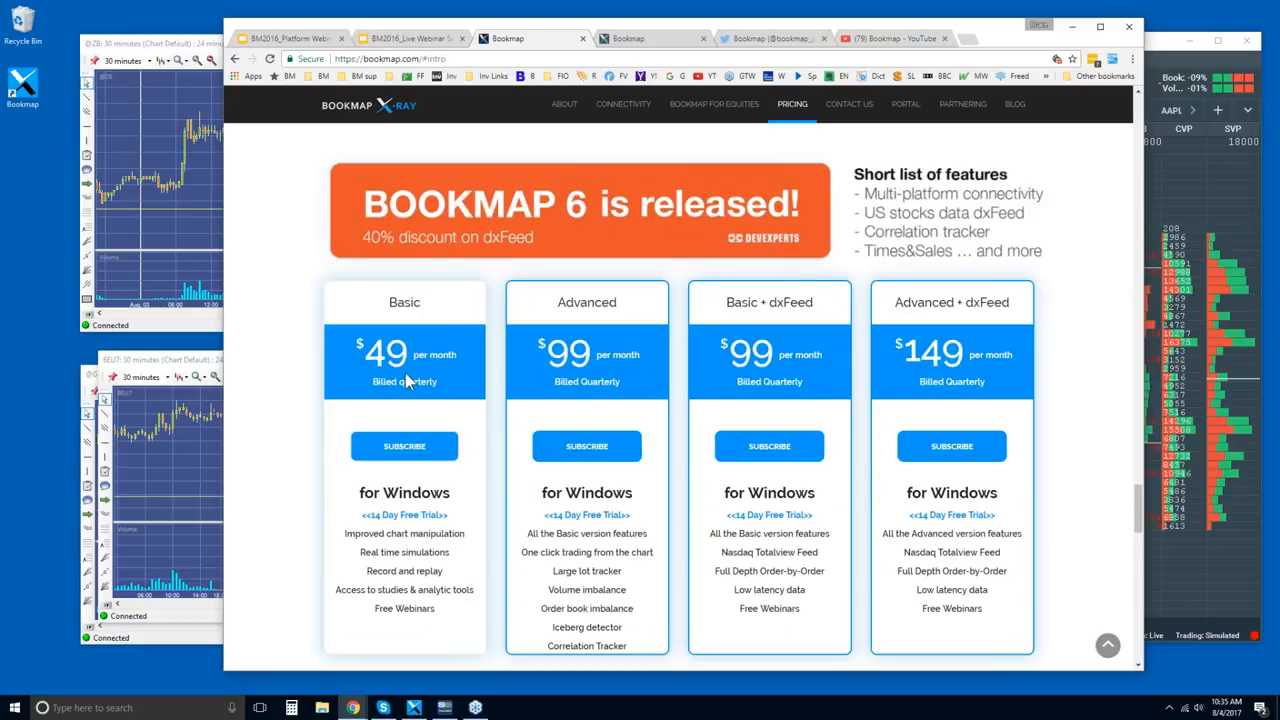
pyautogui.moveTo(608, 332)
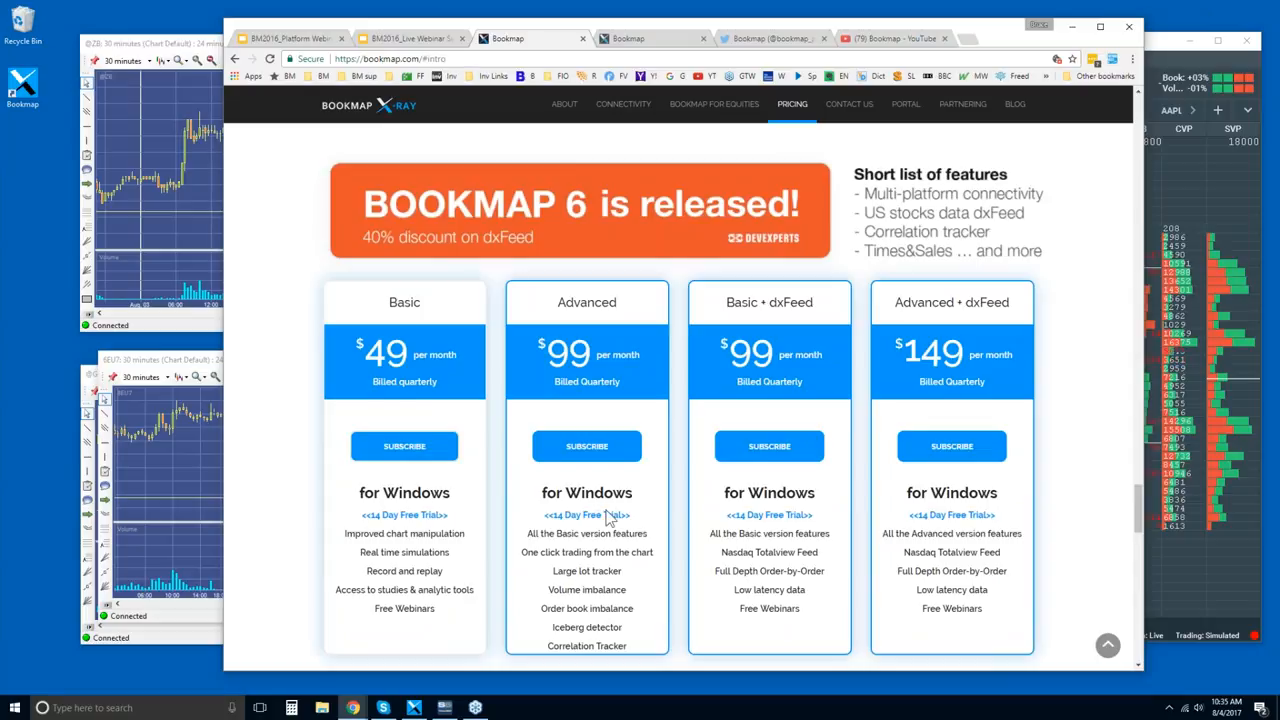
pyautogui.moveTo(608, 516)
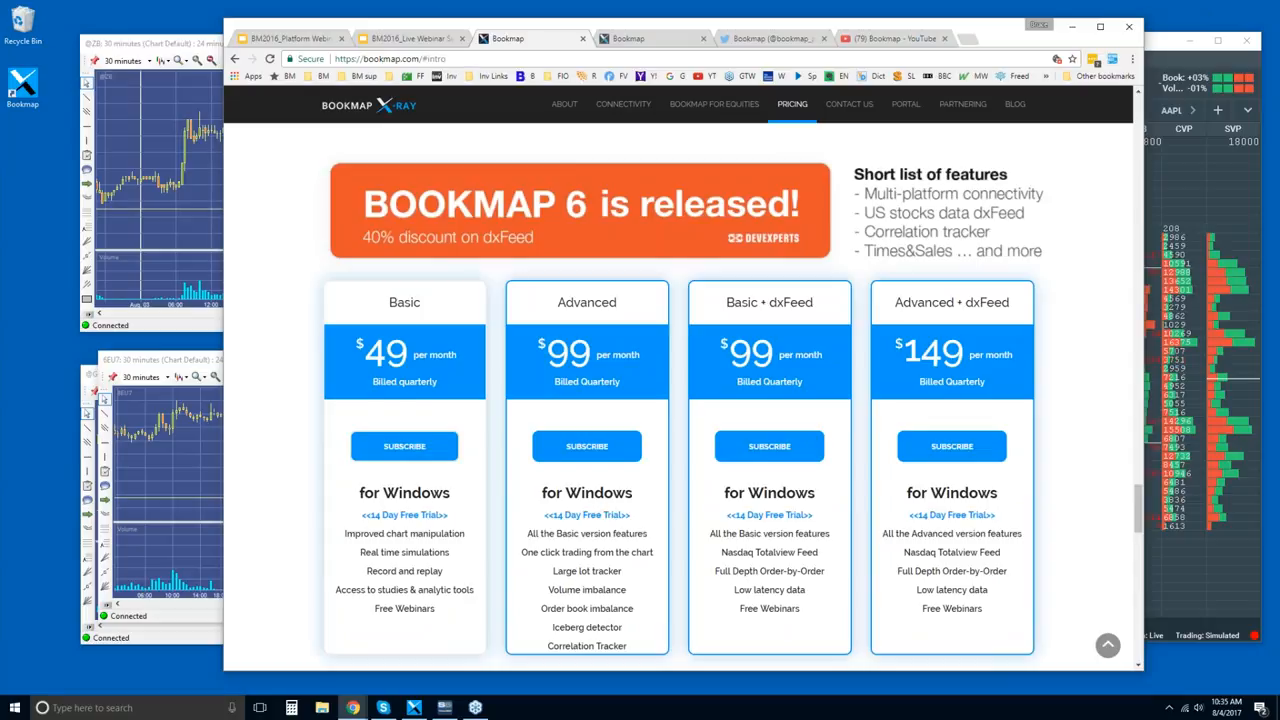
pyautogui.moveTo(534, 548)
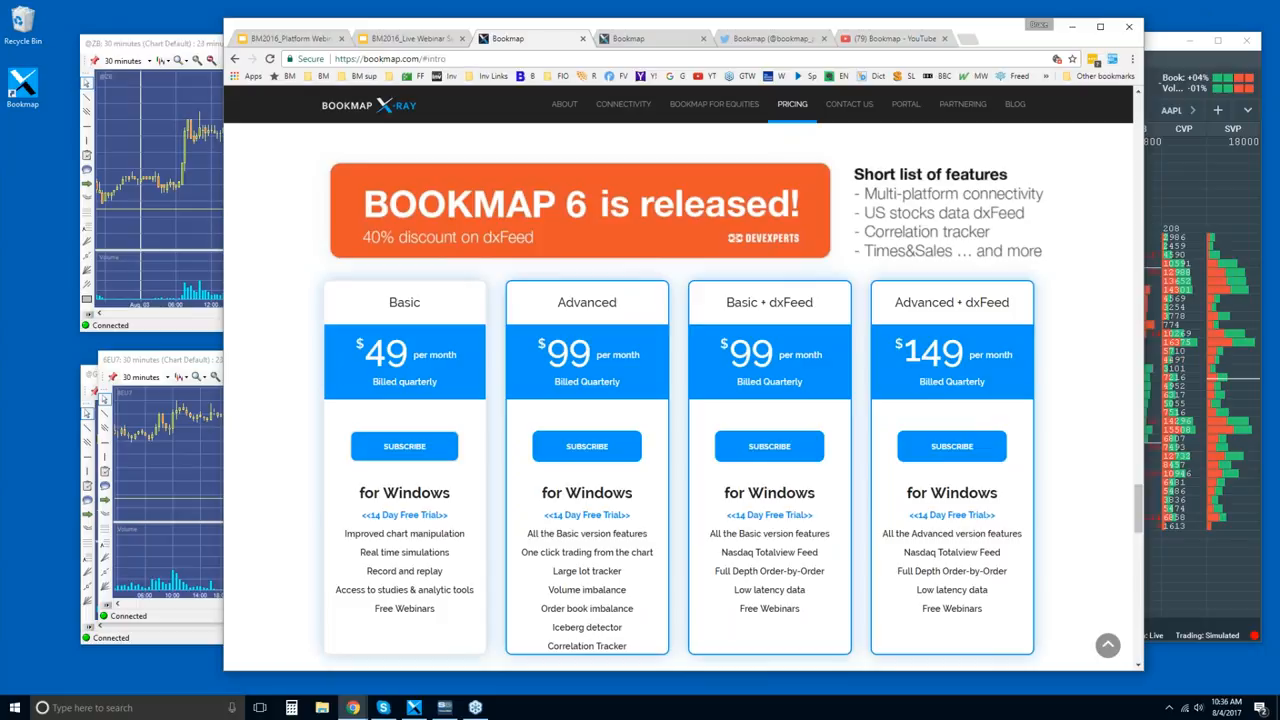
pyautogui.moveTo(548, 572)
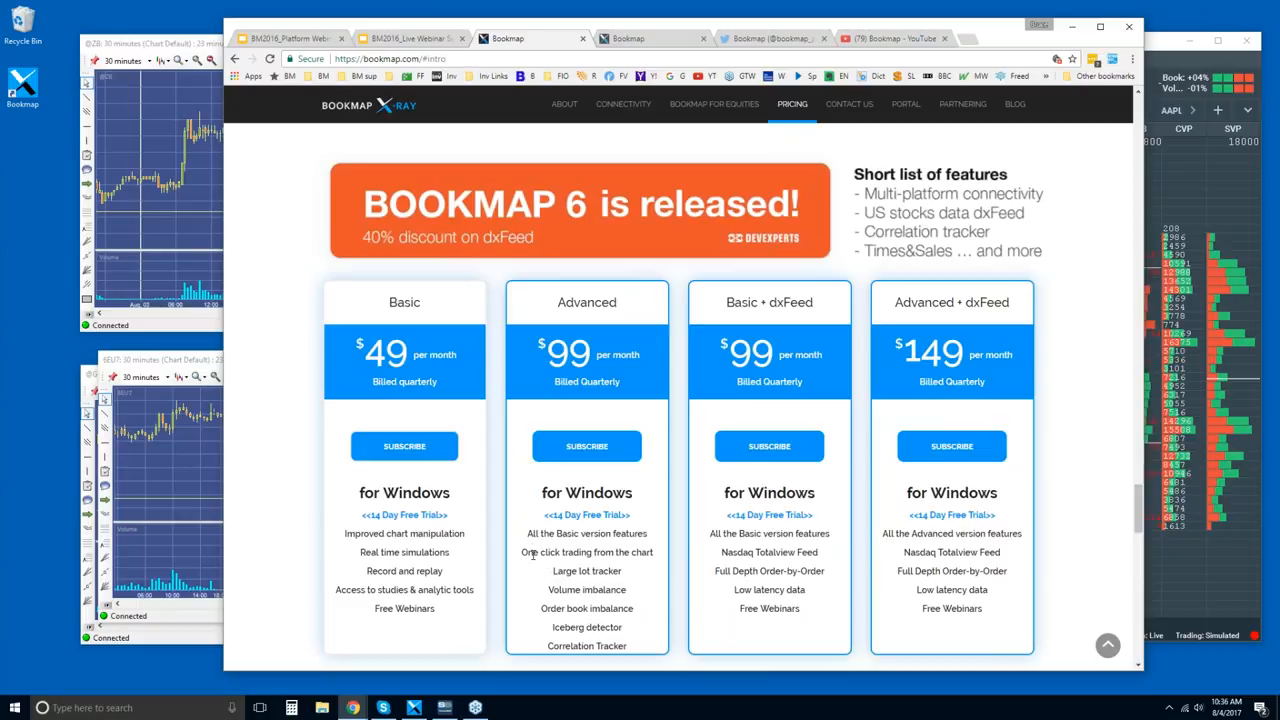
pyautogui.moveTo(586, 552); pyautogui.dragTo(586, 646)
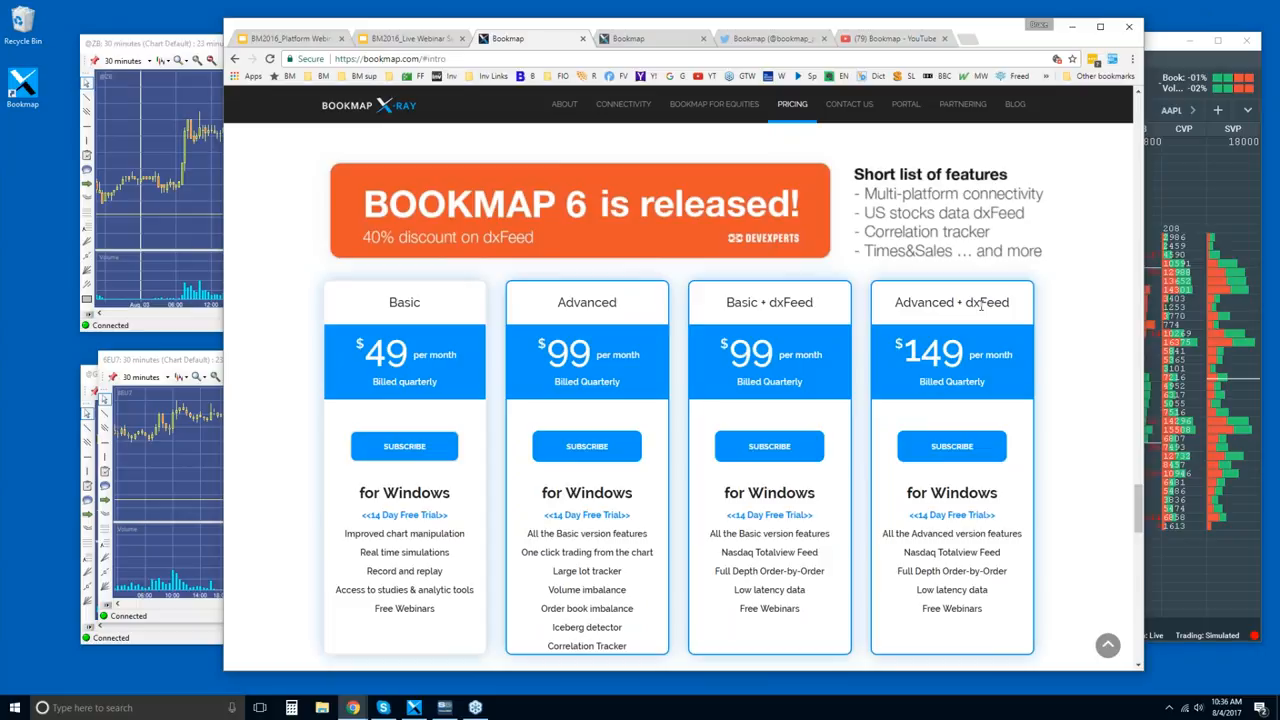
pyautogui.moveTo(980, 304)
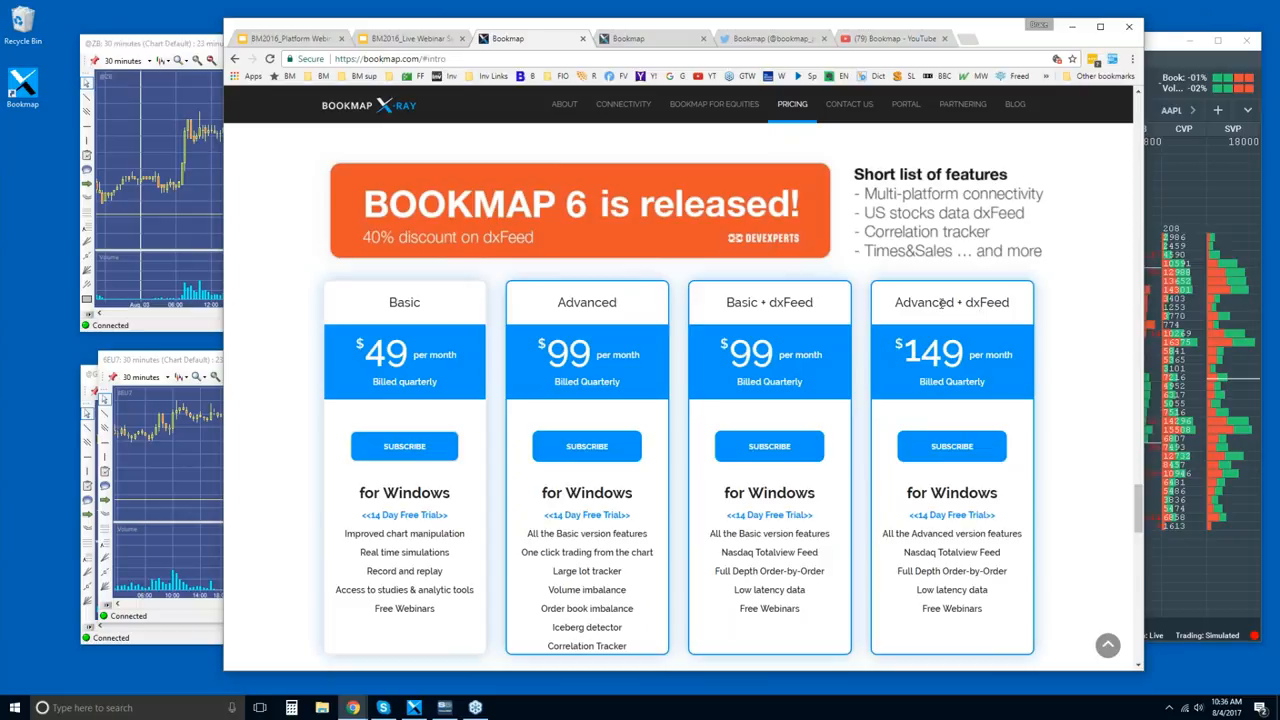
pyautogui.moveTo(518, 308)
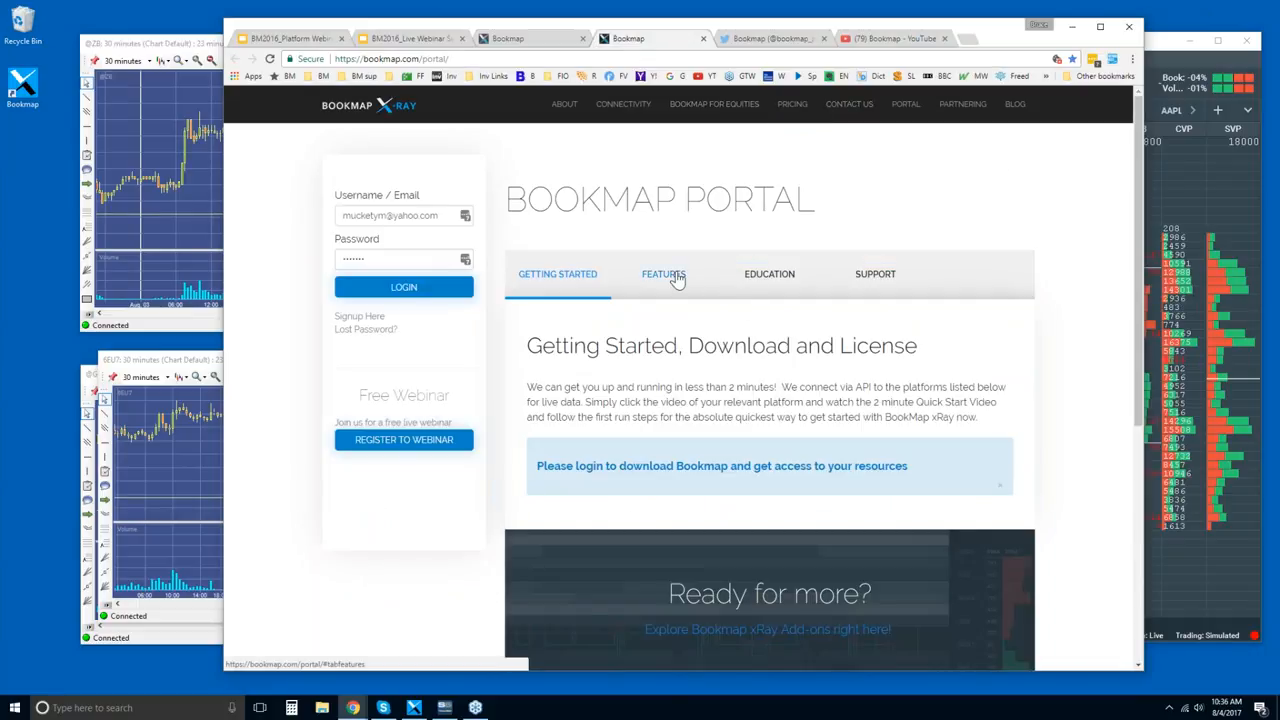
# Browse the portal's Features, Education and Support FAQs, then bring up the Bookmap Twitter profile
pyautogui.click(664, 274)
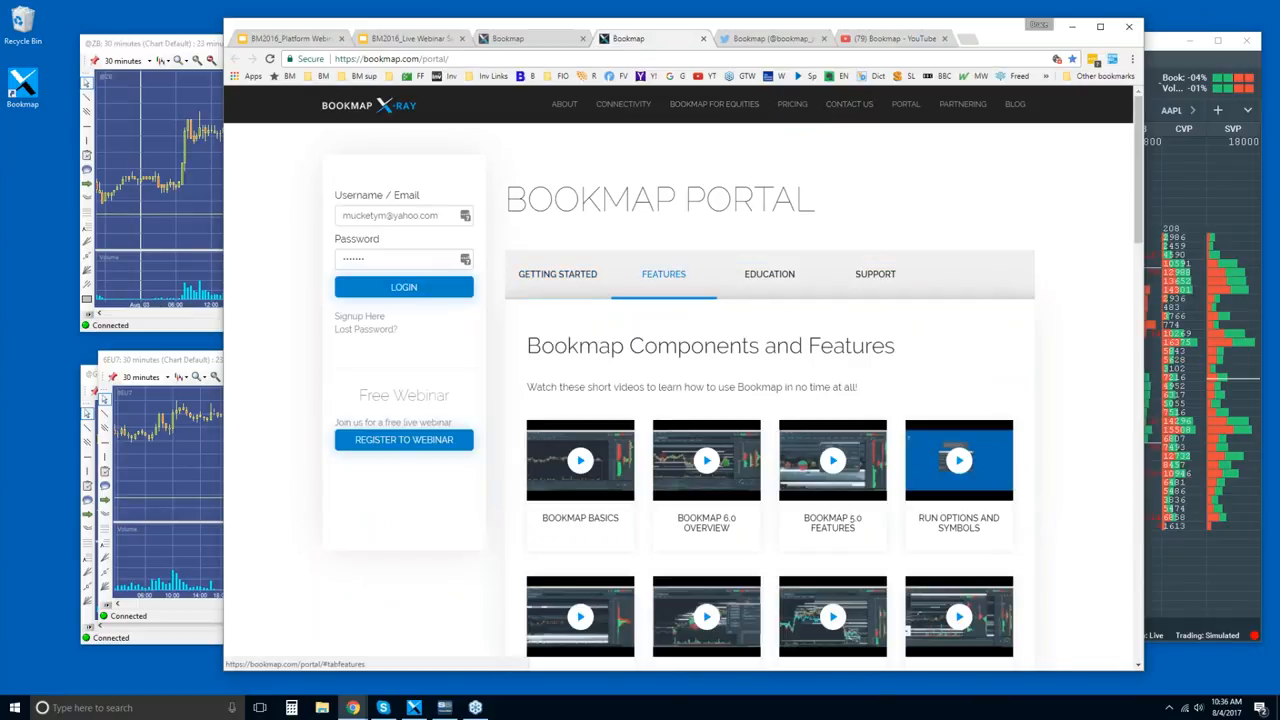
pyautogui.click(768, 274)
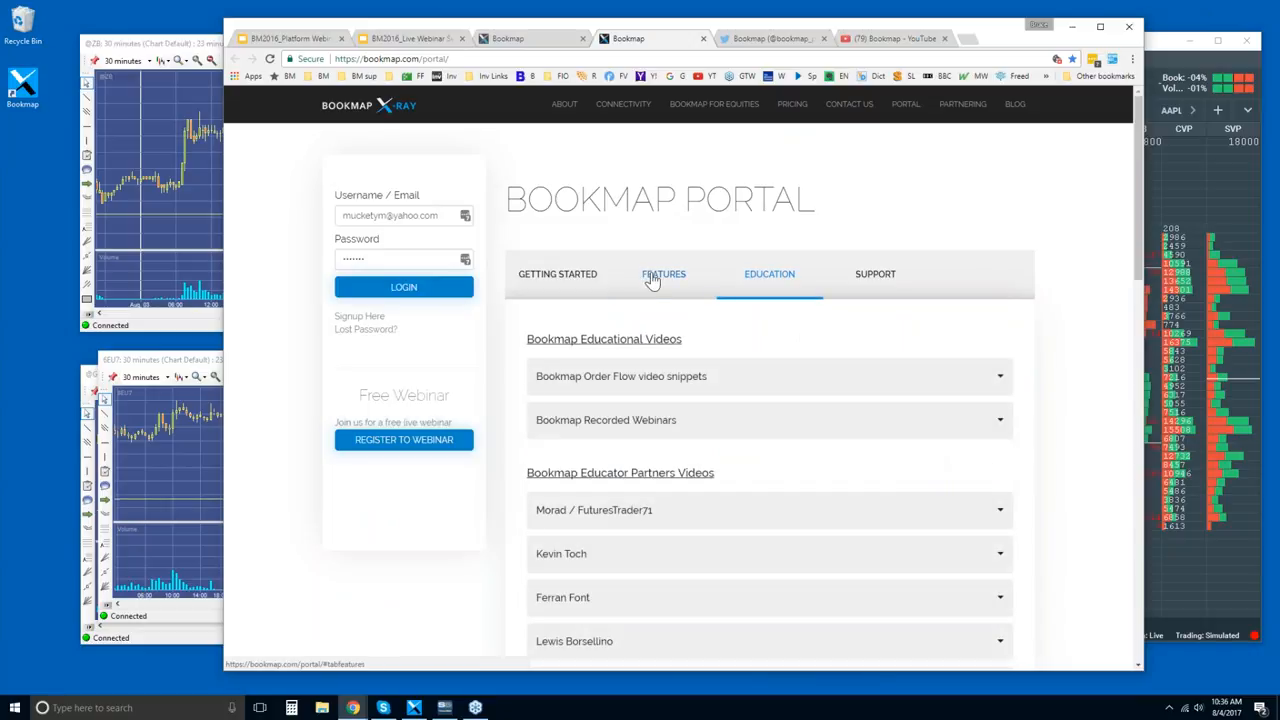
pyautogui.click(876, 272)
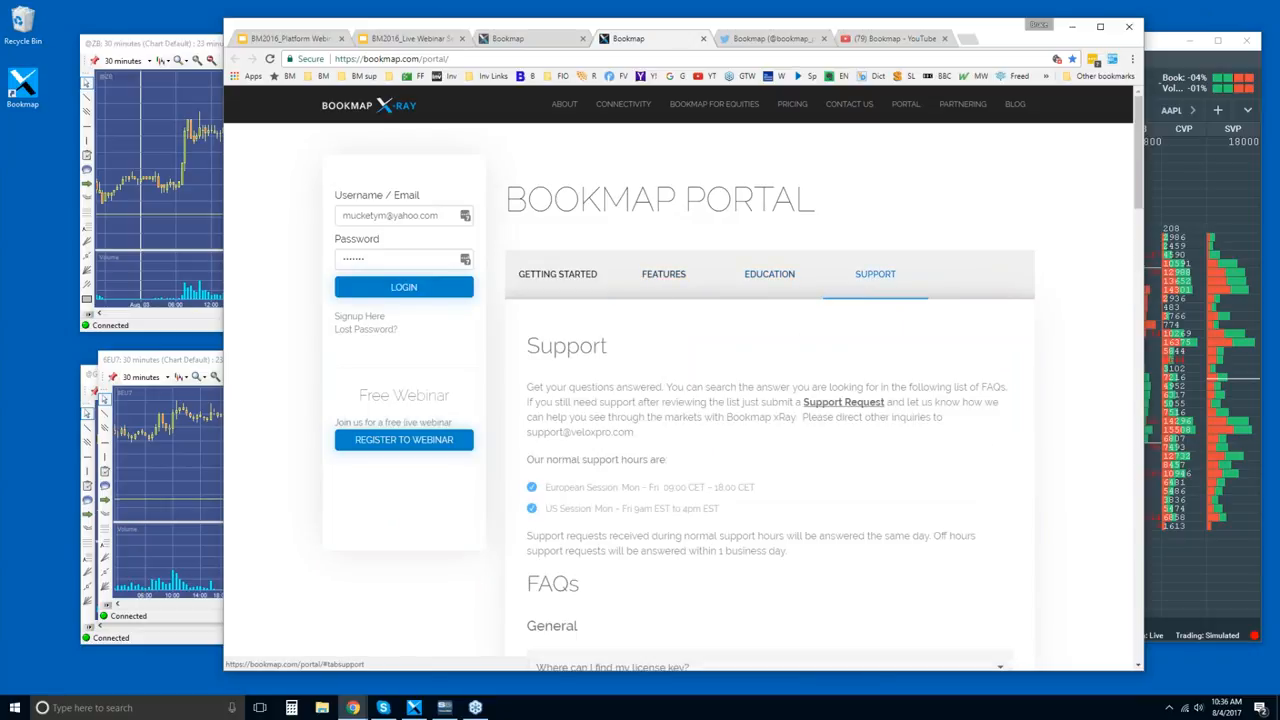
pyautogui.scroll(-3)
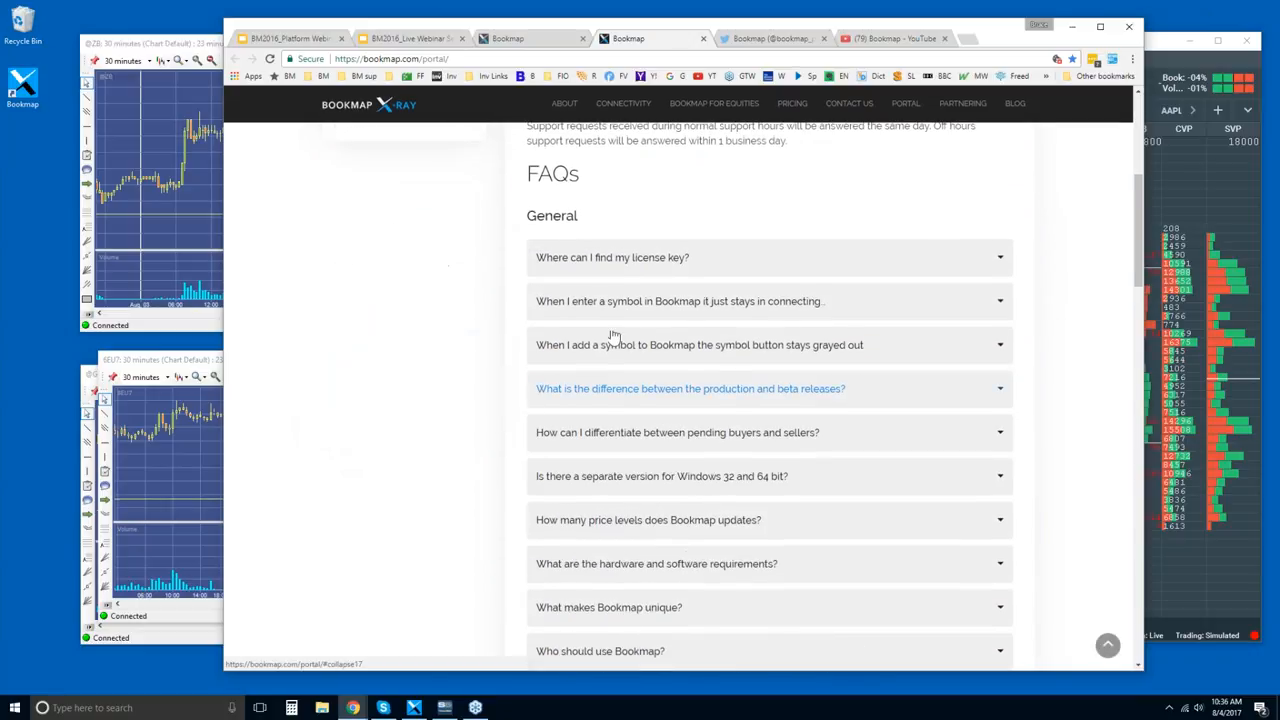
pyautogui.scroll(3)
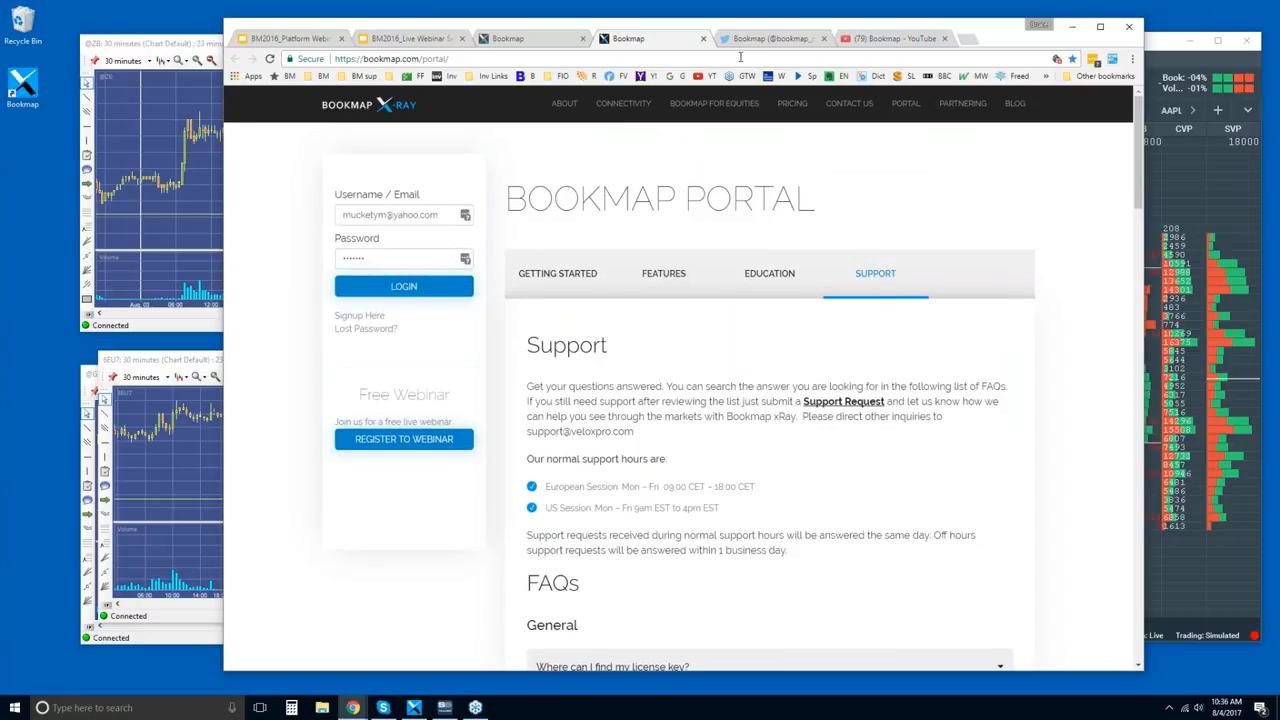
pyautogui.click(770, 38)
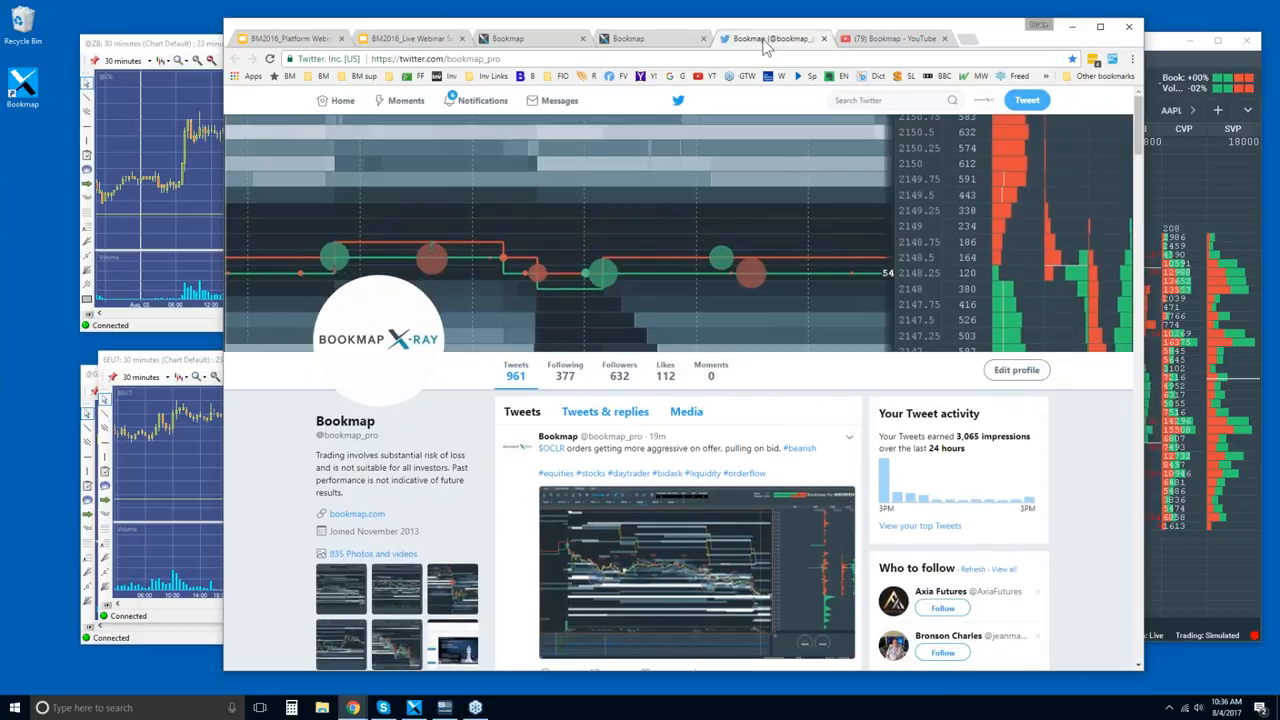
pyautogui.moveTo(838, 230)
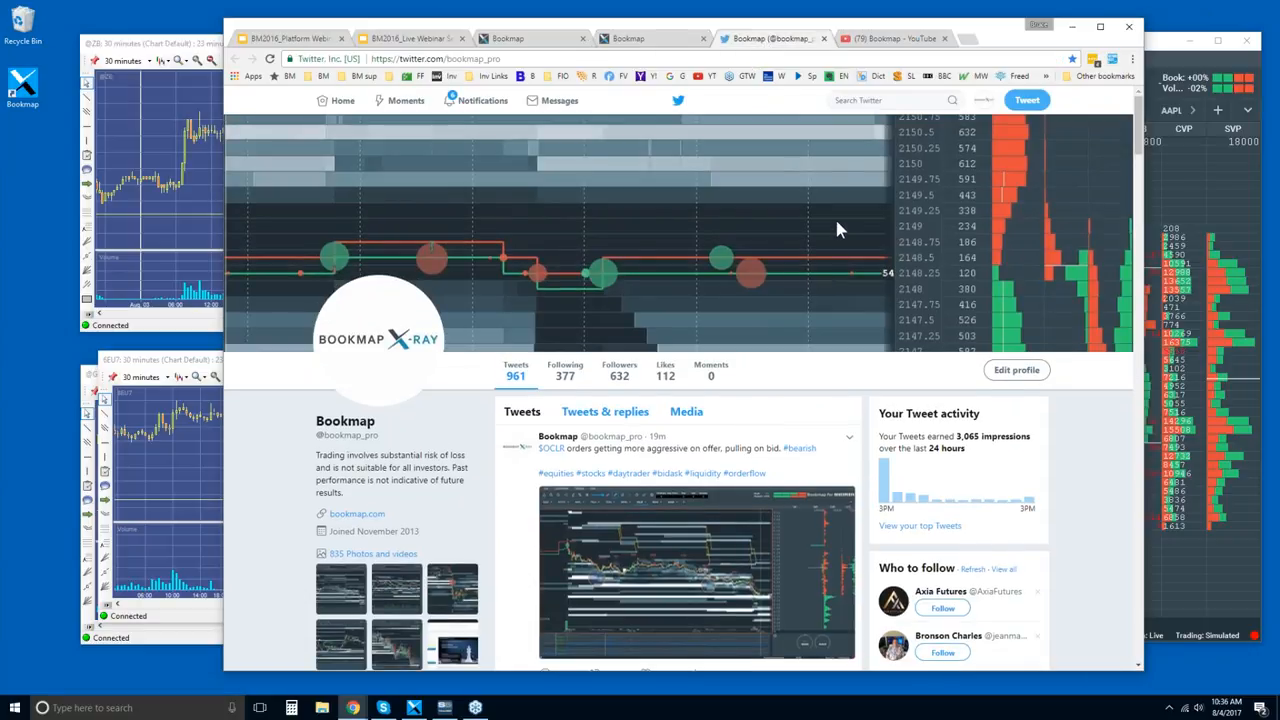
pyautogui.moveTo(896, 388)
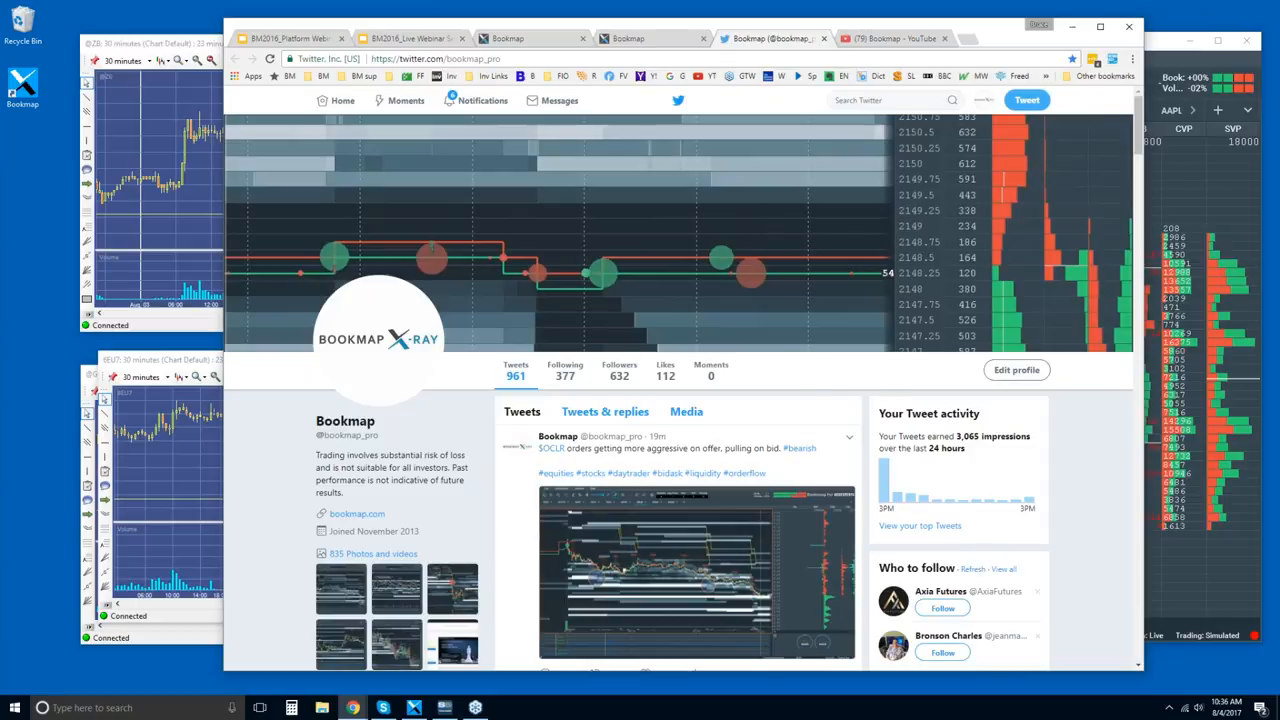
# Switch from the Twitter profile to the Bookmap YouTube channel home page
pyautogui.click(888, 38)
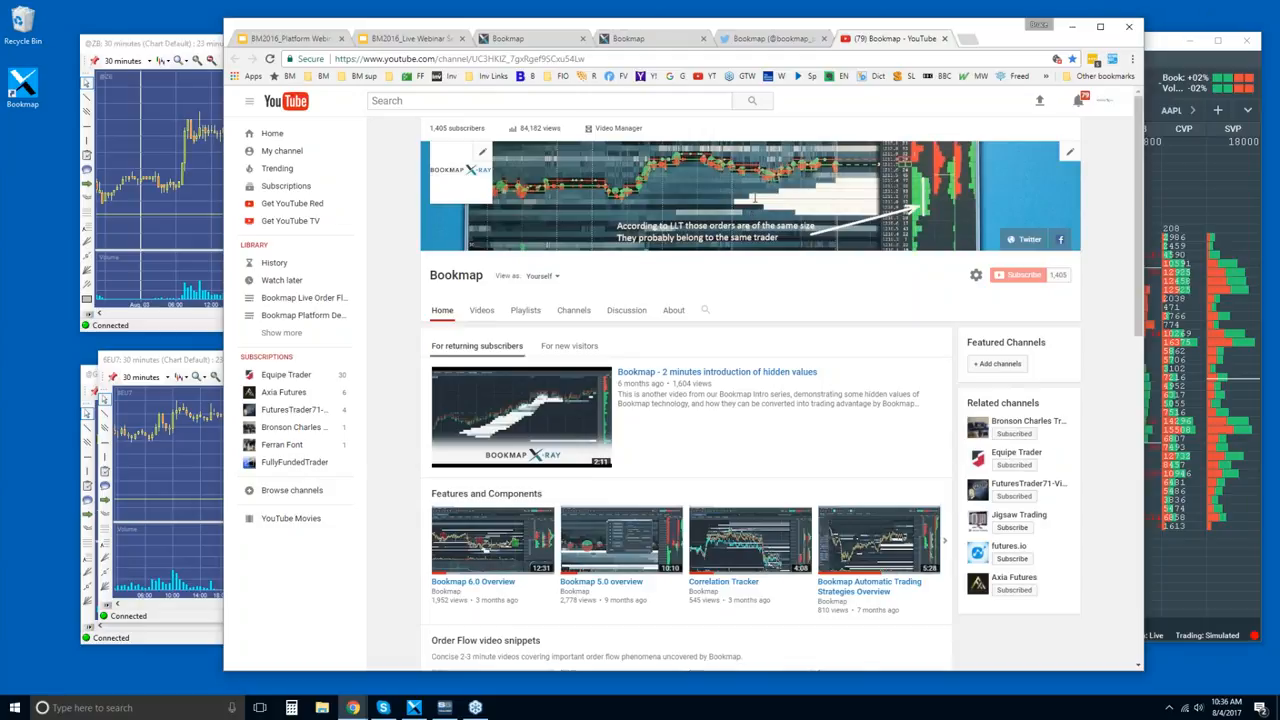
pyautogui.moveTo(728, 256)
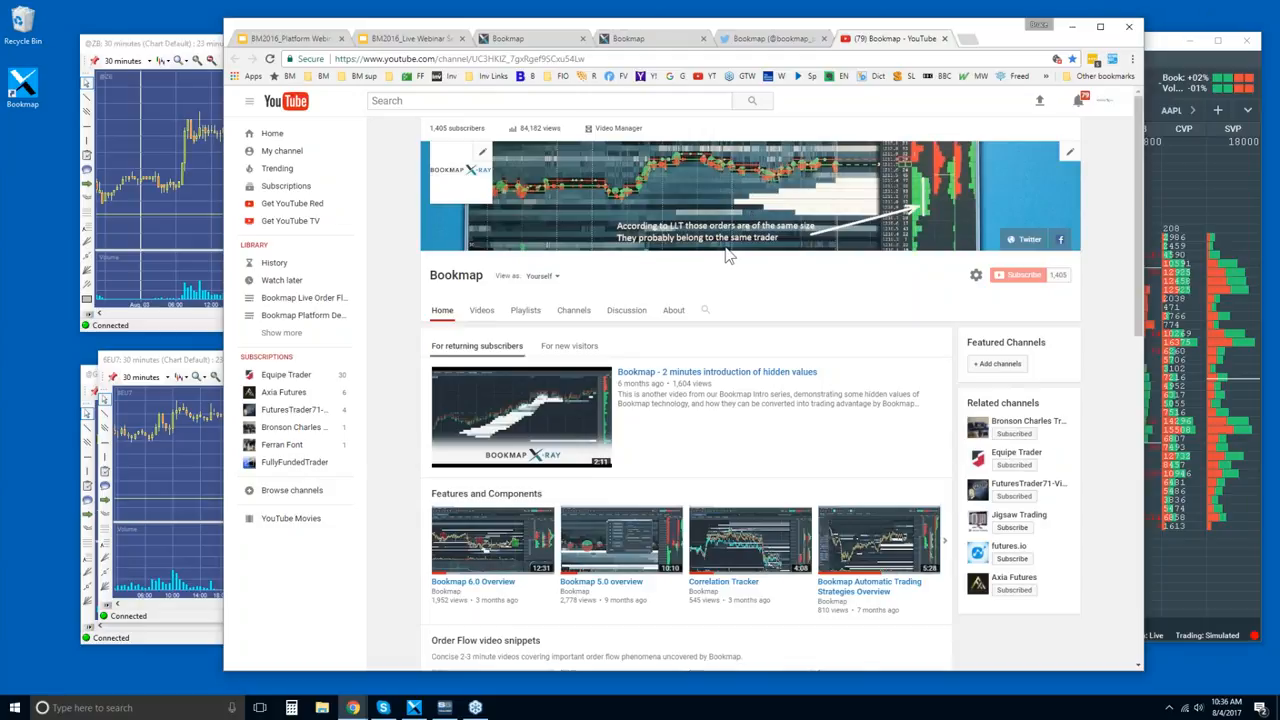
pyautogui.moveTo(648, 384)
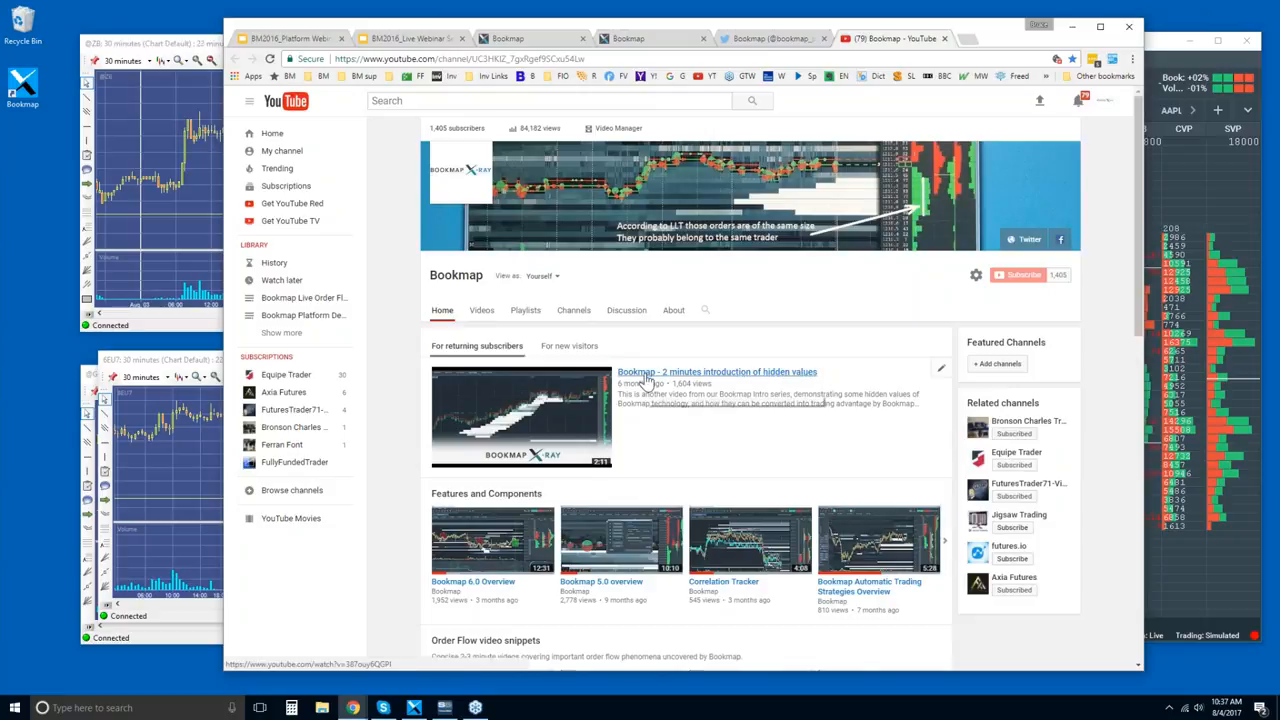
pyautogui.moveTo(696, 384)
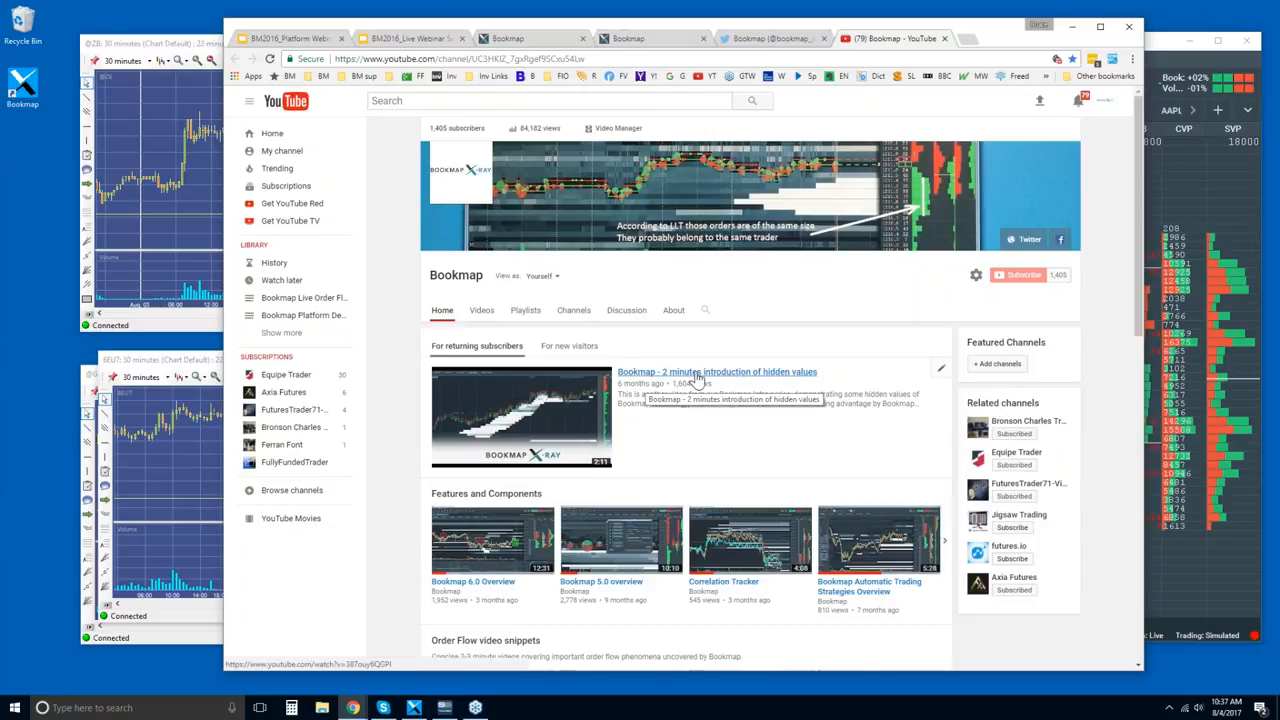
# Open the Features and Components playlist in a new tab and scroll through its 18 videos
pyautogui.scroll(-3)
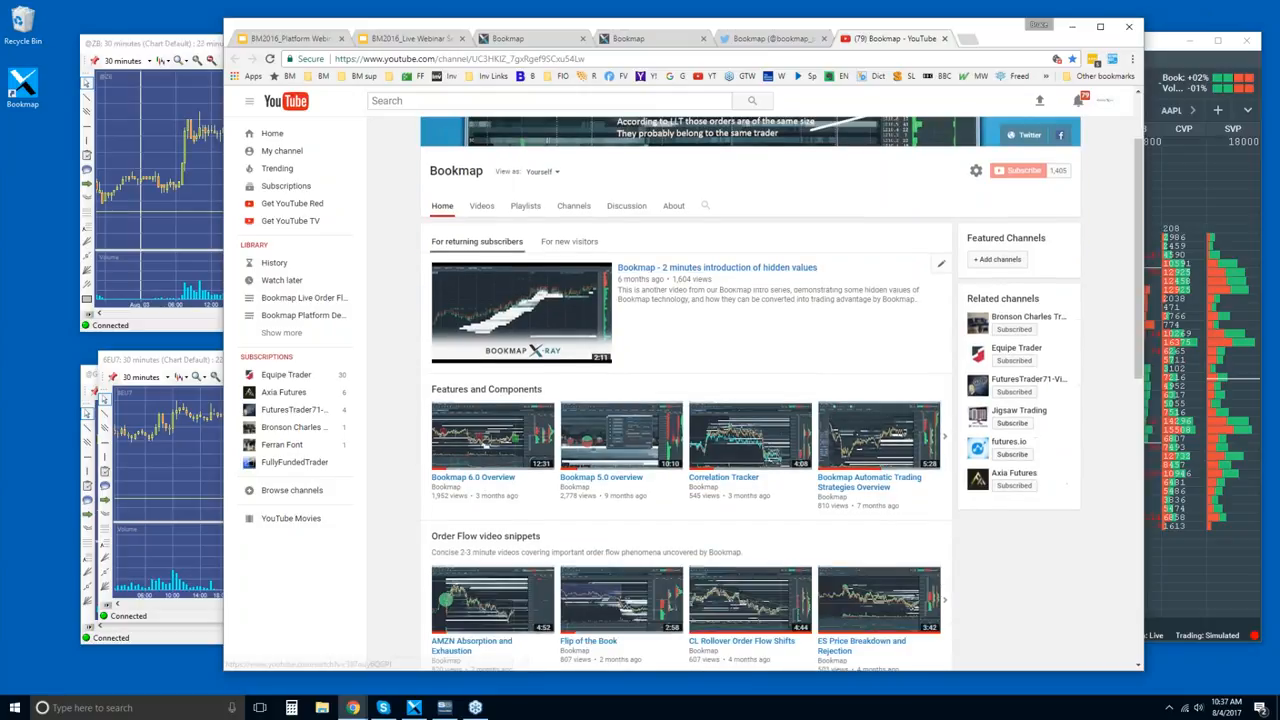
pyautogui.moveTo(486, 388)
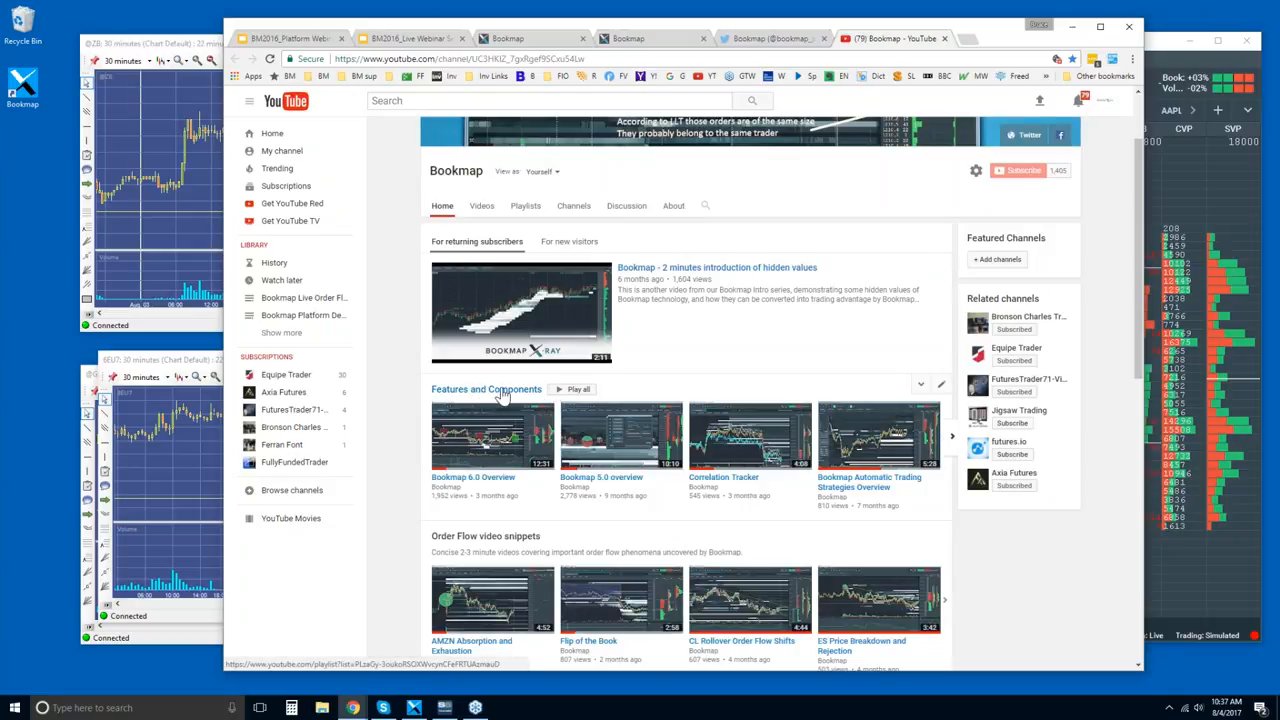
pyautogui.rightClick(486, 388)
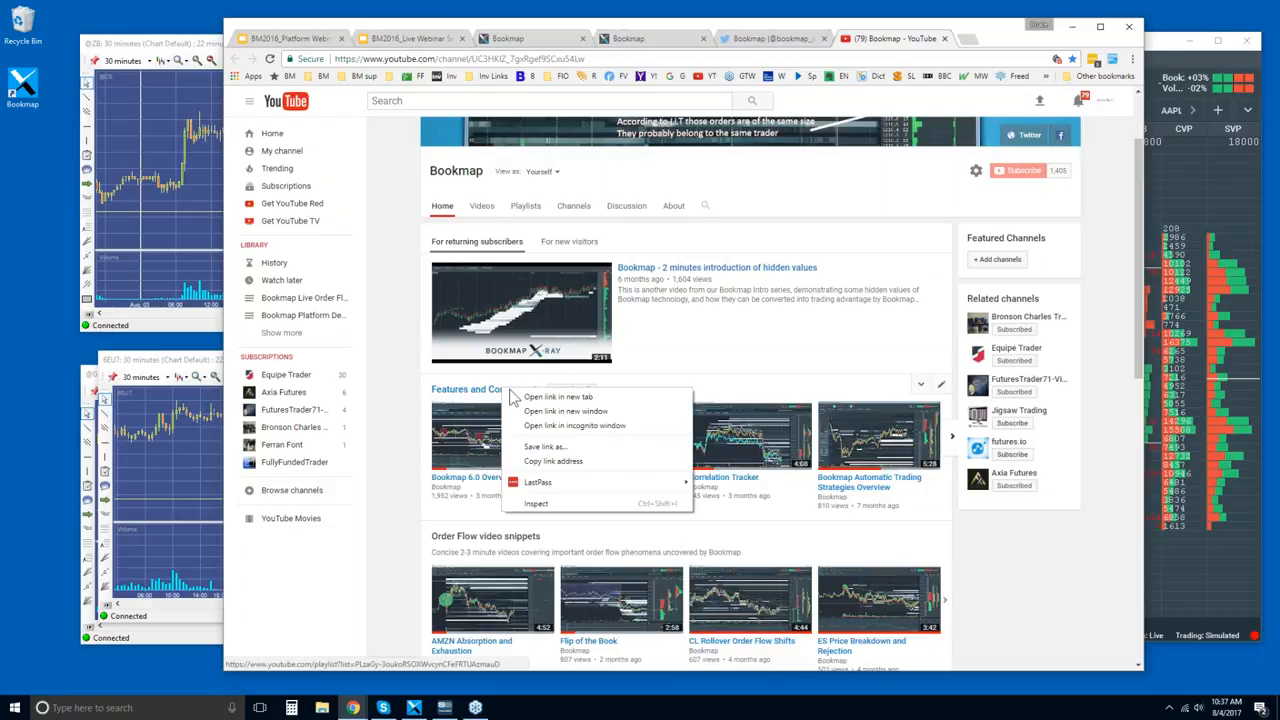
pyautogui.click(558, 396)
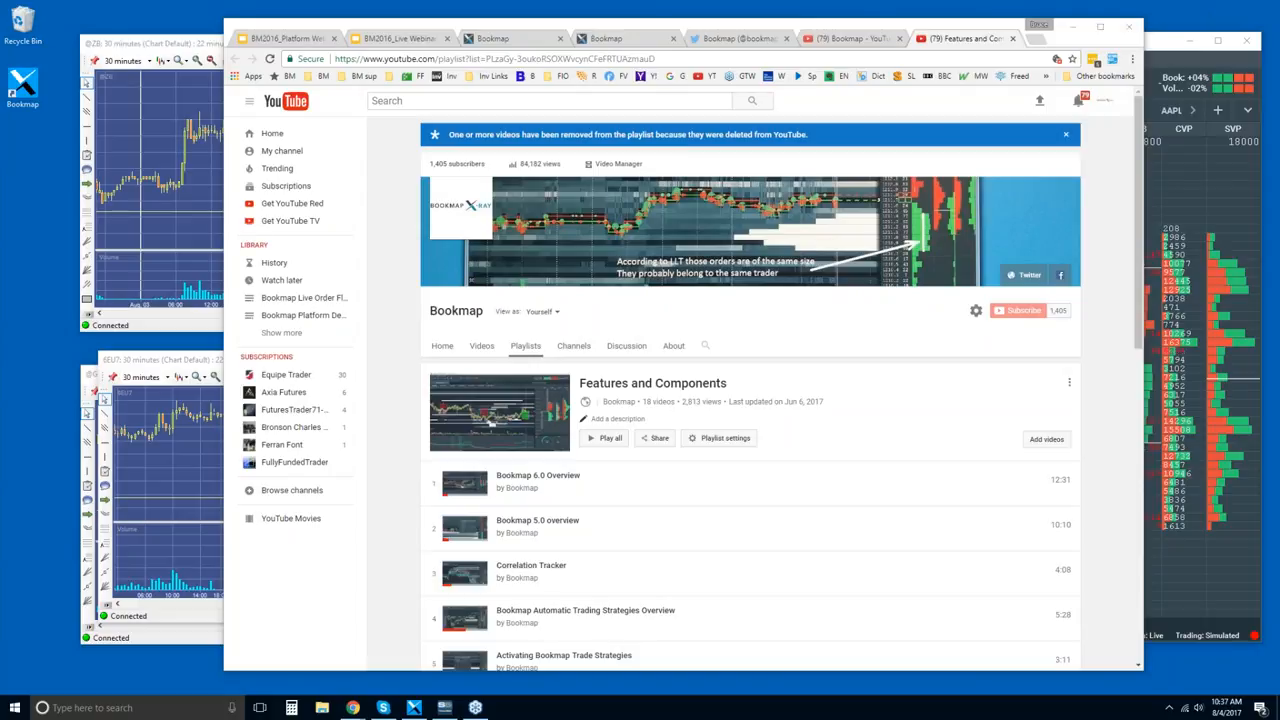
pyautogui.moveTo(1064, 206)
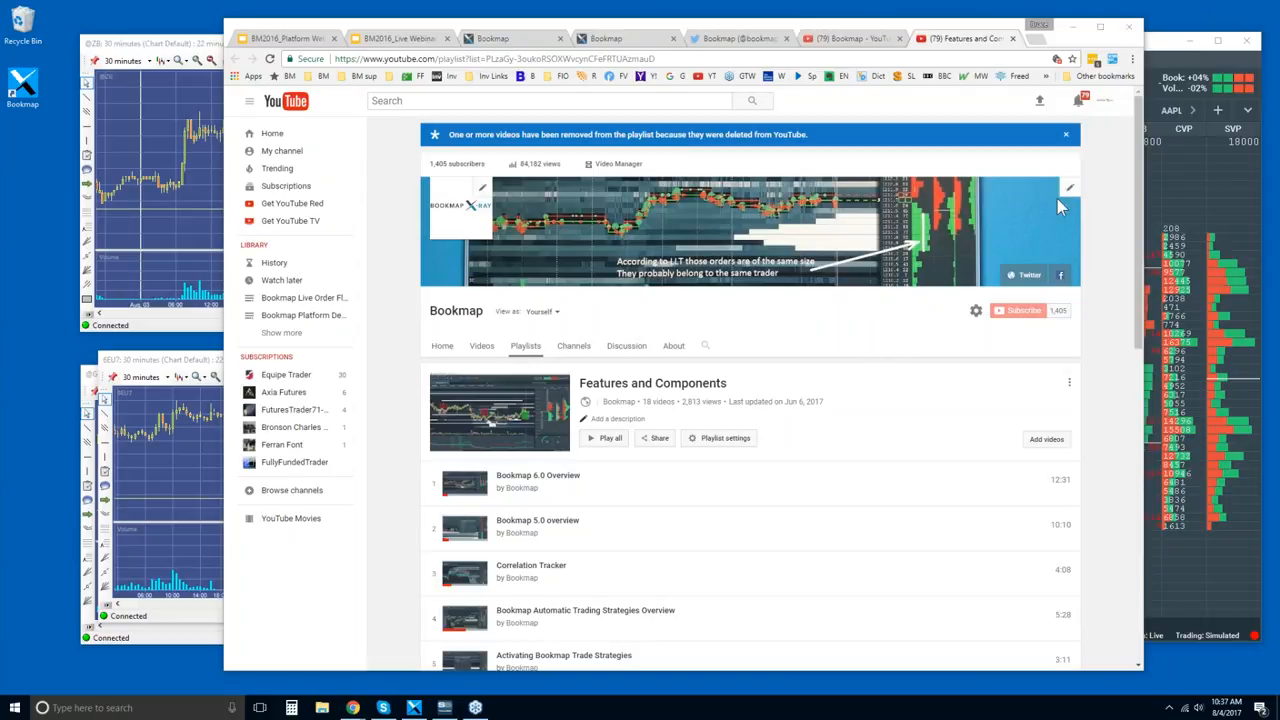
pyautogui.scroll(-3)
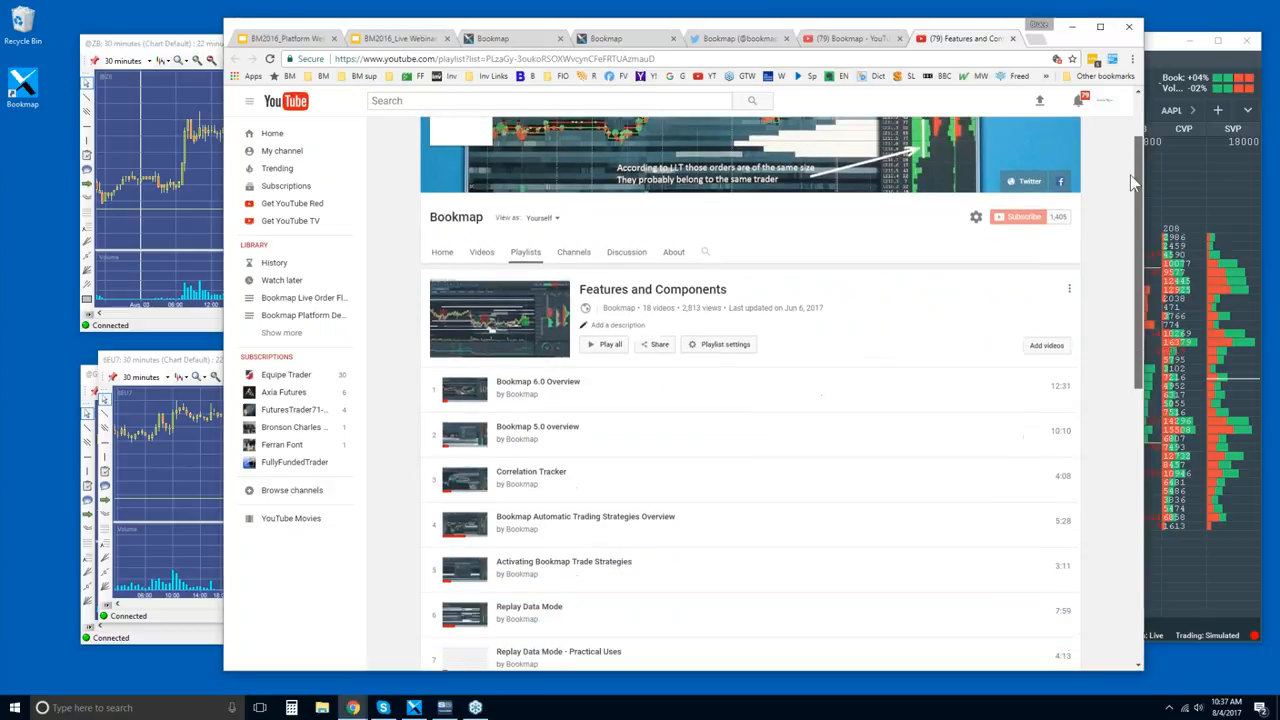
pyautogui.scroll(-3)
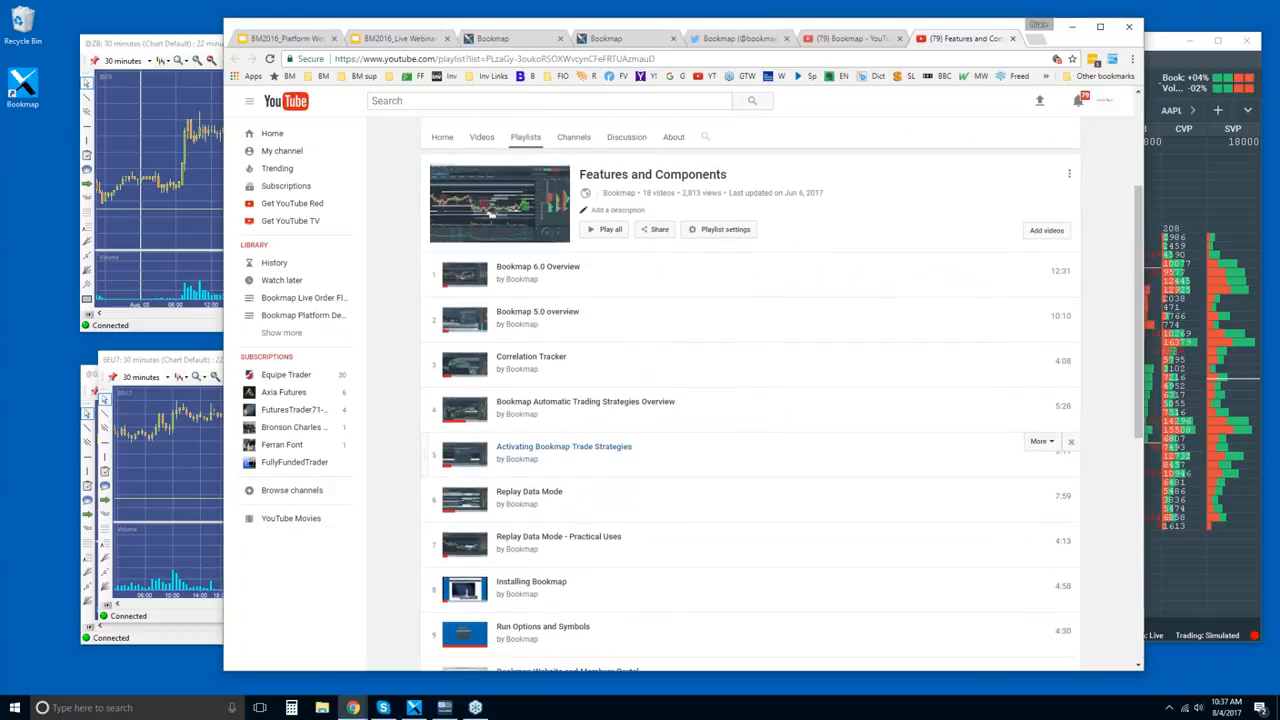
pyautogui.moveTo(538, 502)
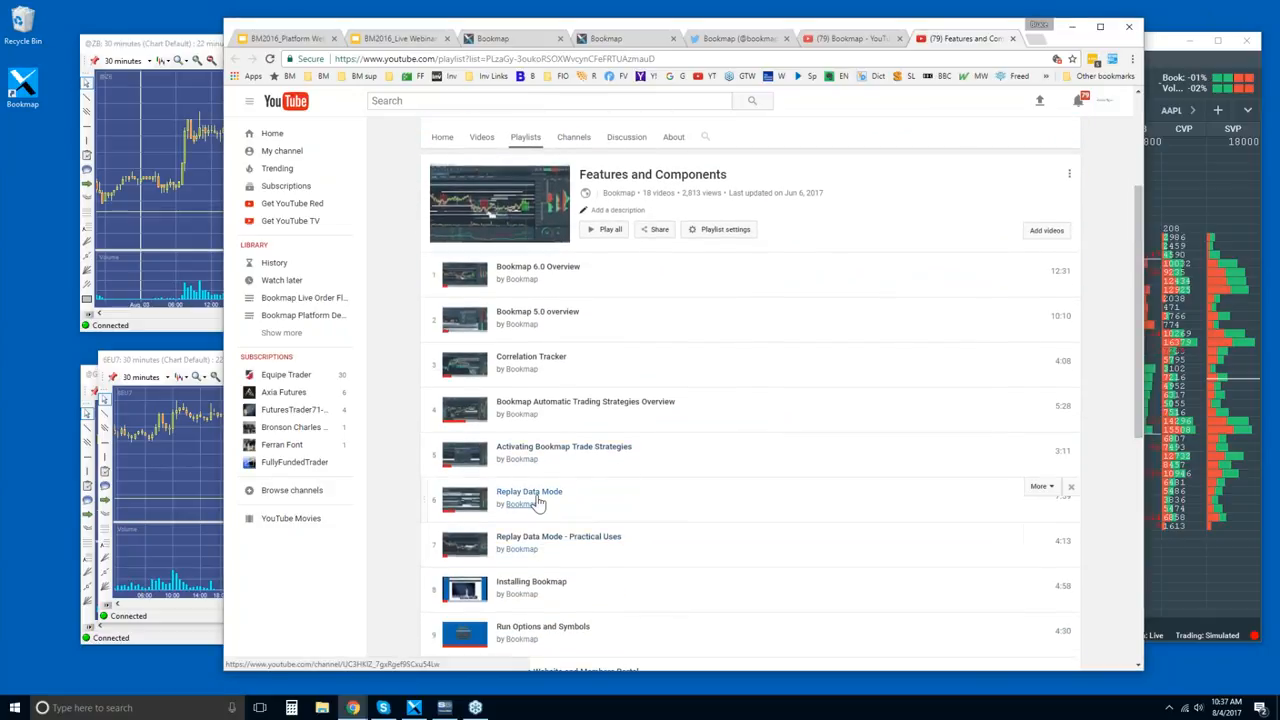
pyautogui.moveTo(538, 550)
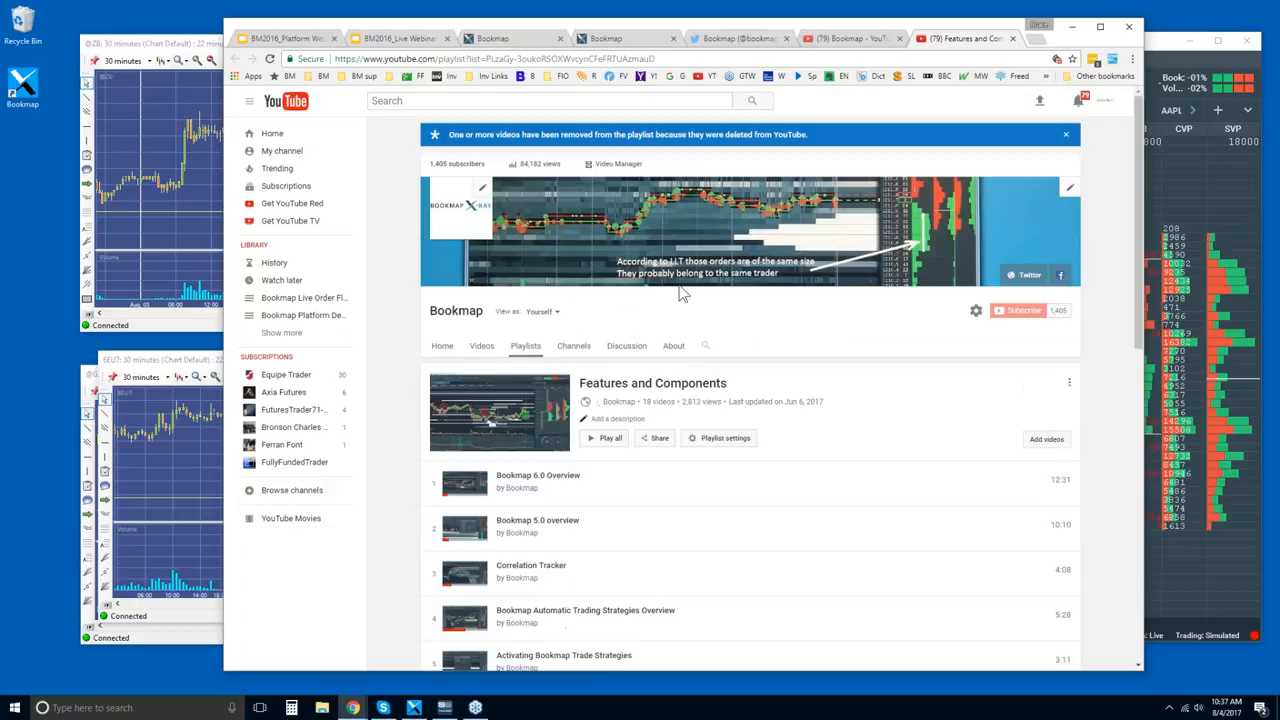
pyautogui.moveTo(600, 56)
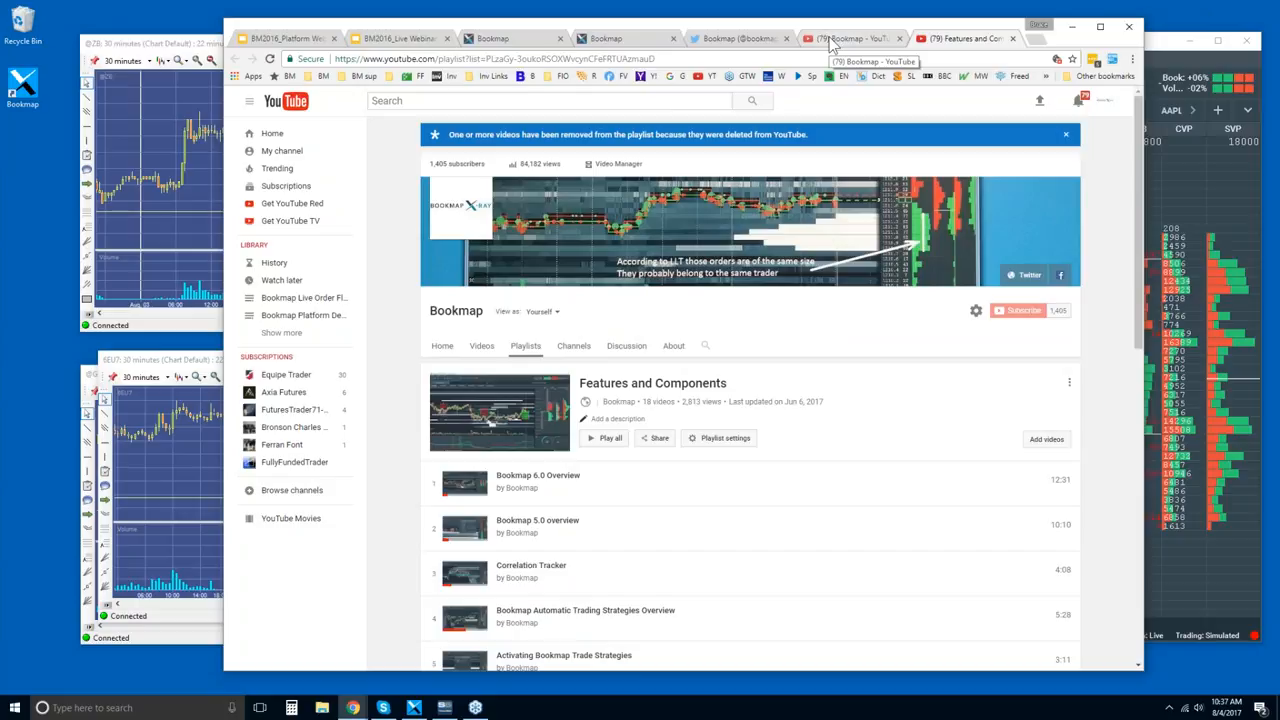
pyautogui.moveTo(890, 78)
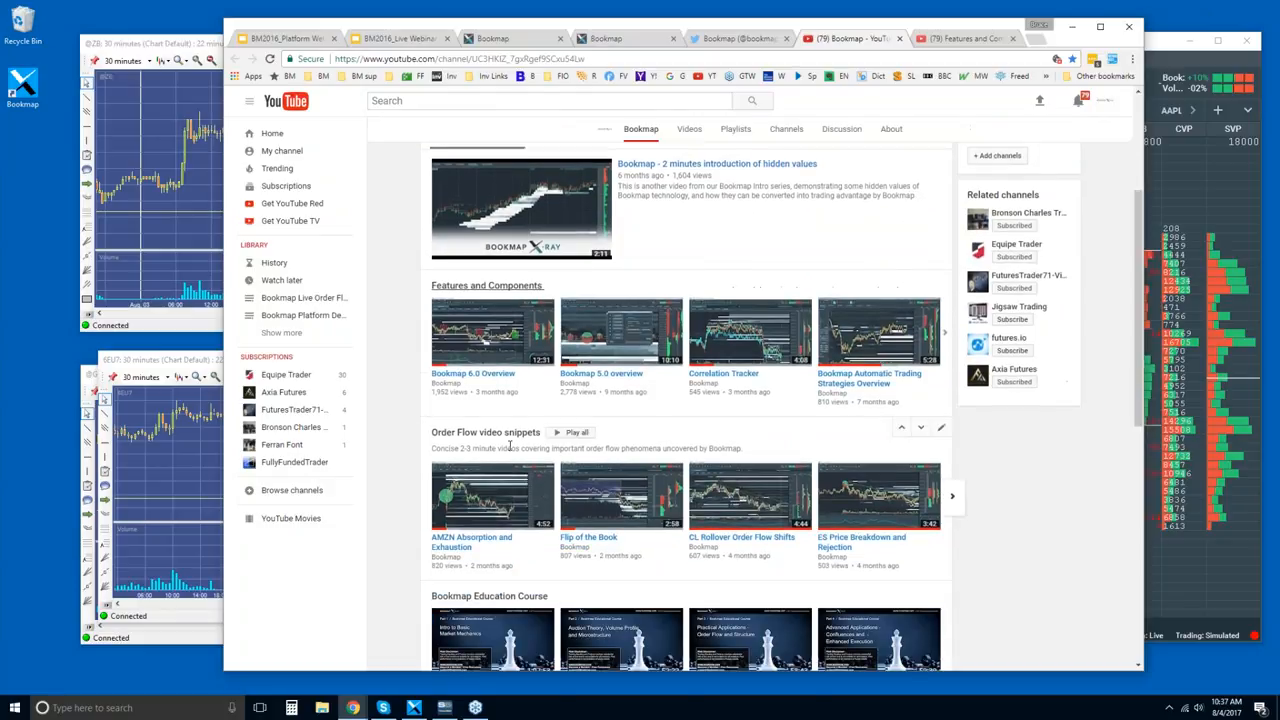
pyautogui.moveTo(576, 490)
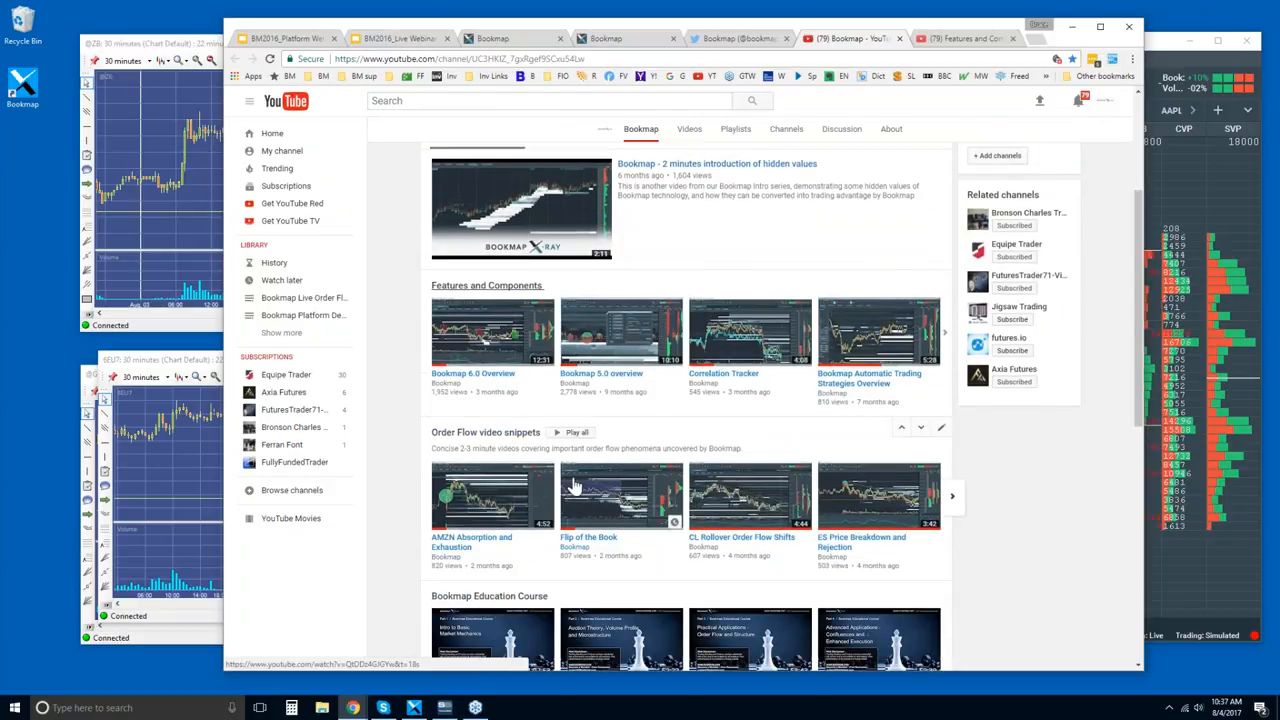
pyautogui.moveTo(700, 490)
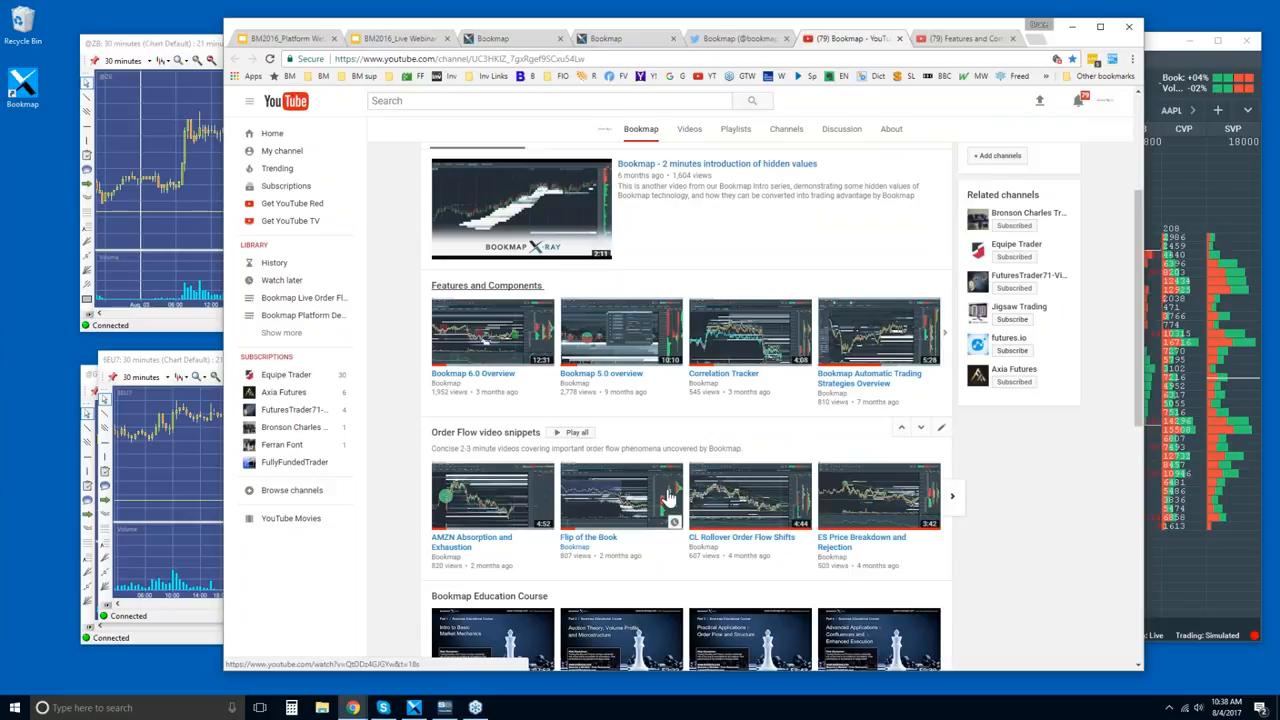
pyautogui.moveTo(648, 498)
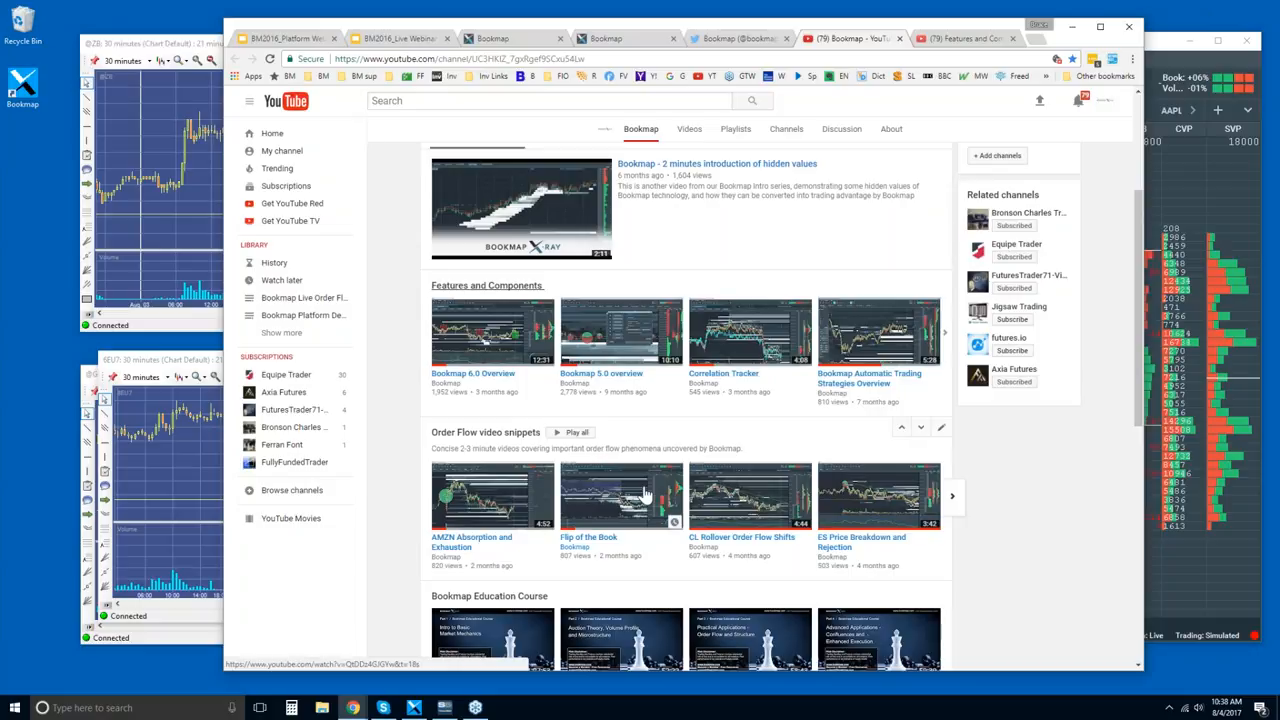
pyautogui.scroll(-3)
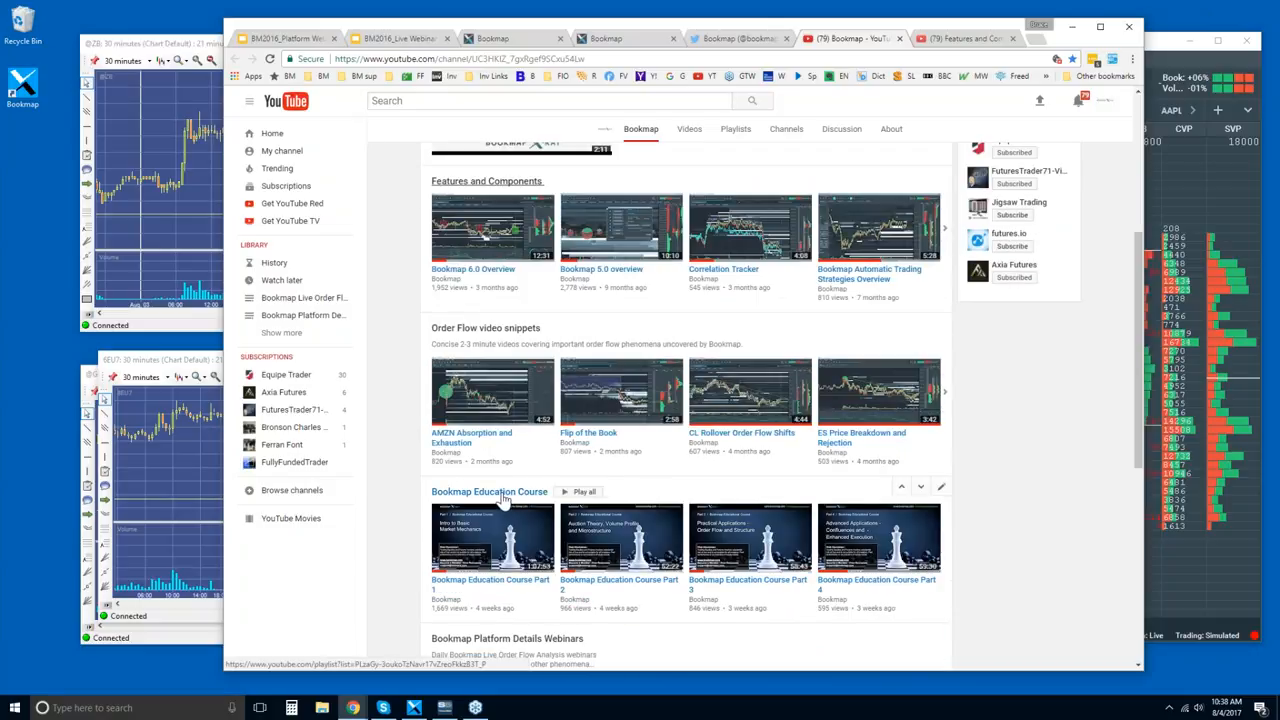
pyautogui.moveTo(496, 500)
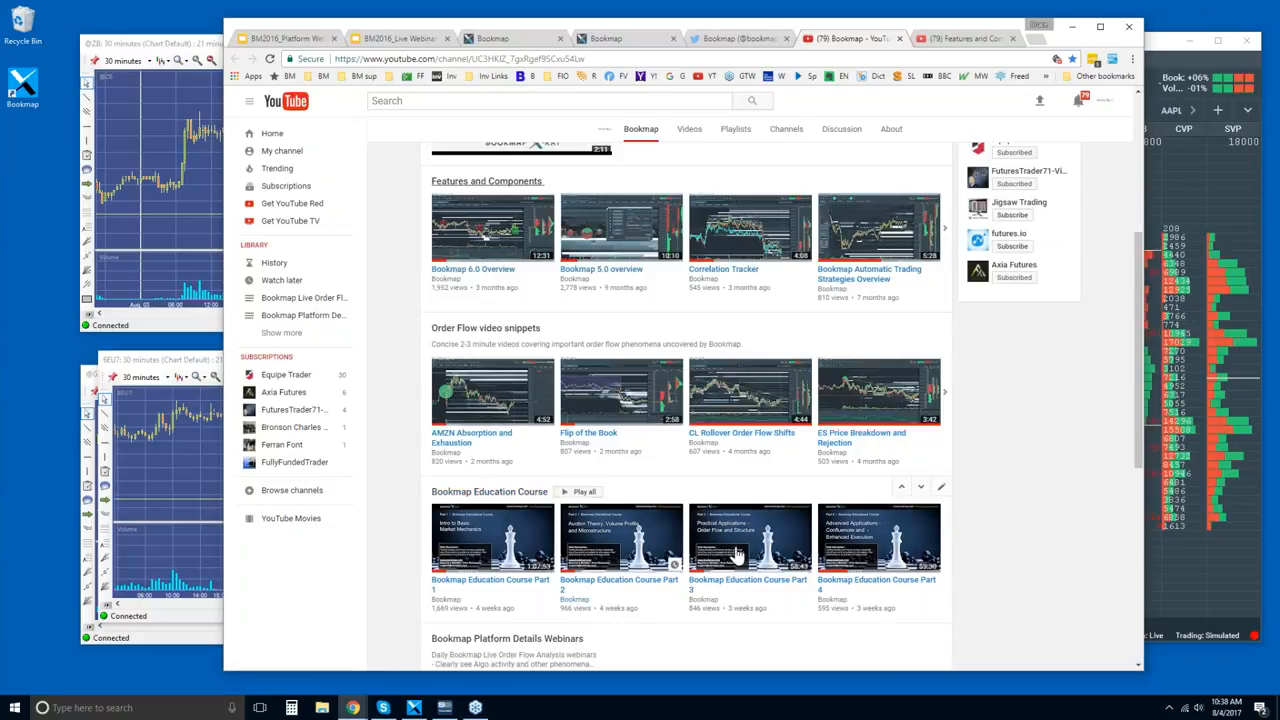
pyautogui.scroll(-3)
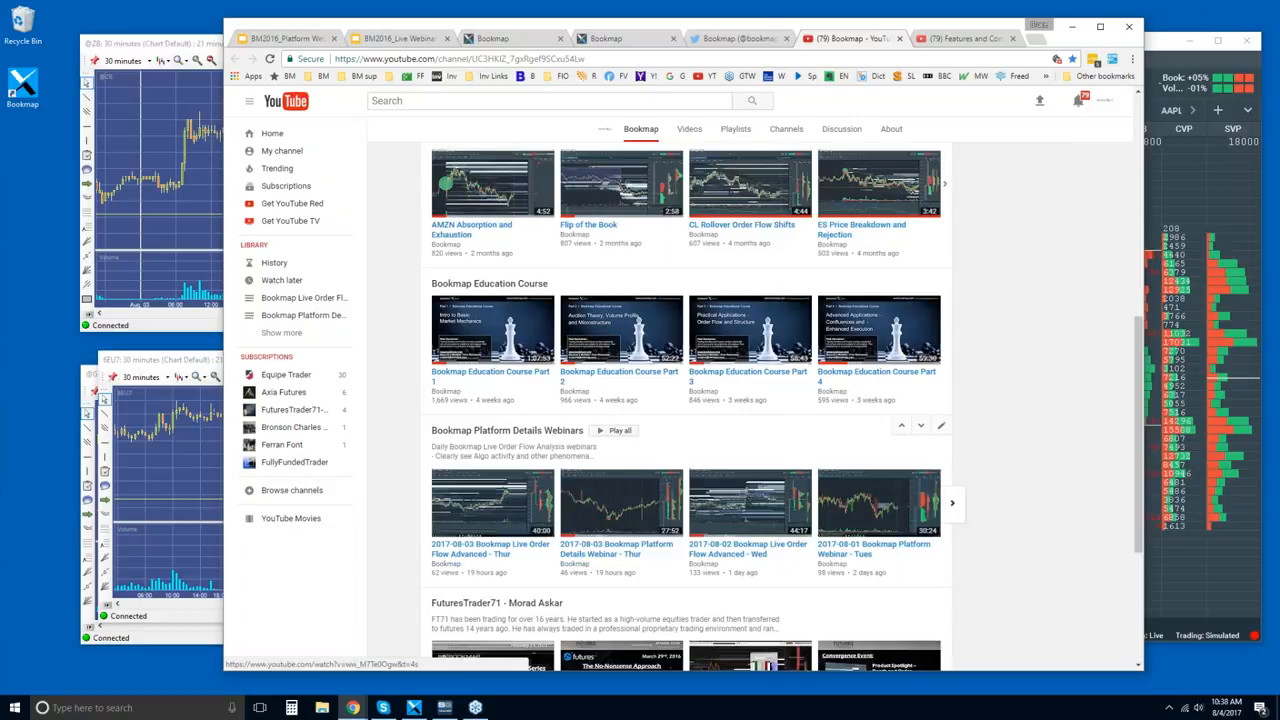
pyautogui.moveTo(800, 212)
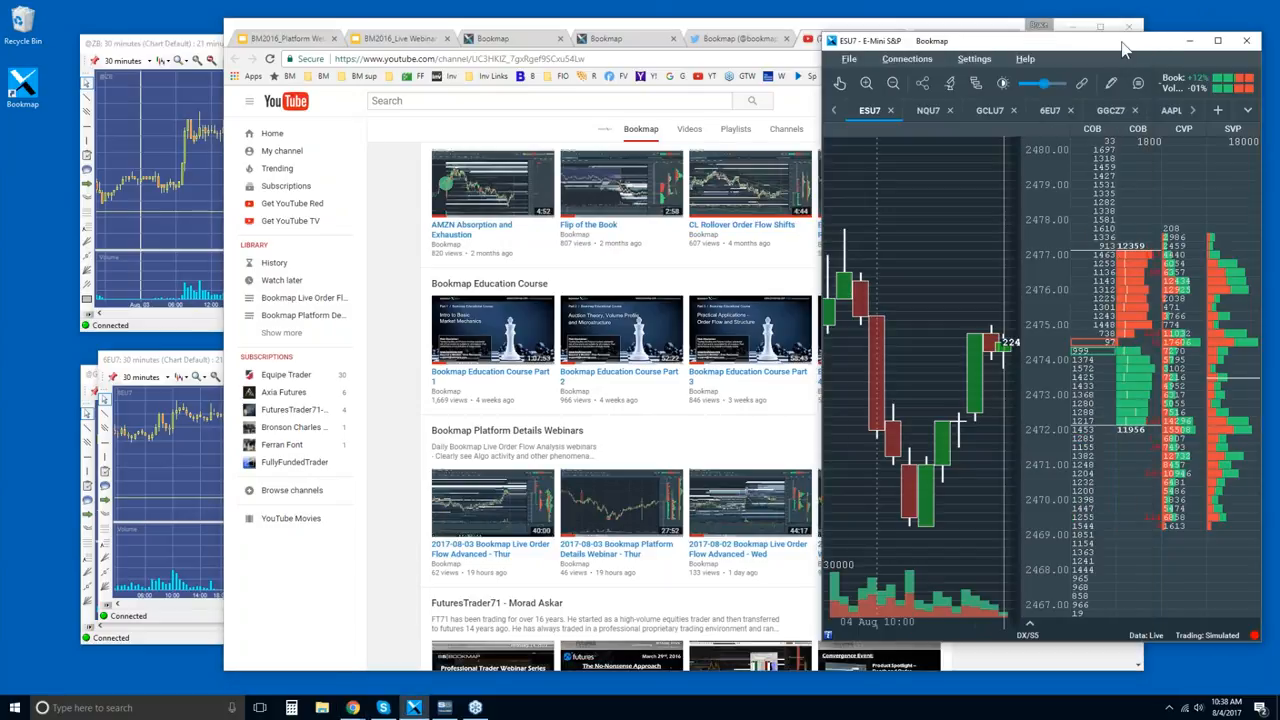
# Maximize the Bookmap E-Mini S&P chart and bring up the order book column's options menu
pyautogui.click(1216, 40)
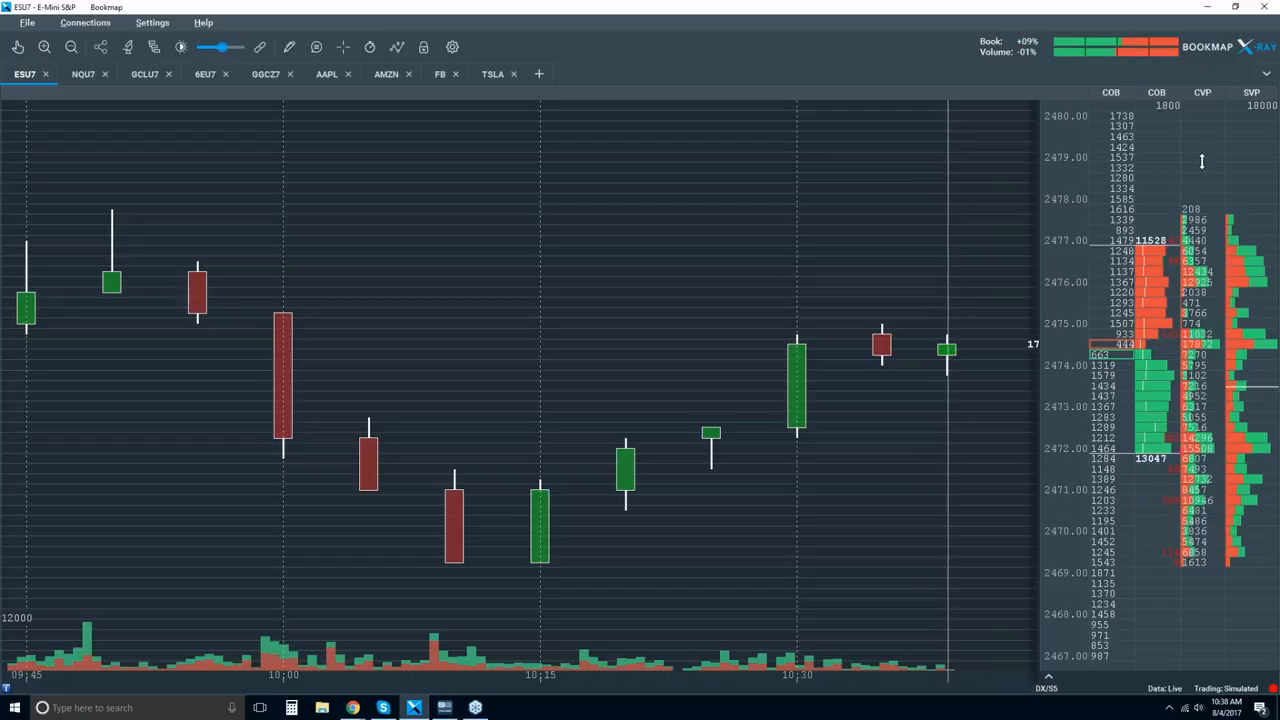
pyautogui.rightClick(1156, 160)
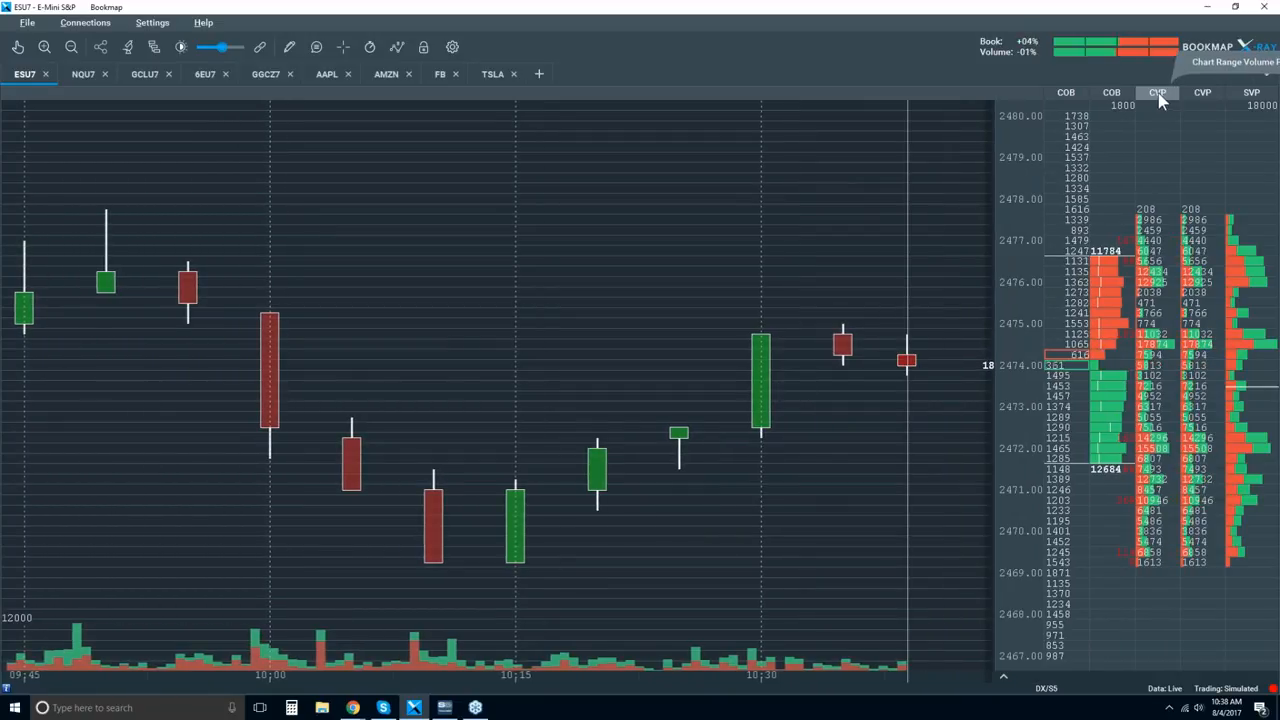
pyautogui.rightClick(1156, 92)
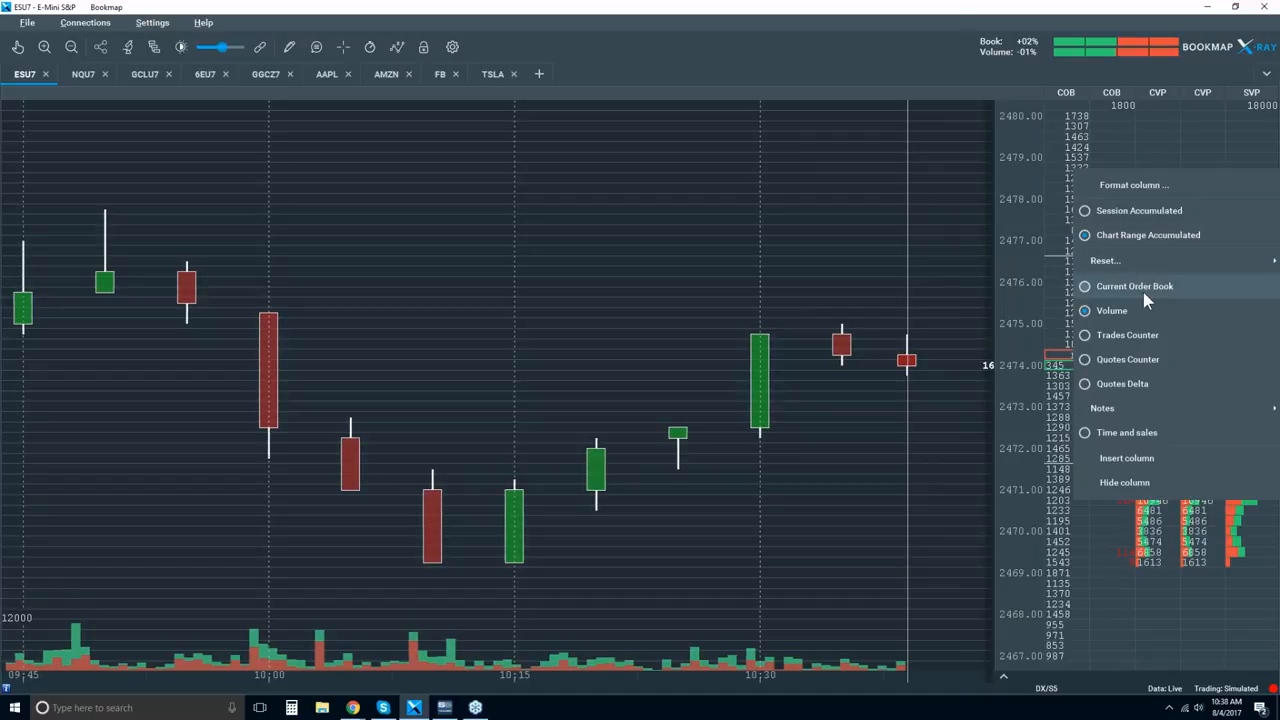
pyautogui.moveTo(1124, 316)
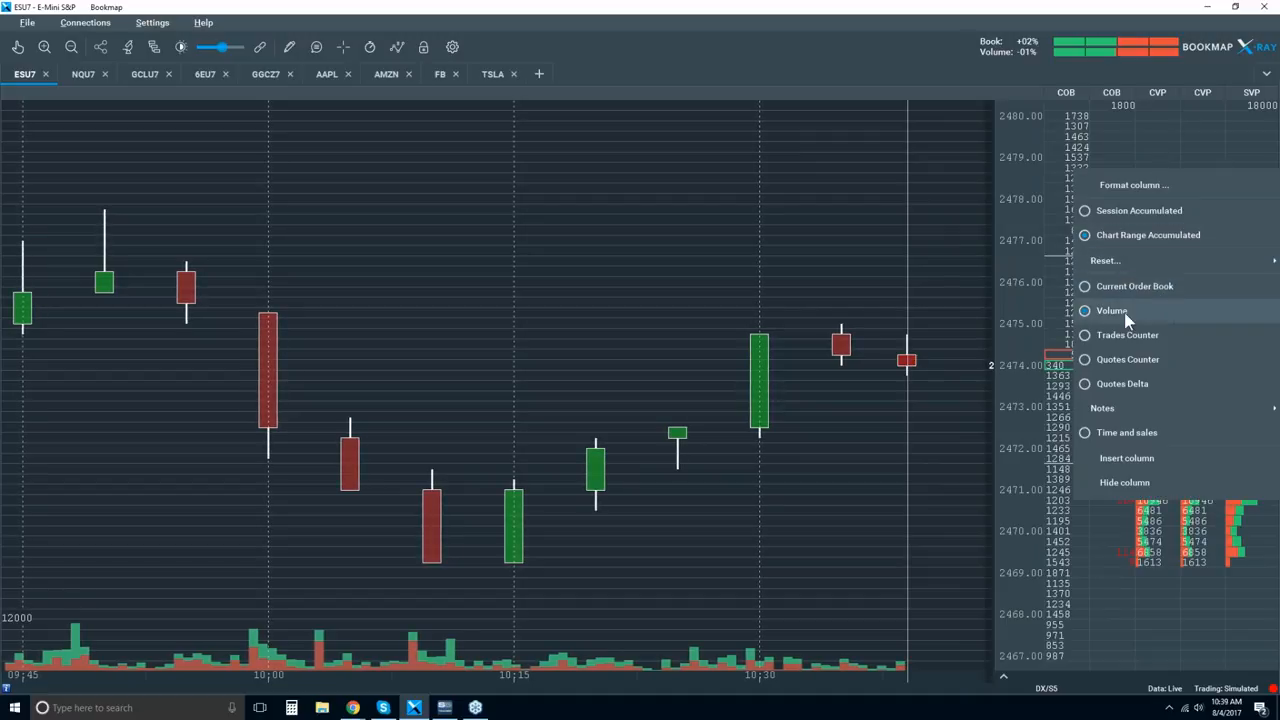
pyautogui.moveTo(1122, 384)
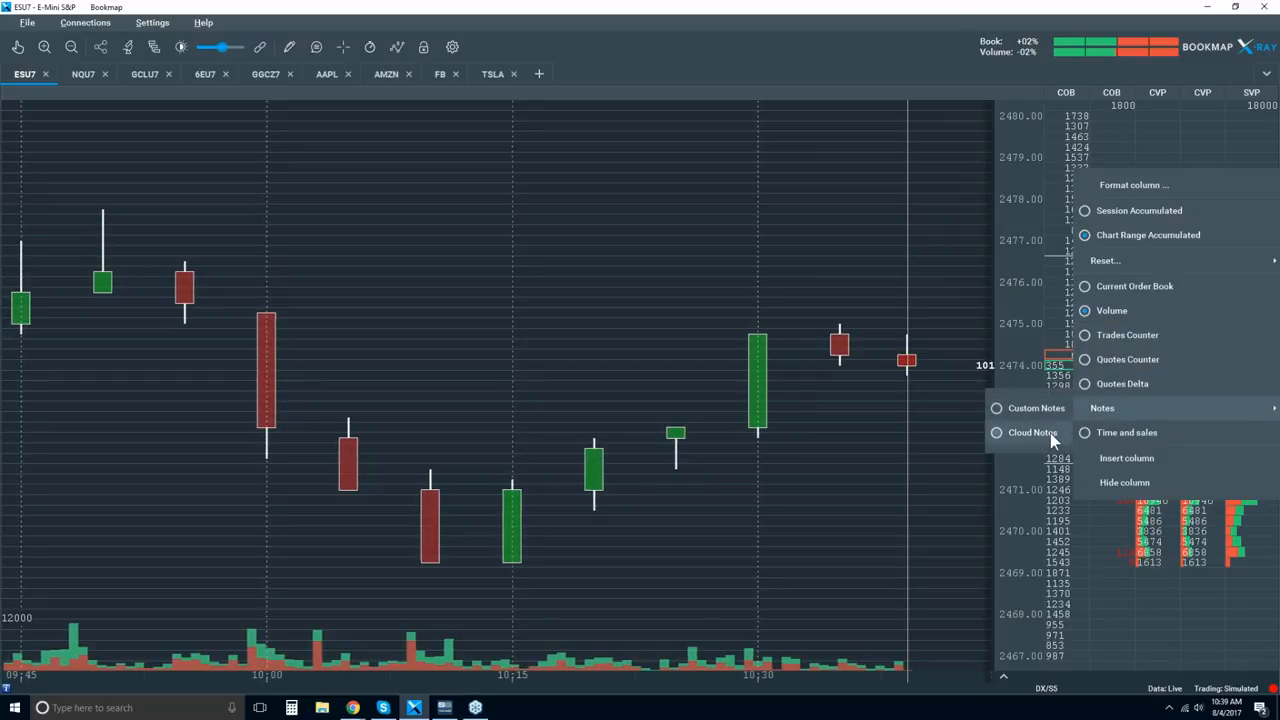
pyautogui.moveTo(1128, 432)
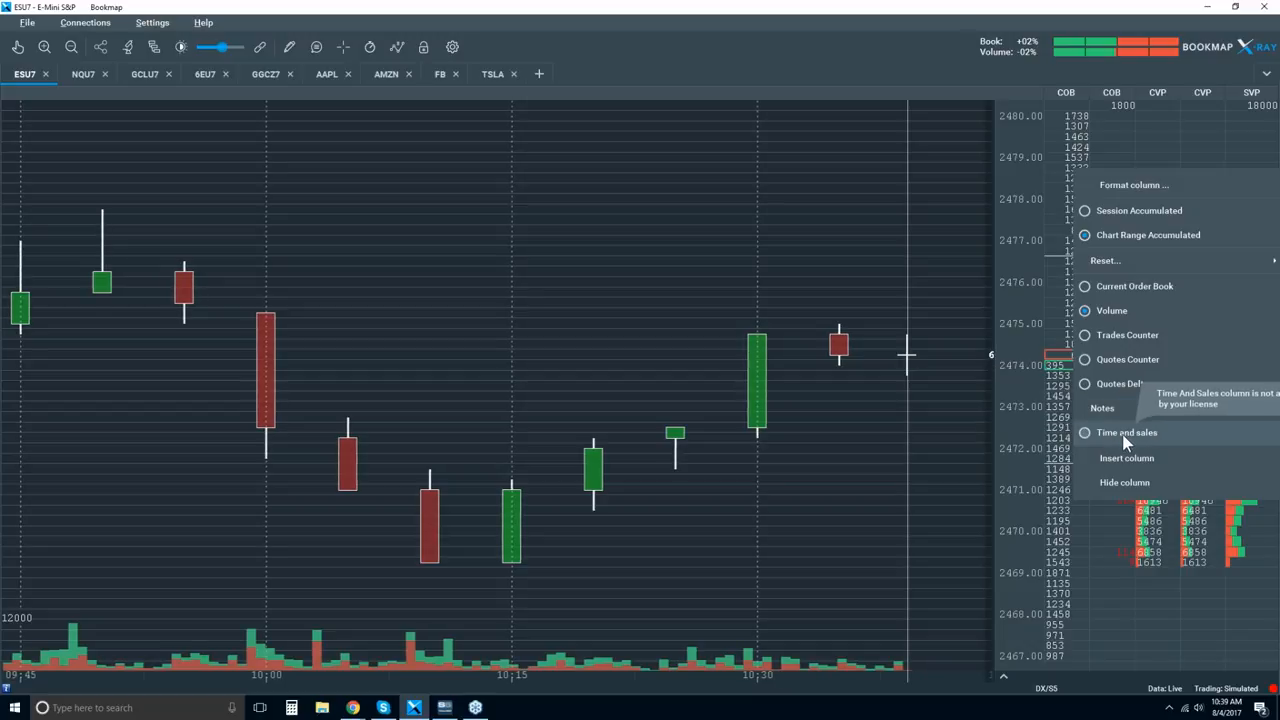
# Add the Time and Sales column, start and cancel its export, then hide the column again
pyautogui.click(1128, 432)
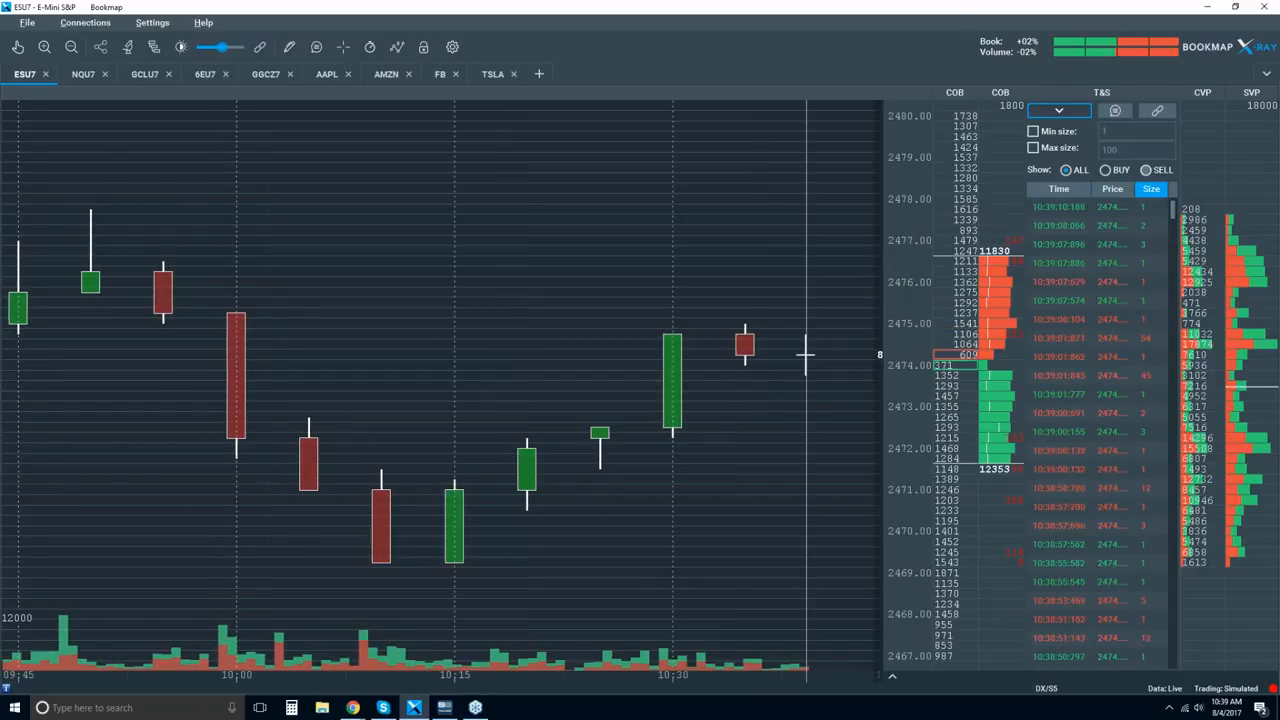
pyautogui.moveTo(1156, 112)
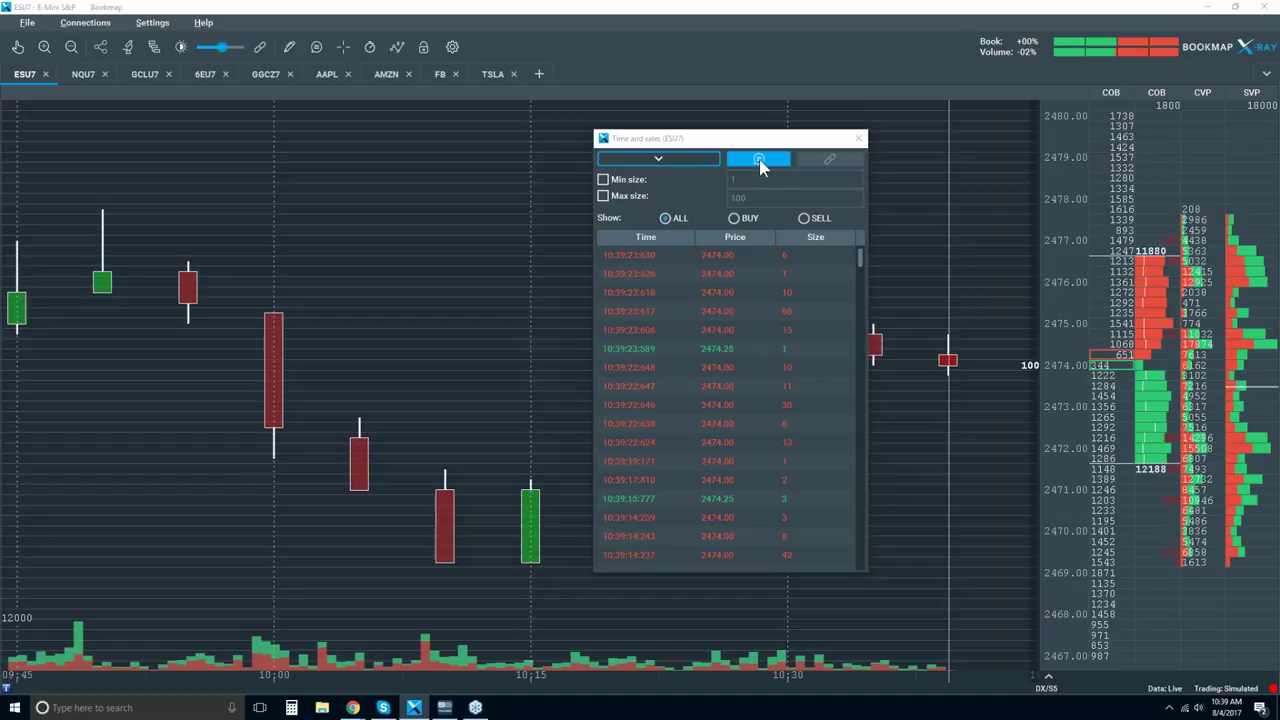
pyautogui.click(758, 160)
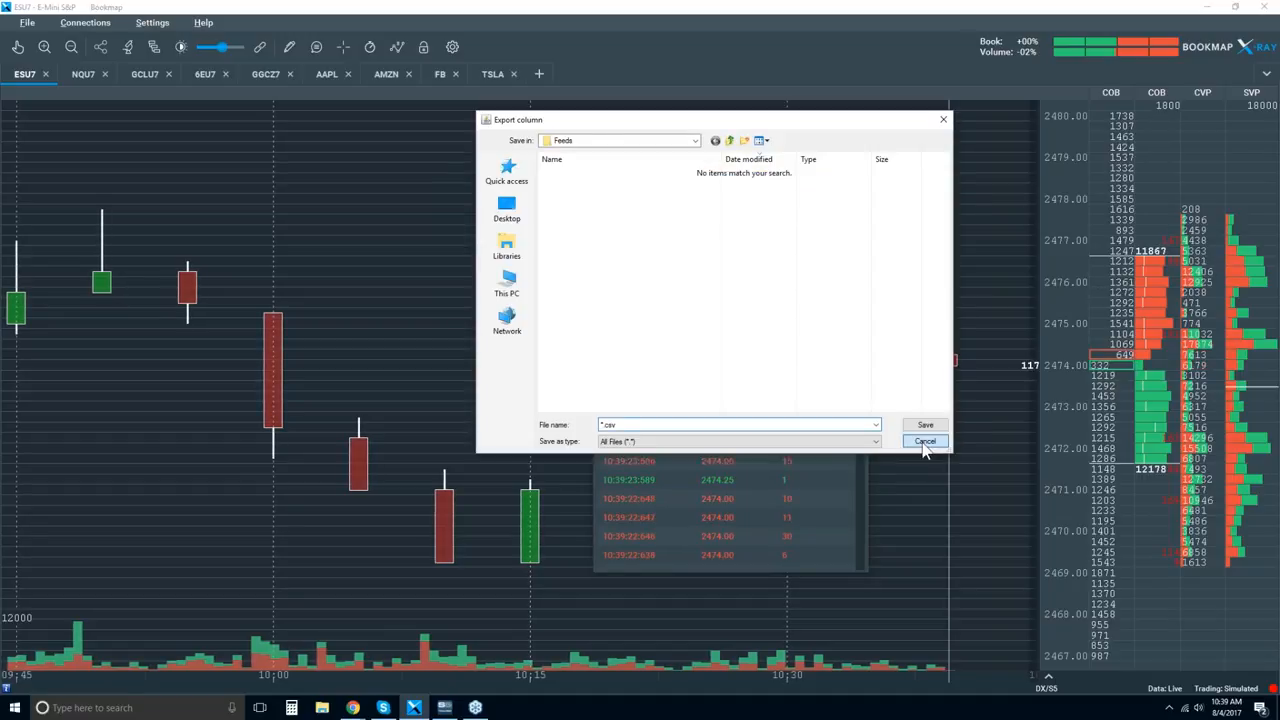
pyautogui.click(924, 442)
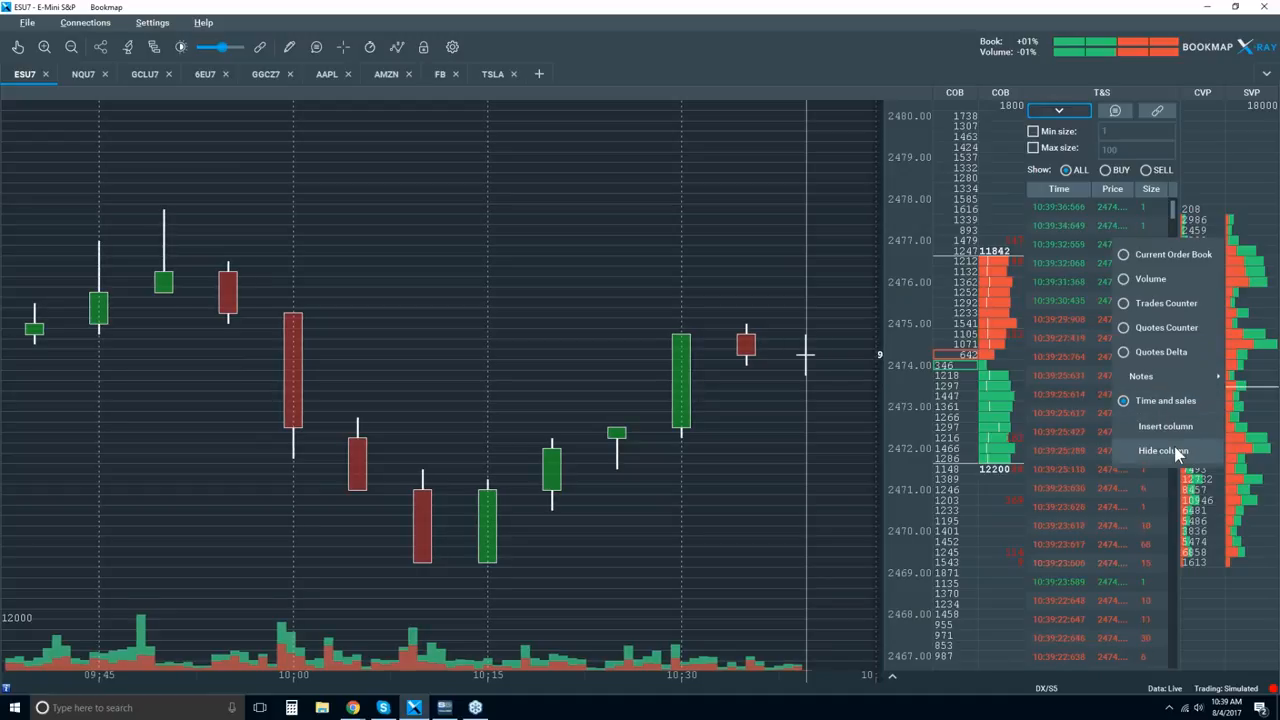
pyautogui.click(1164, 450)
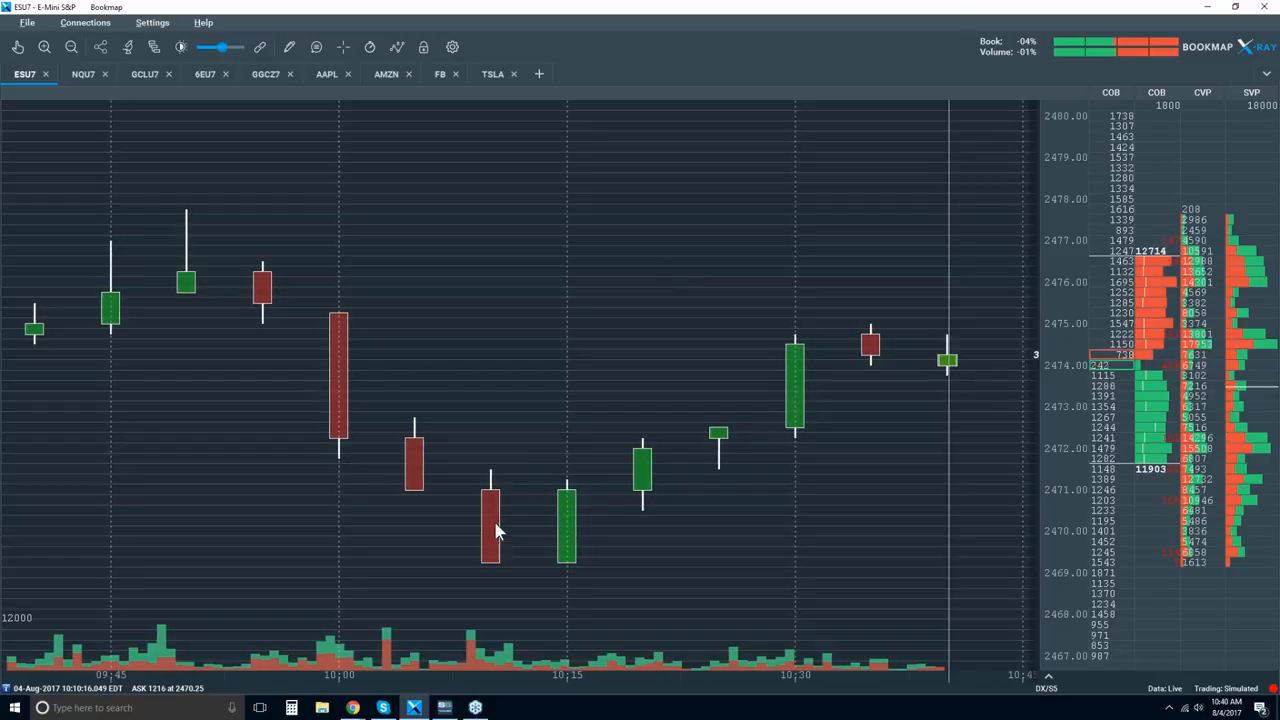
pyautogui.moveTo(502, 580)
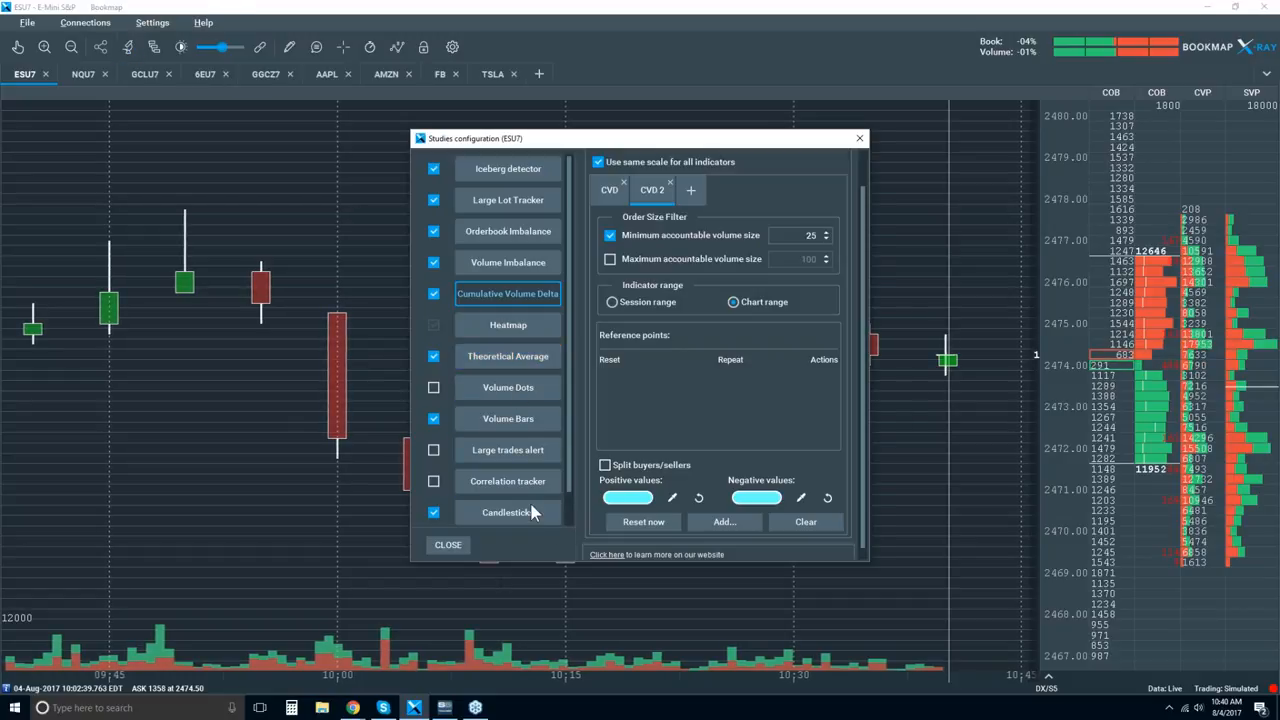
pyautogui.click(508, 512)
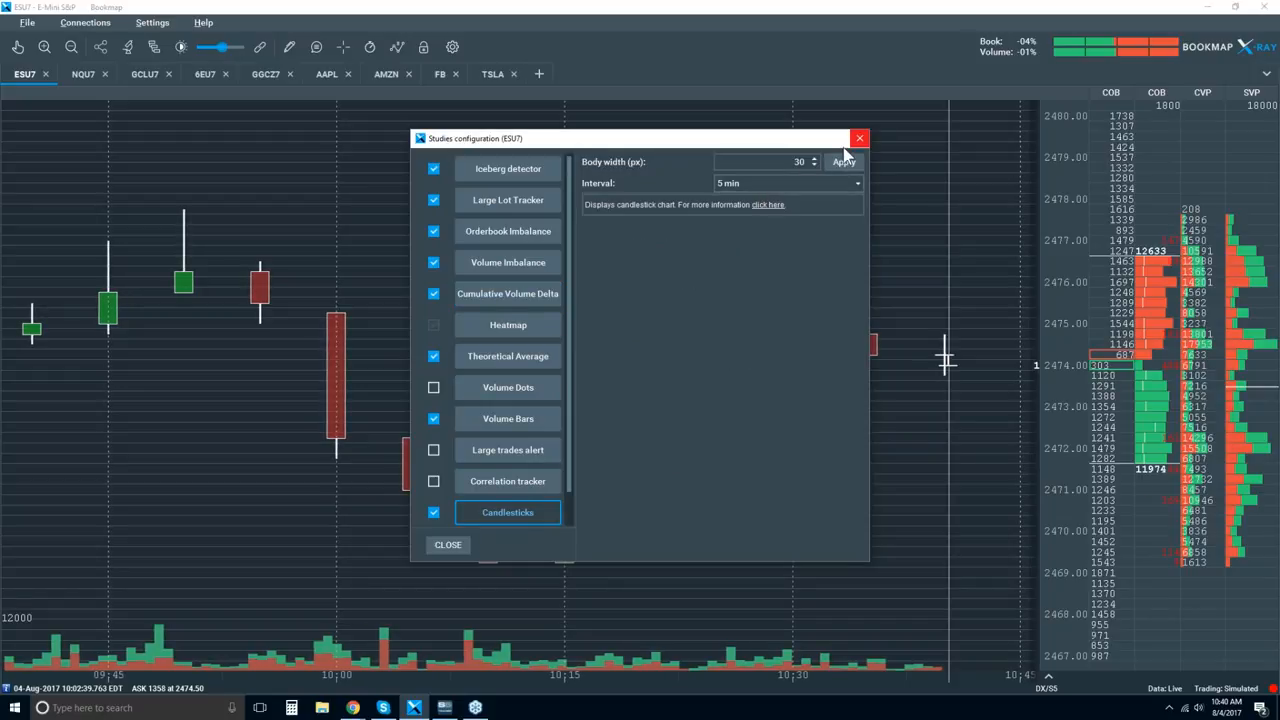
pyautogui.click(858, 138)
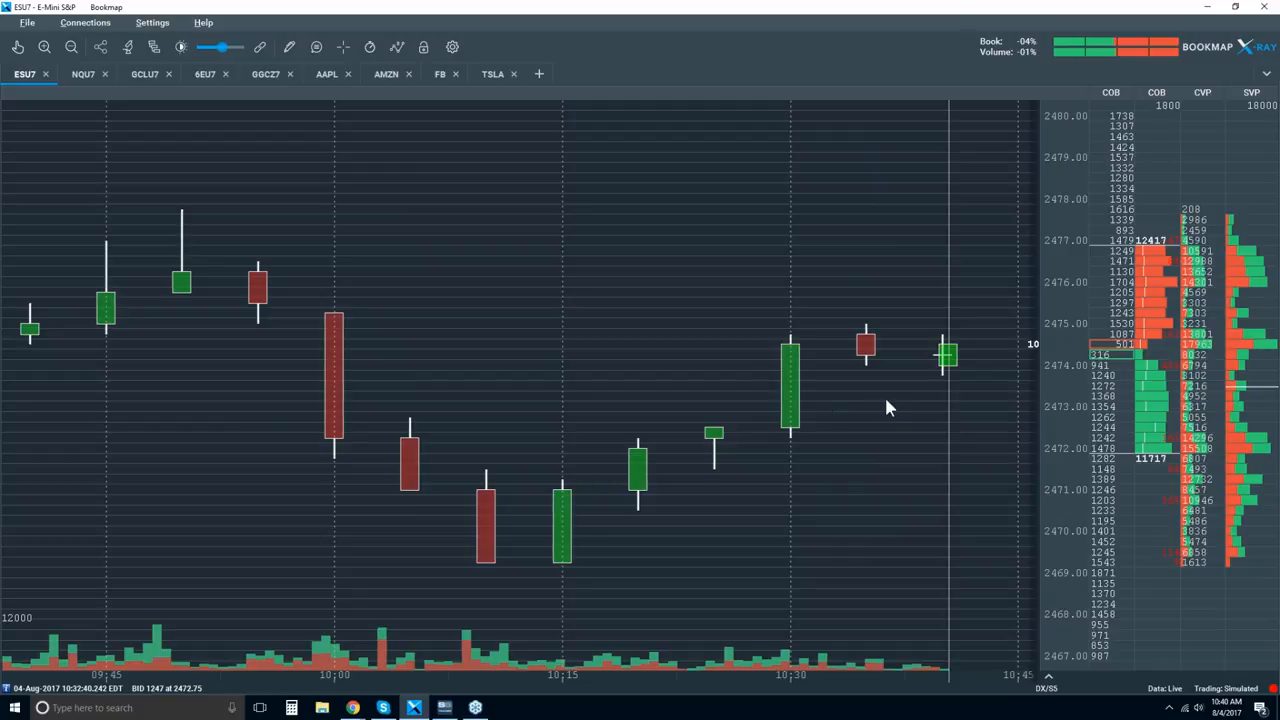
pyautogui.moveTo(558, 504)
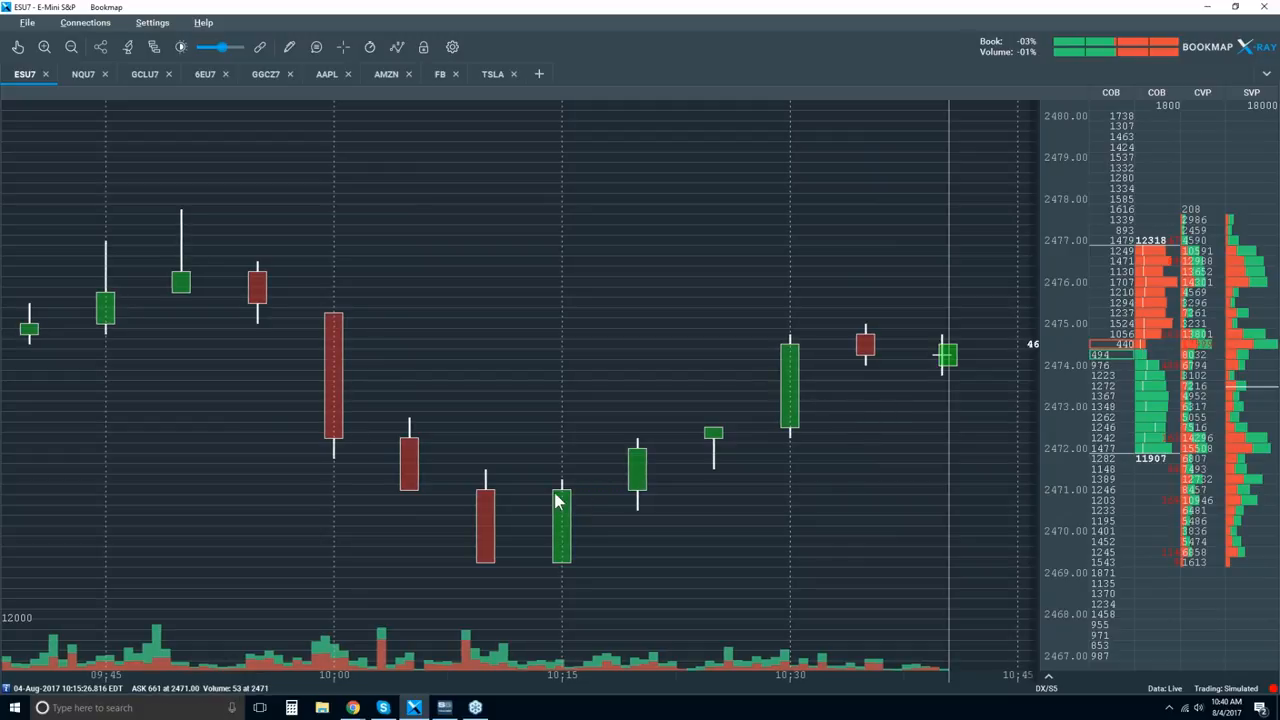
pyautogui.moveTo(500, 584)
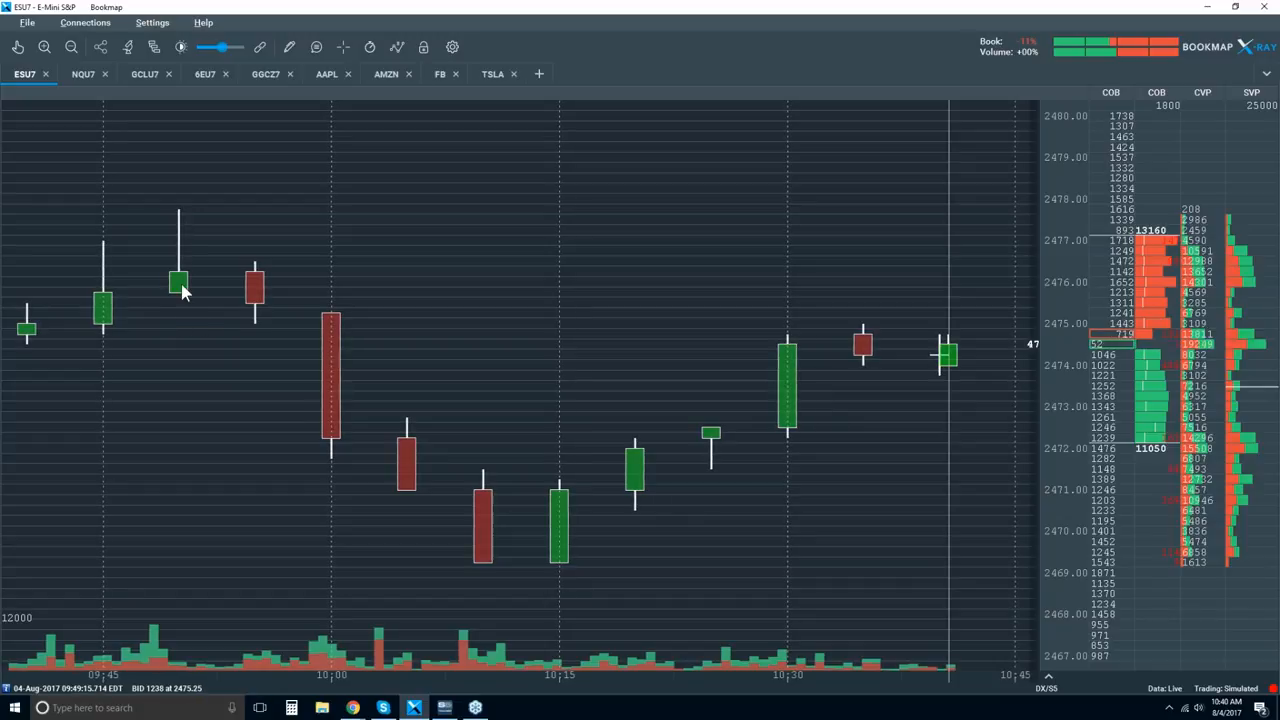
pyautogui.moveTo(184, 220)
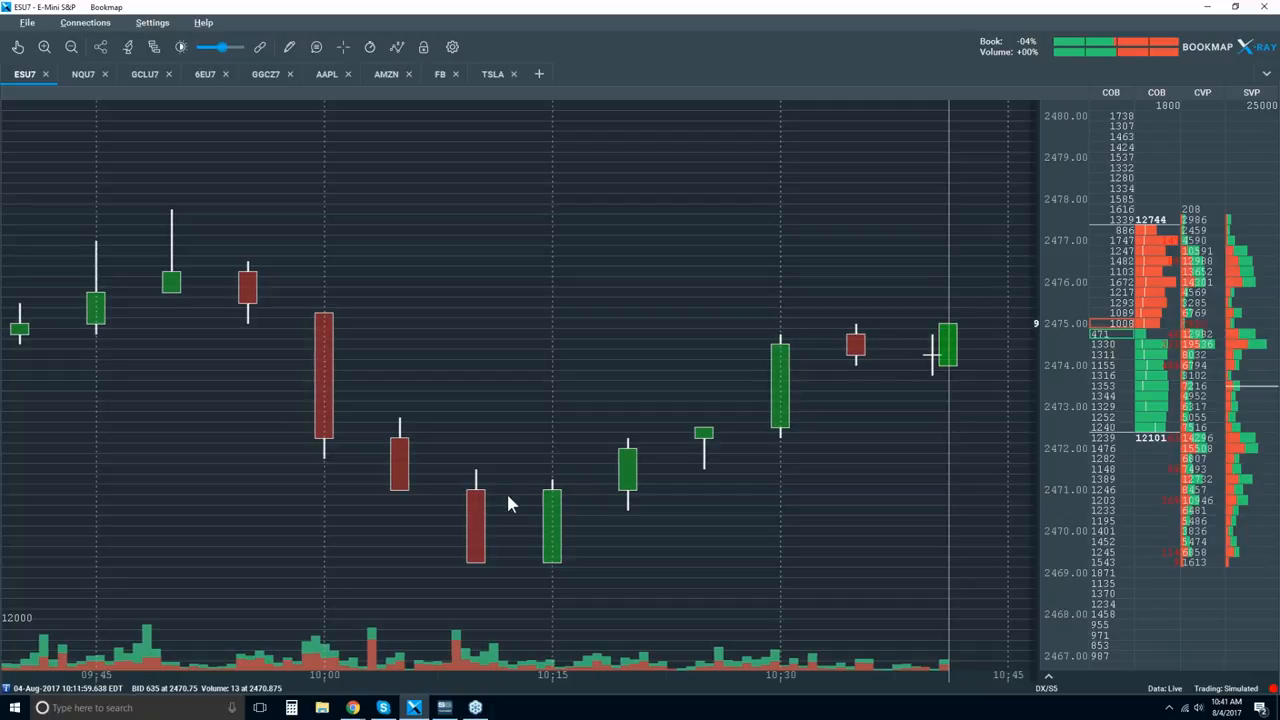
pyautogui.moveTo(658, 480)
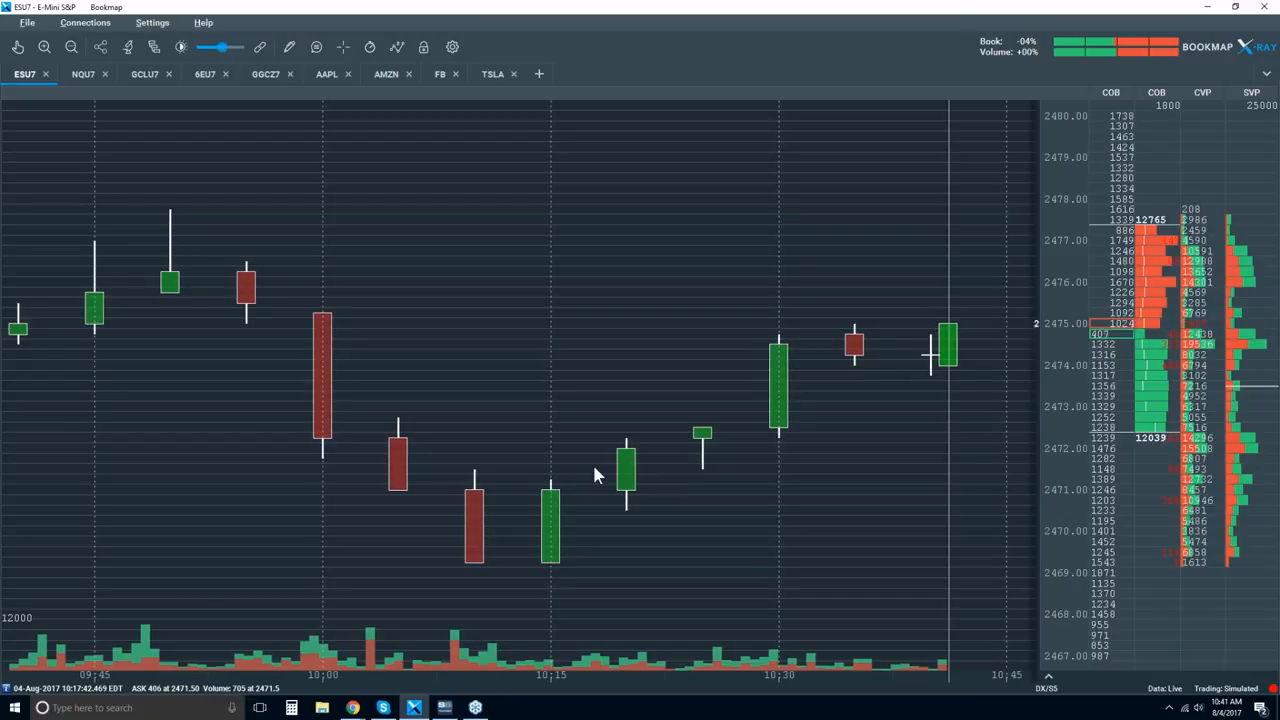
pyautogui.moveTo(548, 536)
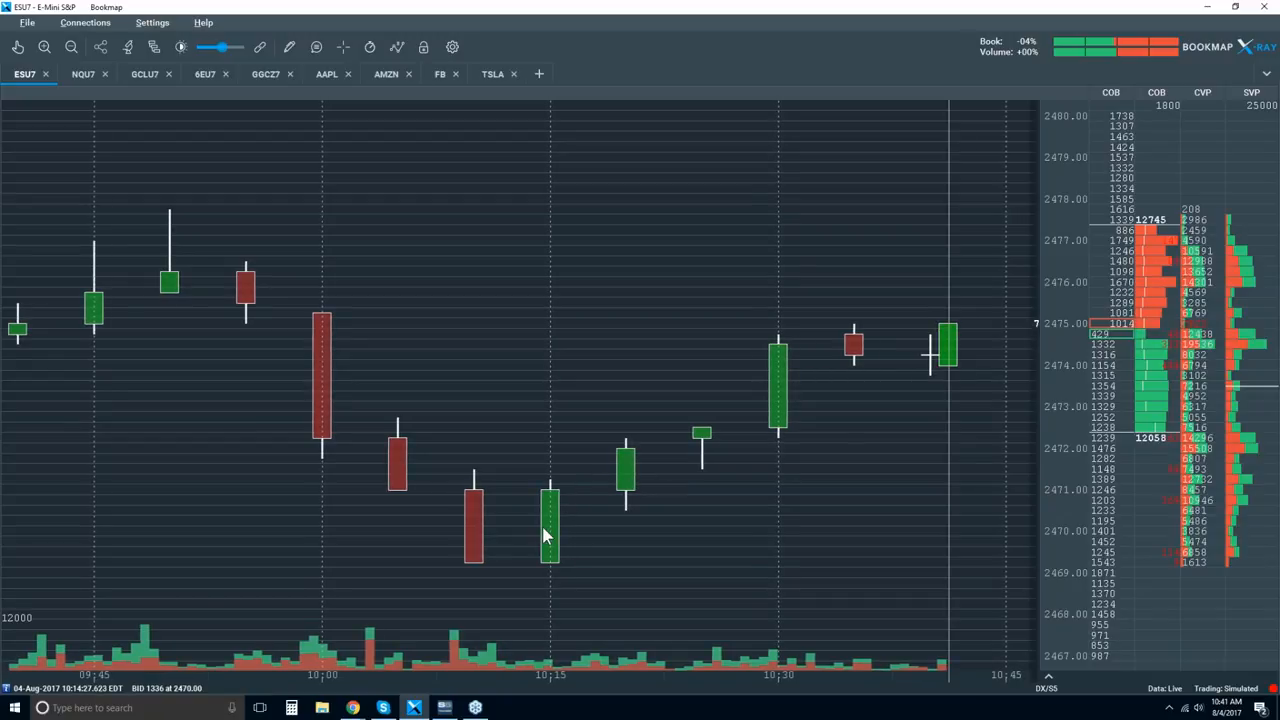
pyautogui.moveTo(552, 524)
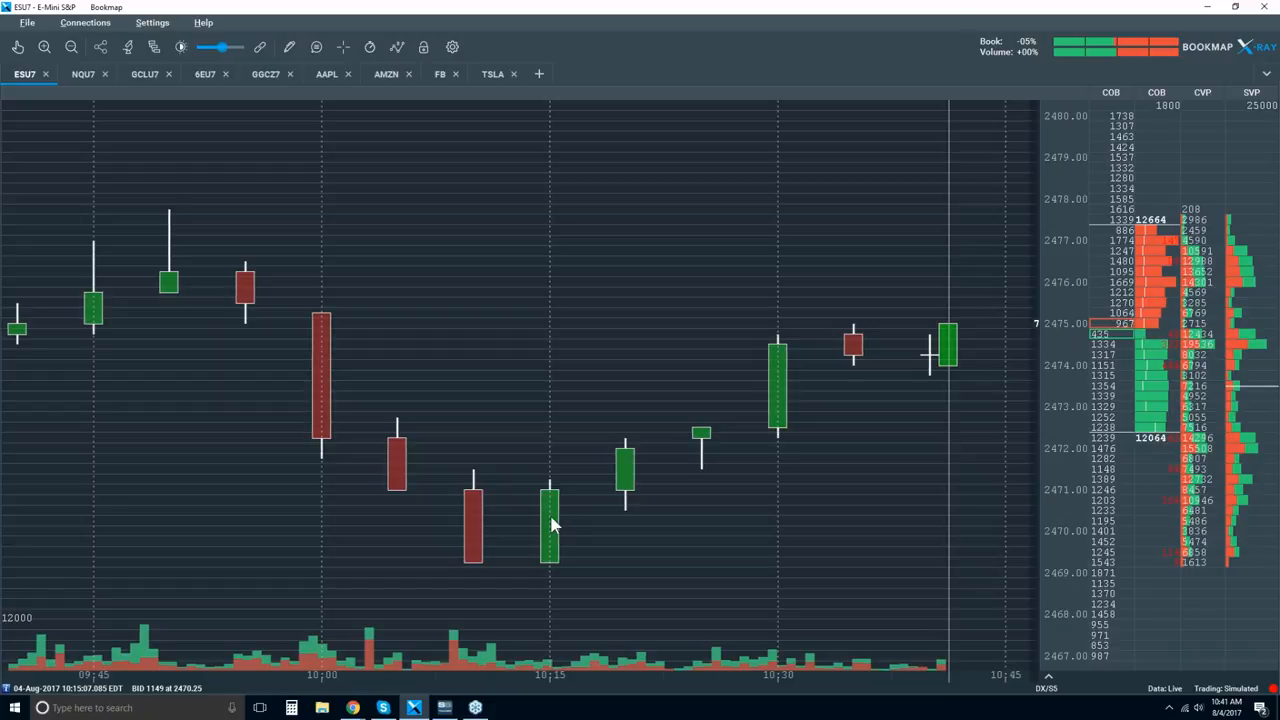
pyautogui.moveTo(552, 558)
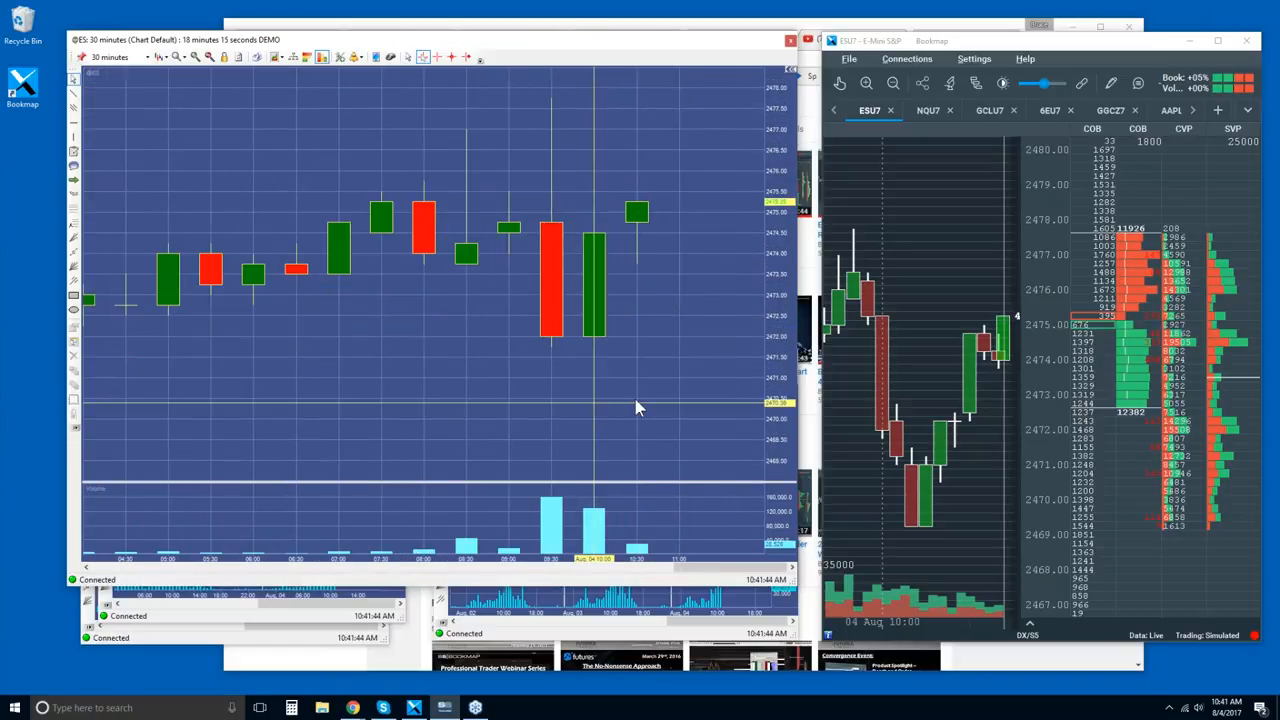
pyautogui.moveTo(564, 516)
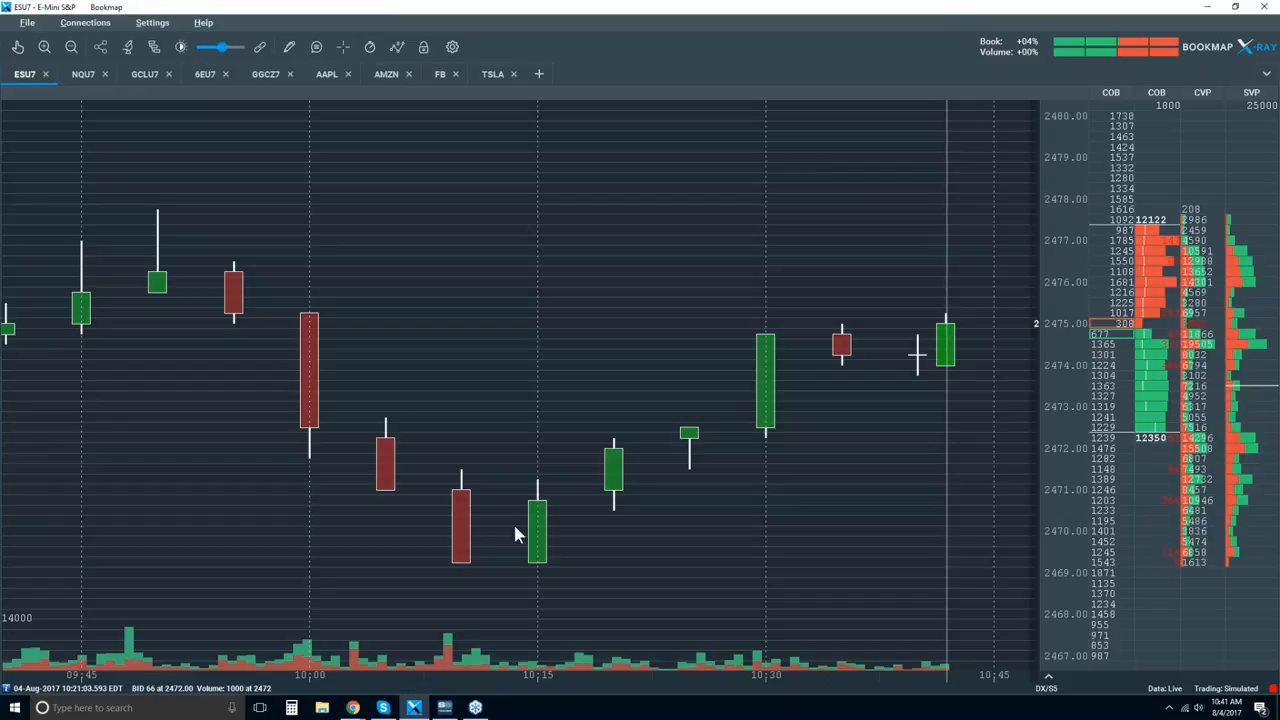
pyautogui.moveTo(456, 604)
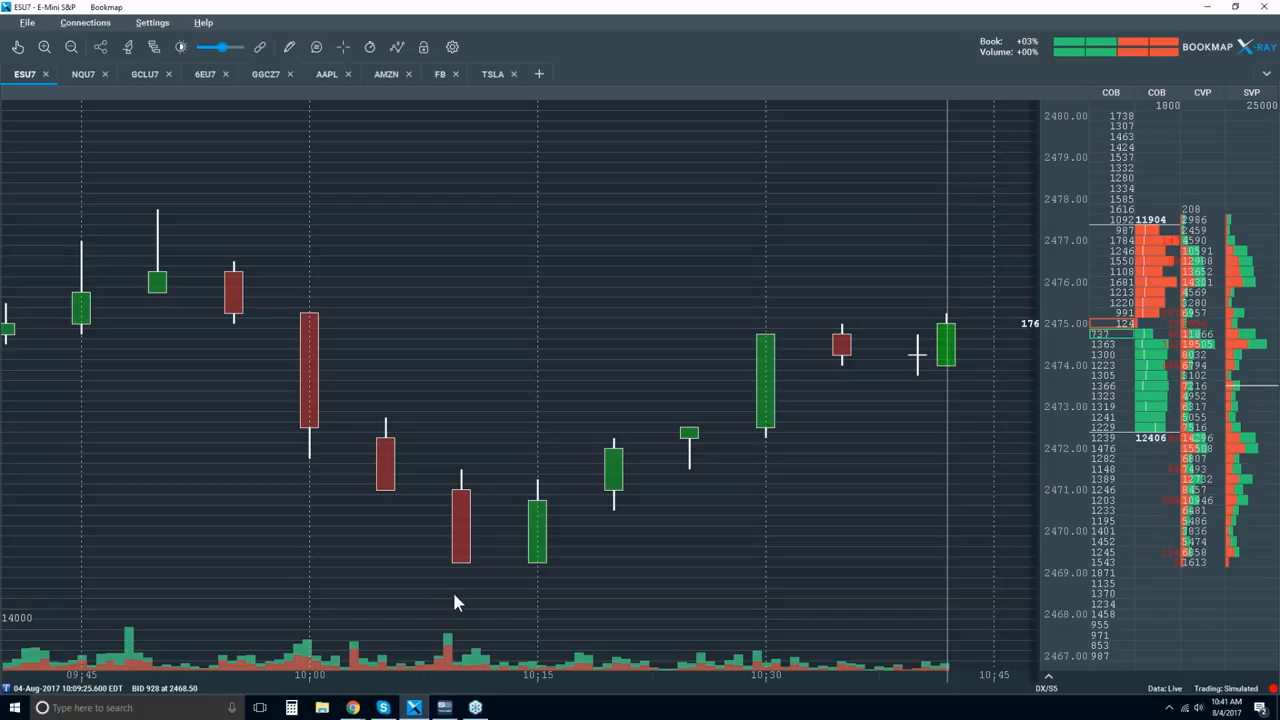
pyautogui.moveTo(538, 530)
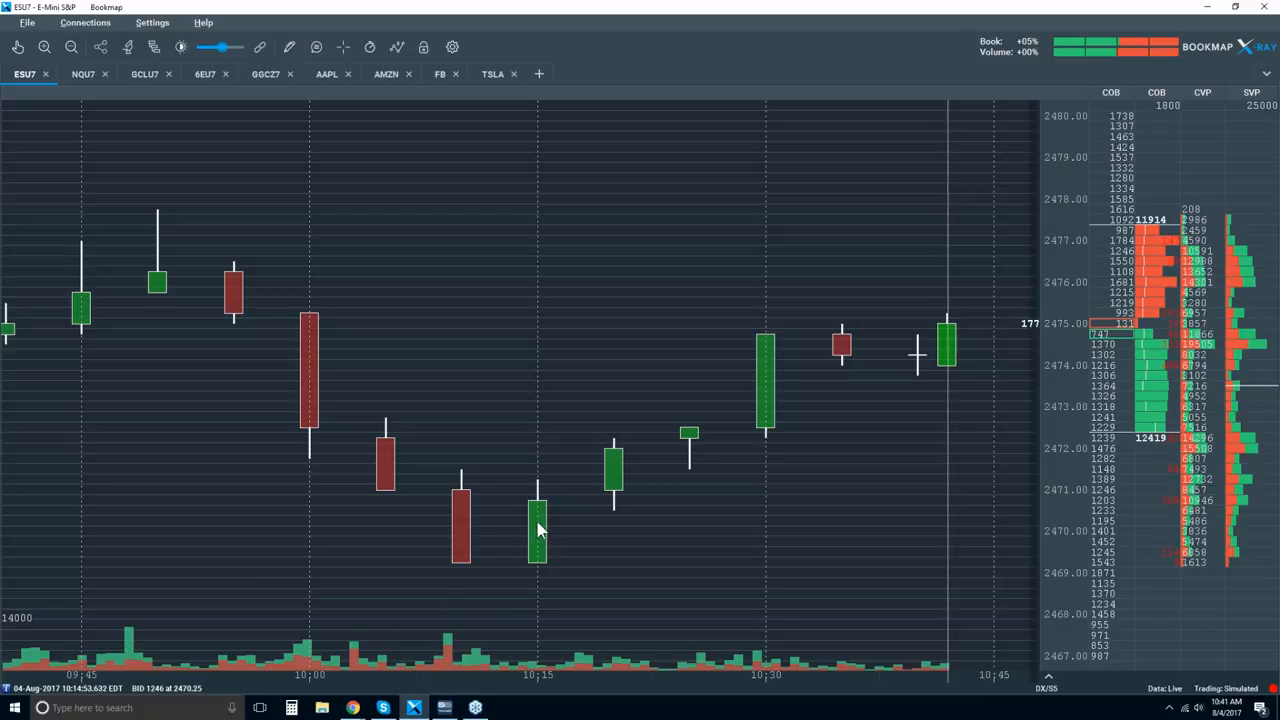
pyautogui.moveTo(456, 644)
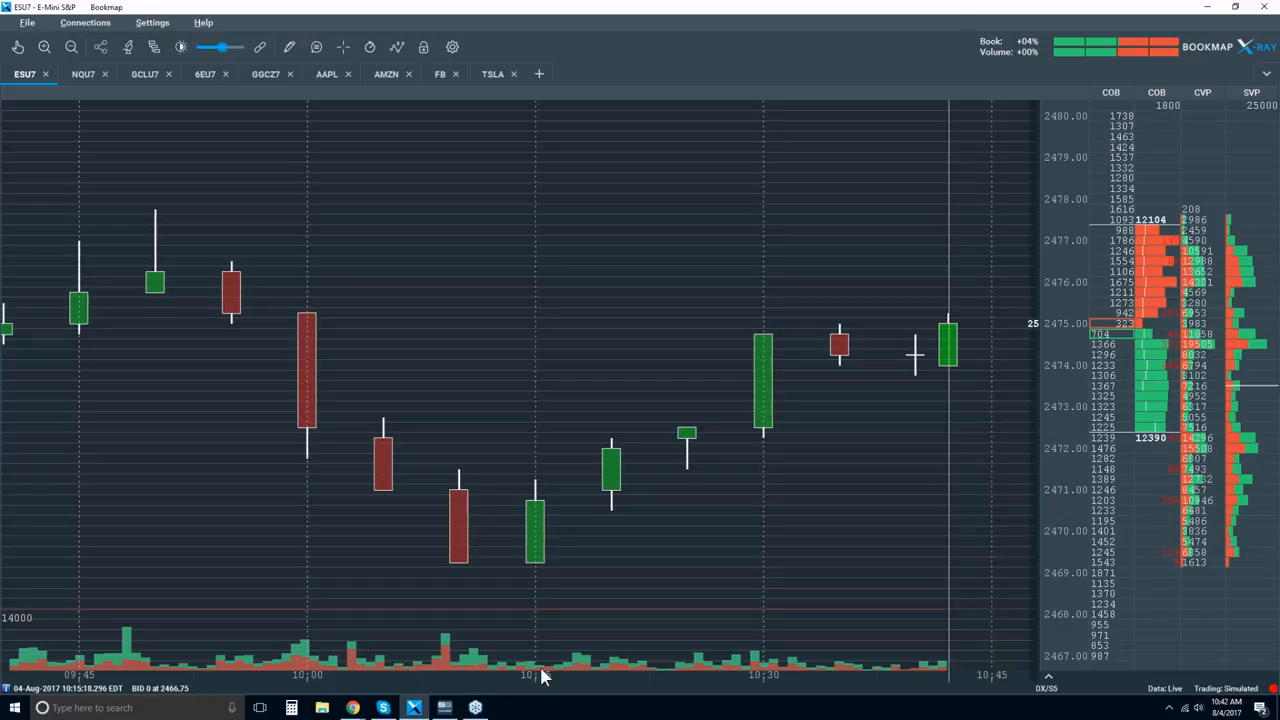
pyautogui.moveTo(490, 644)
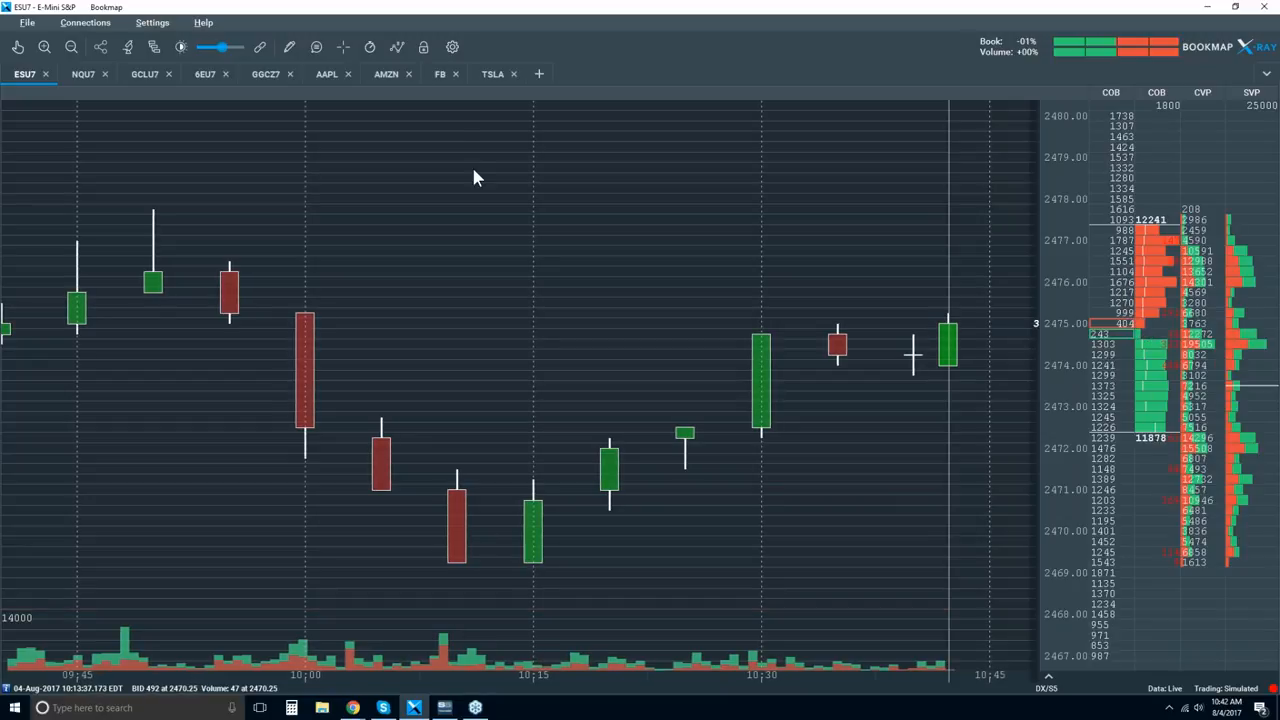
# Turn on Best Bid/Ask step lines over the candlesticks from the chart display options
pyautogui.click(396, 48)
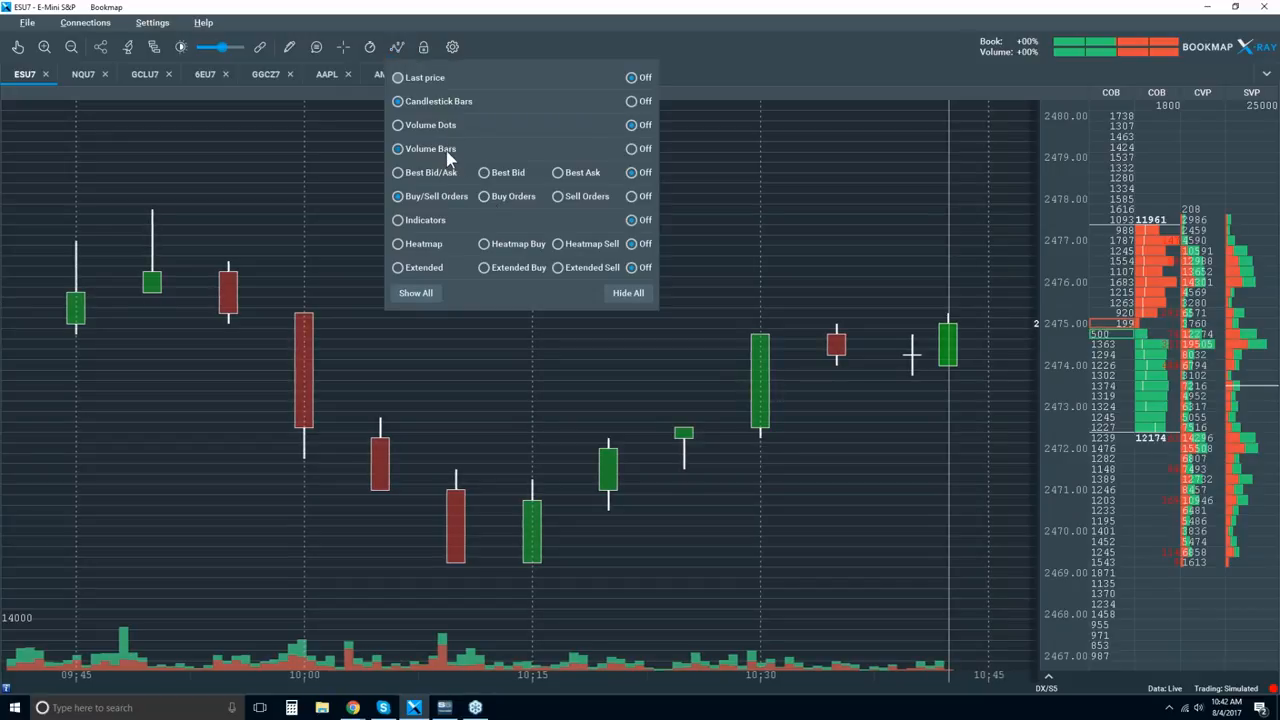
pyautogui.click(396, 100)
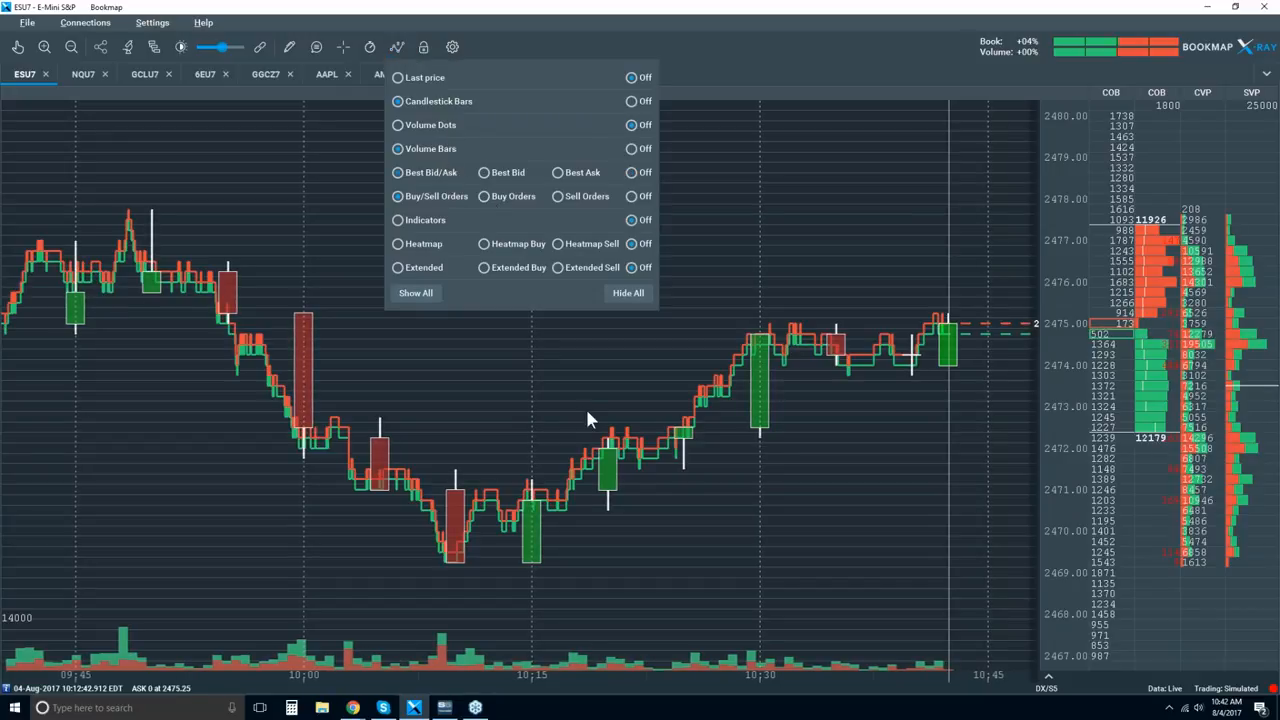
pyautogui.moveTo(564, 372)
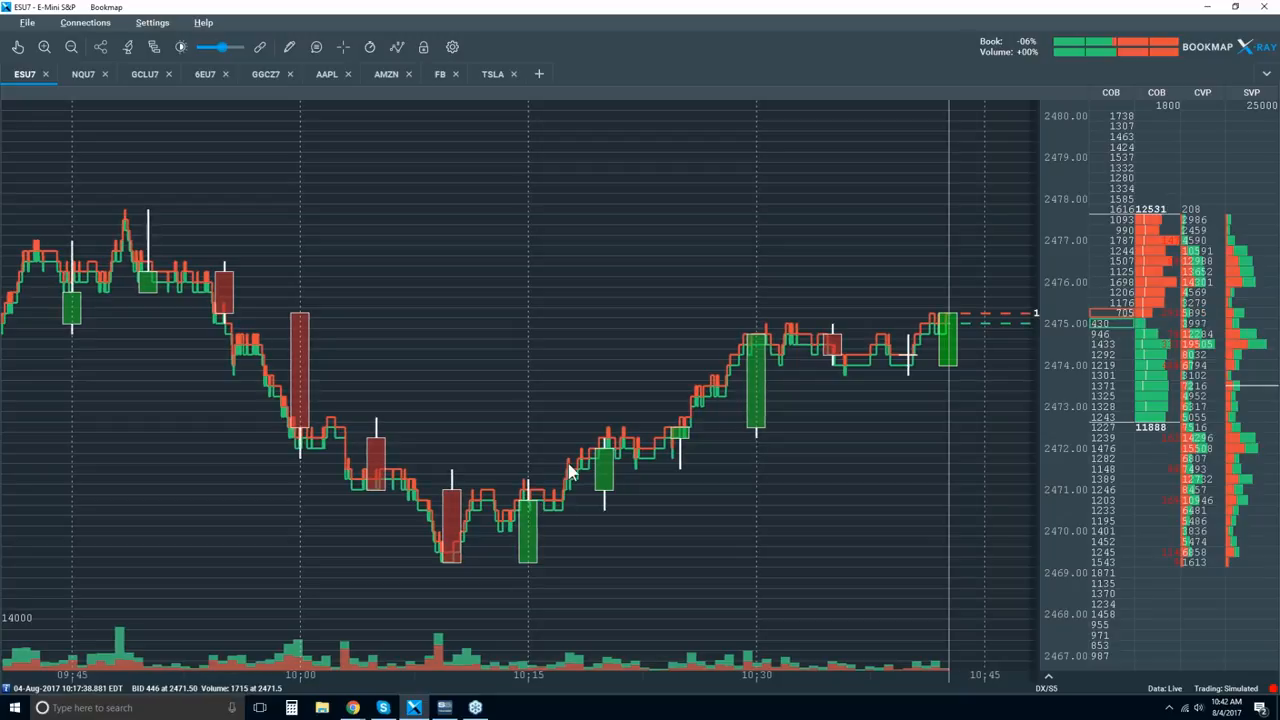
pyautogui.moveTo(568, 504)
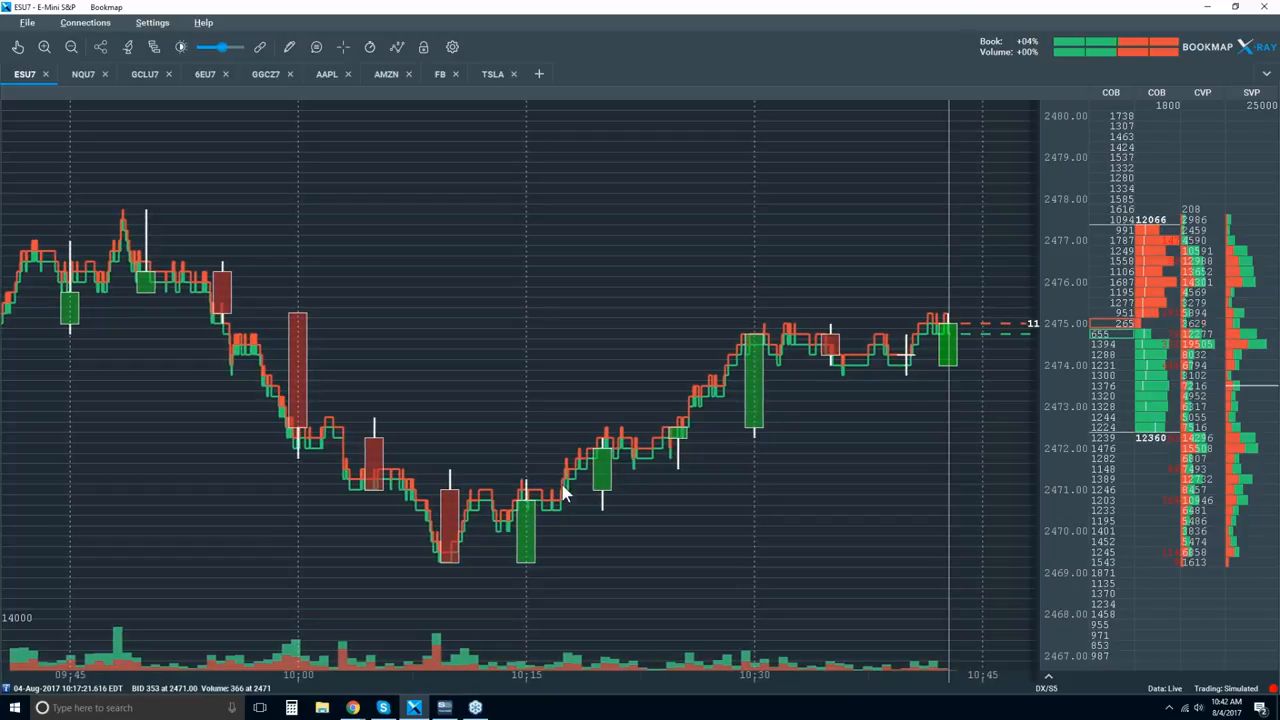
pyautogui.moveTo(604, 500)
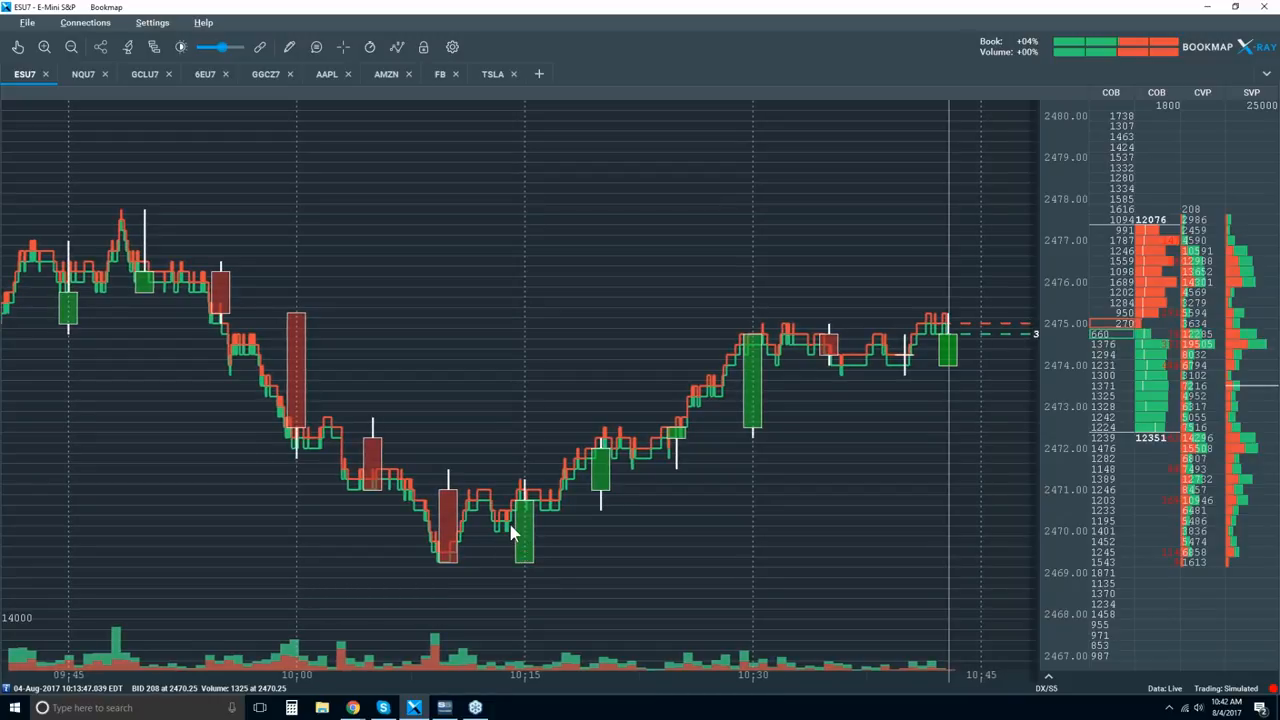
pyautogui.moveTo(528, 572)
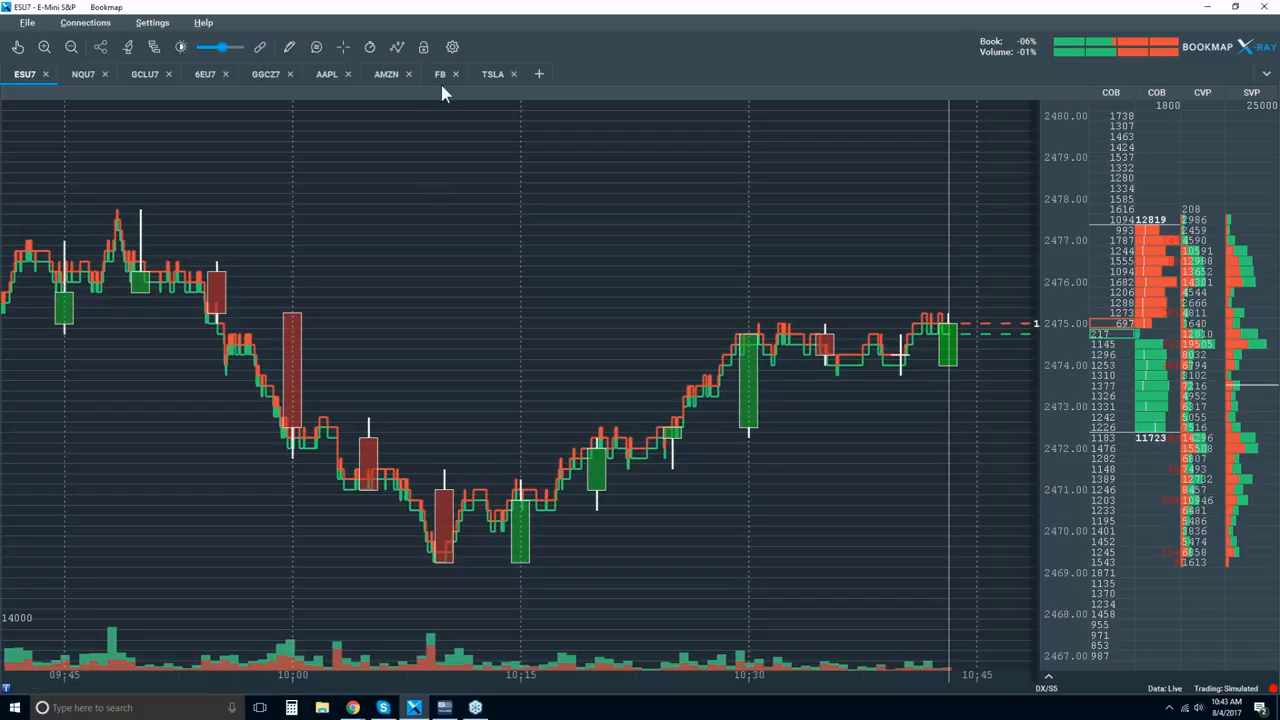
pyautogui.click(396, 48)
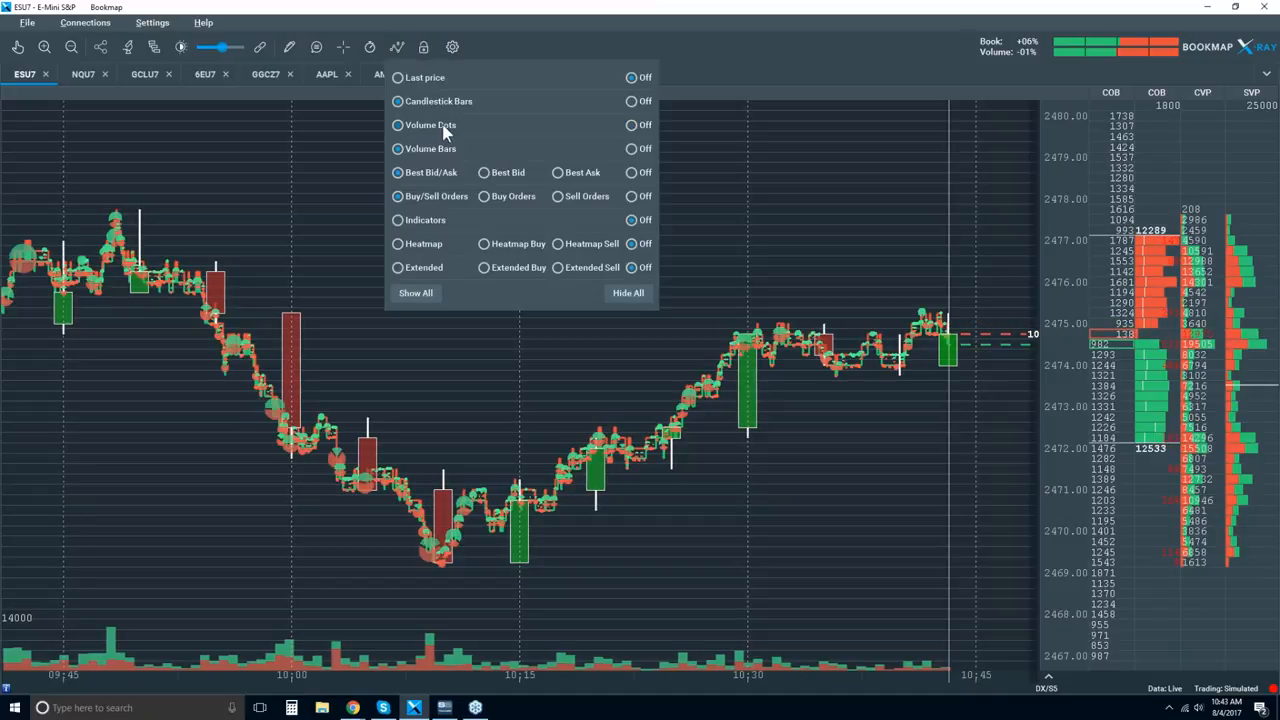
pyautogui.click(668, 312)
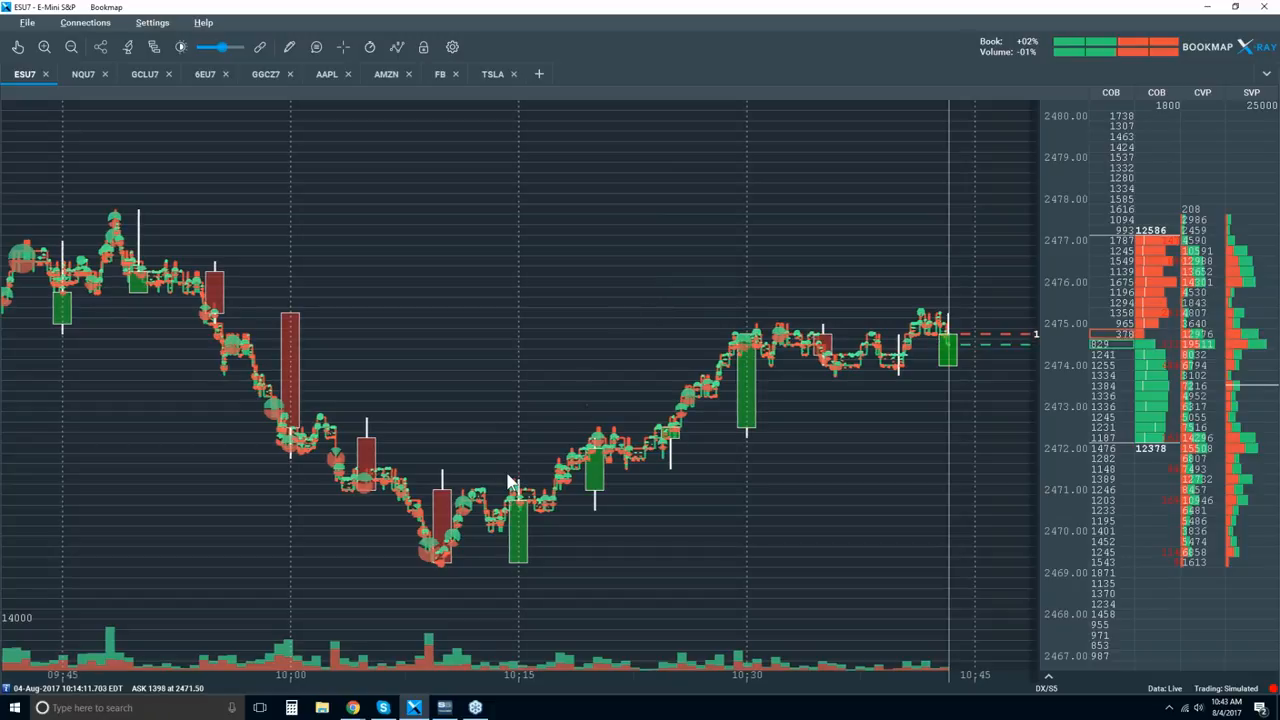
pyautogui.moveTo(400, 486)
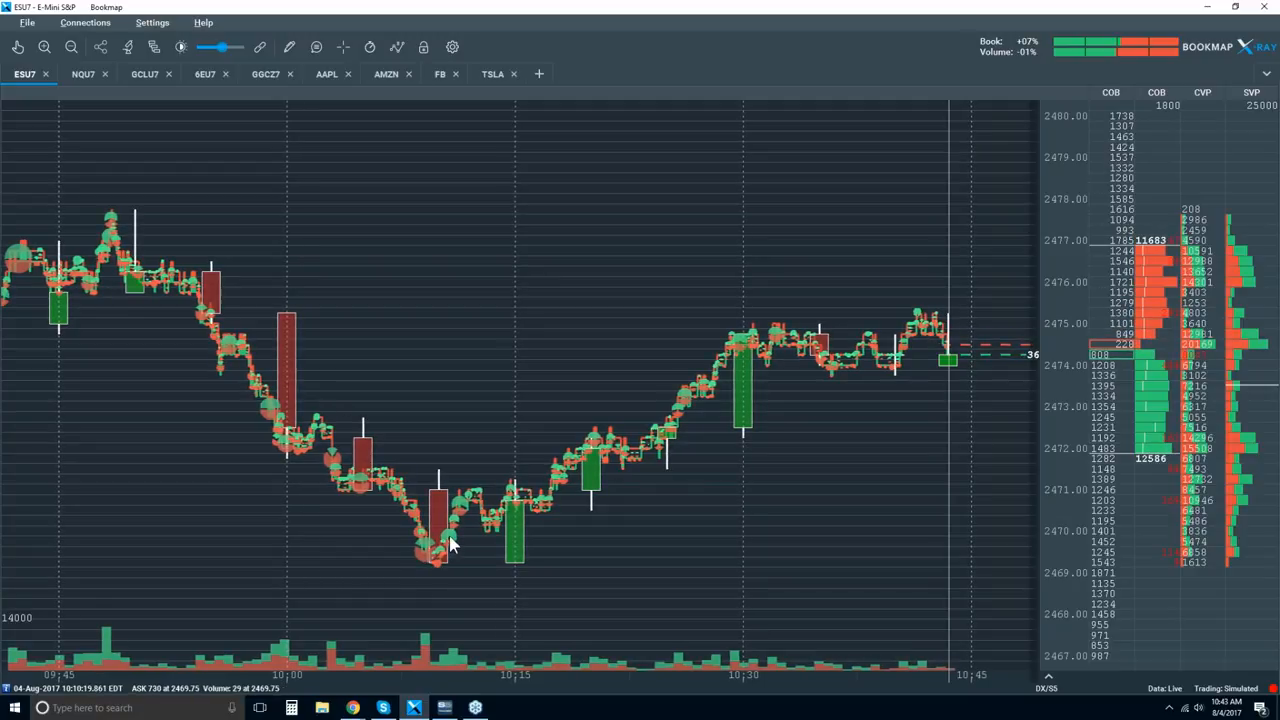
pyautogui.moveTo(464, 516)
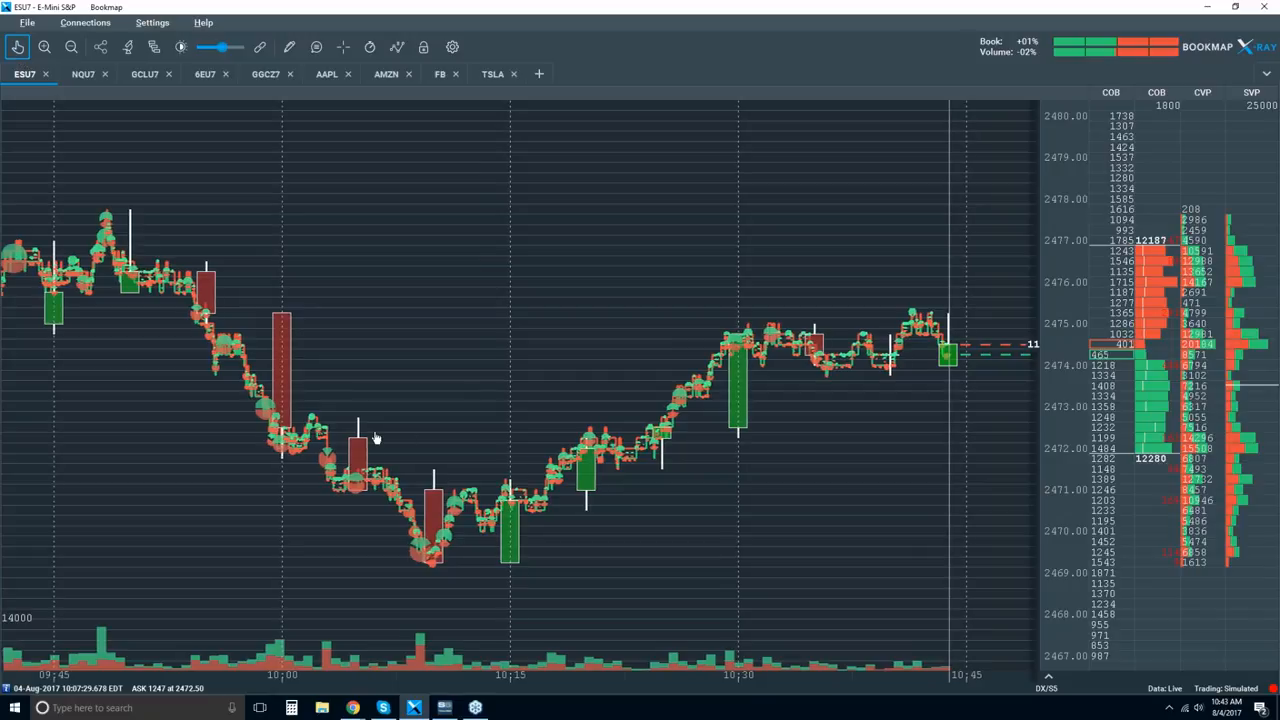
pyautogui.moveTo(452, 510)
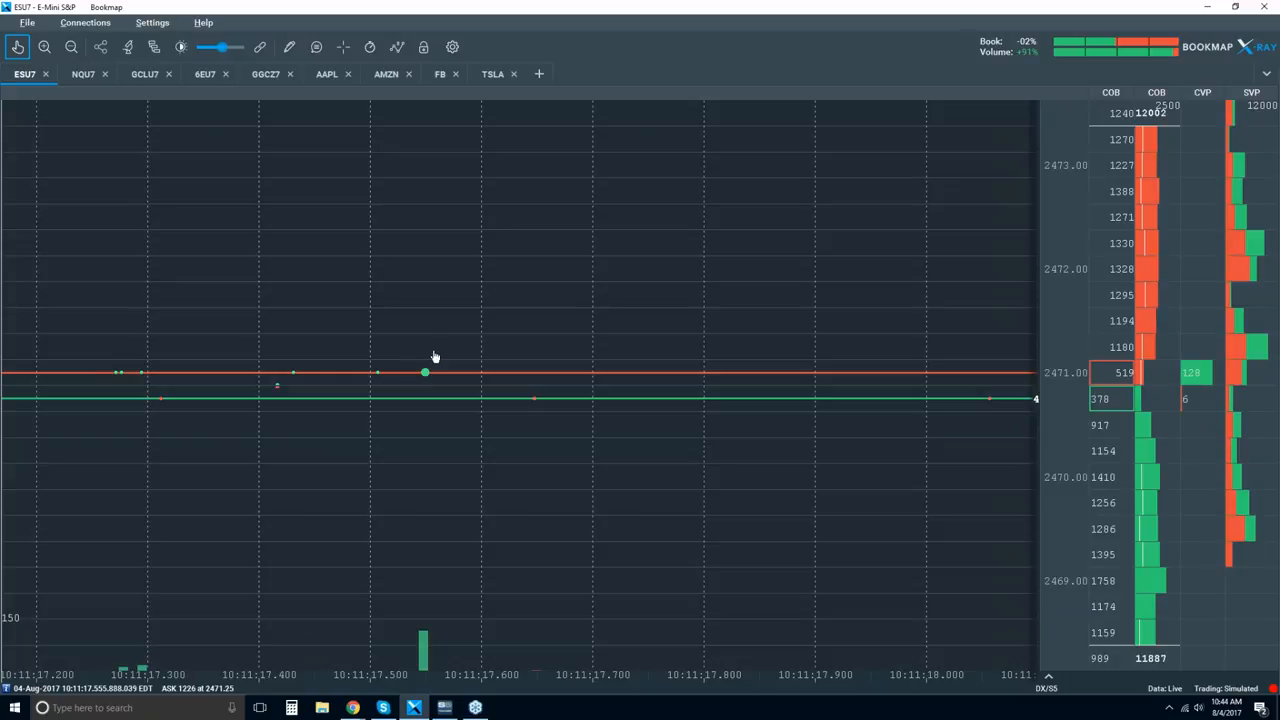
pyautogui.moveTo(470, 378)
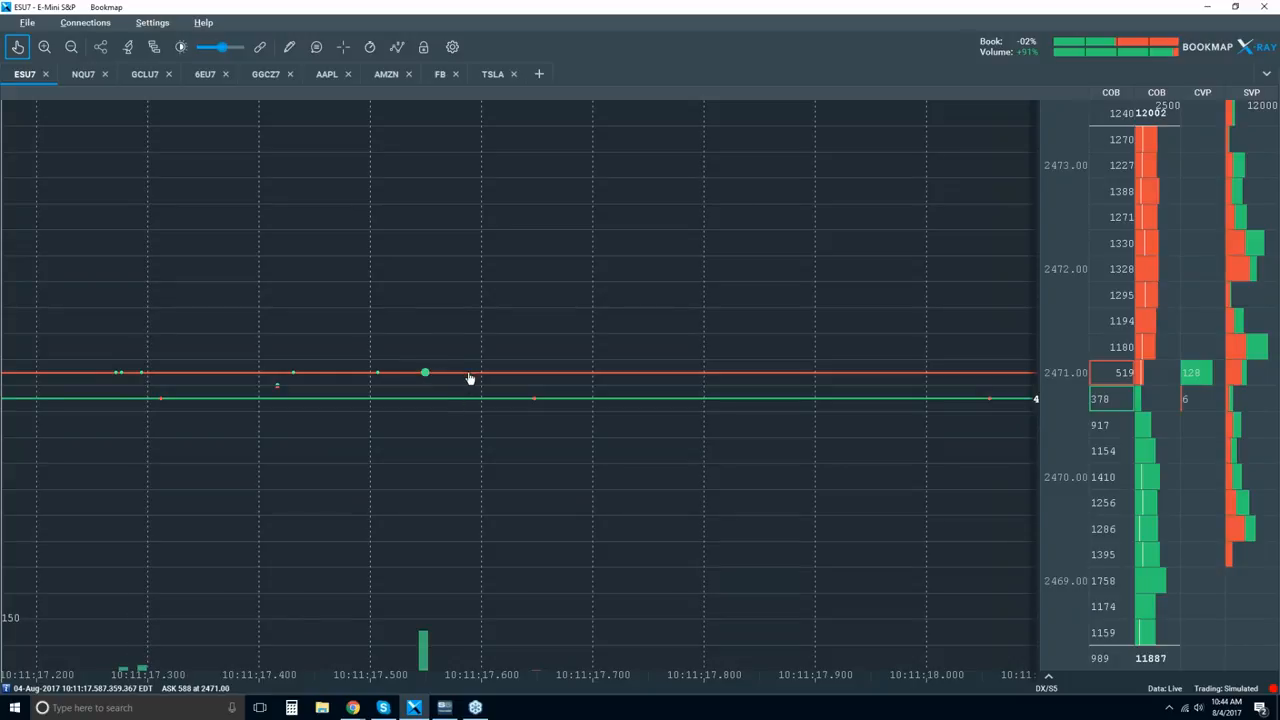
pyautogui.moveTo(428, 374)
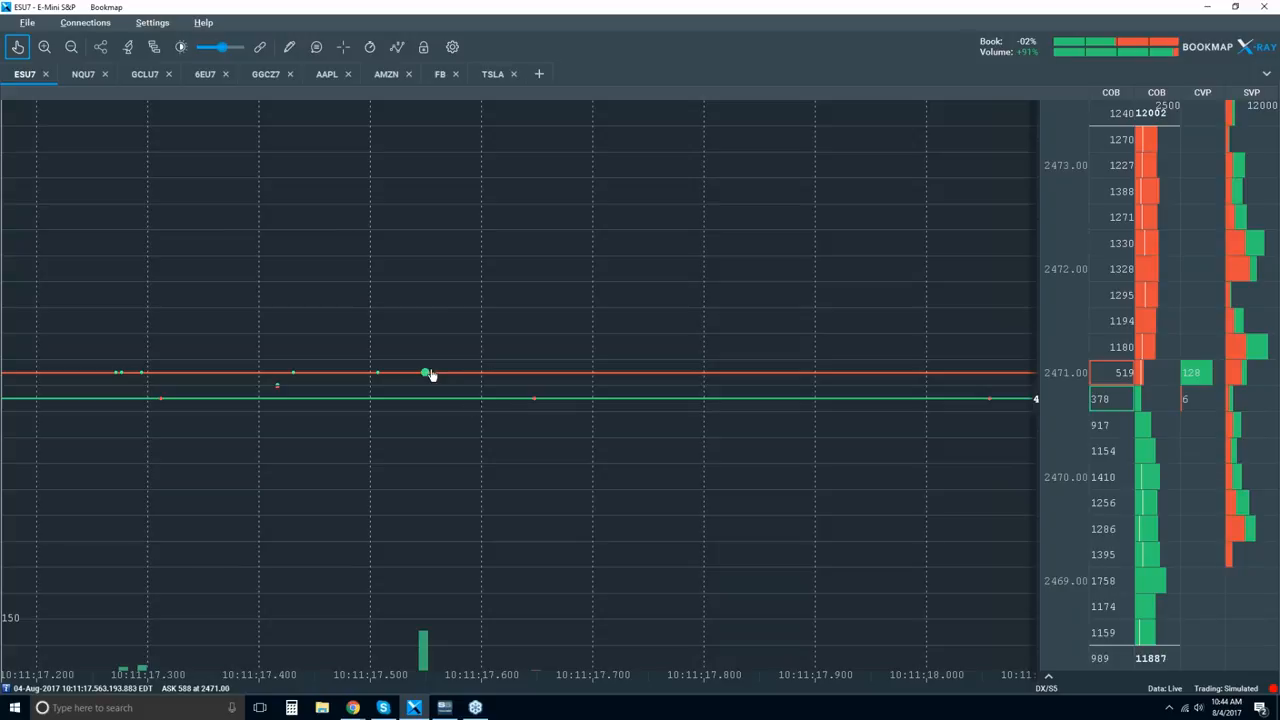
pyautogui.moveTo(426, 376)
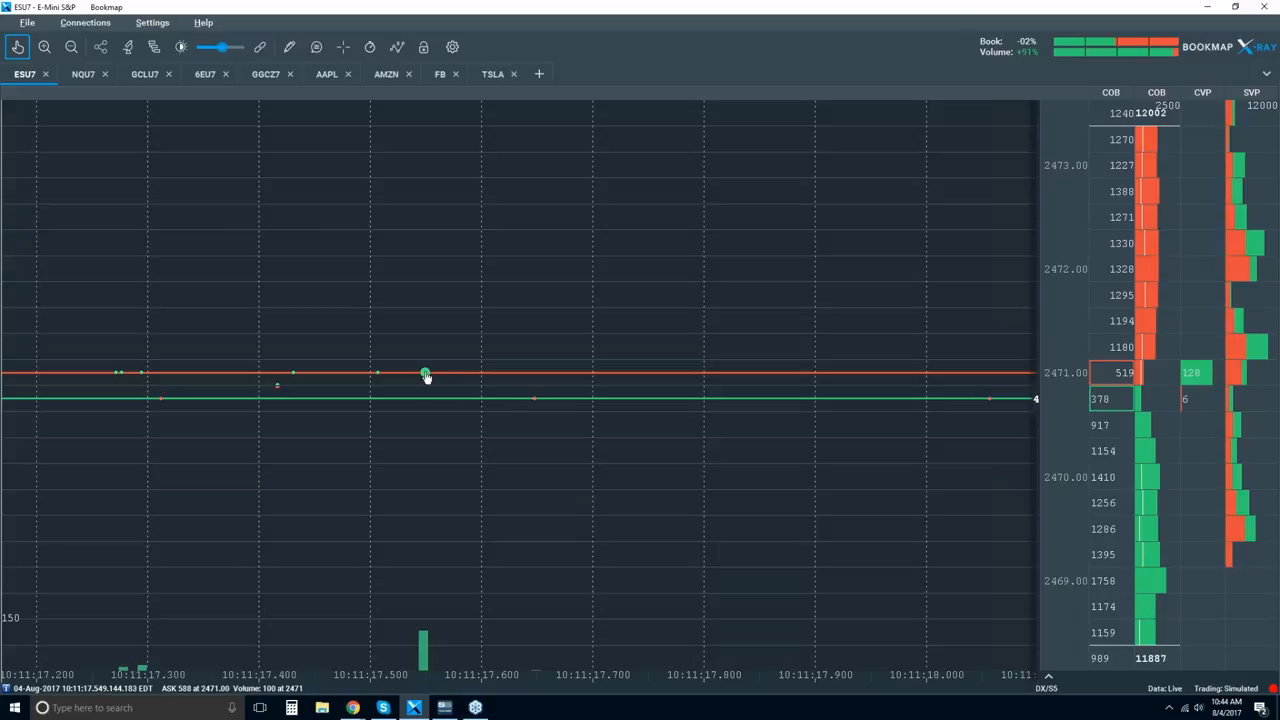
pyautogui.moveTo(476, 380)
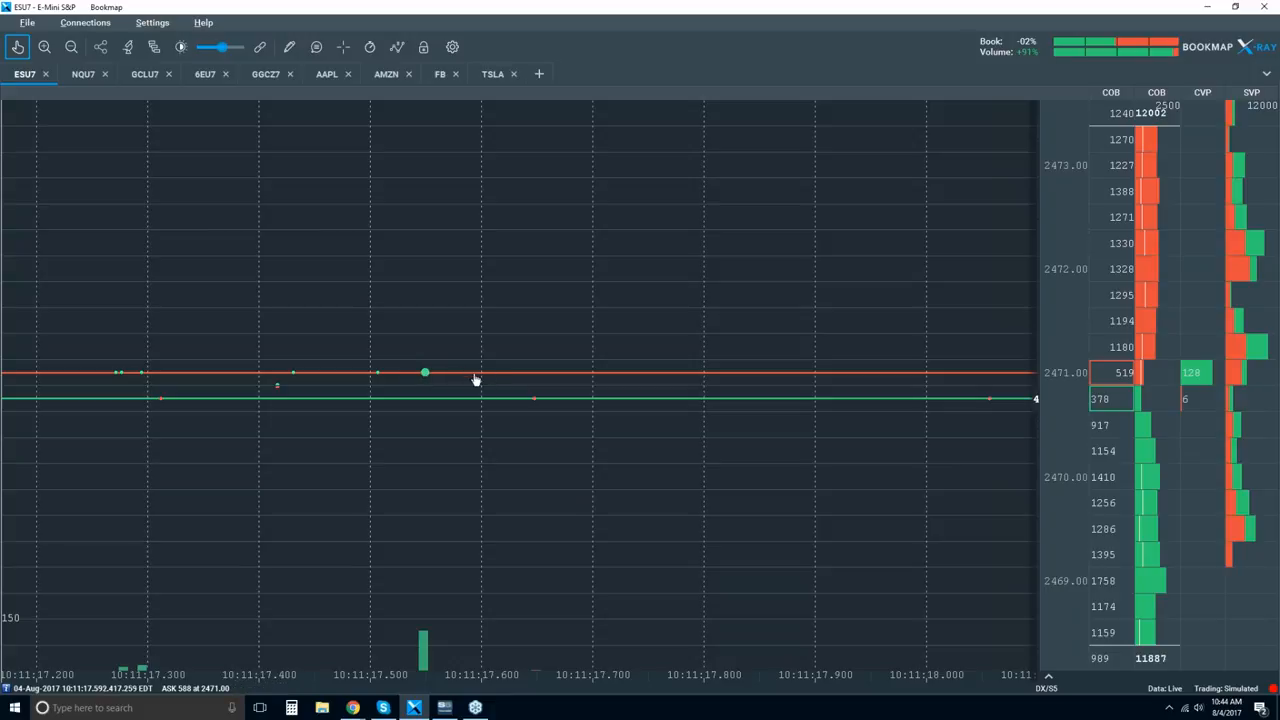
pyautogui.moveTo(544, 412)
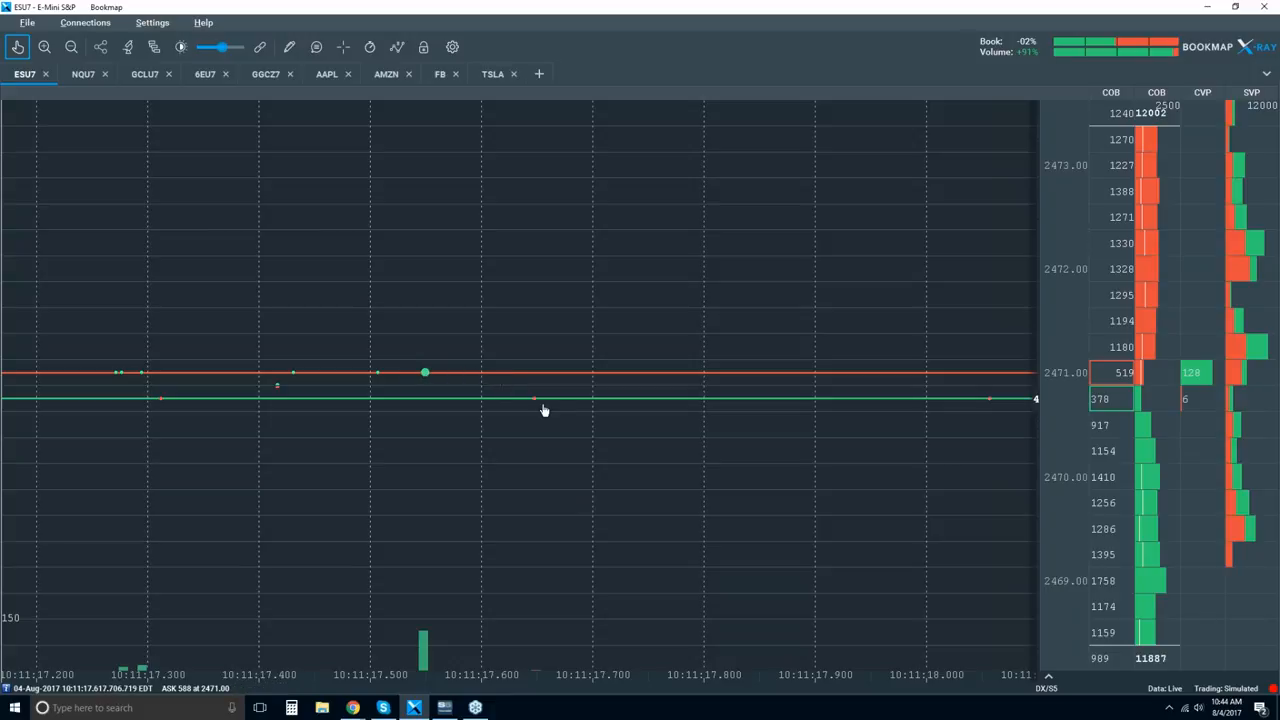
pyautogui.moveTo(560, 402)
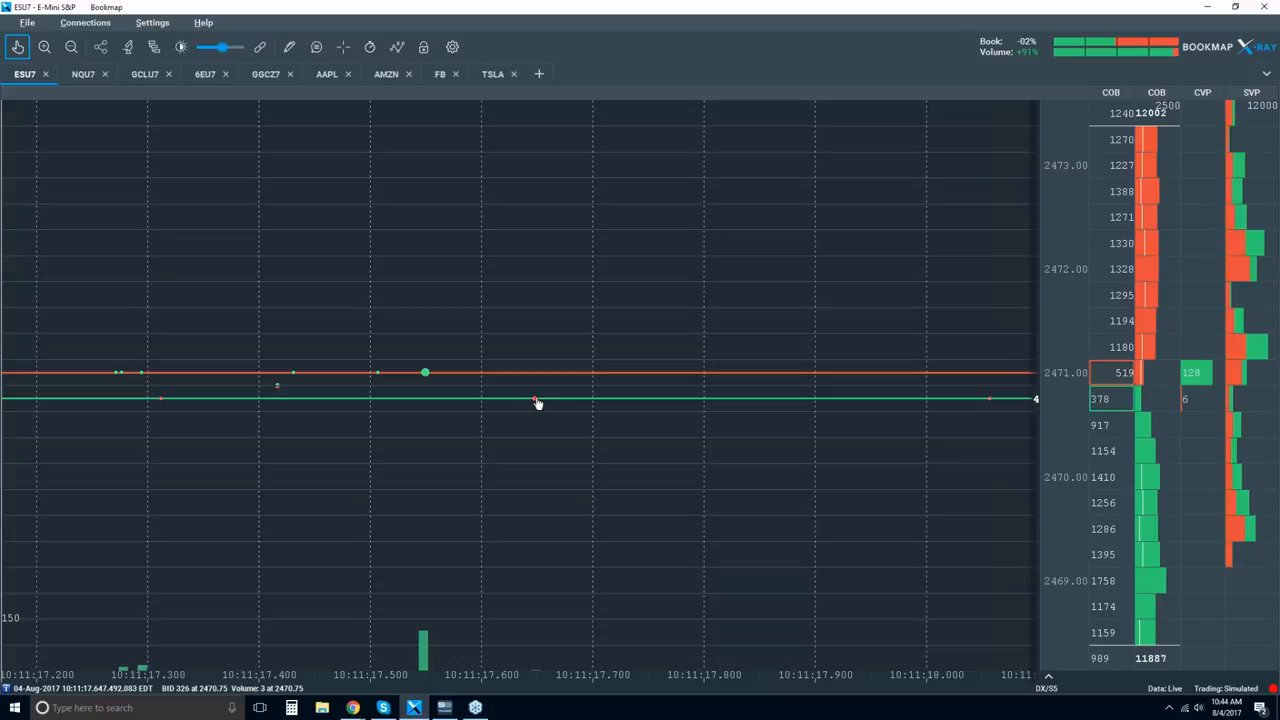
pyautogui.moveTo(428, 376)
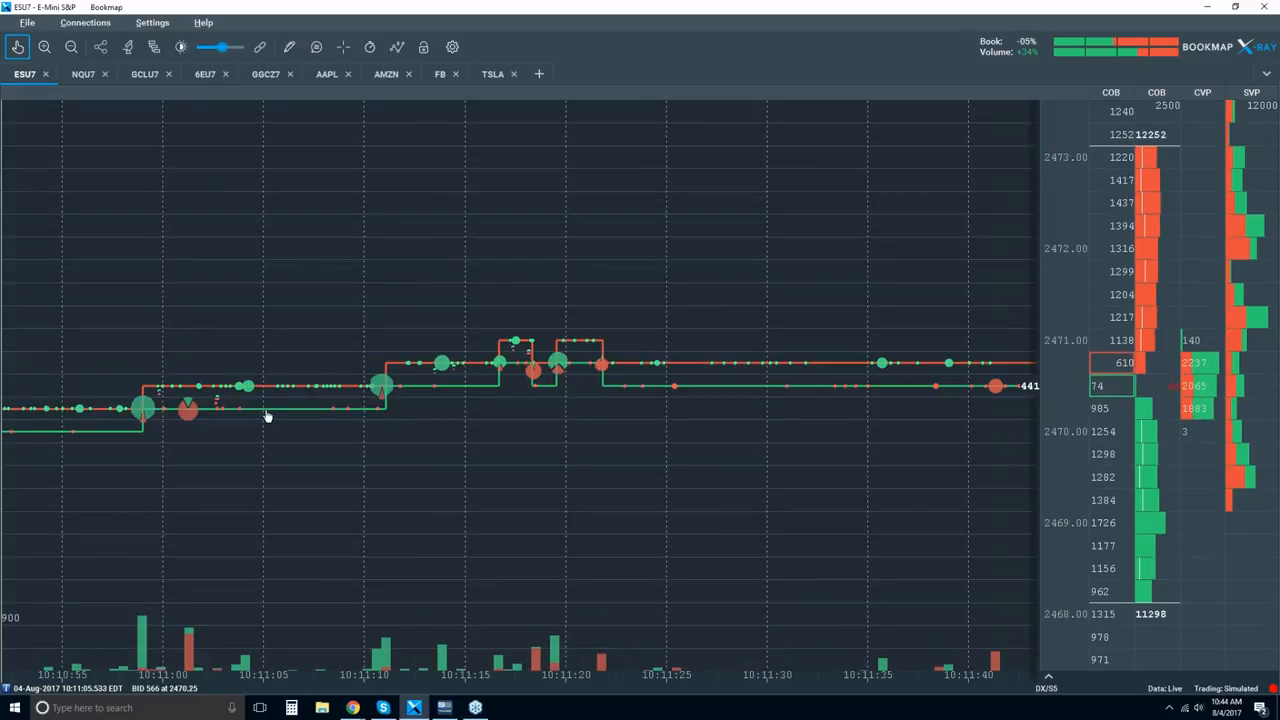
pyautogui.moveTo(252, 436)
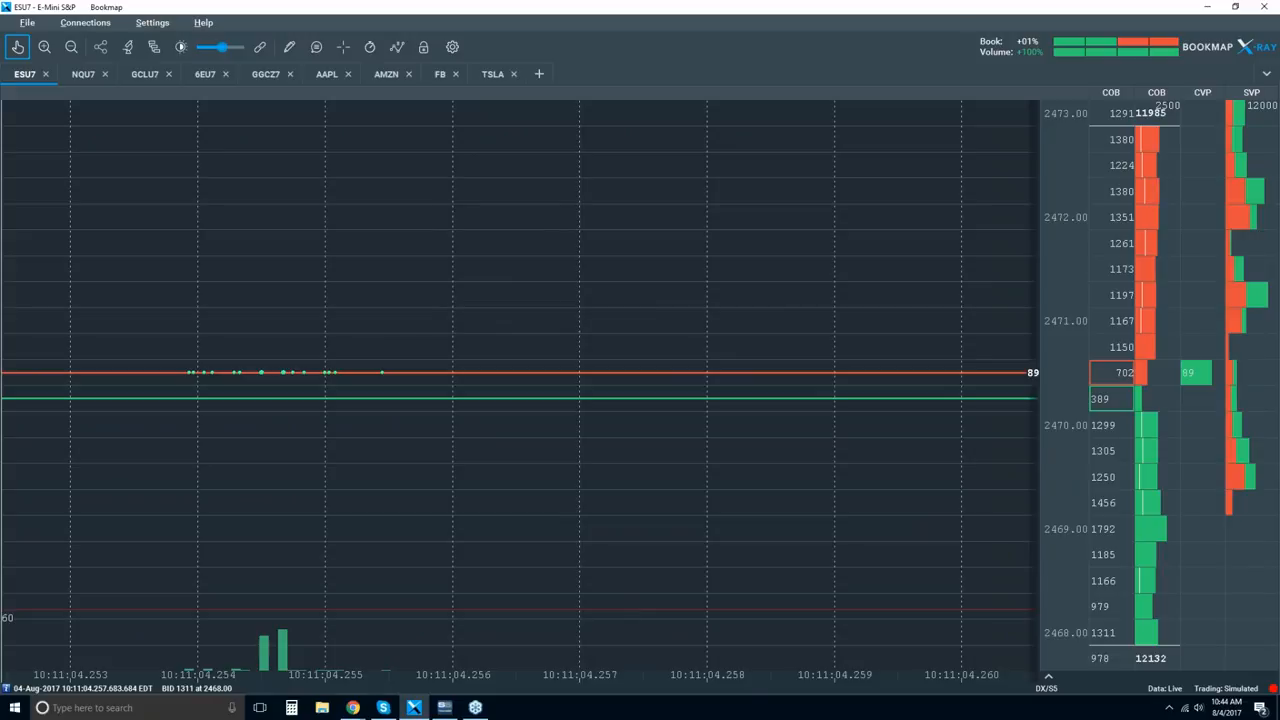
pyautogui.moveTo(268, 388)
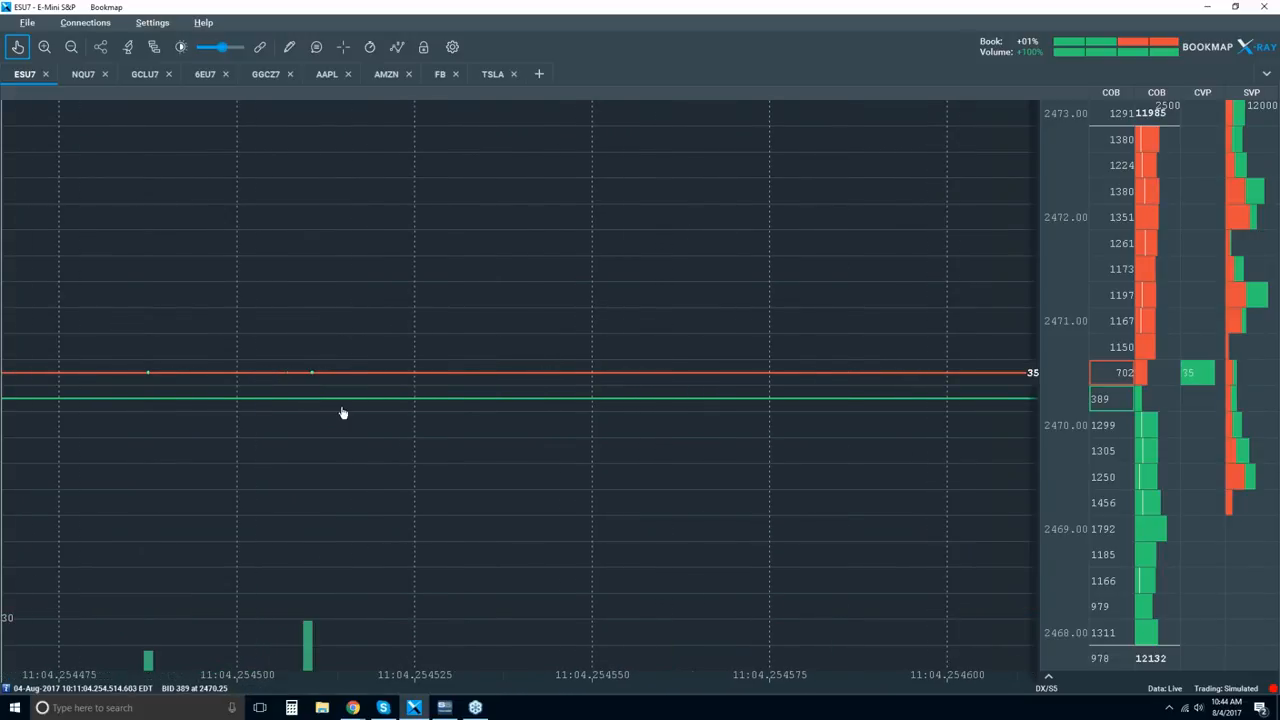
pyautogui.moveTo(318, 380)
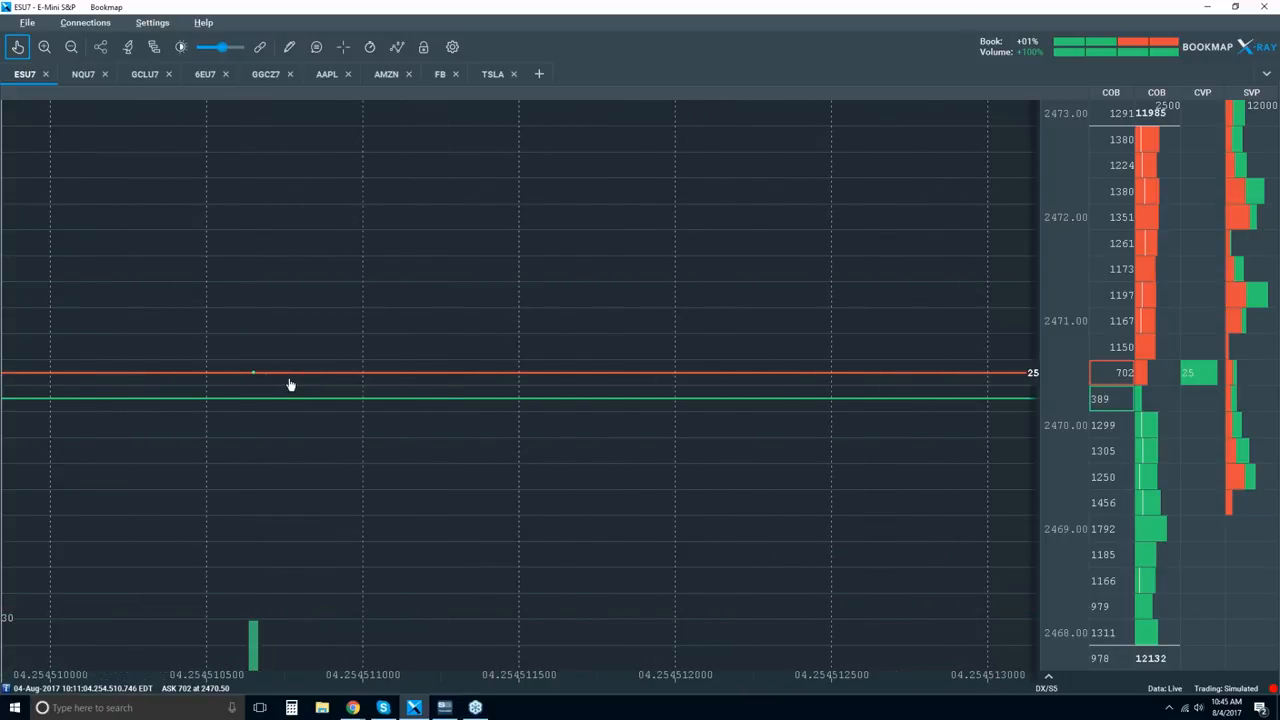
pyautogui.moveTo(252, 384)
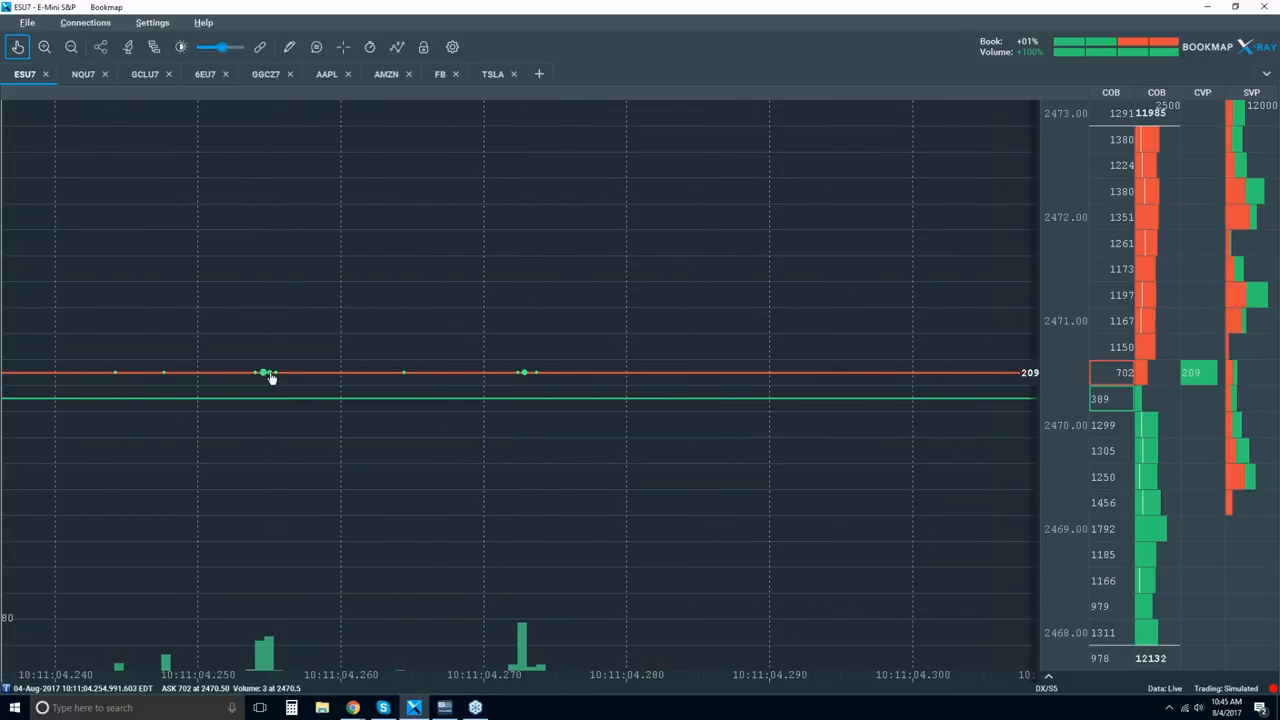
pyautogui.moveTo(284, 344)
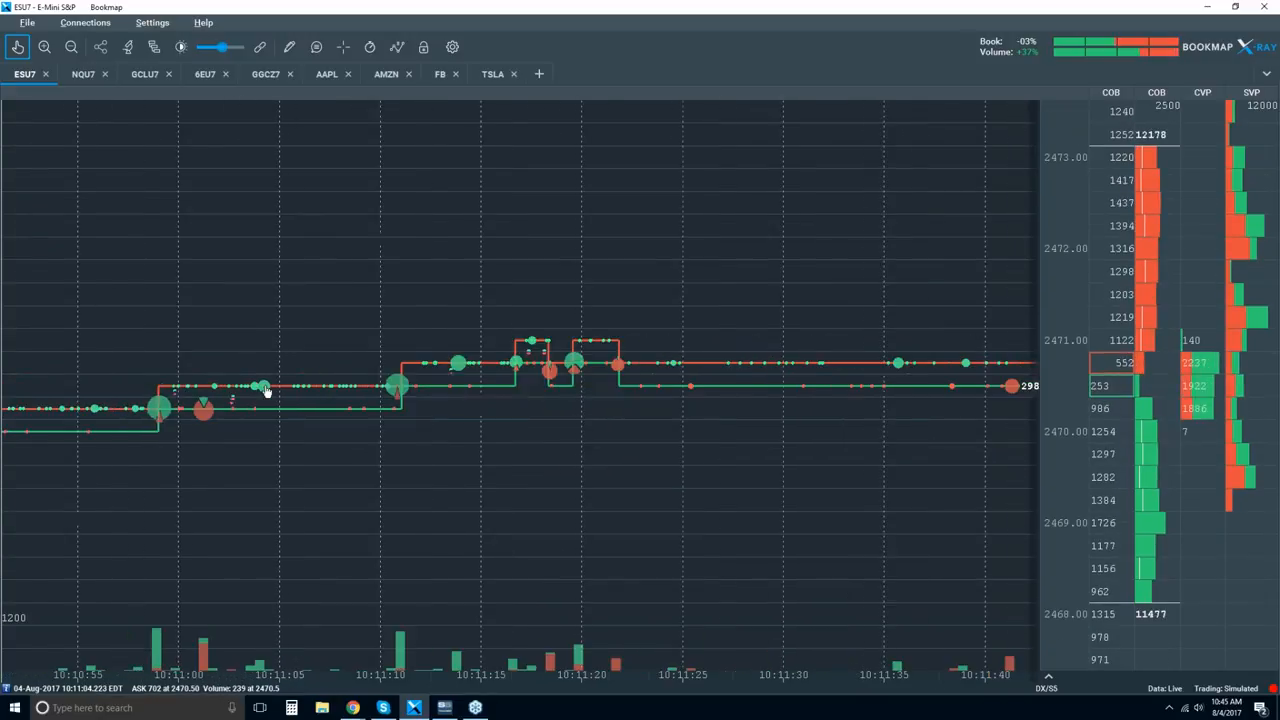
pyautogui.hscroll(3)
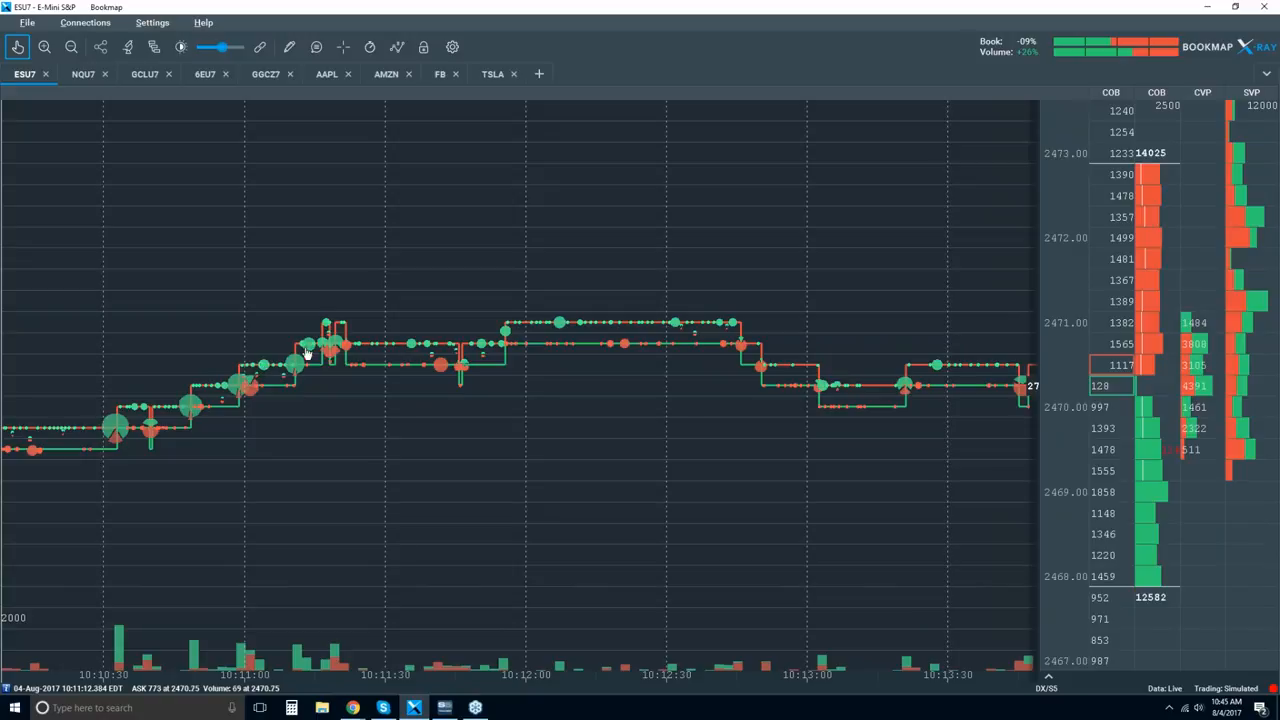
pyautogui.moveTo(308, 388)
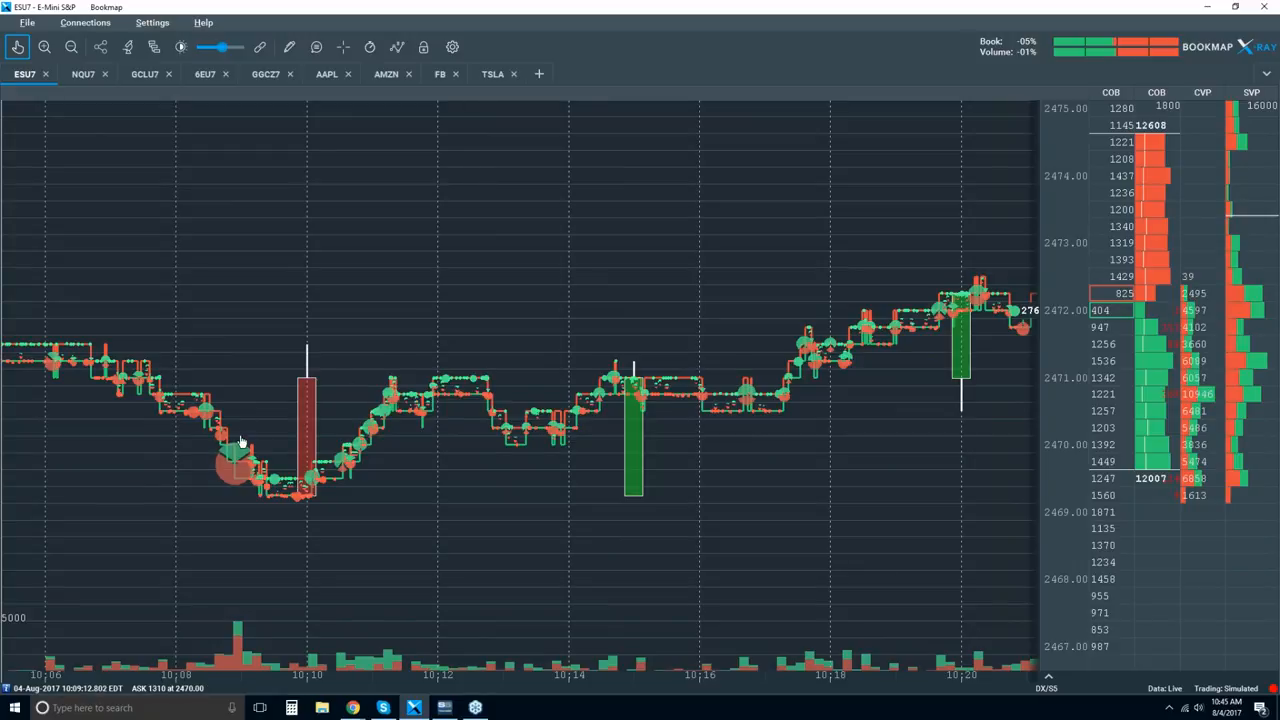
pyautogui.moveTo(224, 470)
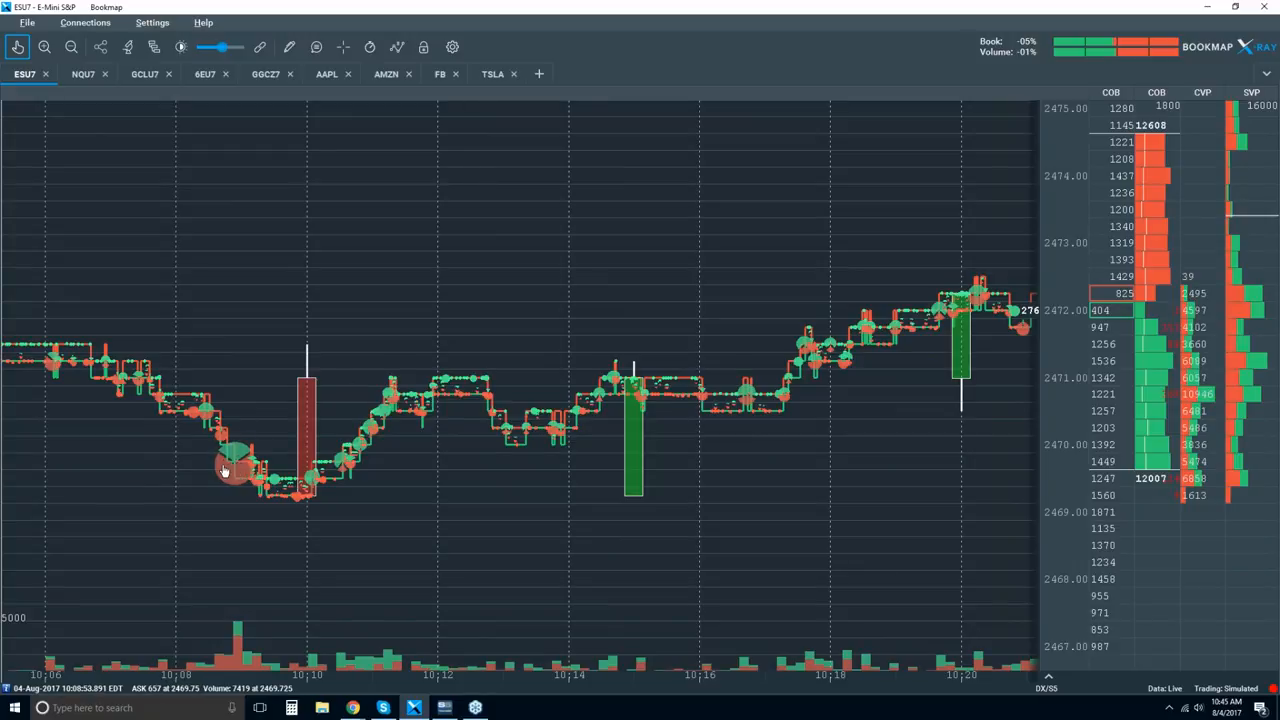
pyautogui.moveTo(248, 472)
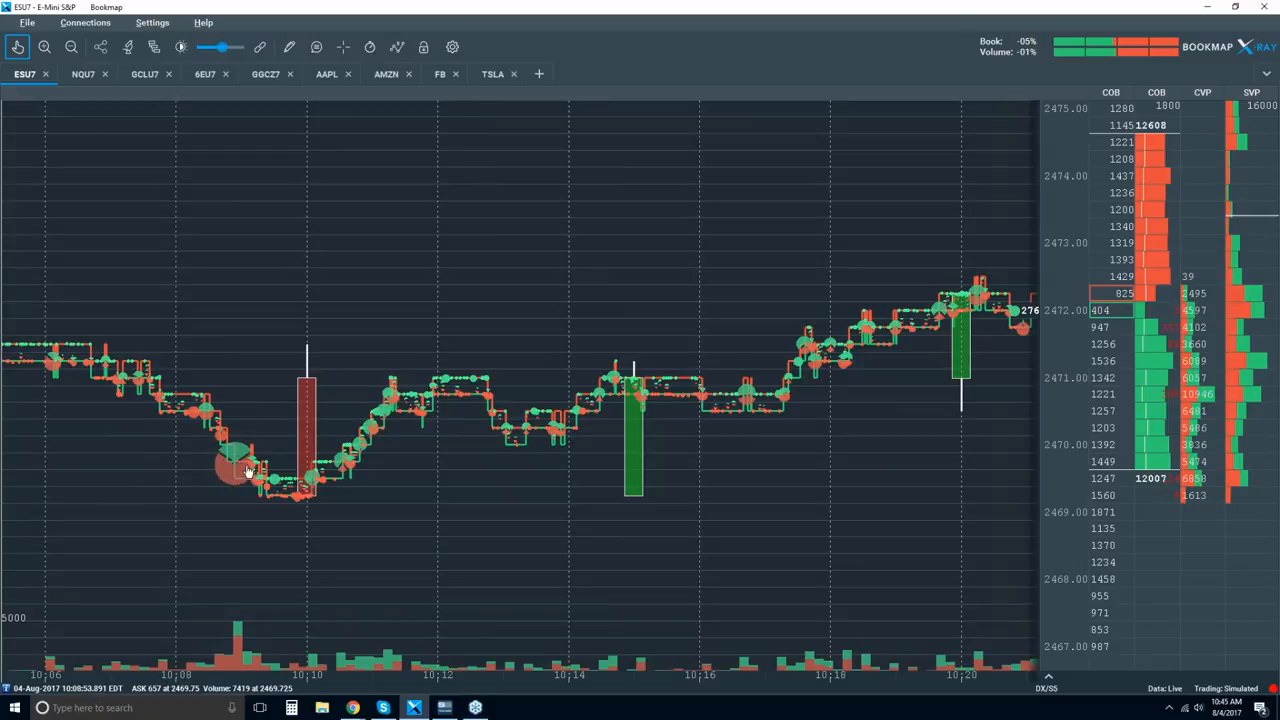
pyautogui.moveTo(230, 470)
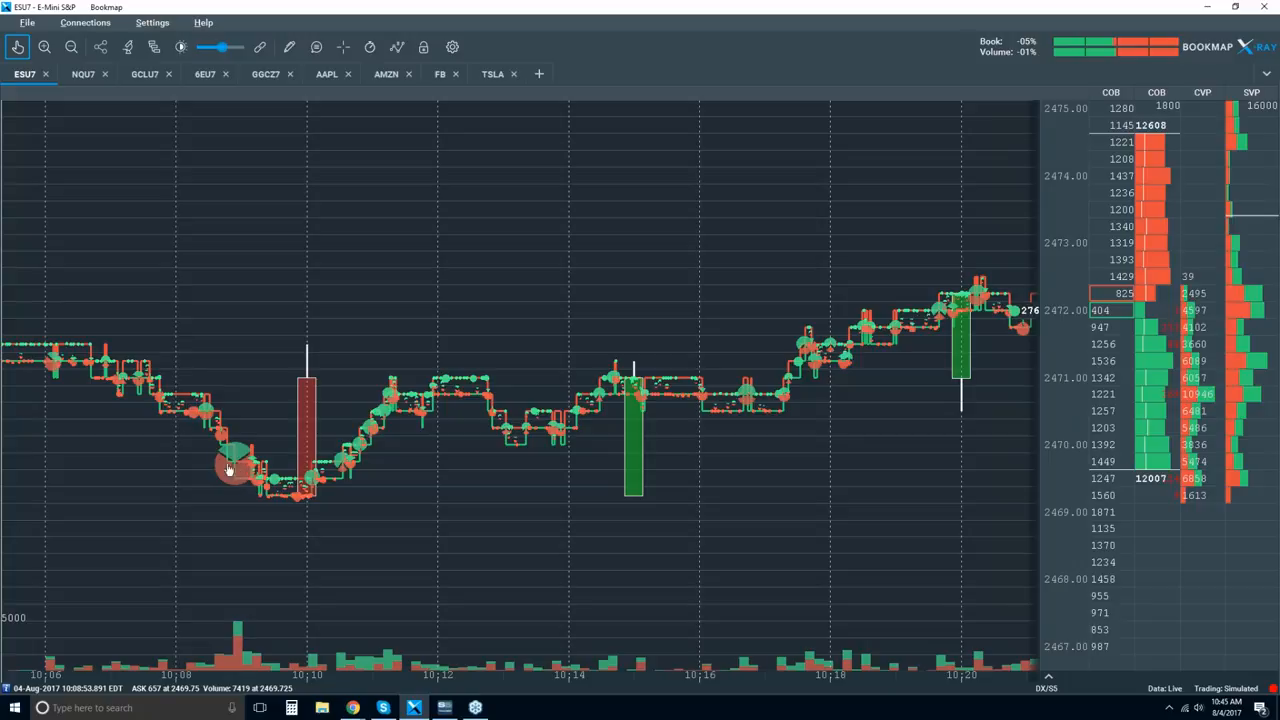
pyautogui.moveTo(244, 476)
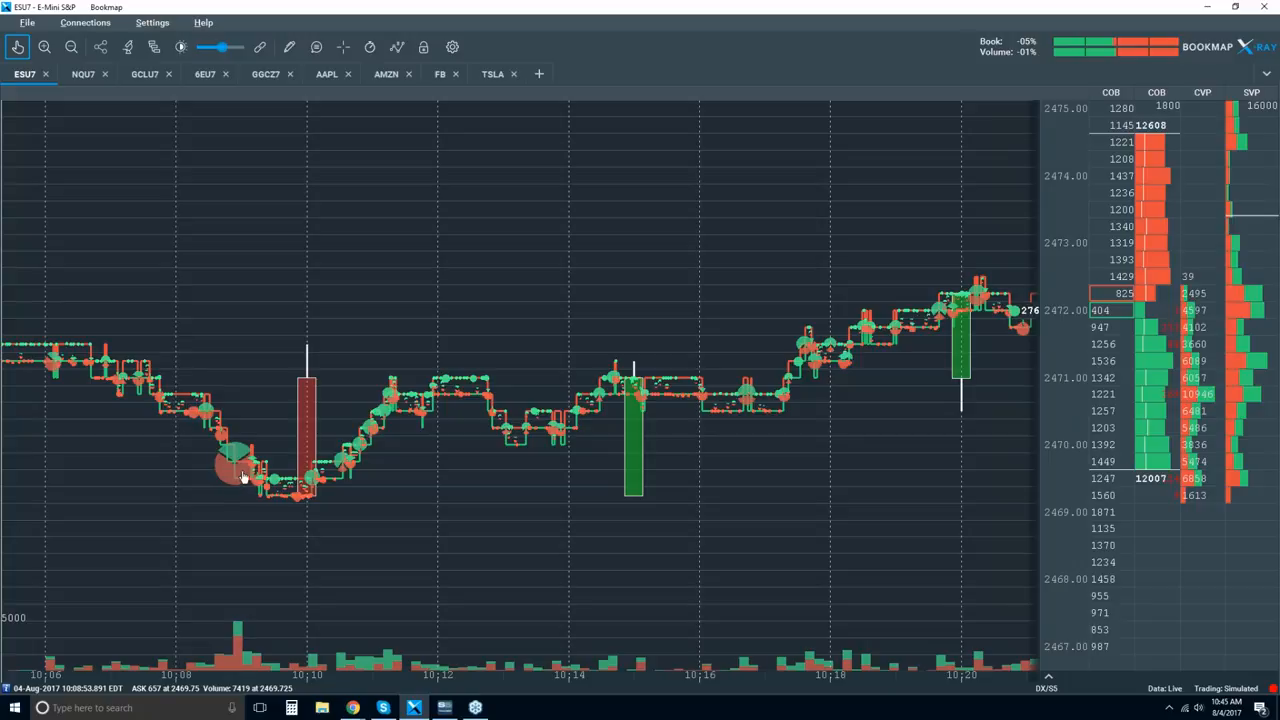
pyautogui.moveTo(264, 504)
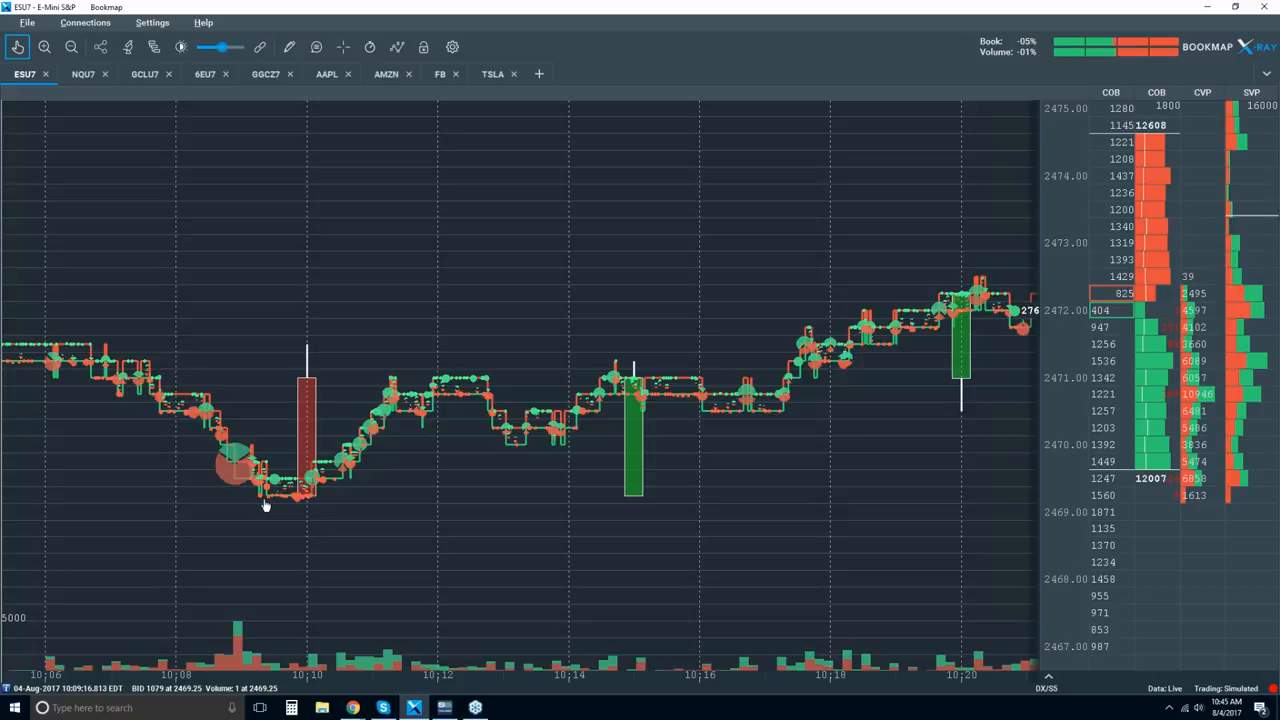
pyautogui.moveTo(280, 502)
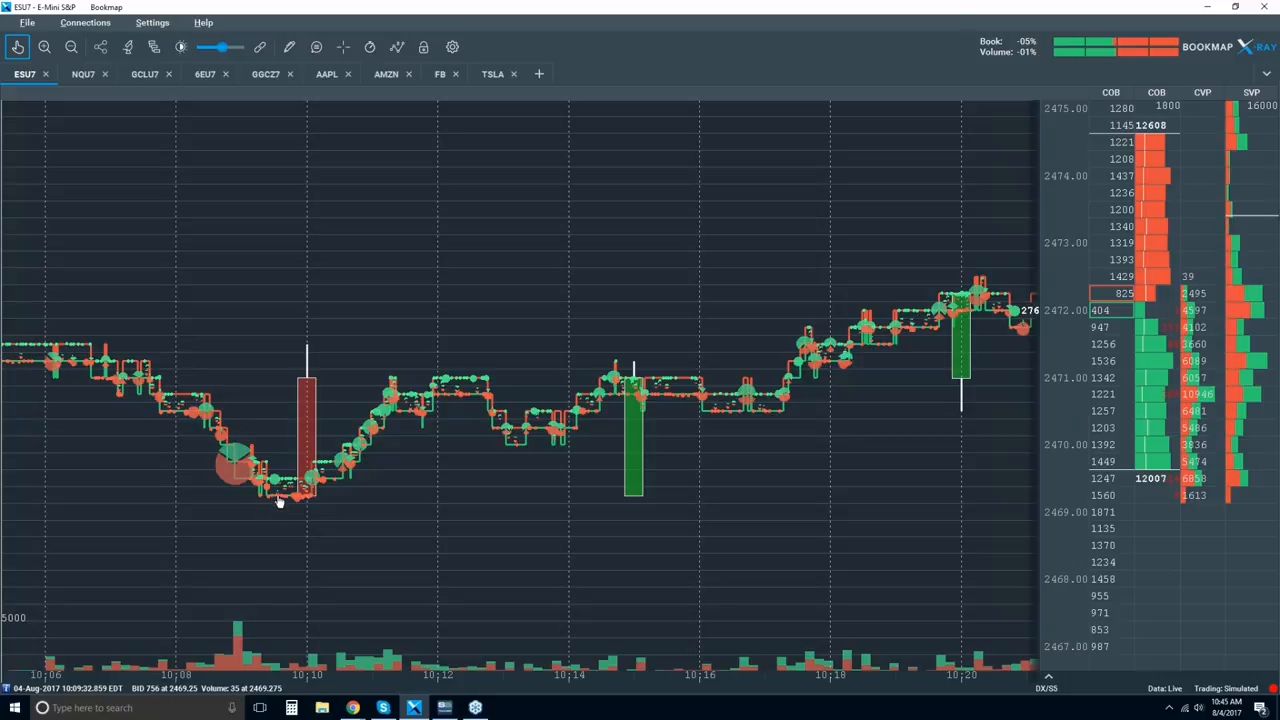
pyautogui.moveTo(292, 392)
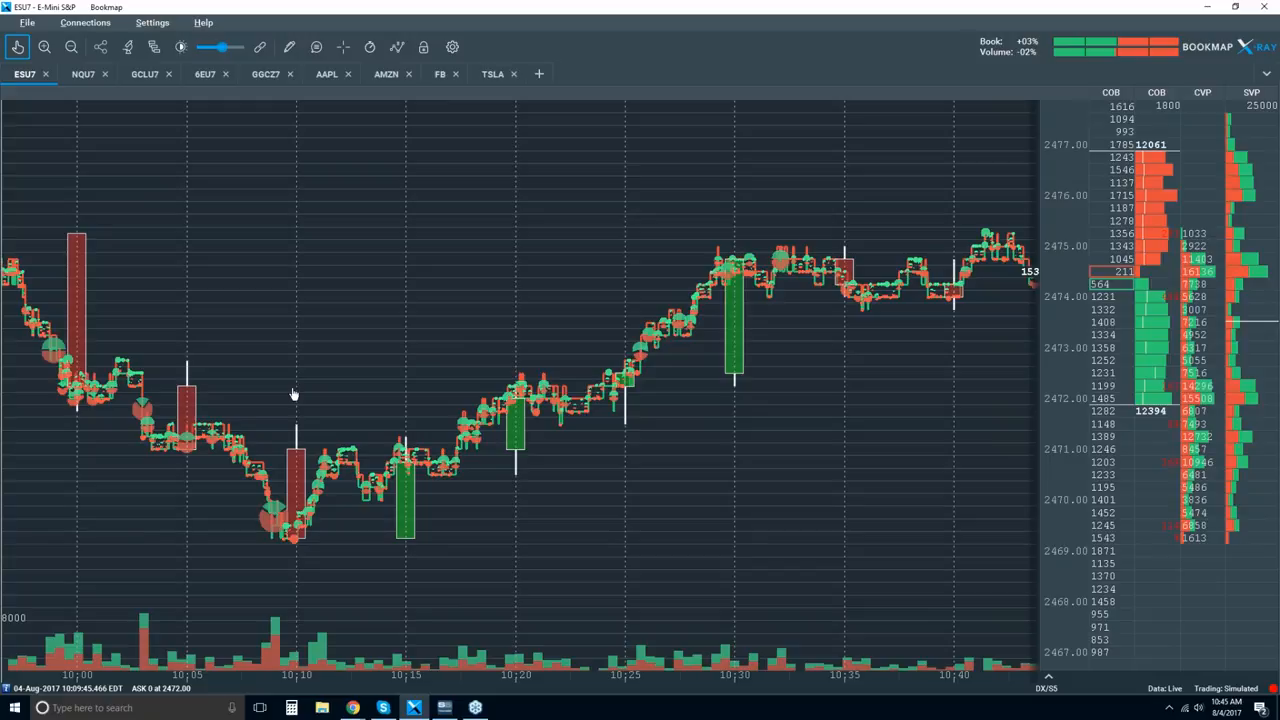
pyautogui.moveTo(324, 460)
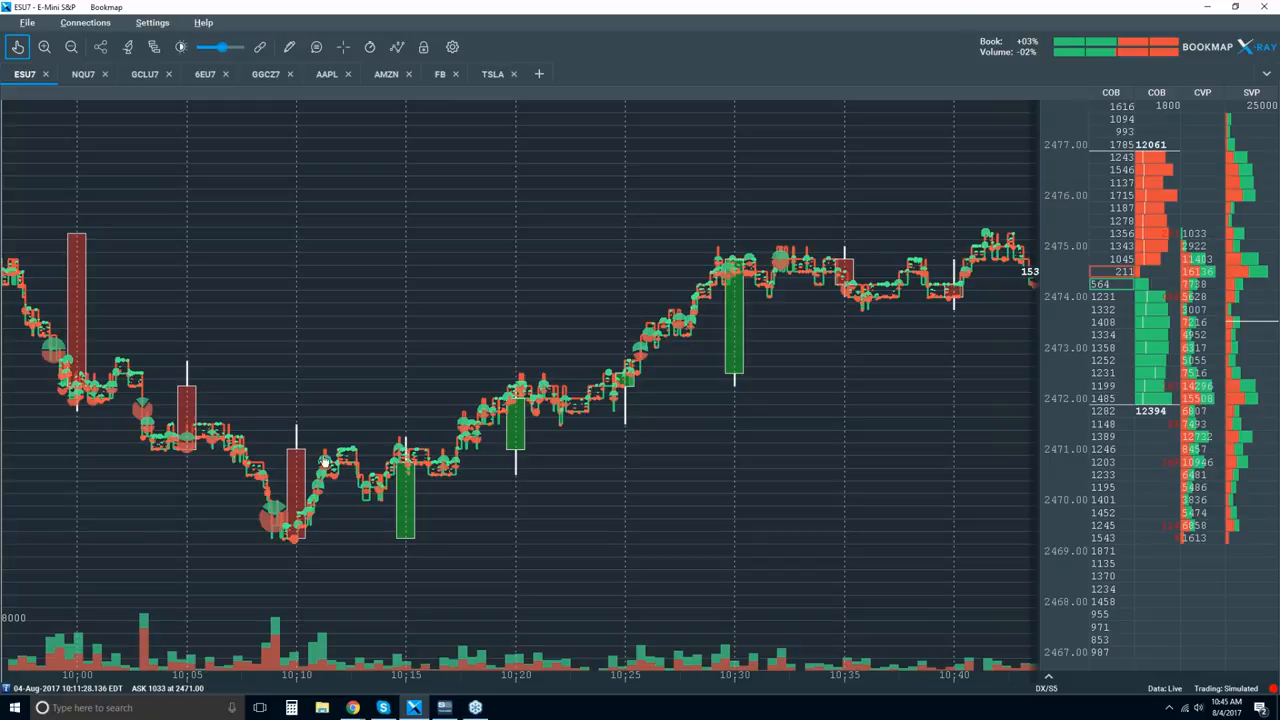
pyautogui.moveTo(336, 504)
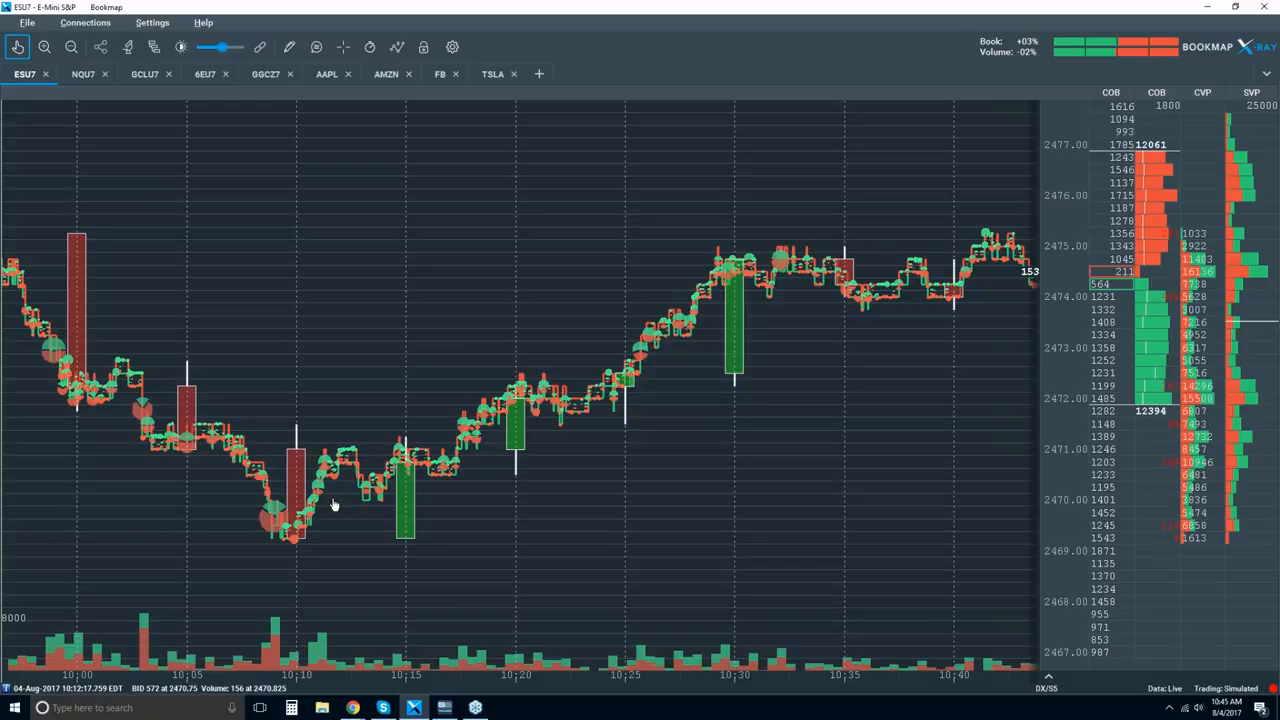
pyautogui.moveTo(256, 472)
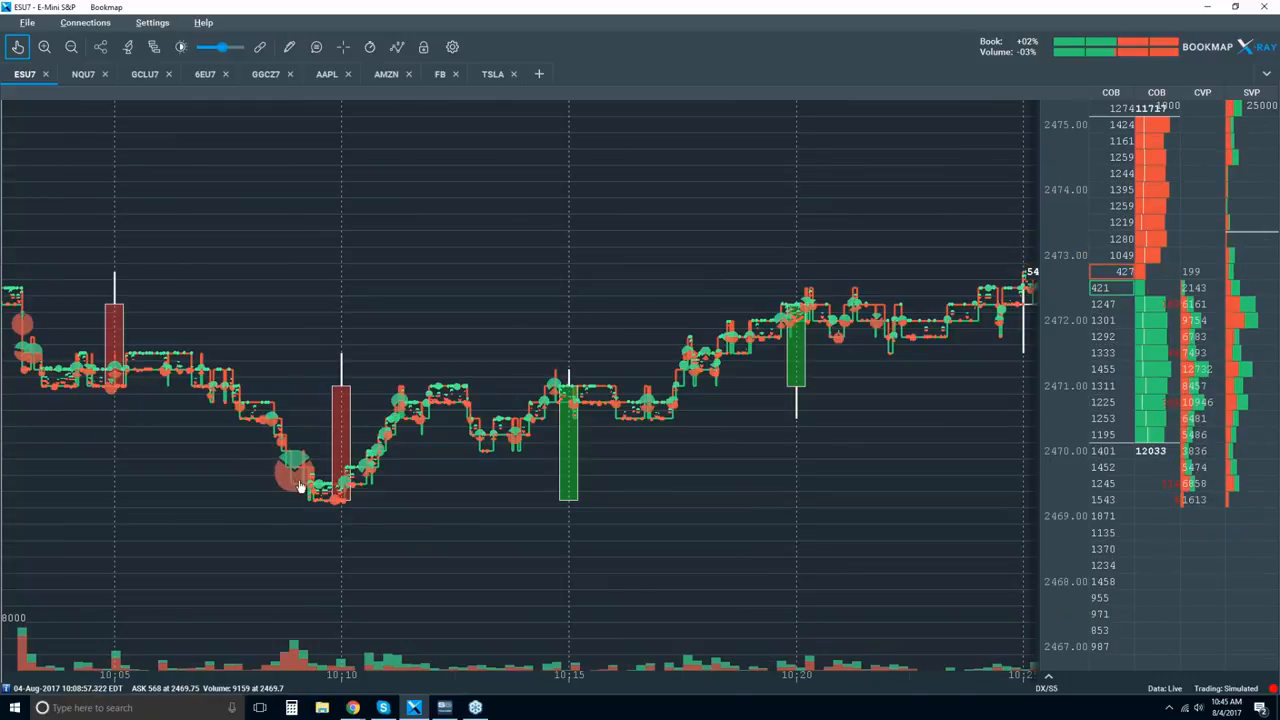
pyautogui.moveTo(300, 480)
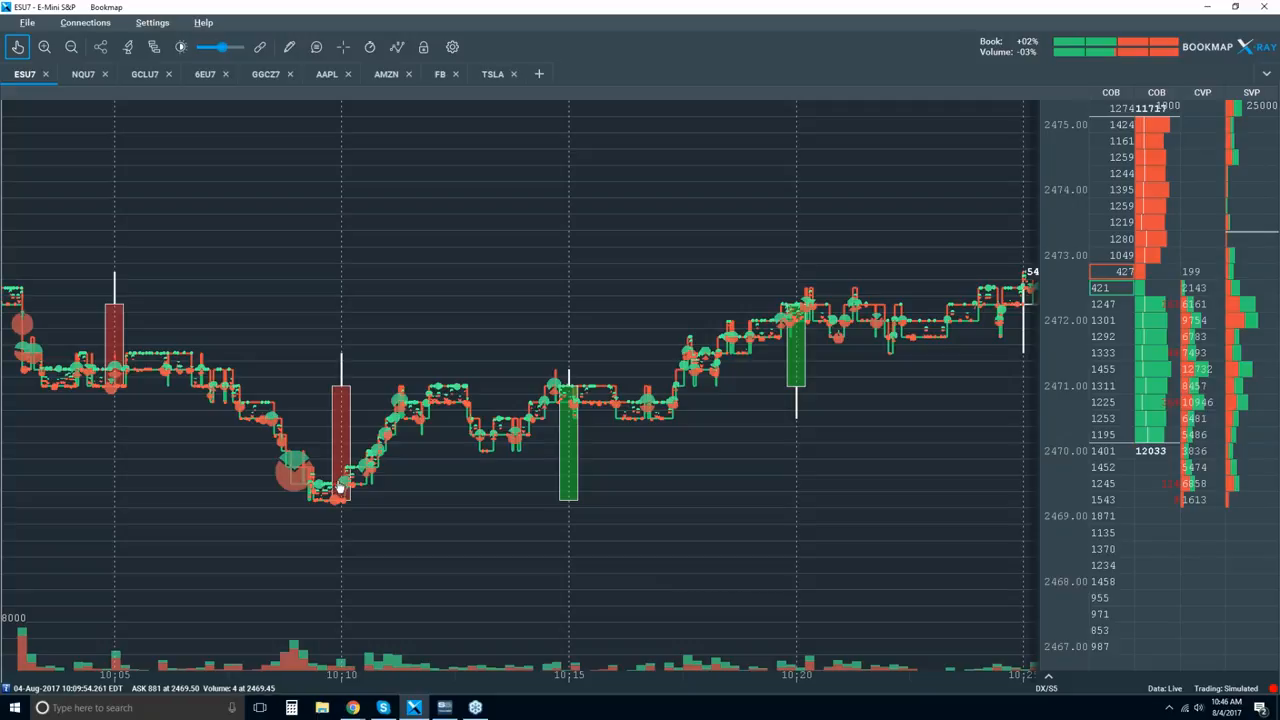
pyautogui.moveTo(470, 458)
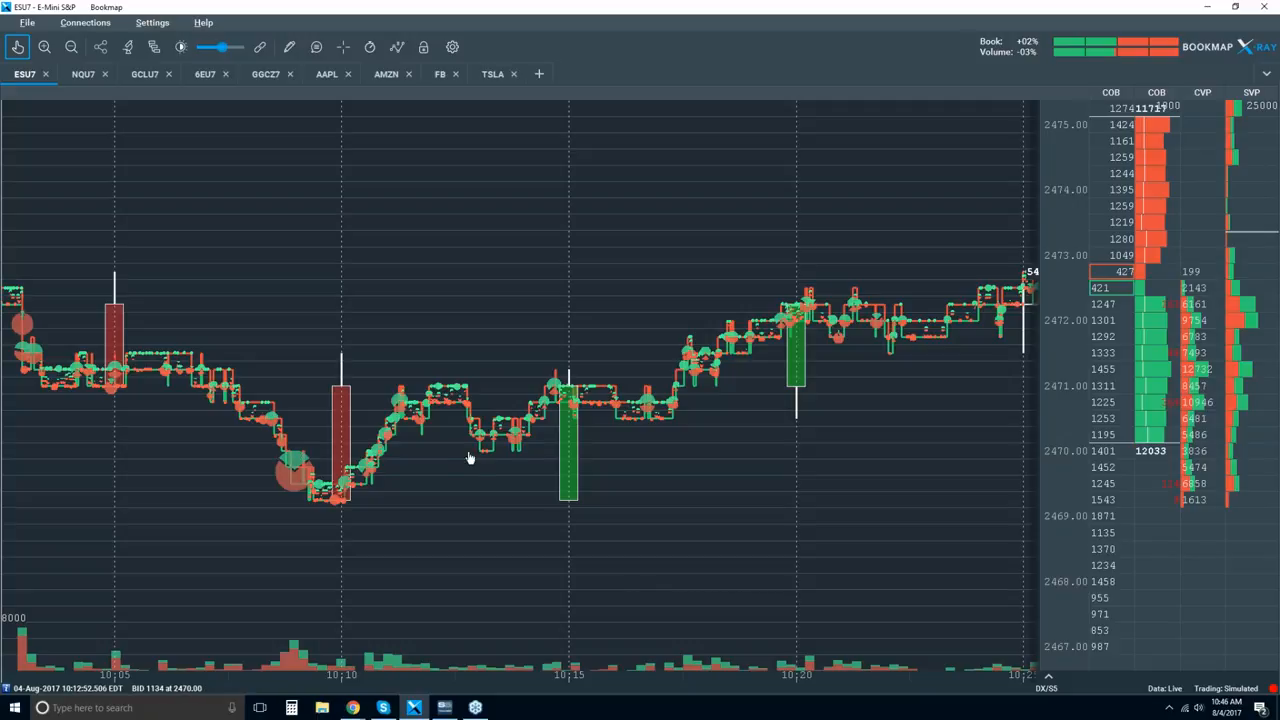
pyautogui.moveTo(362, 478)
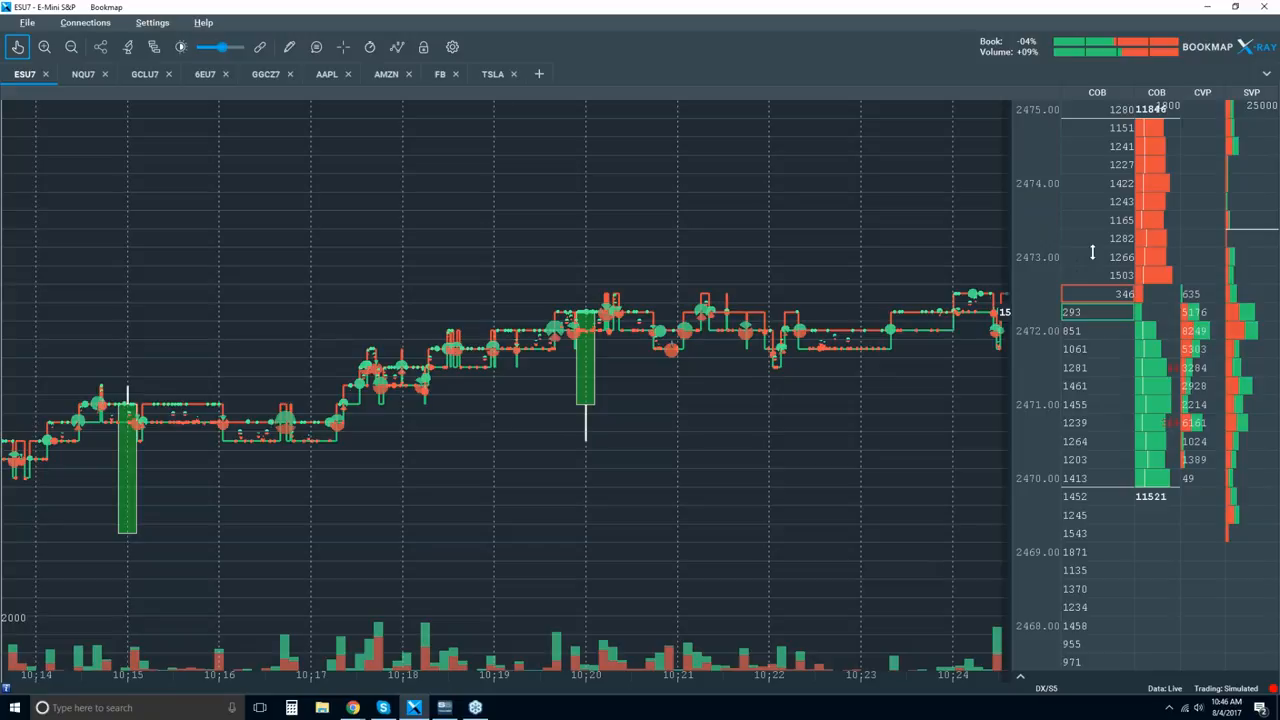
pyautogui.moveTo(1118, 238)
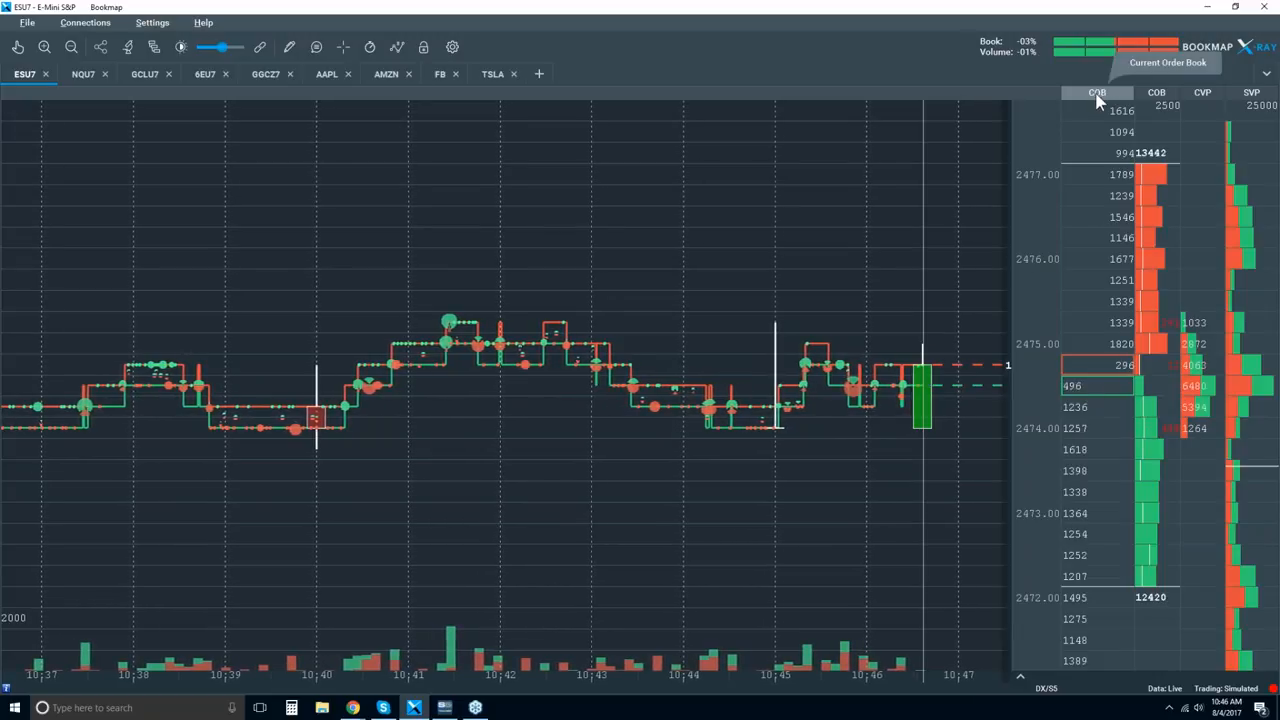
# Enable Split Display and Inverse Display for the COB column via Format column, then close it
pyautogui.rightClick(1096, 92)
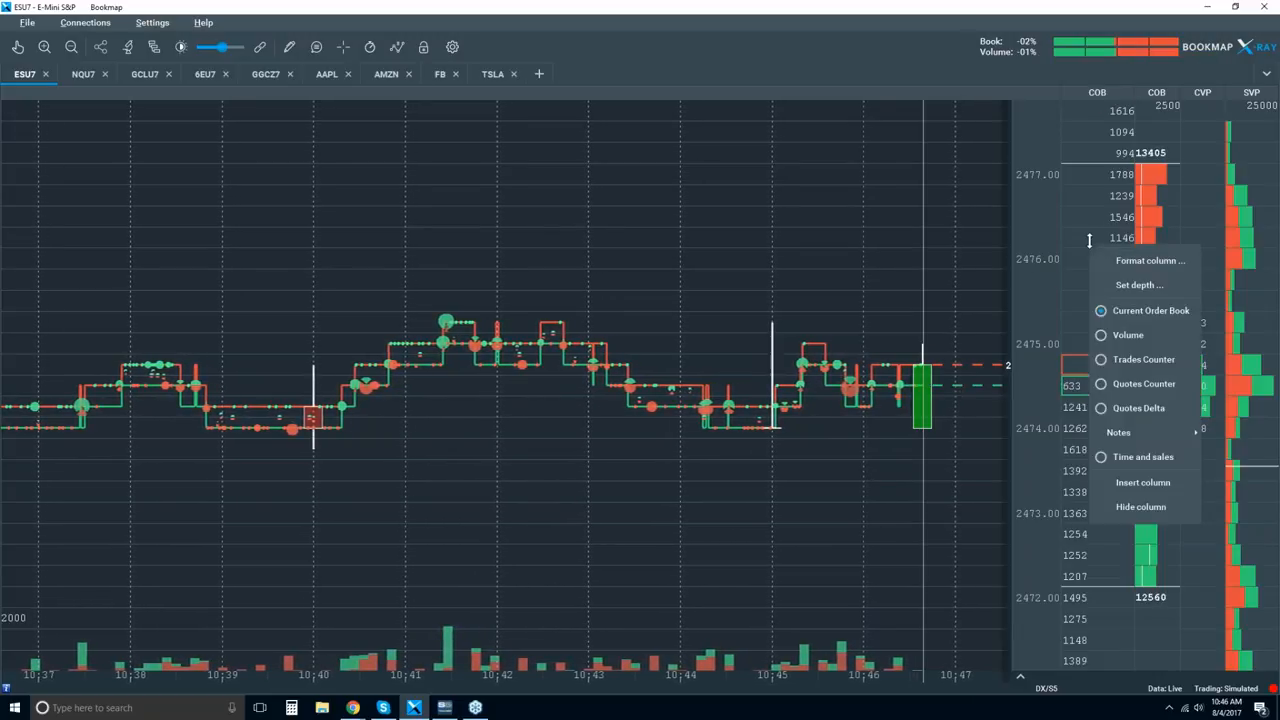
pyautogui.click(1150, 260)
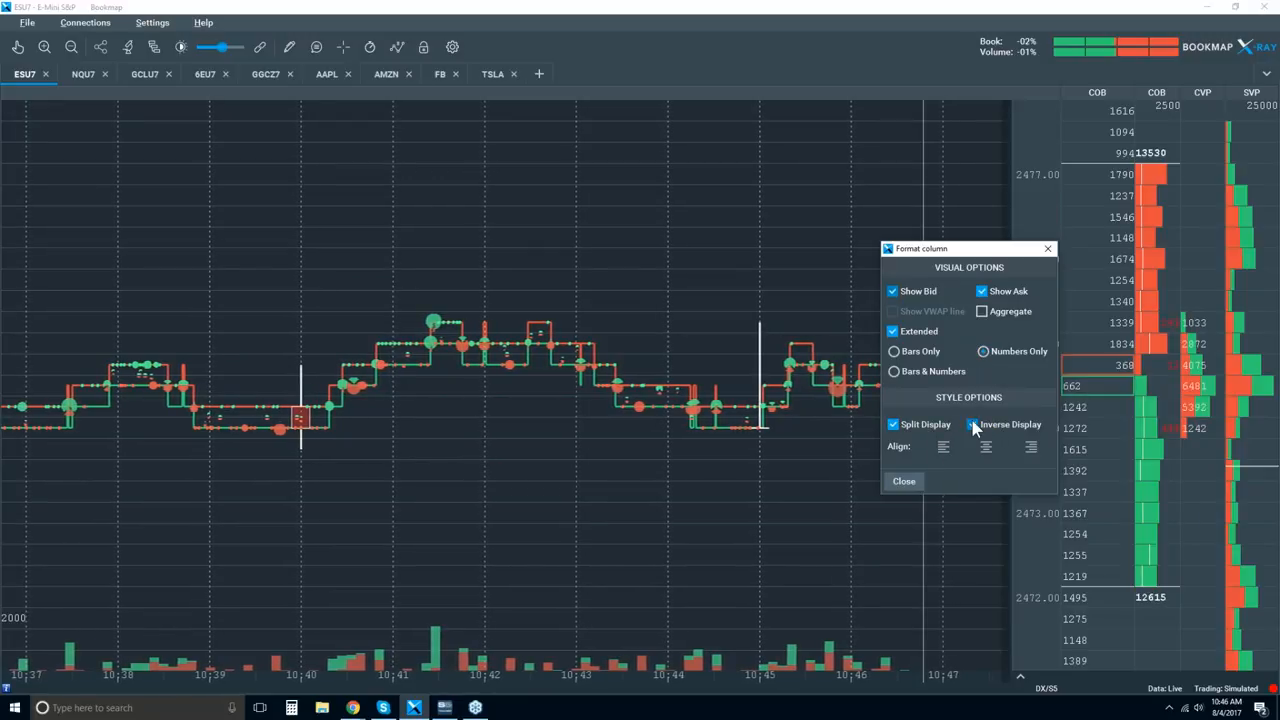
pyautogui.click(892, 424)
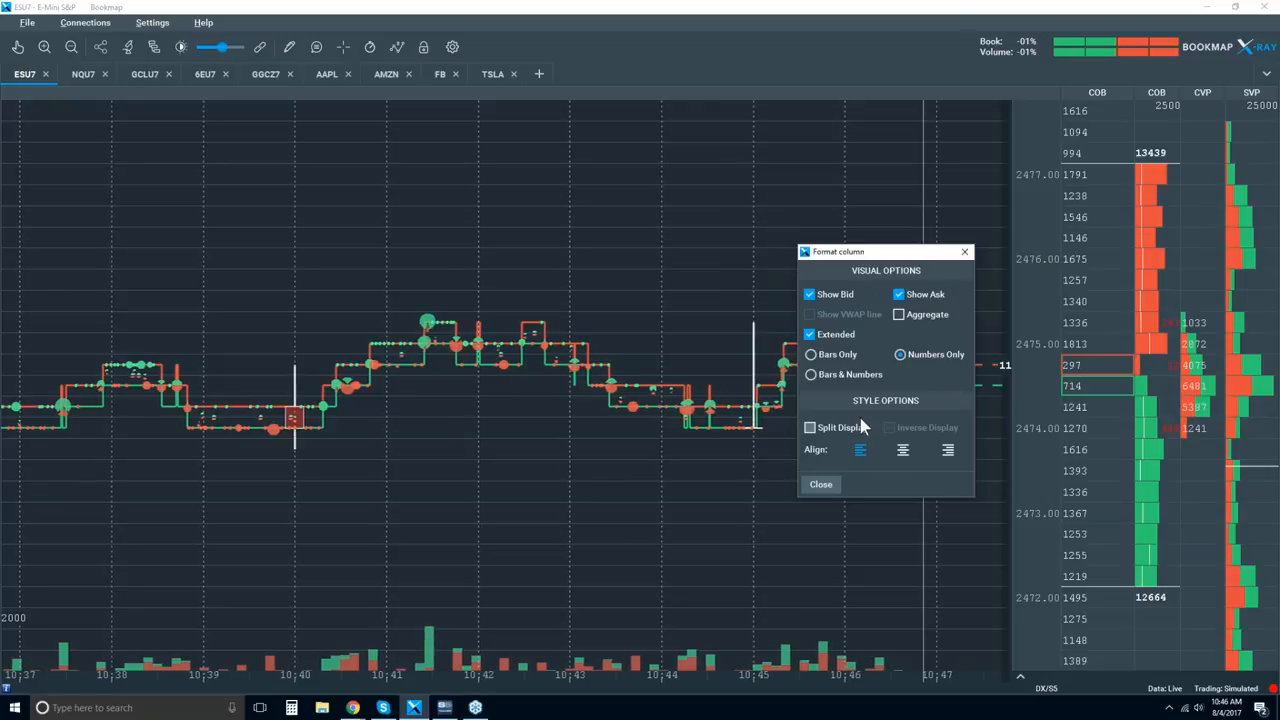
pyautogui.click(810, 428)
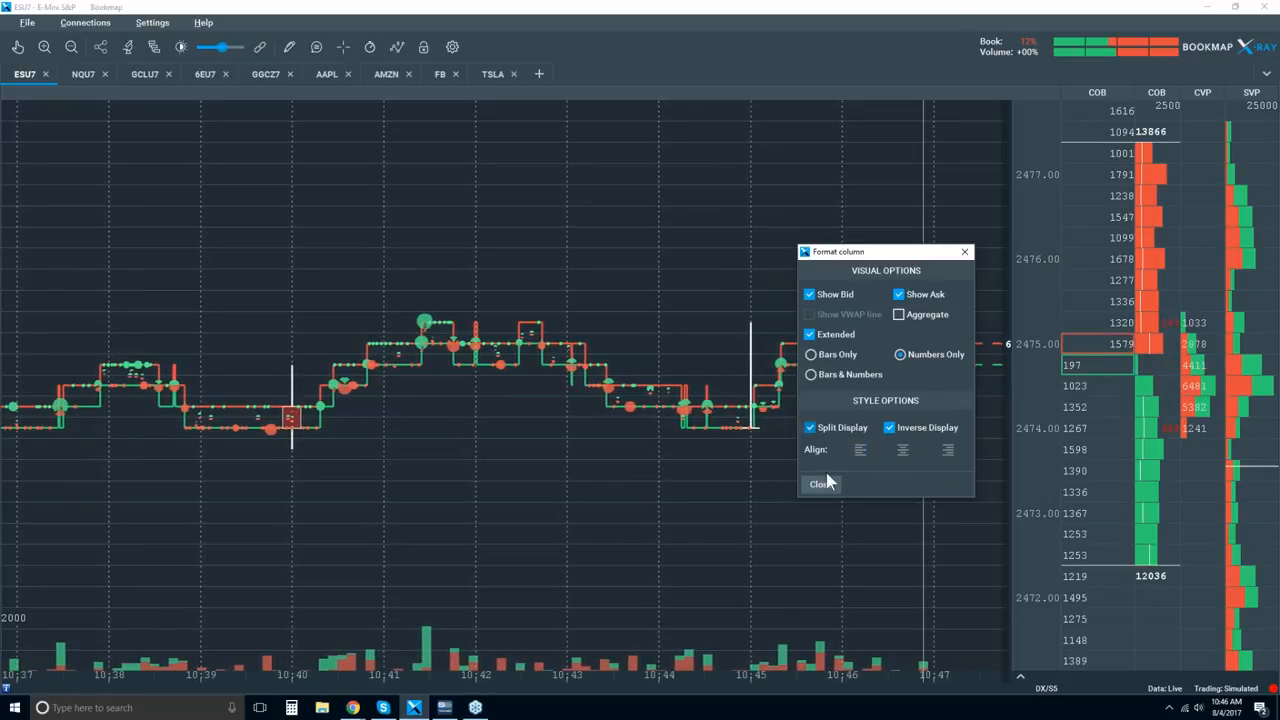
pyautogui.click(820, 484)
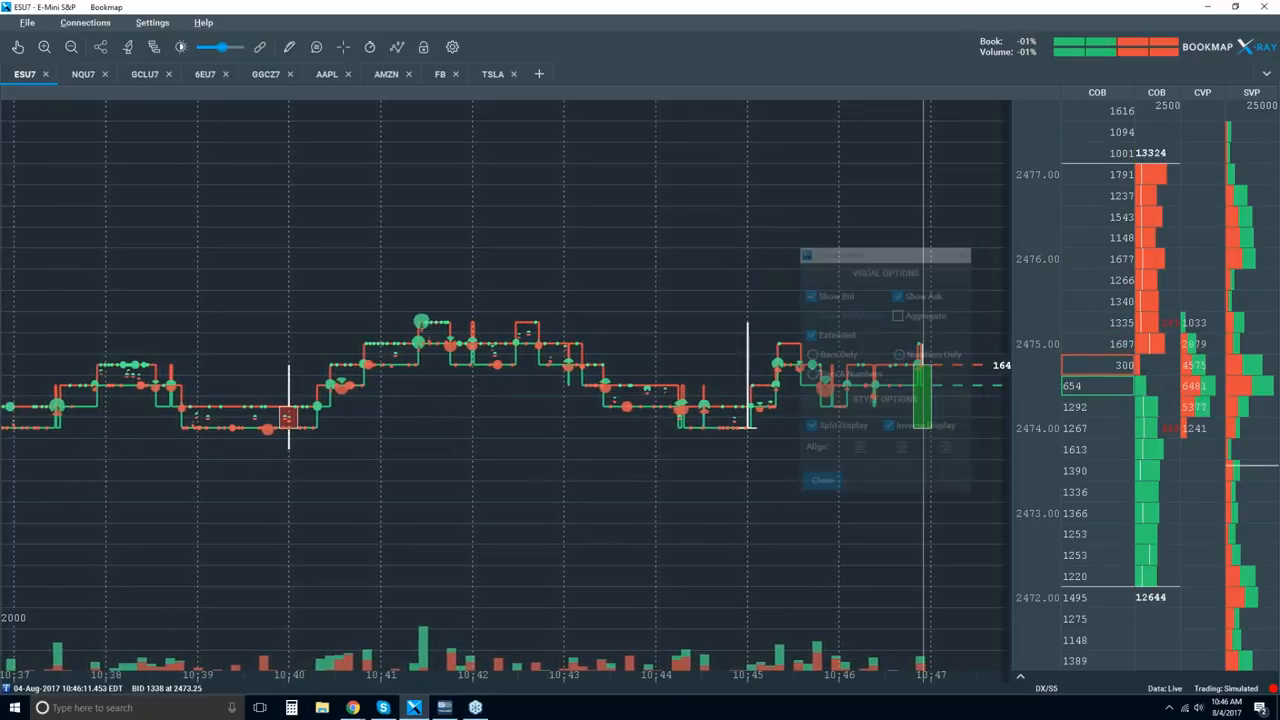
pyautogui.click(822, 480)
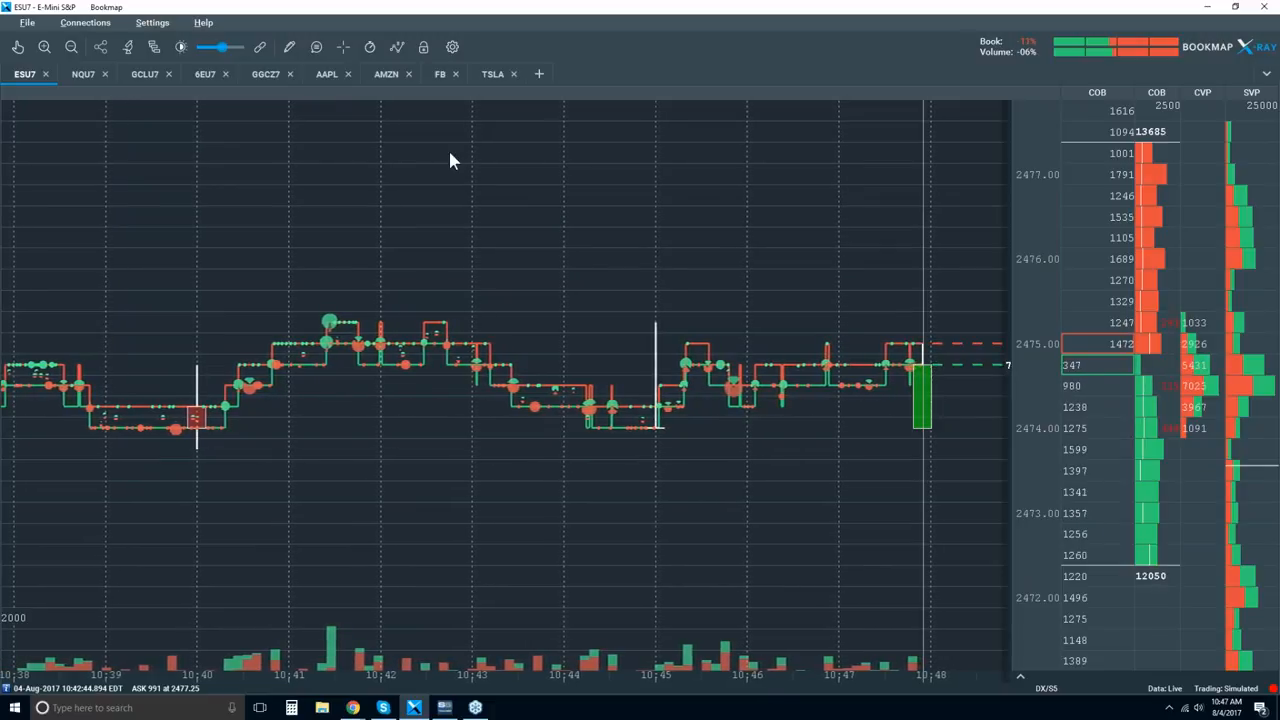
# Toggle the order-book liquidity heatmap on behind the ES price path
pyautogui.click(396, 48)
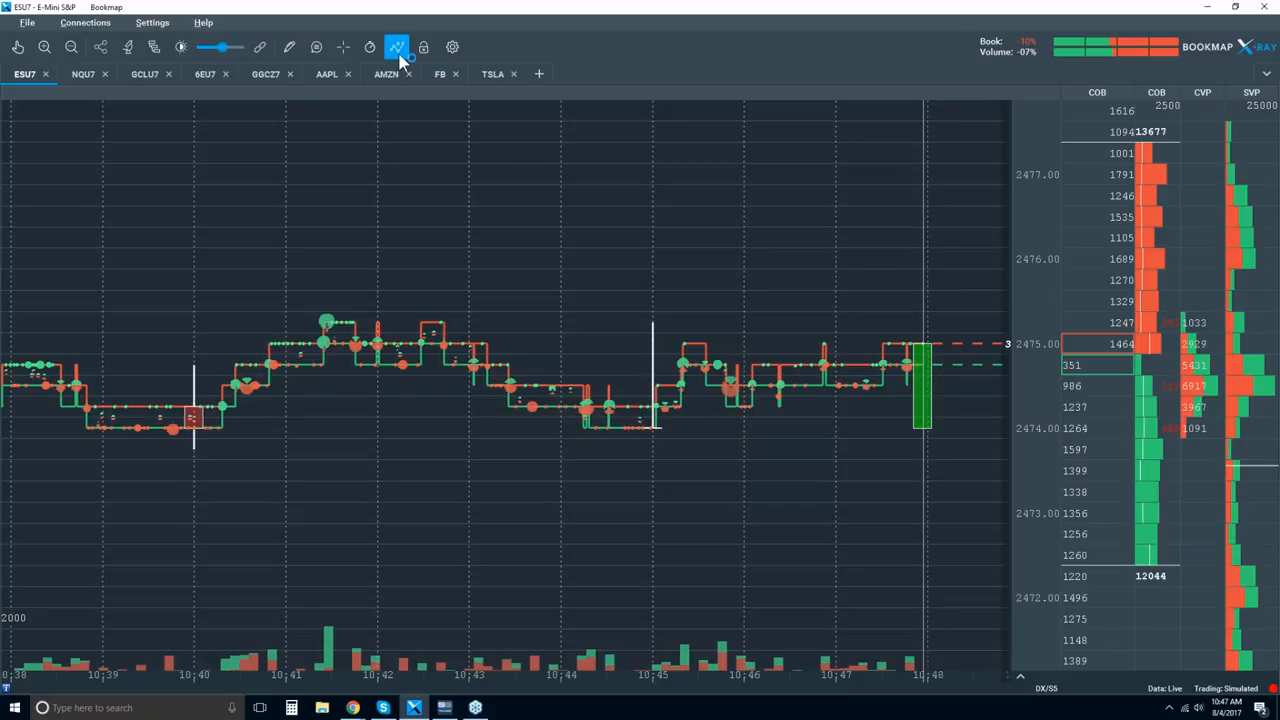
pyautogui.click(396, 48)
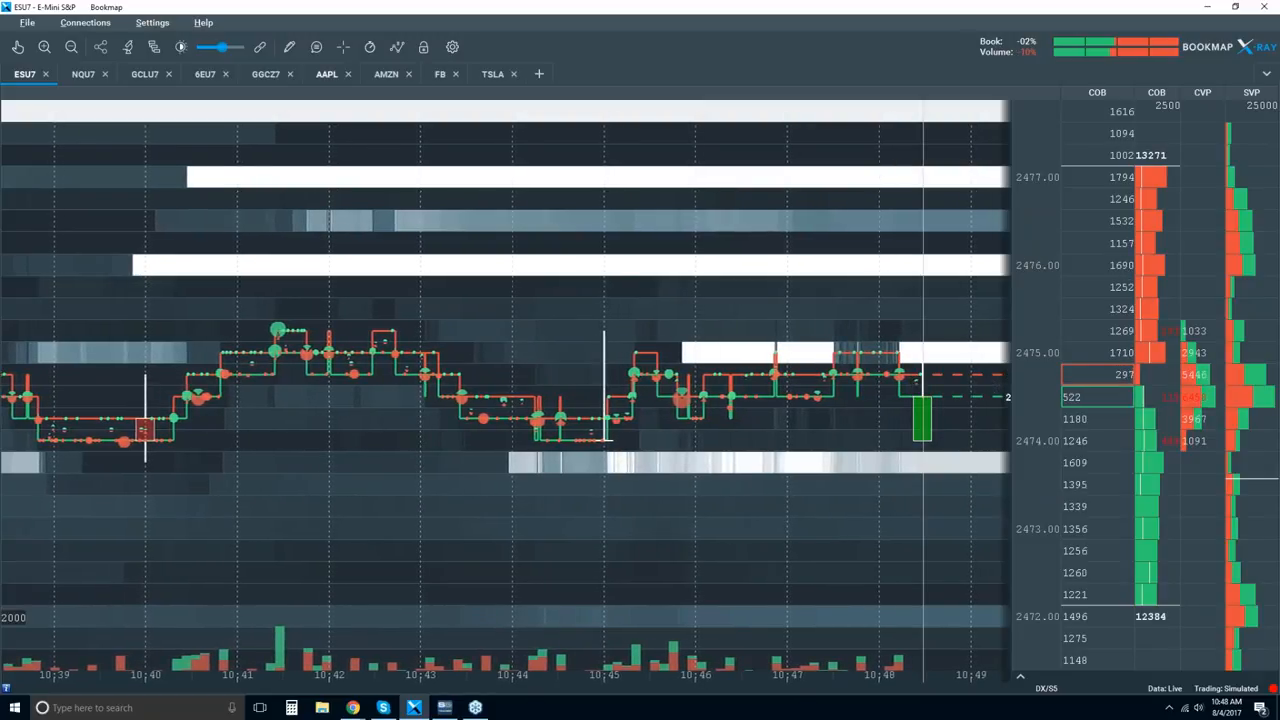
# Raise the White Cut-off, retune Large Size Highlight and Brightness so resting order bands stand out
pyautogui.click(180, 48)
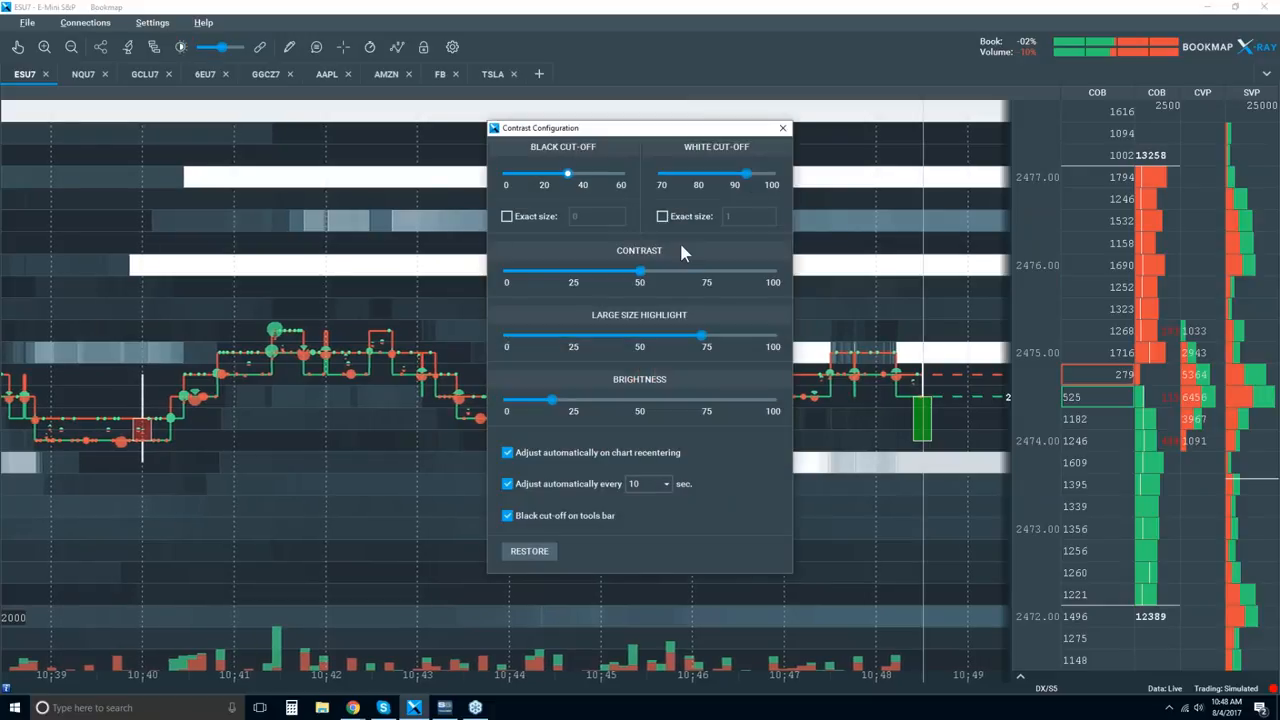
pyautogui.moveTo(744, 176); pyautogui.dragTo(756, 176)
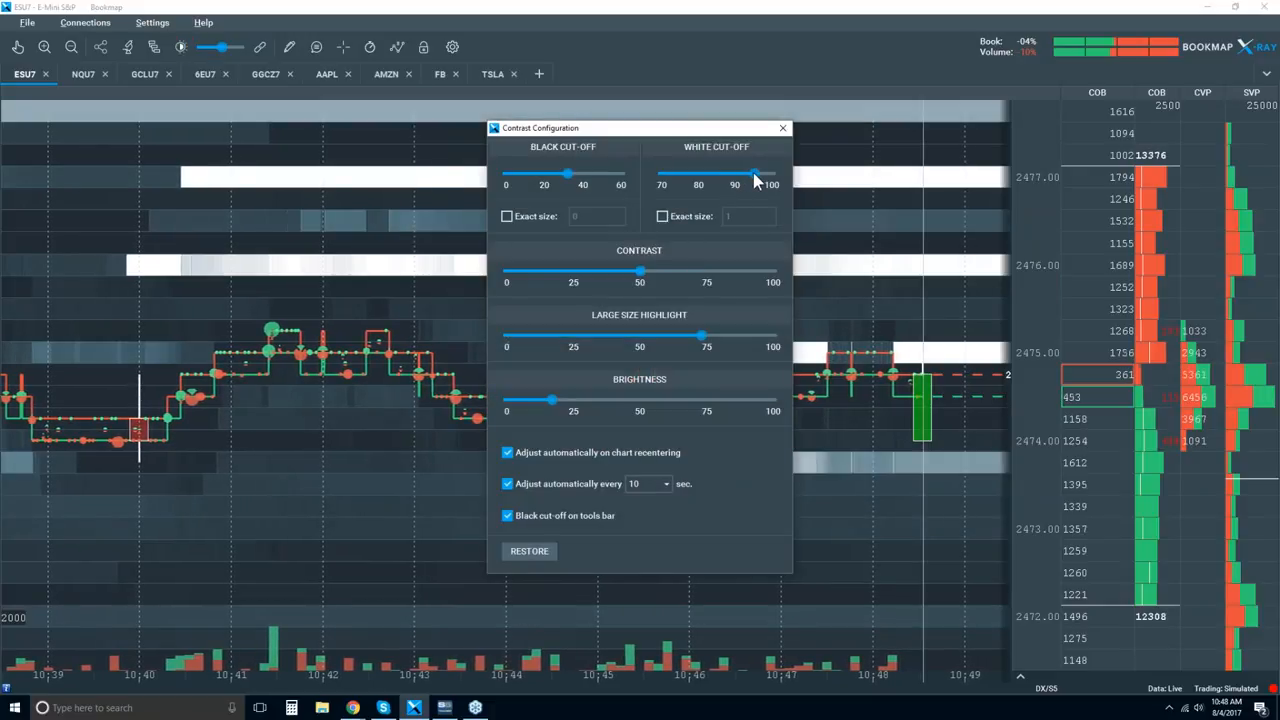
pyautogui.moveTo(552, 400); pyautogui.dragTo(616, 400)
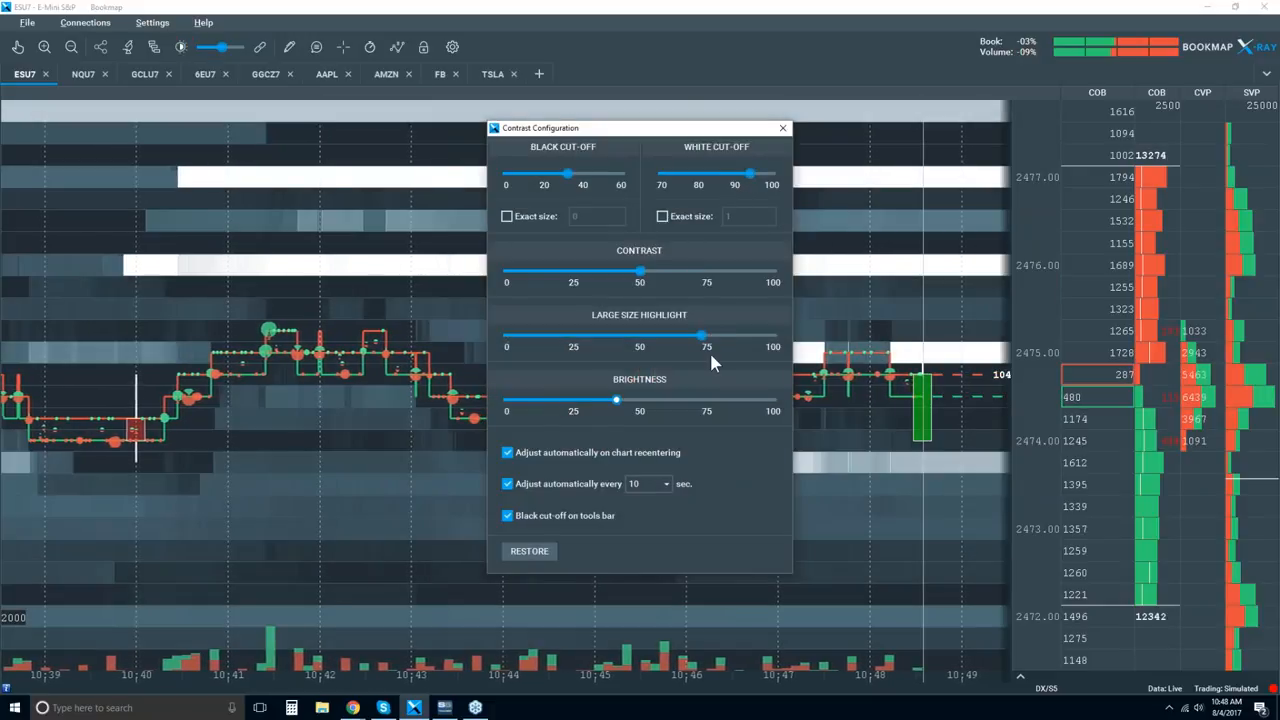
pyautogui.moveTo(700, 336); pyautogui.dragTo(570, 336)
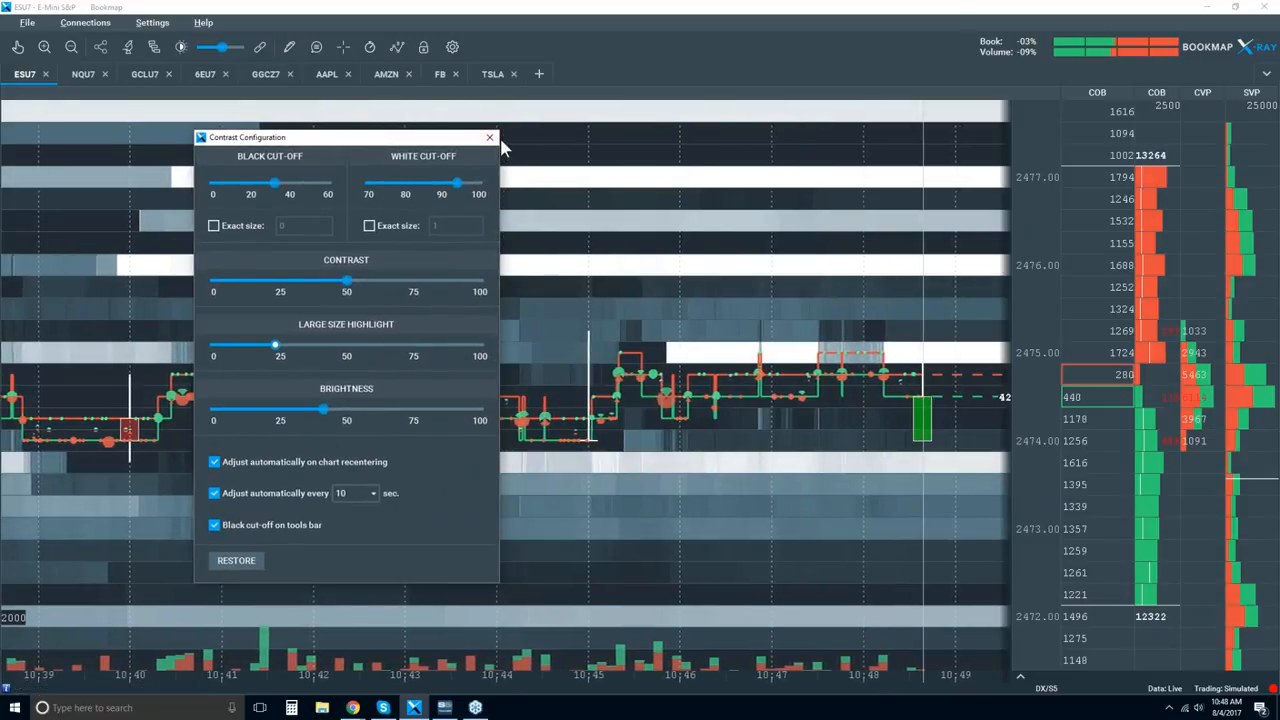
pyautogui.click(490, 136)
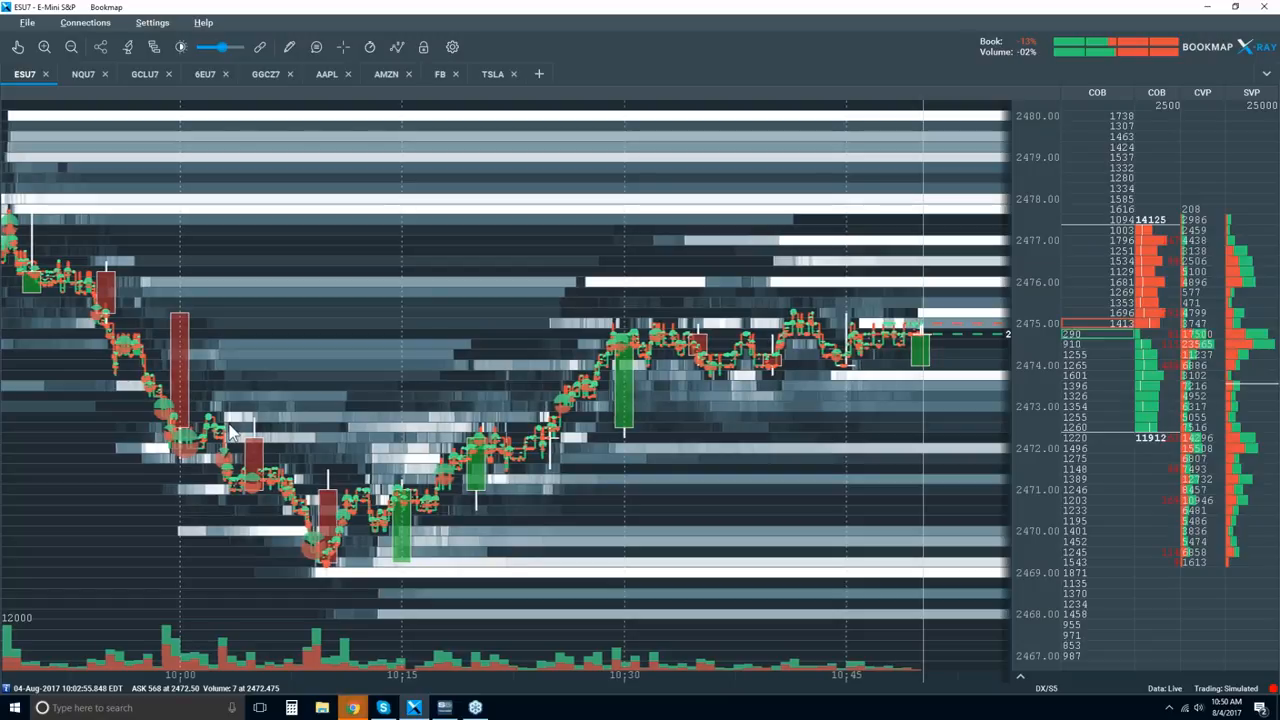
pyautogui.moveTo(184, 476)
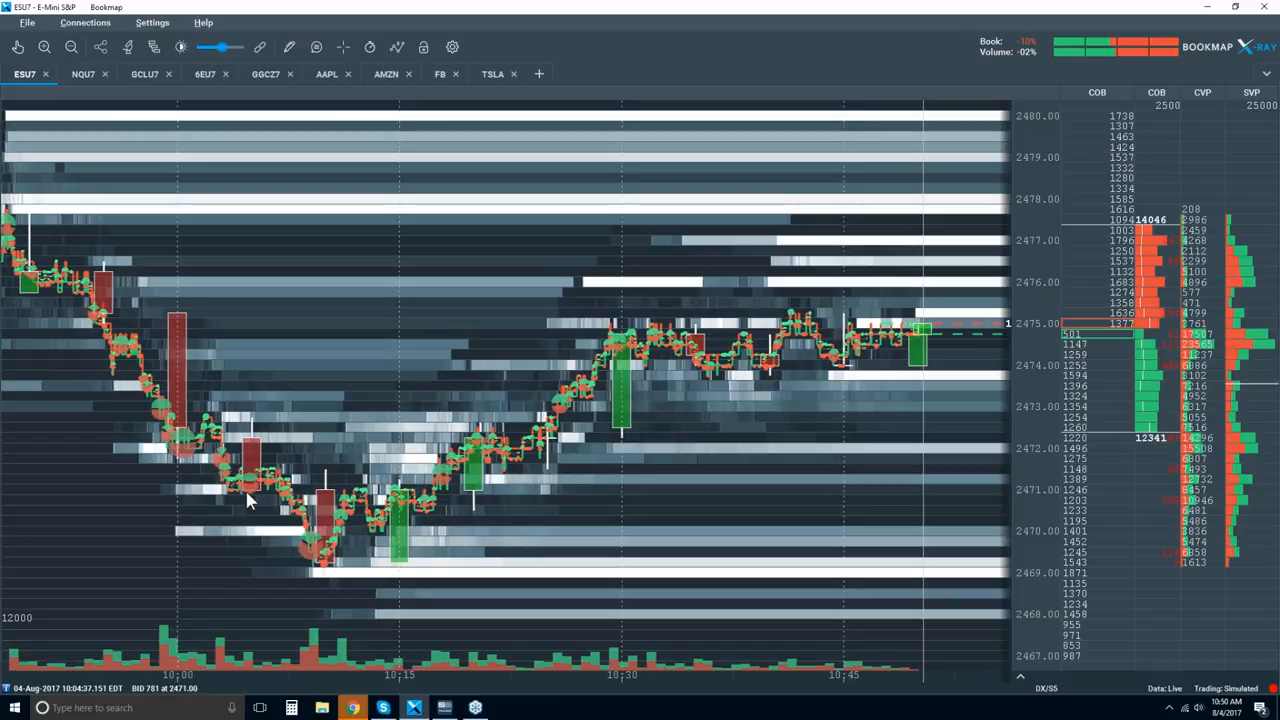
pyautogui.moveTo(304, 548)
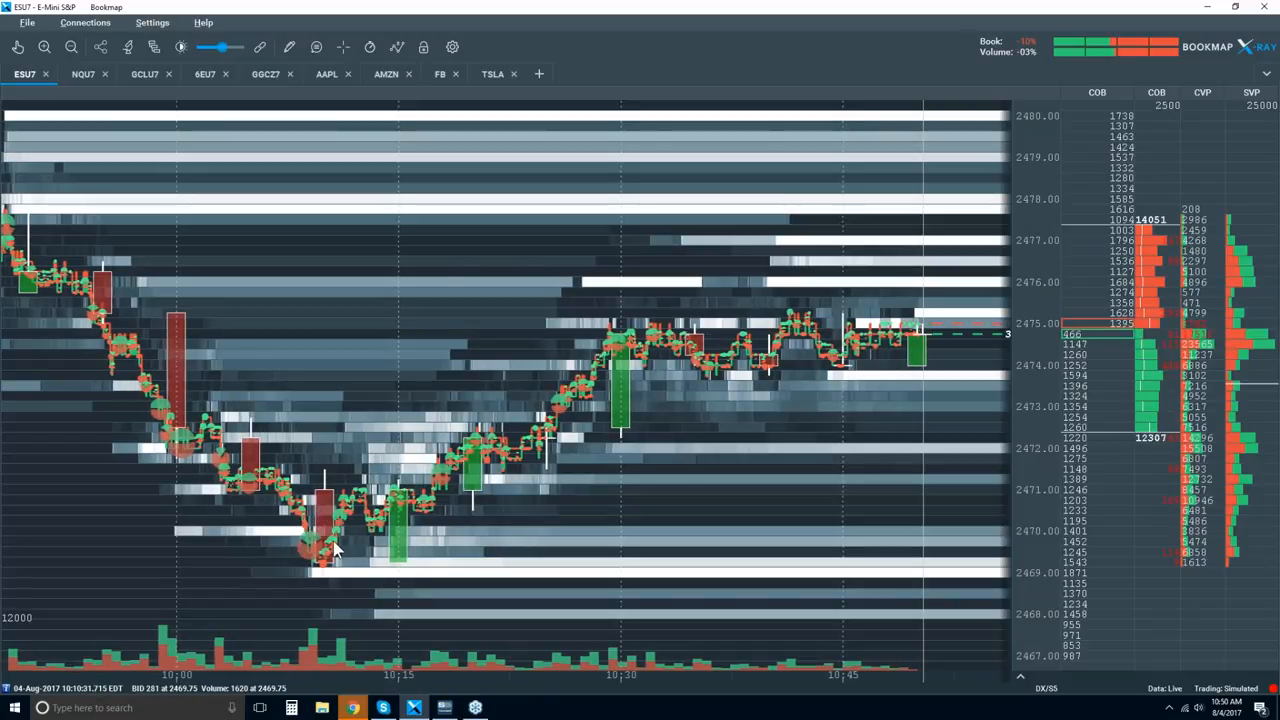
pyautogui.click(396, 48)
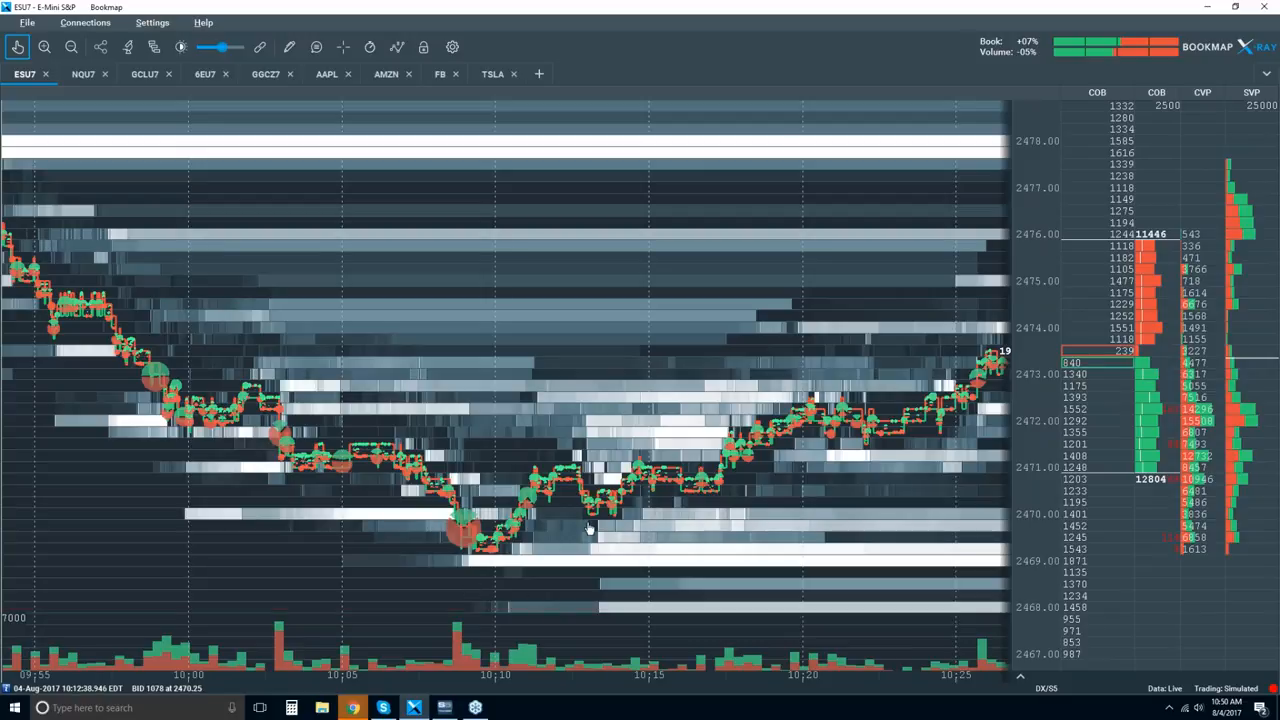
pyautogui.moveTo(600, 562)
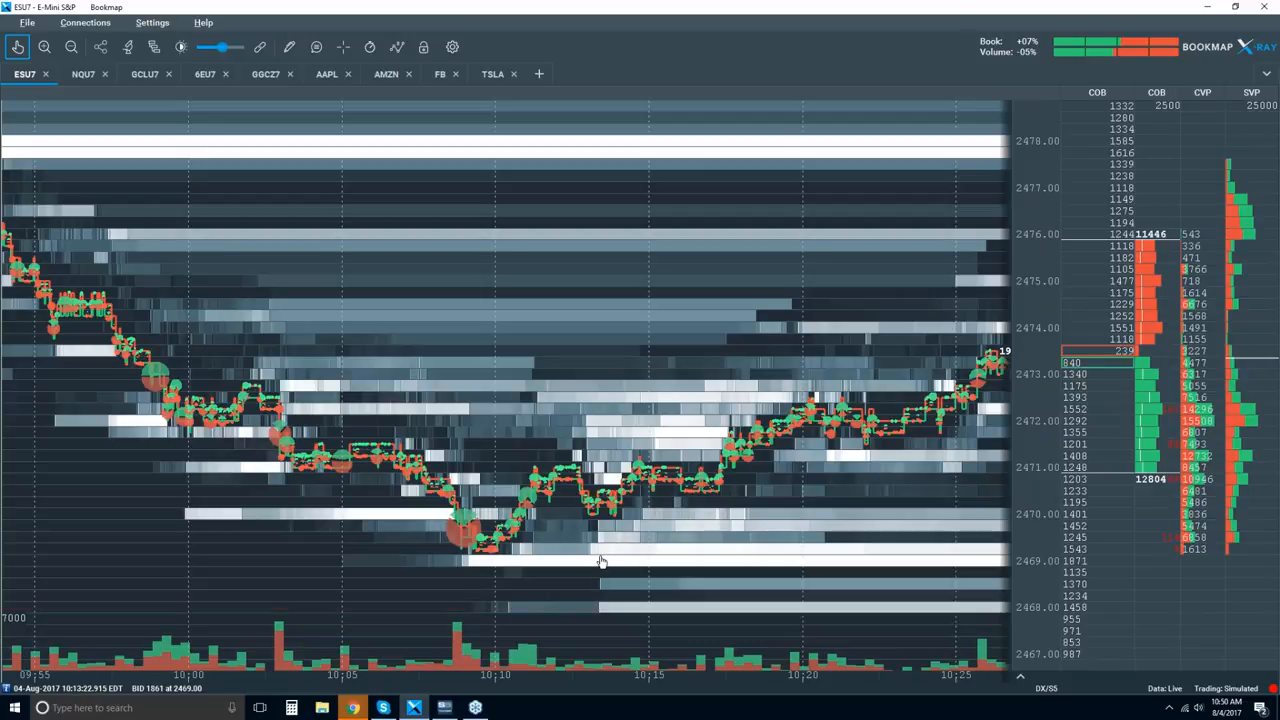
pyautogui.moveTo(512, 548)
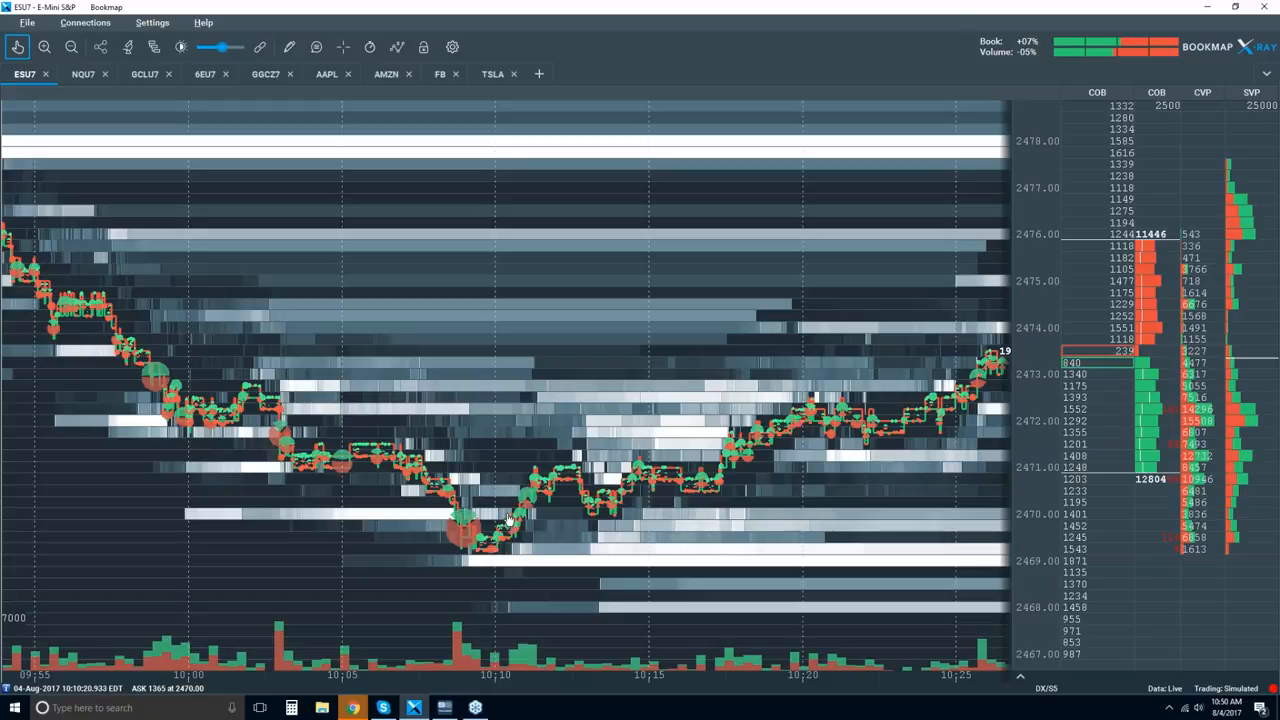
pyautogui.moveTo(510, 552)
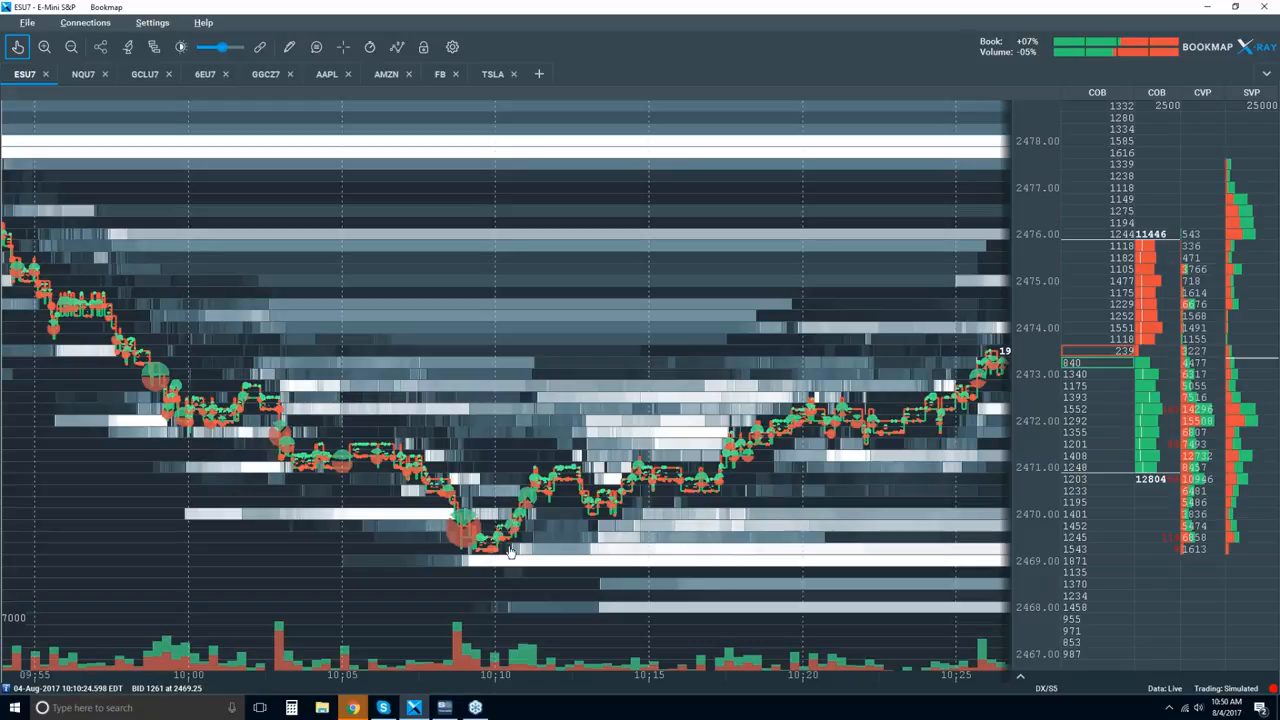
pyautogui.moveTo(640, 556)
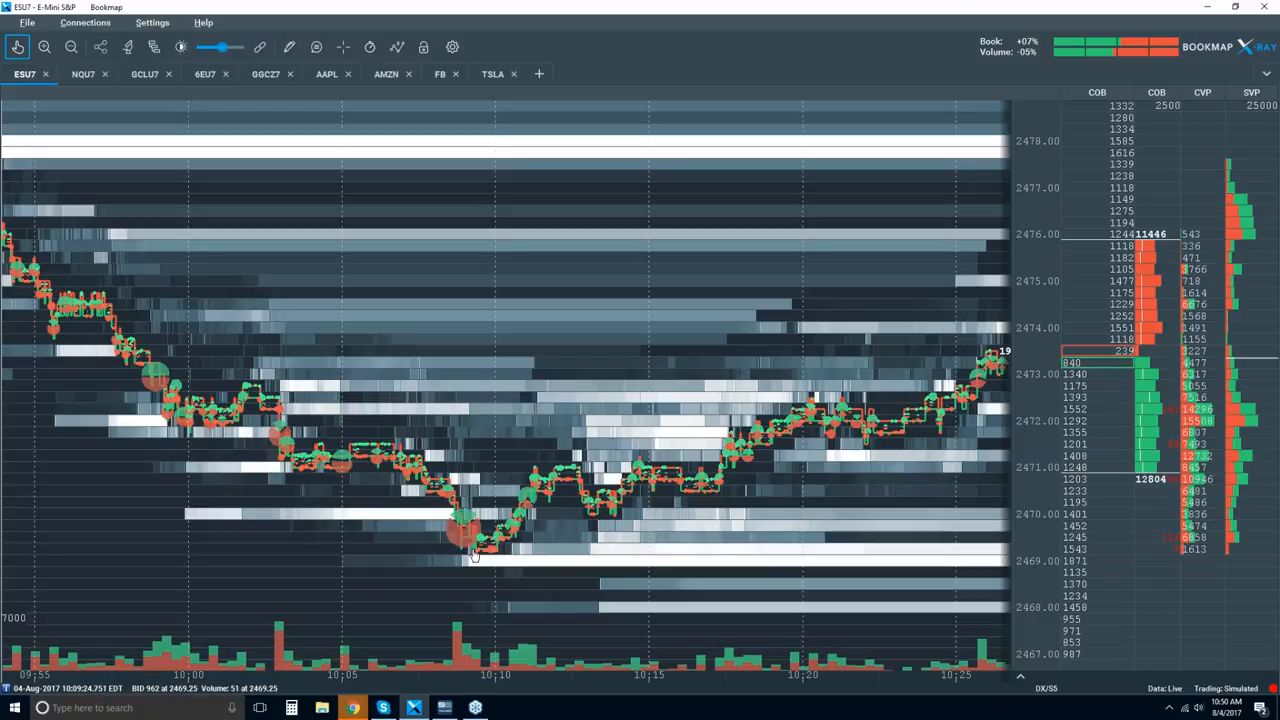
pyautogui.moveTo(460, 536)
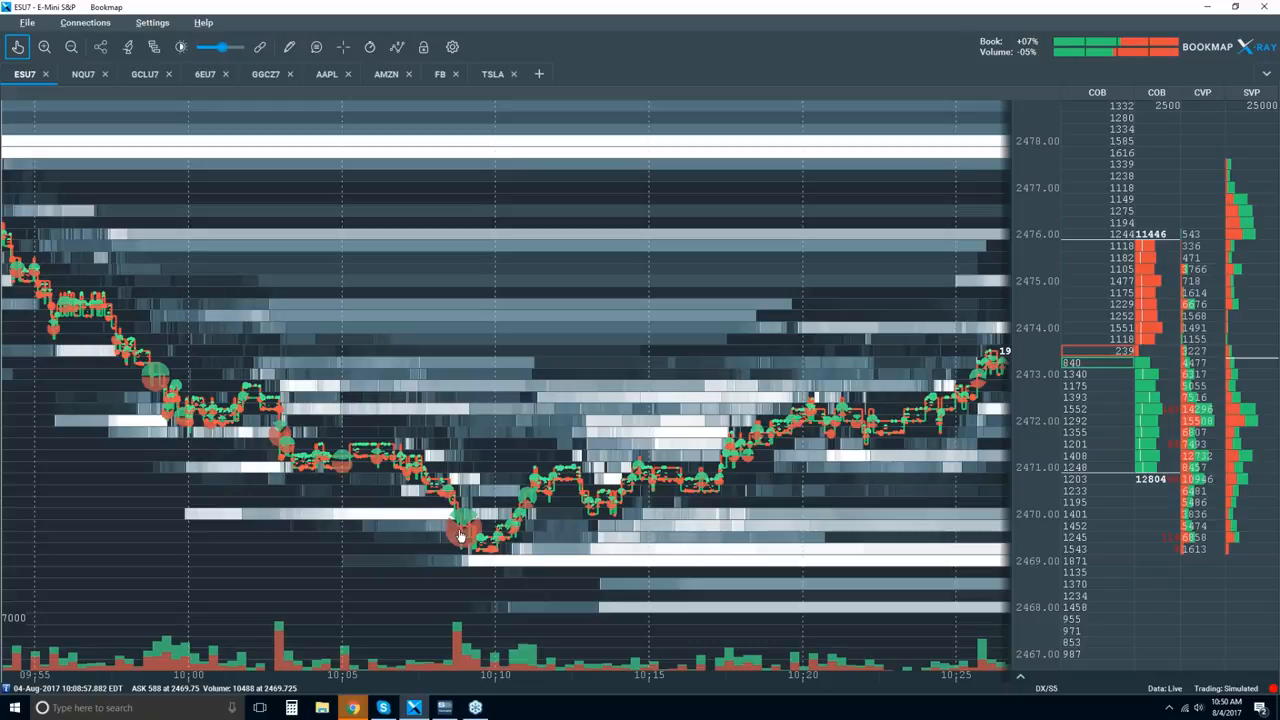
pyautogui.moveTo(288, 476)
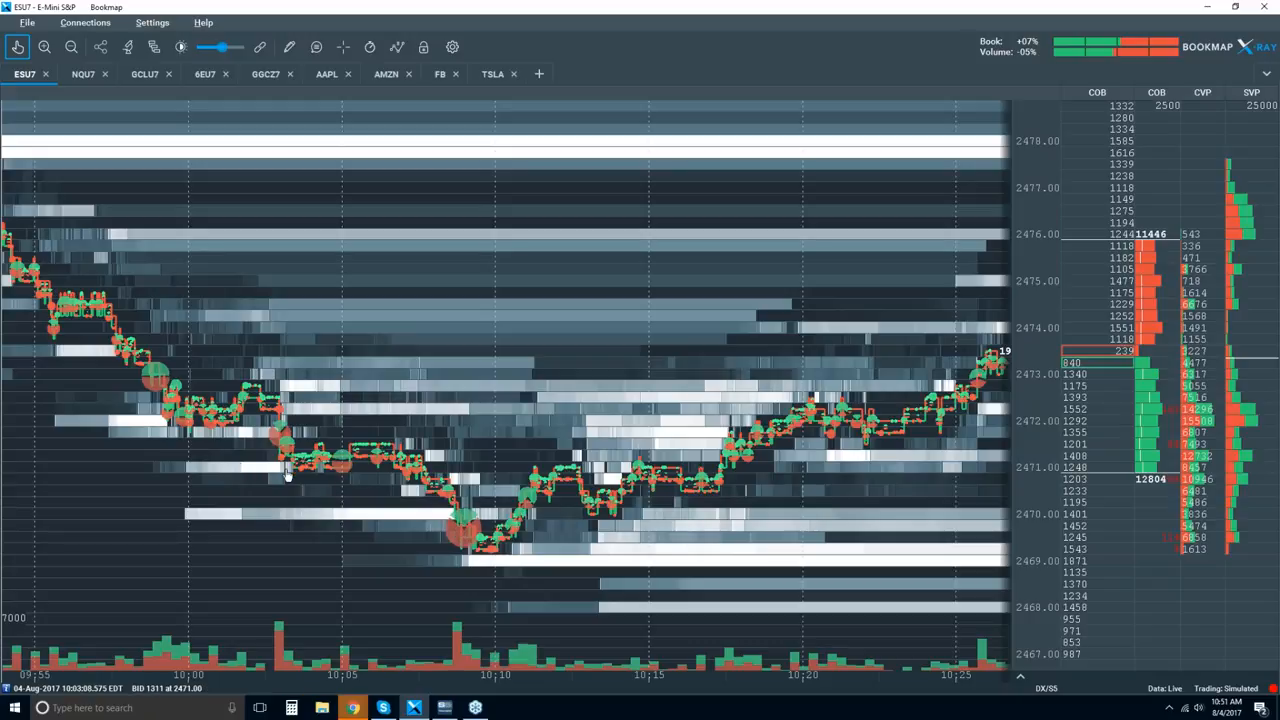
pyautogui.moveTo(406, 516)
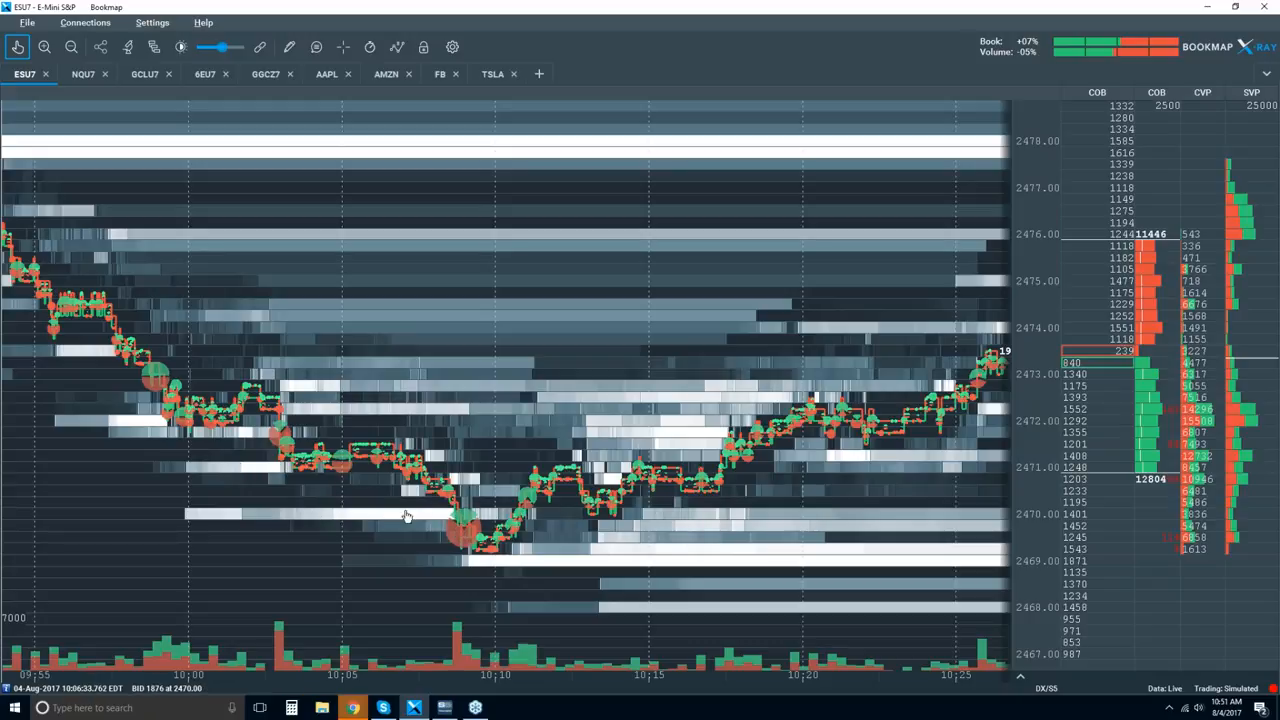
pyautogui.moveTo(484, 564)
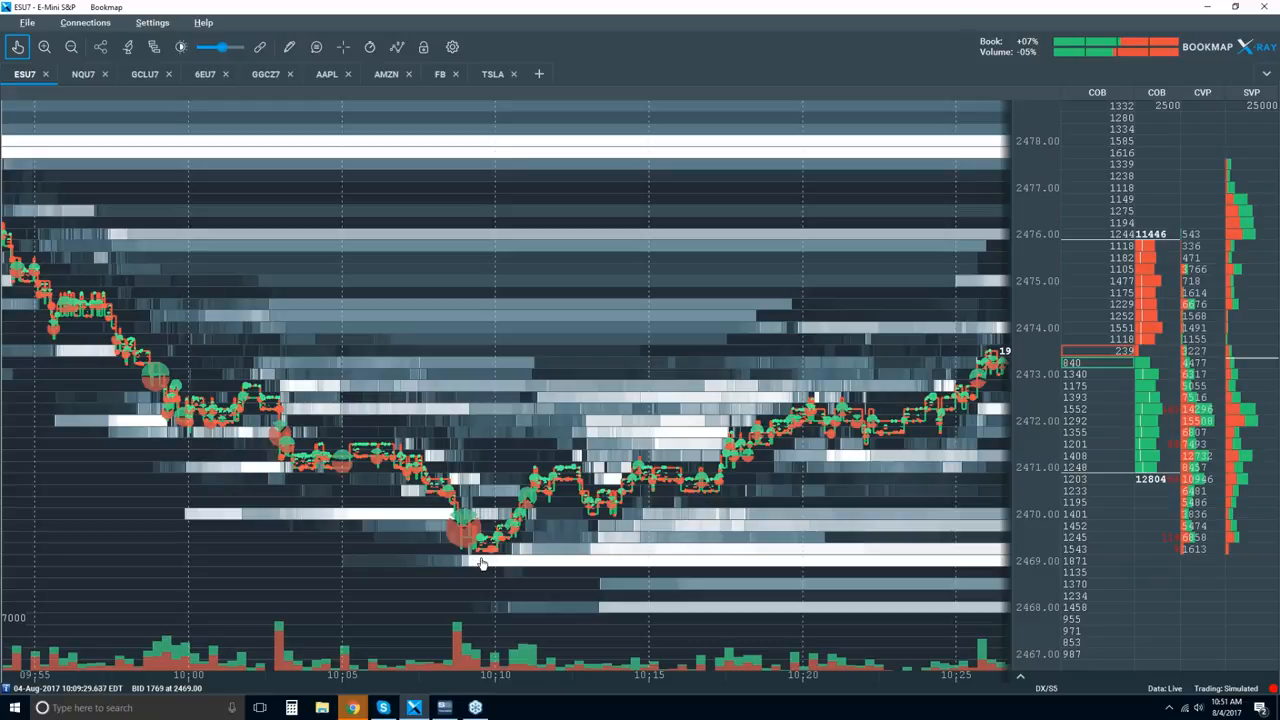
pyautogui.moveTo(450, 520)
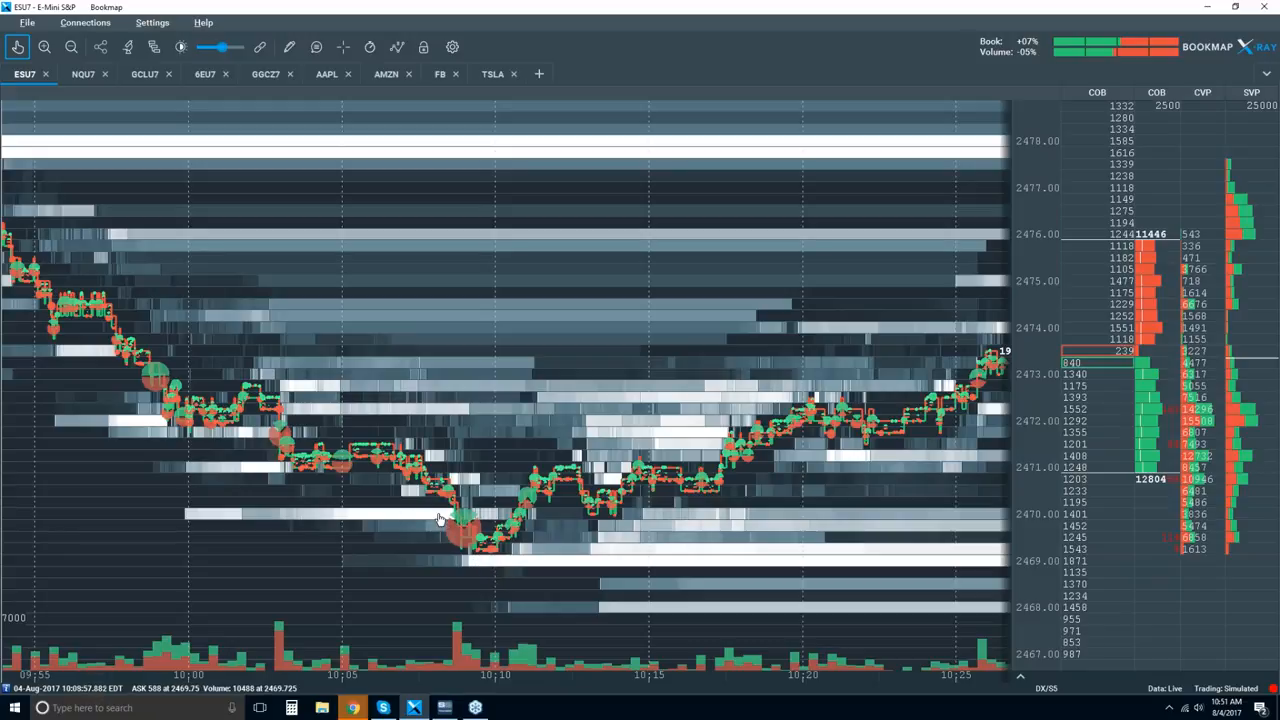
pyautogui.moveTo(464, 542)
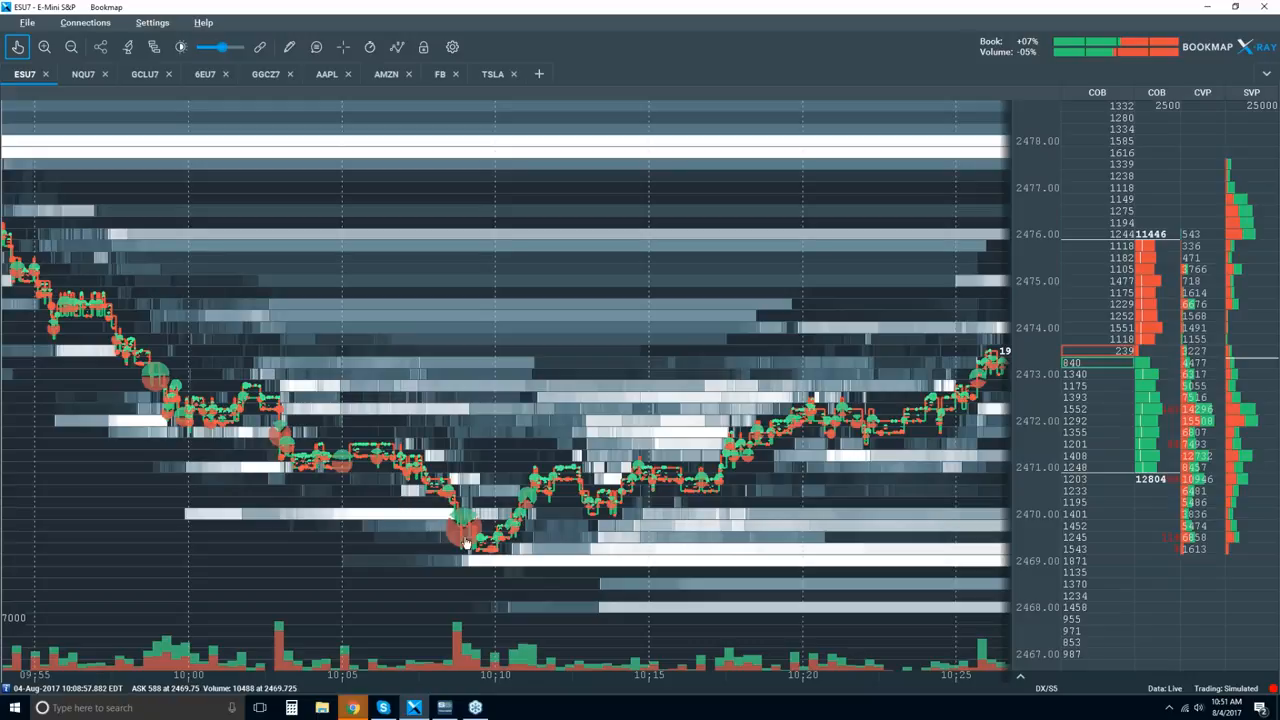
pyautogui.moveTo(468, 532)
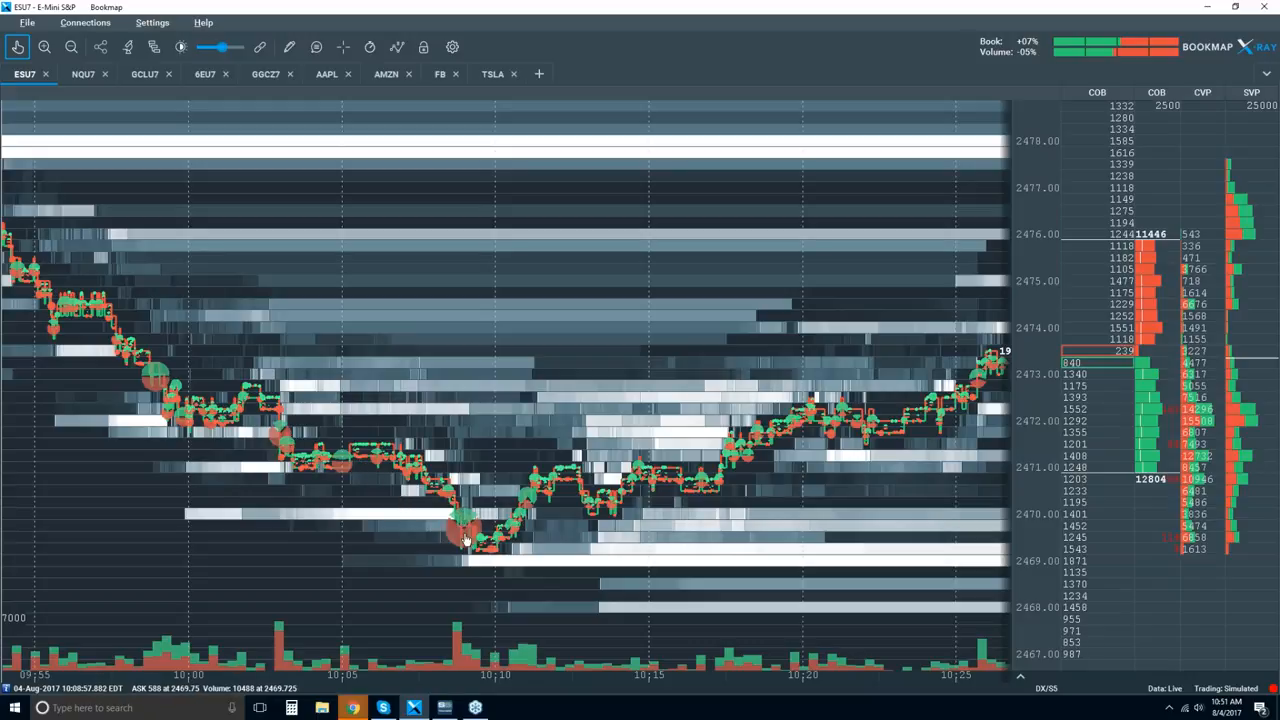
pyautogui.moveTo(478, 562)
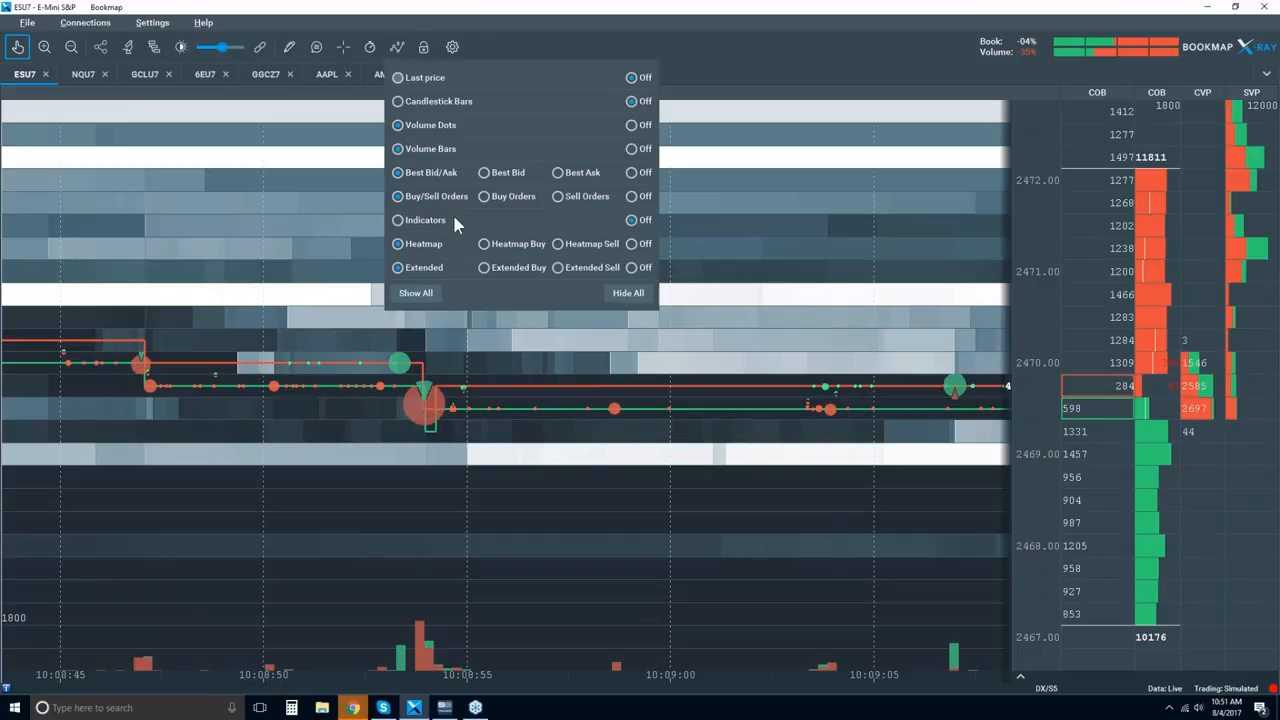
pyautogui.moveTo(430, 420)
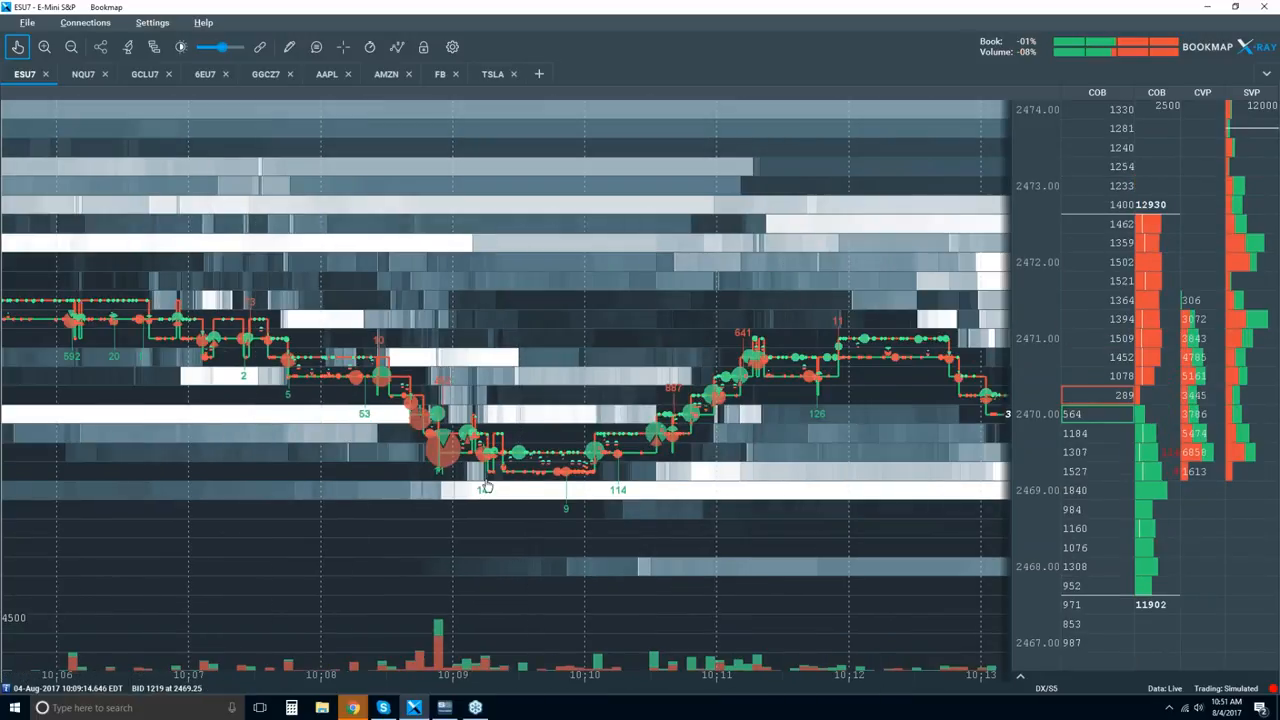
pyautogui.moveTo(540, 486)
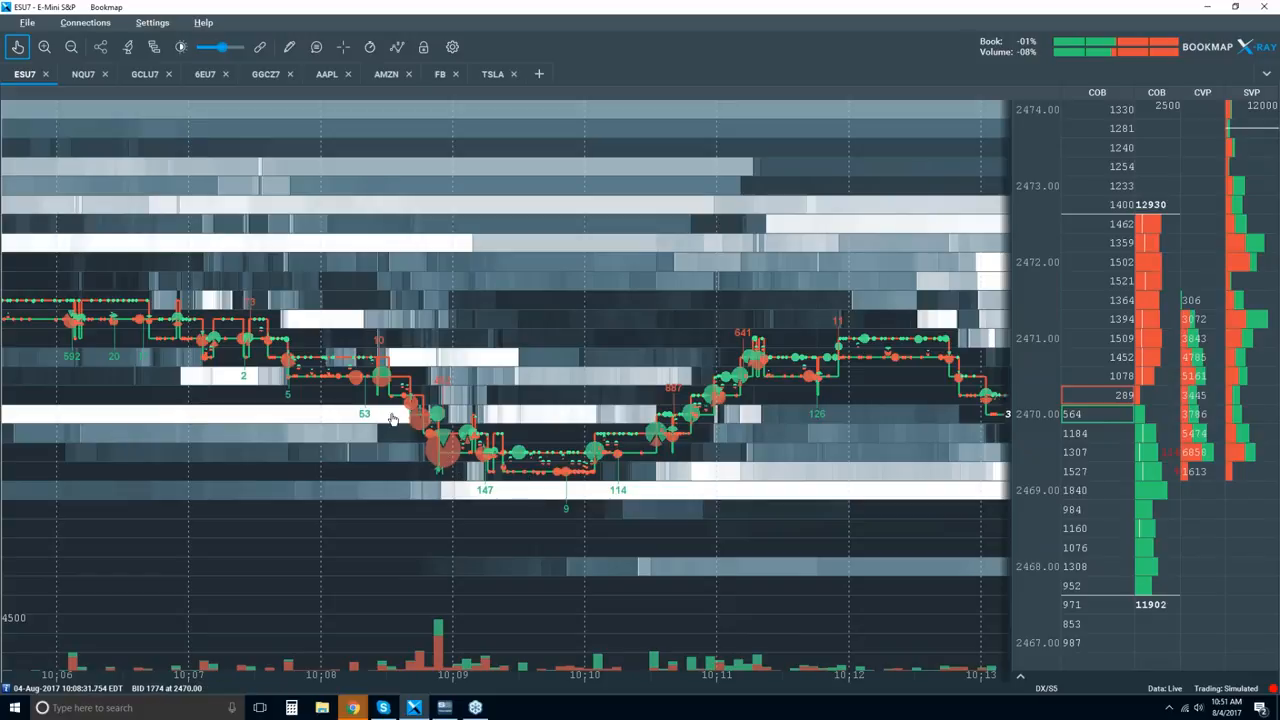
pyautogui.moveTo(536, 462)
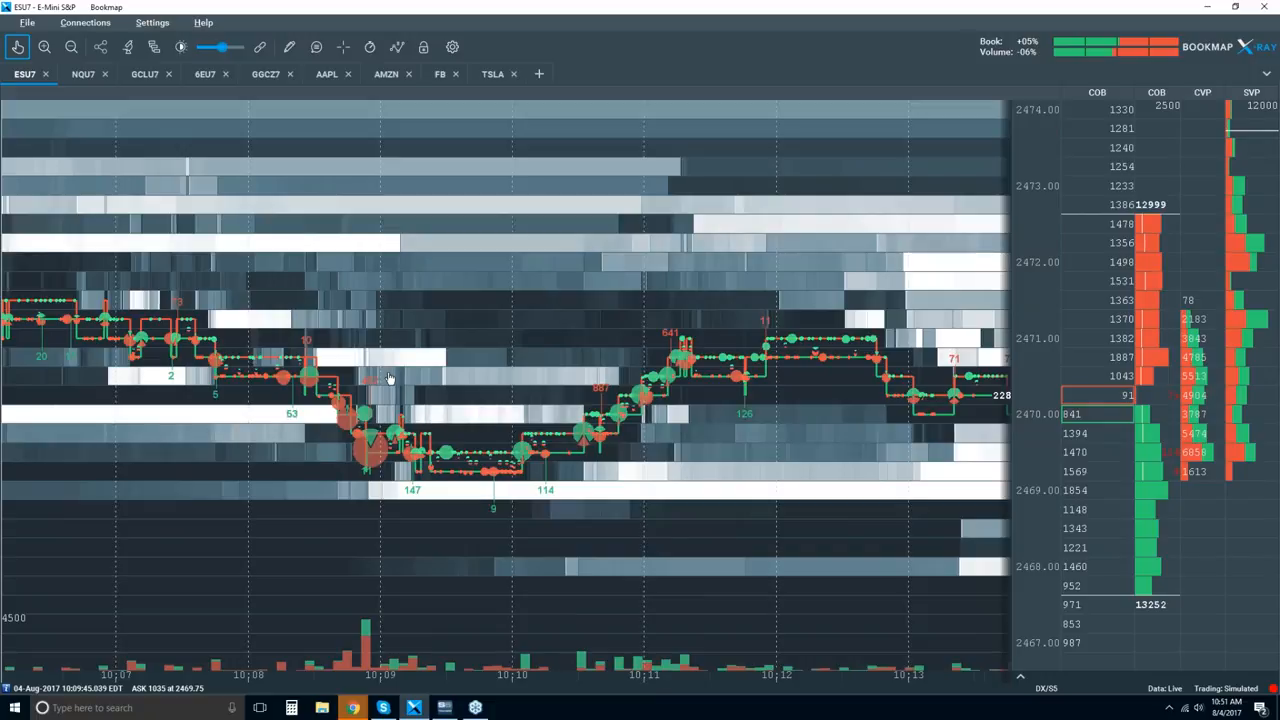
pyautogui.moveTo(248, 324)
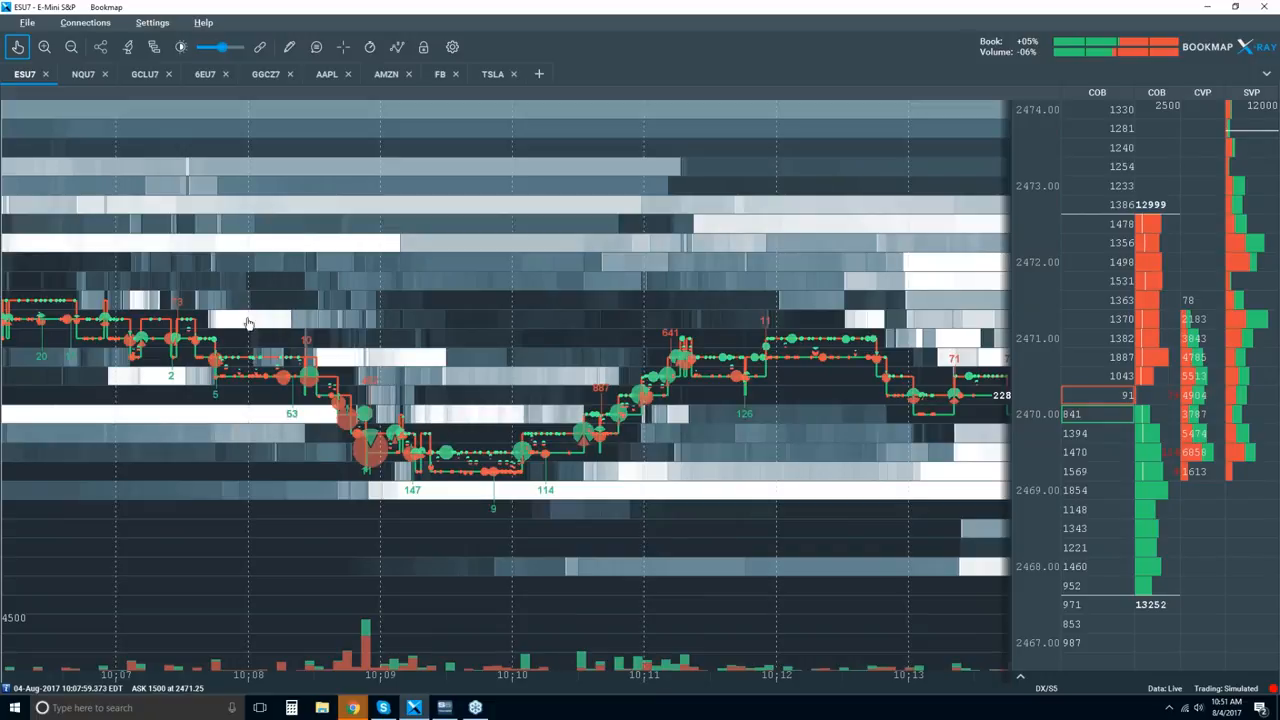
pyautogui.moveTo(440, 470)
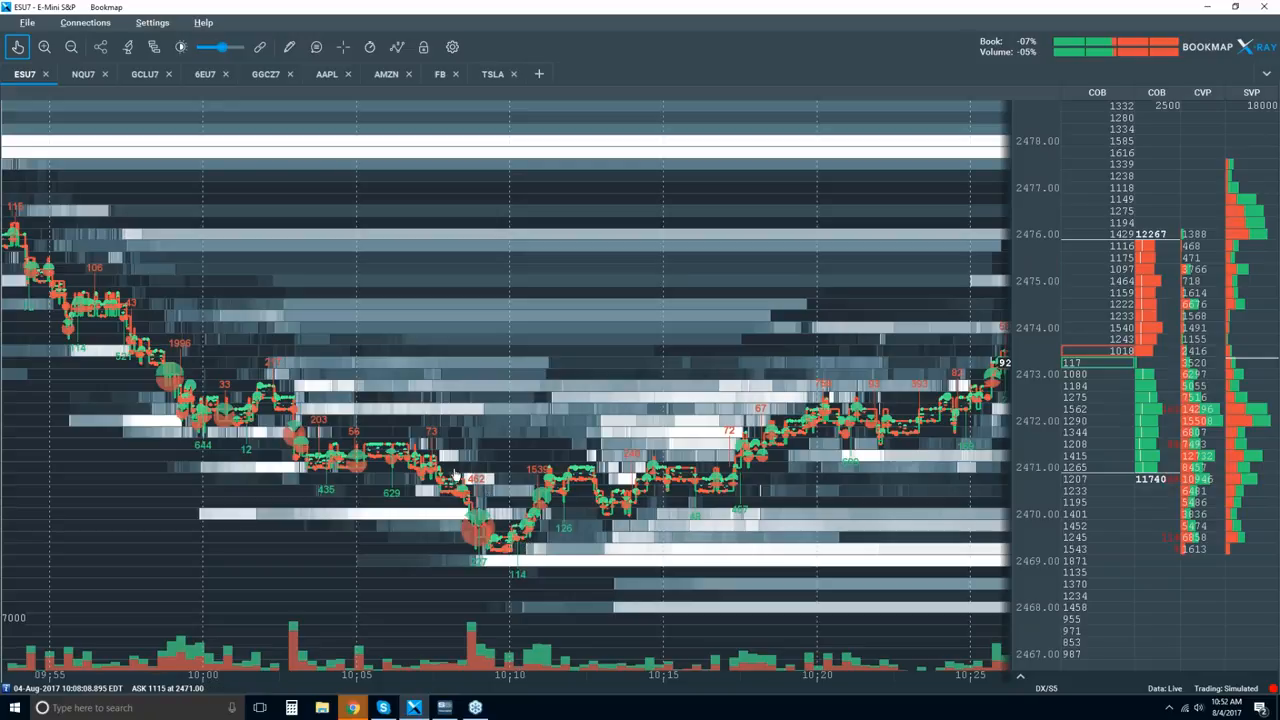
pyautogui.moveTo(488, 558)
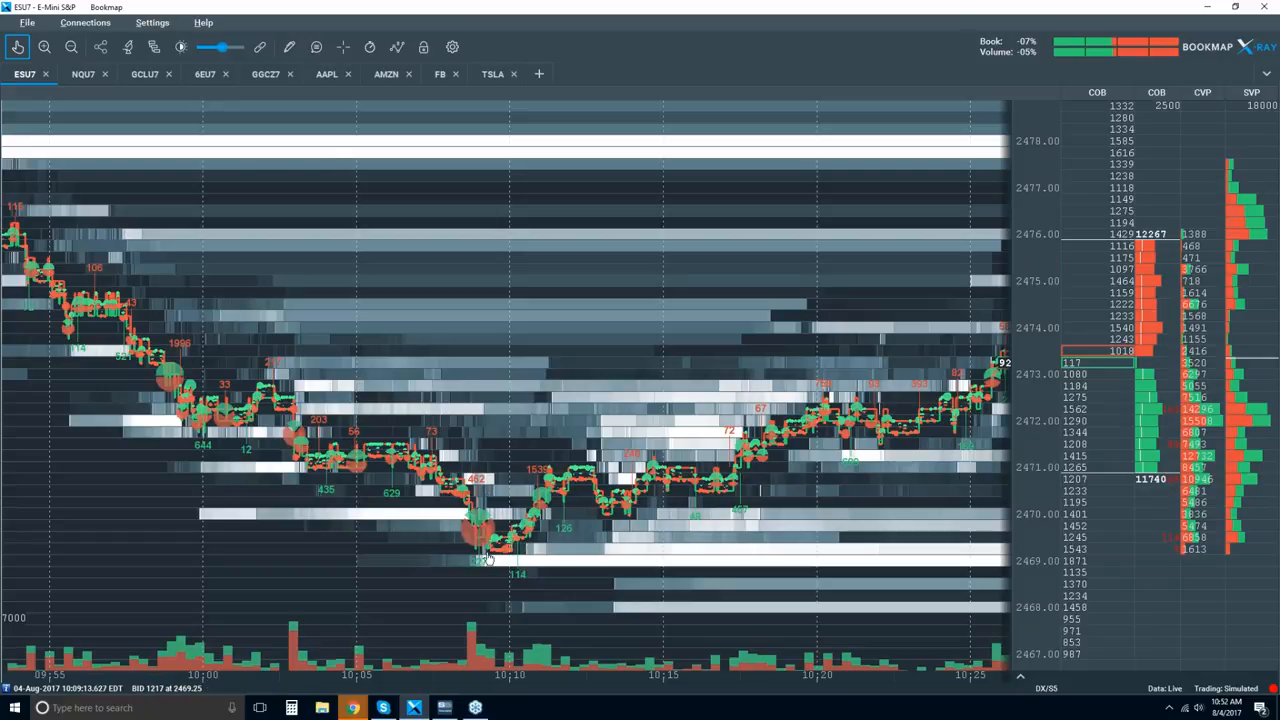
pyautogui.moveTo(610, 524)
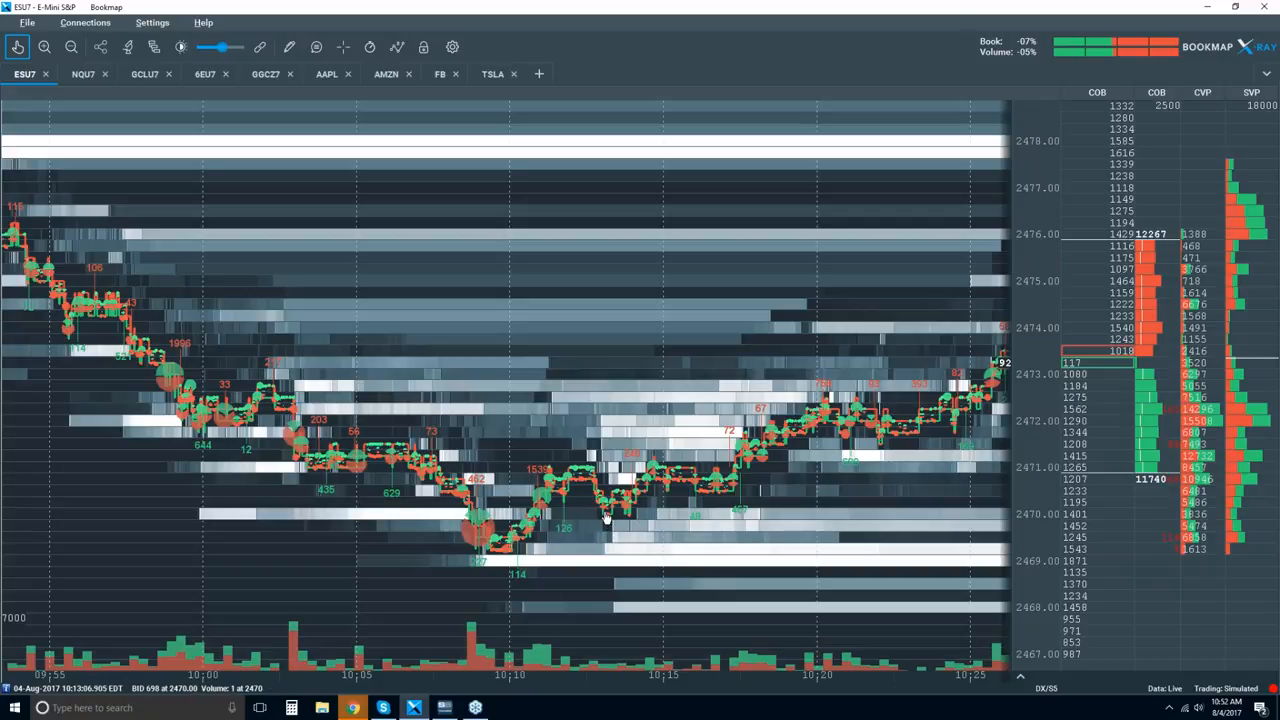
pyautogui.moveTo(496, 560)
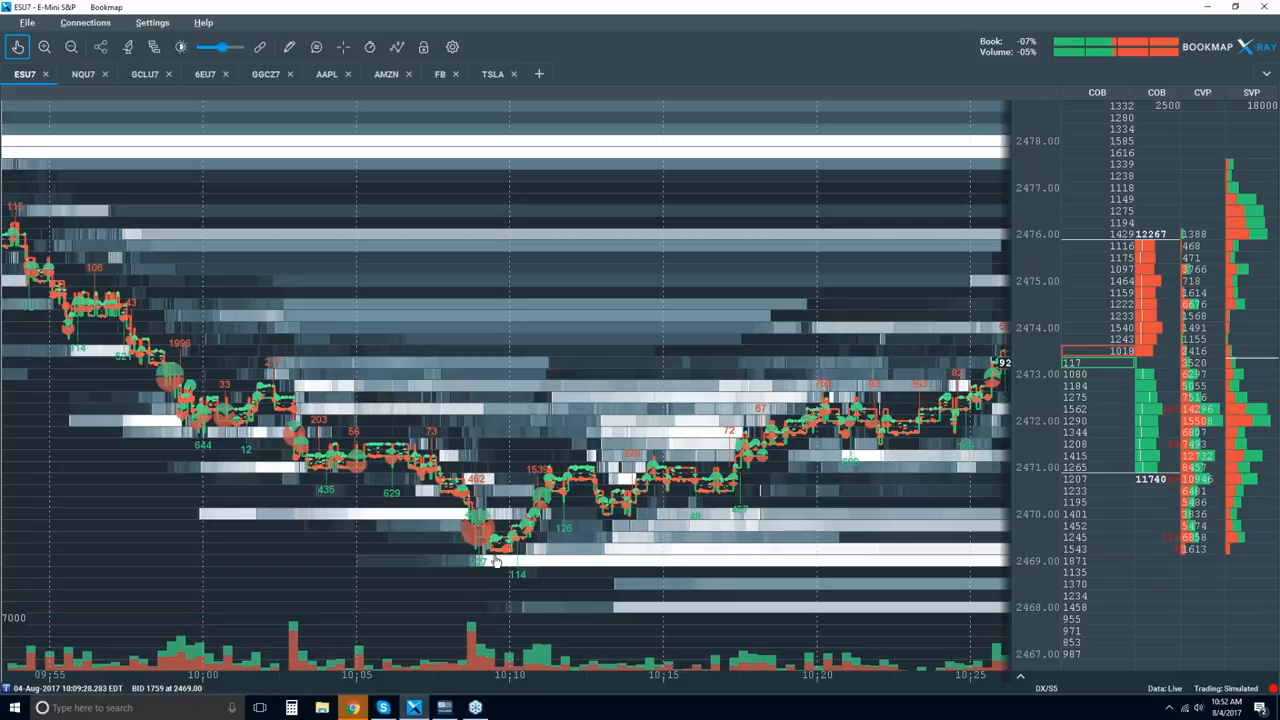
pyautogui.moveTo(532, 650)
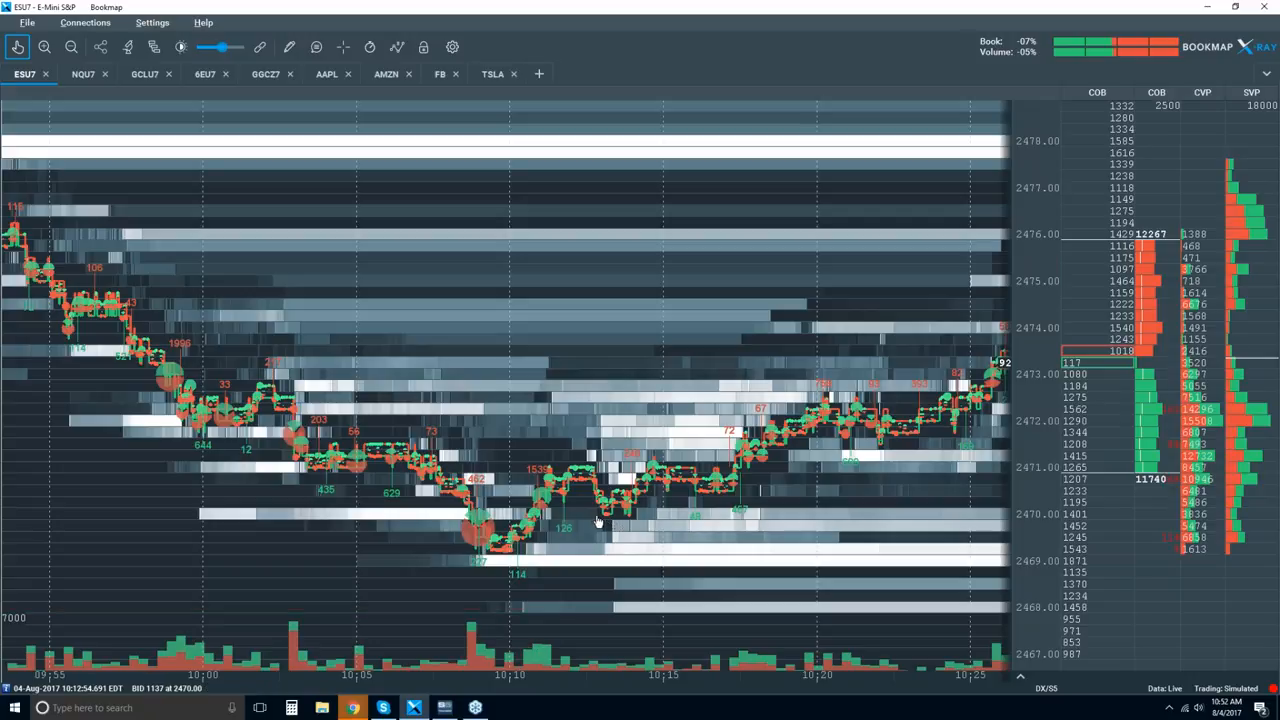
pyautogui.moveTo(618, 522)
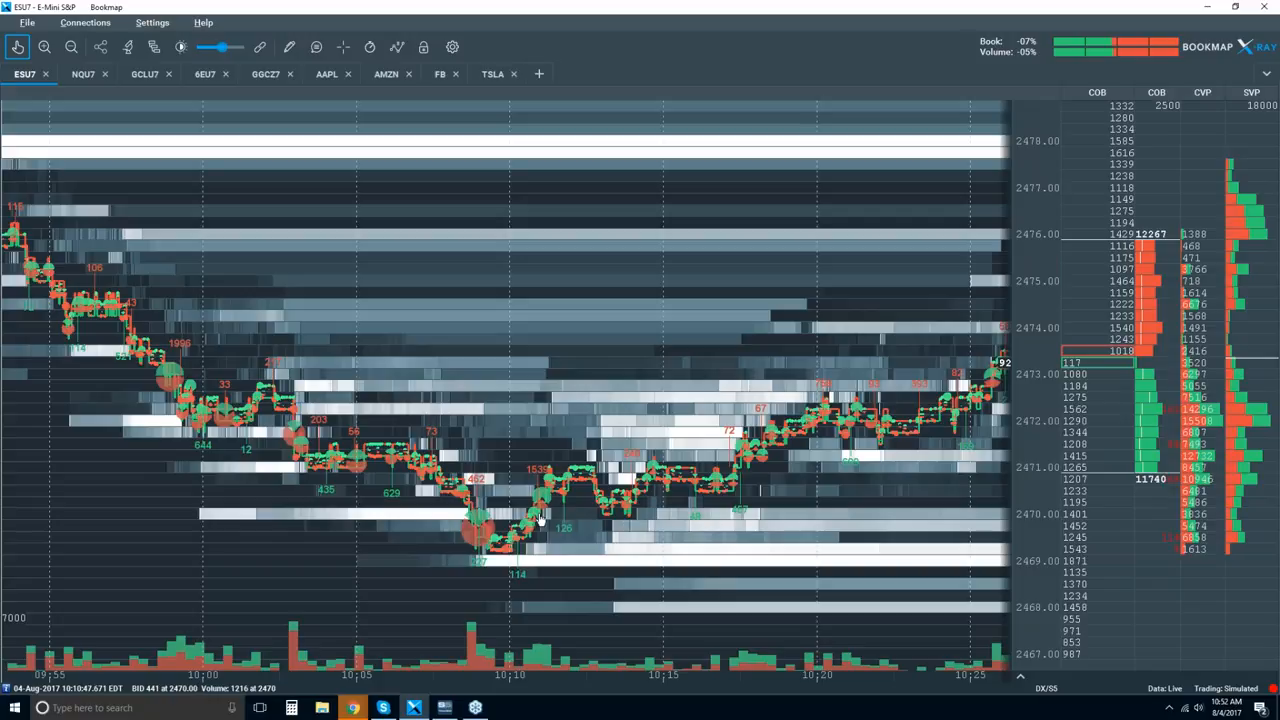
pyautogui.moveTo(560, 490)
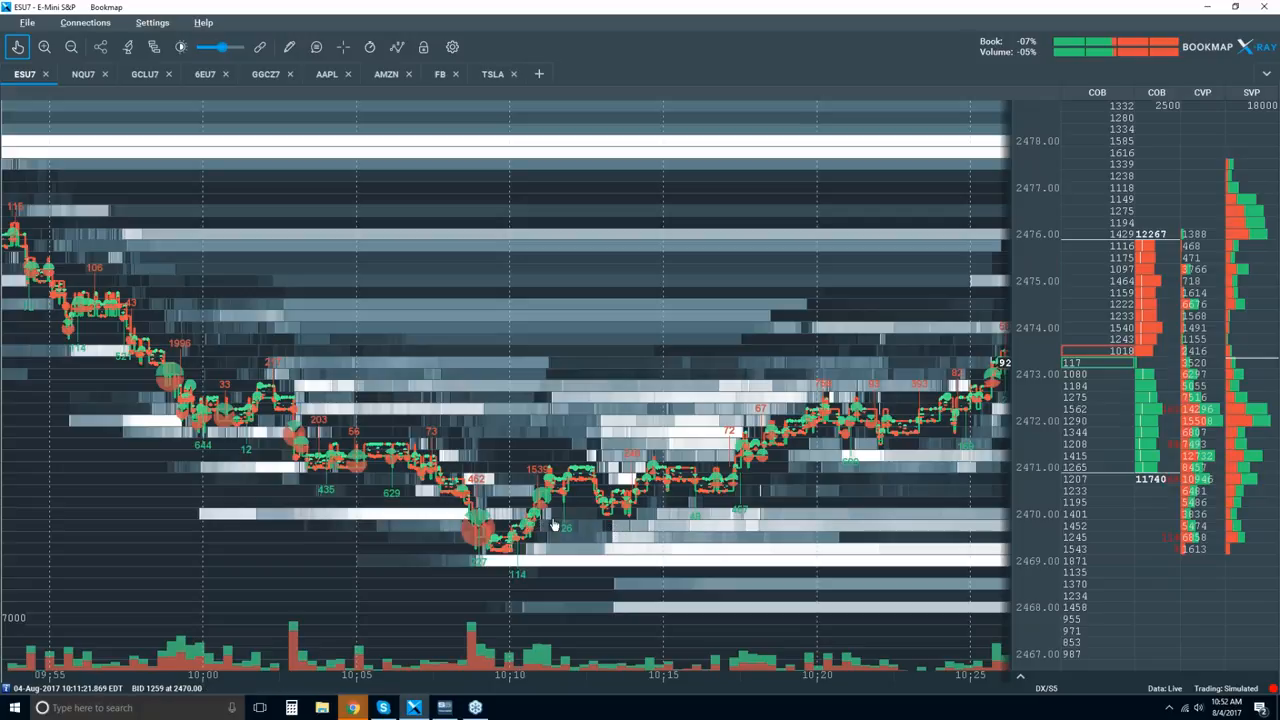
pyautogui.moveTo(616, 524)
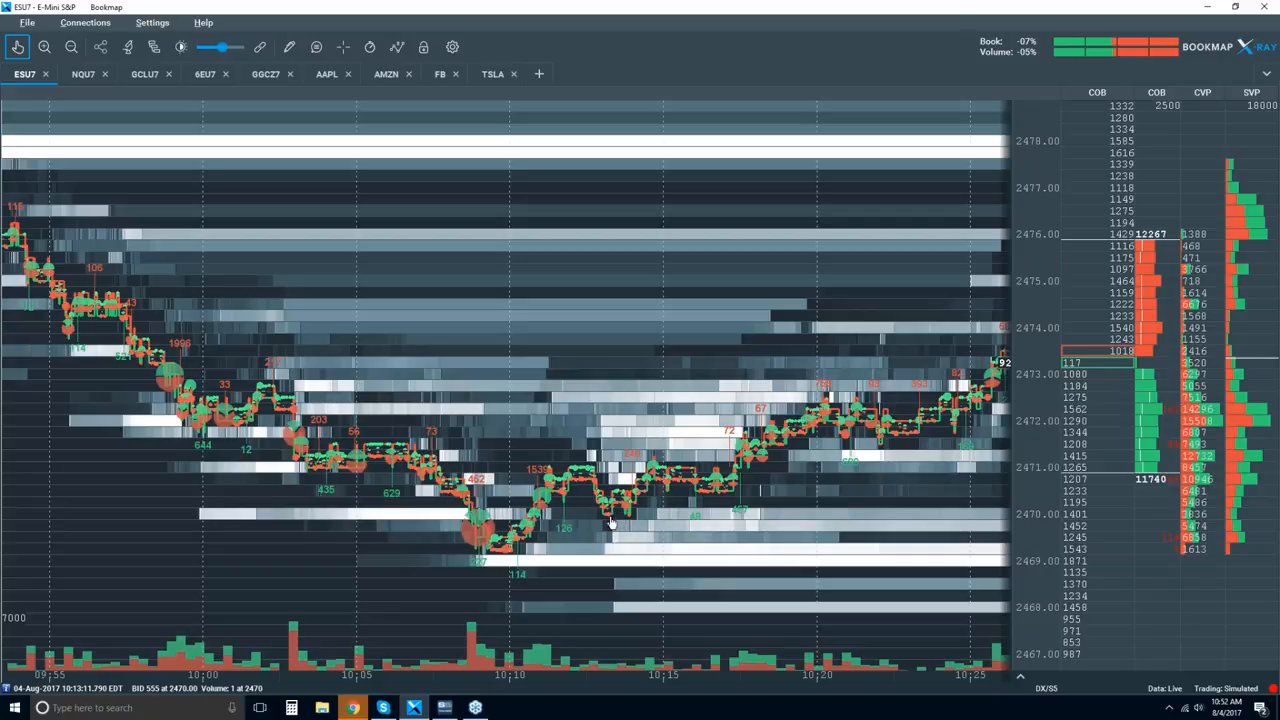
pyautogui.moveTo(648, 496)
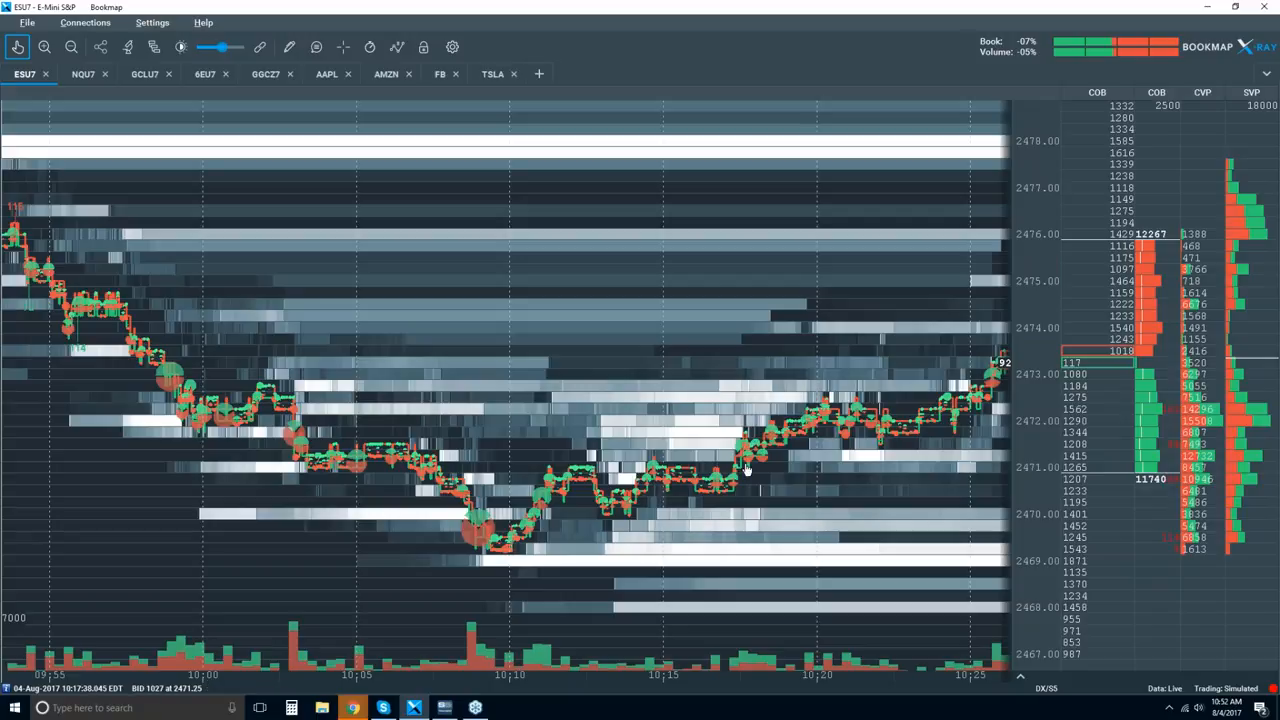
pyautogui.moveTo(784, 456)
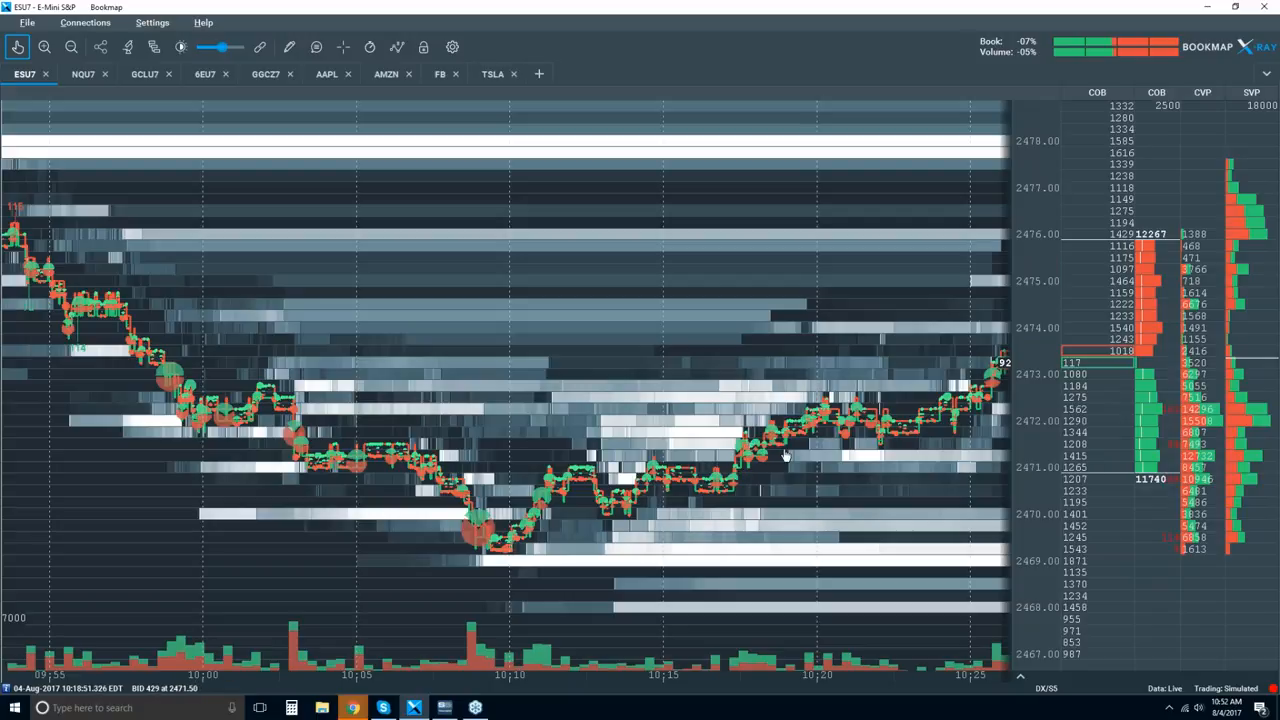
pyautogui.moveTo(724, 470)
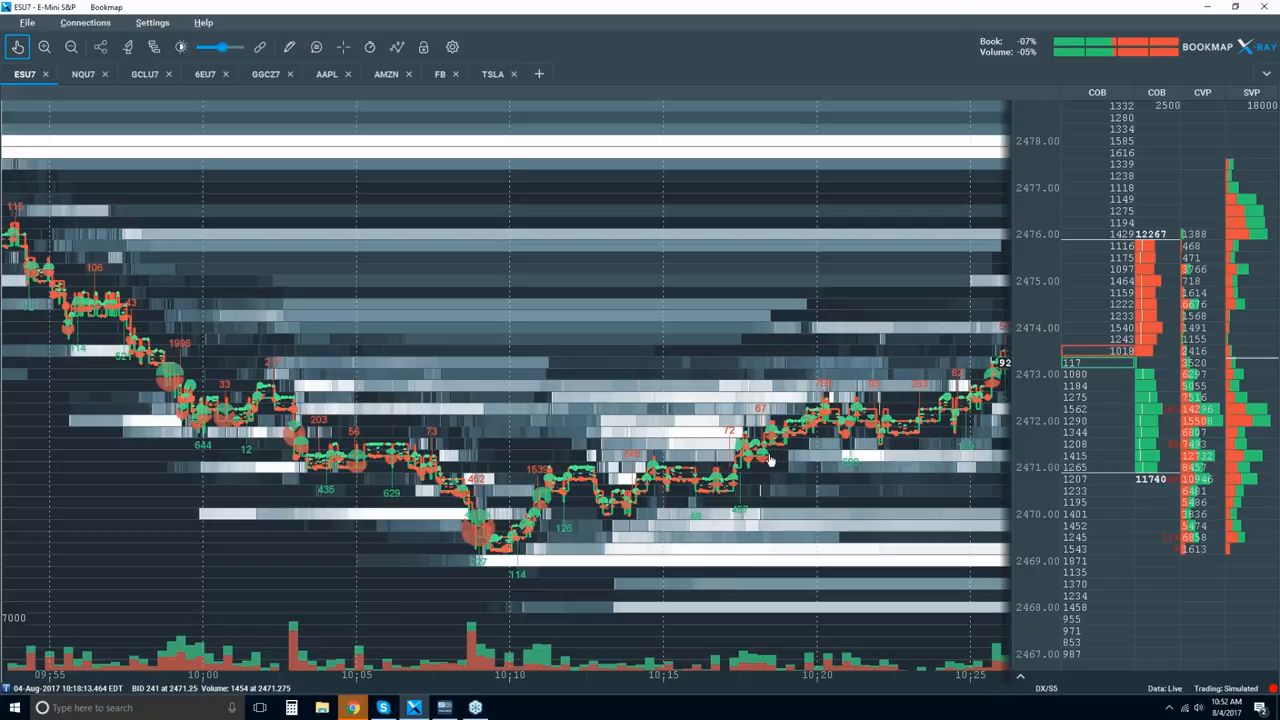
pyautogui.moveTo(808, 442)
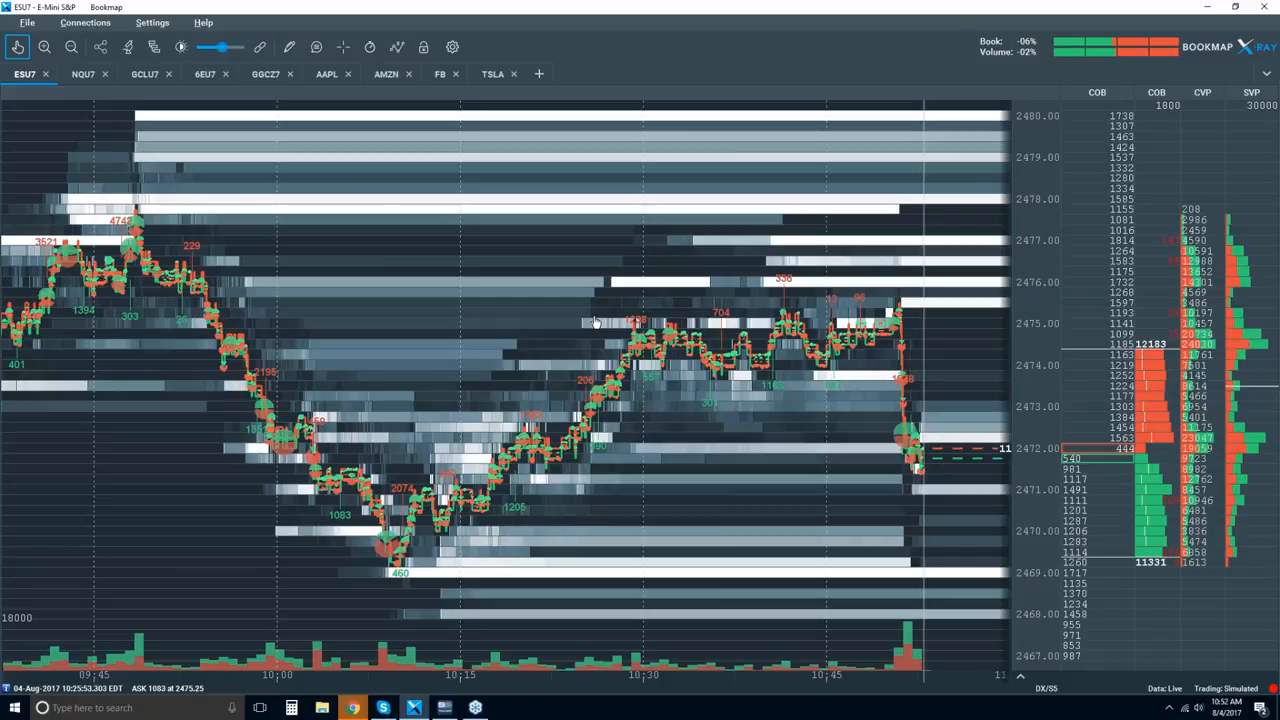
pyautogui.moveTo(898, 308)
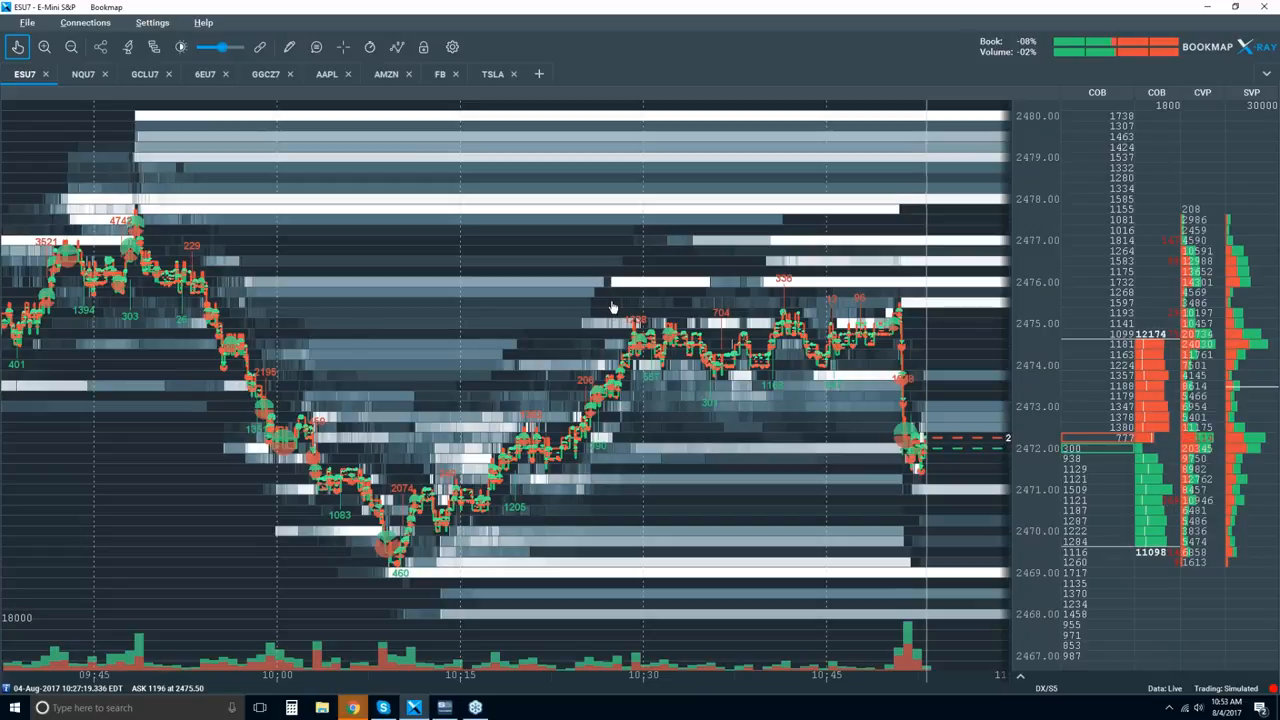
pyautogui.moveTo(378, 322)
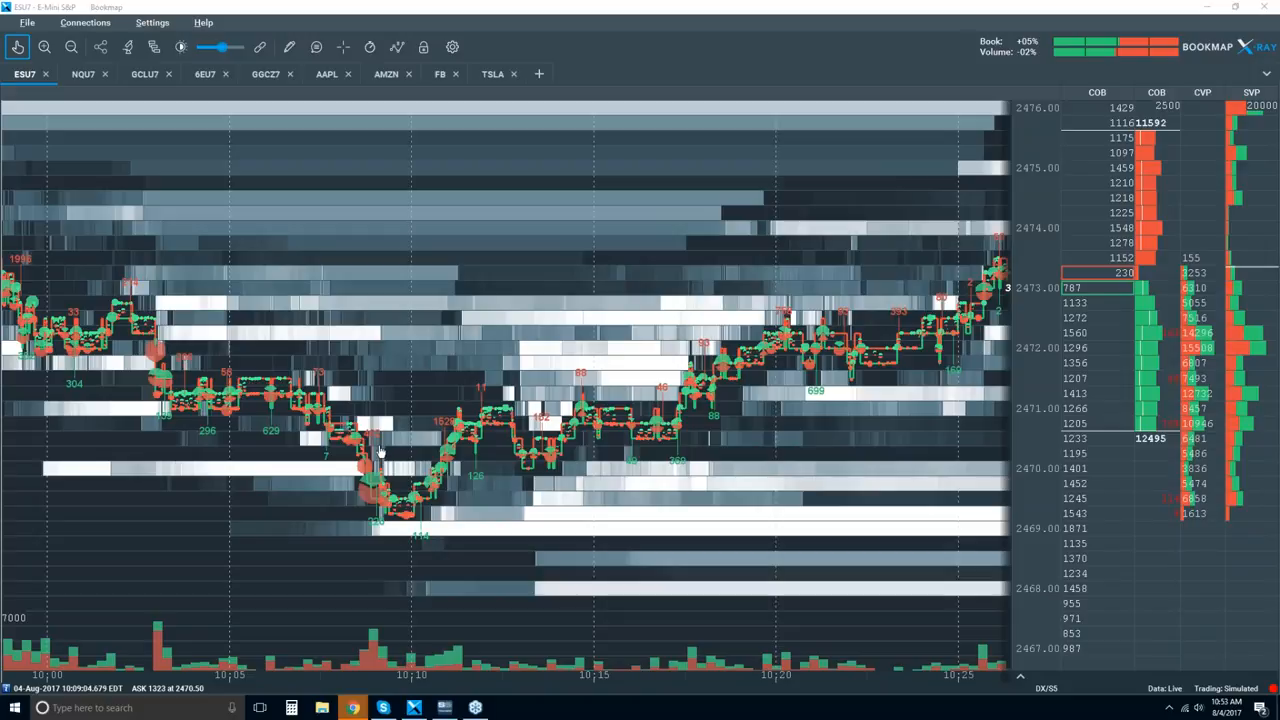
pyautogui.moveTo(336, 468)
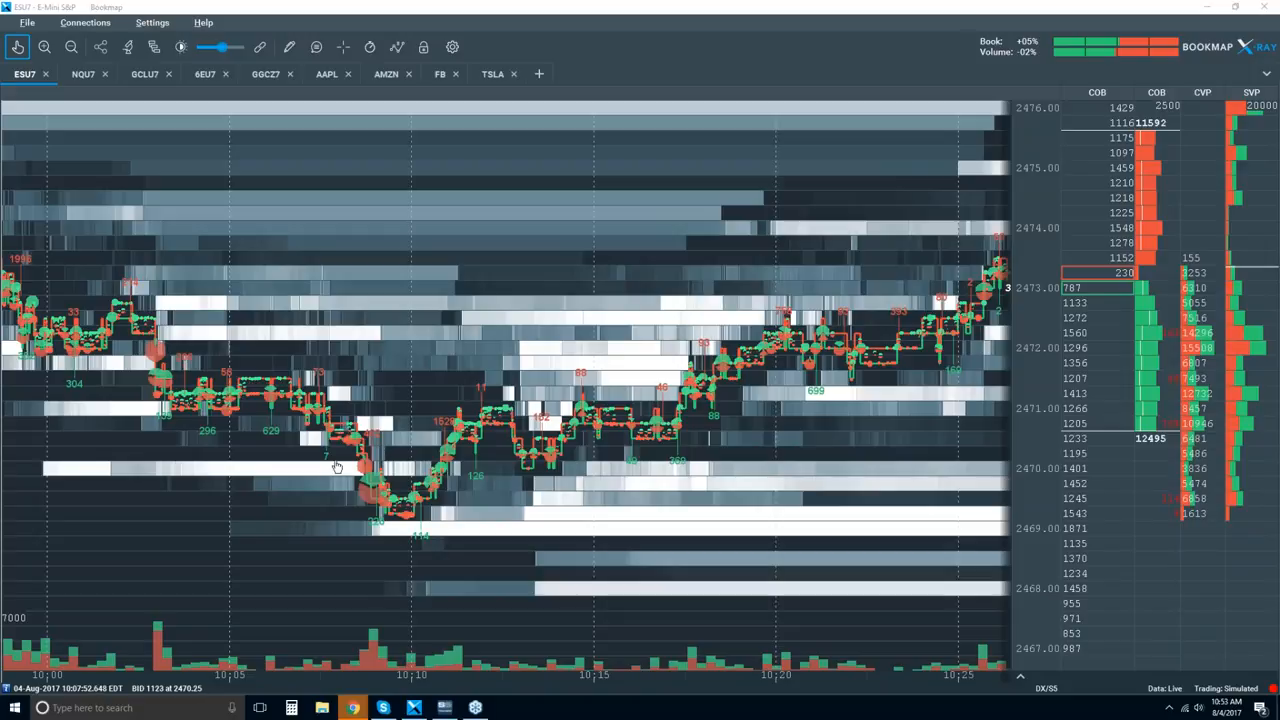
pyautogui.moveTo(324, 128)
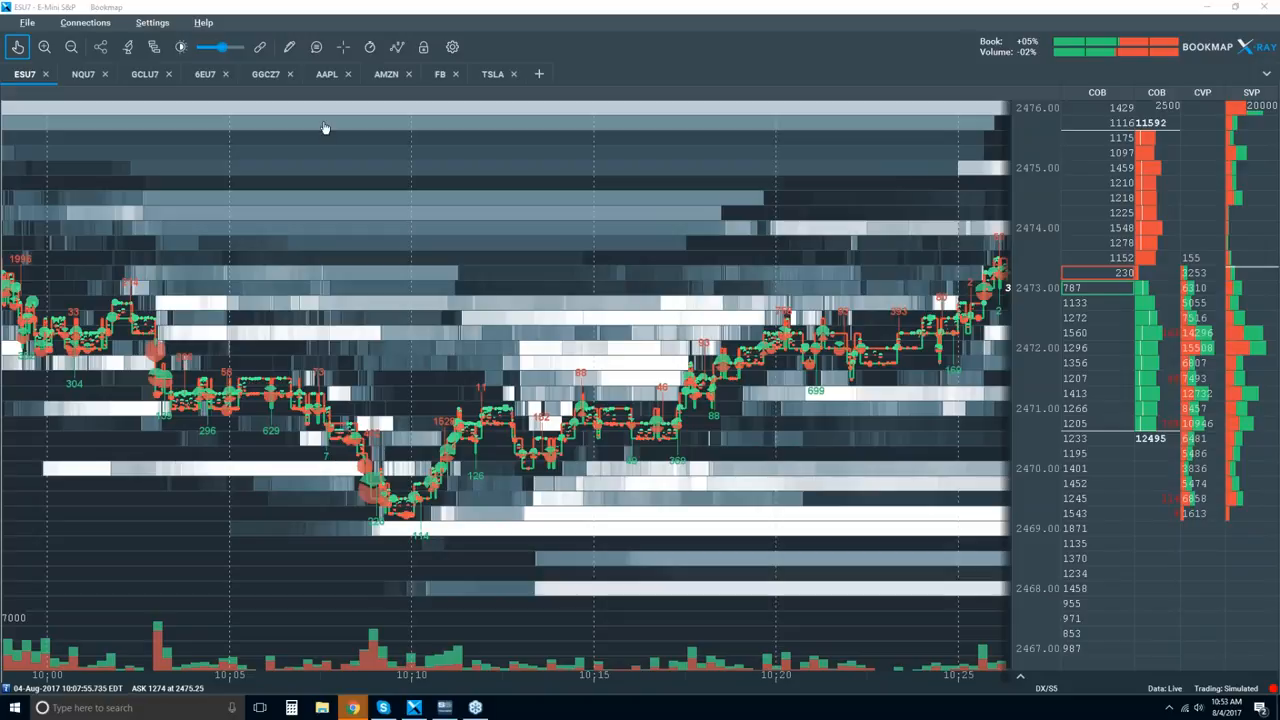
# Select the Horizontal line drawing tool to mark the 2470 support level
pyautogui.click(288, 48)
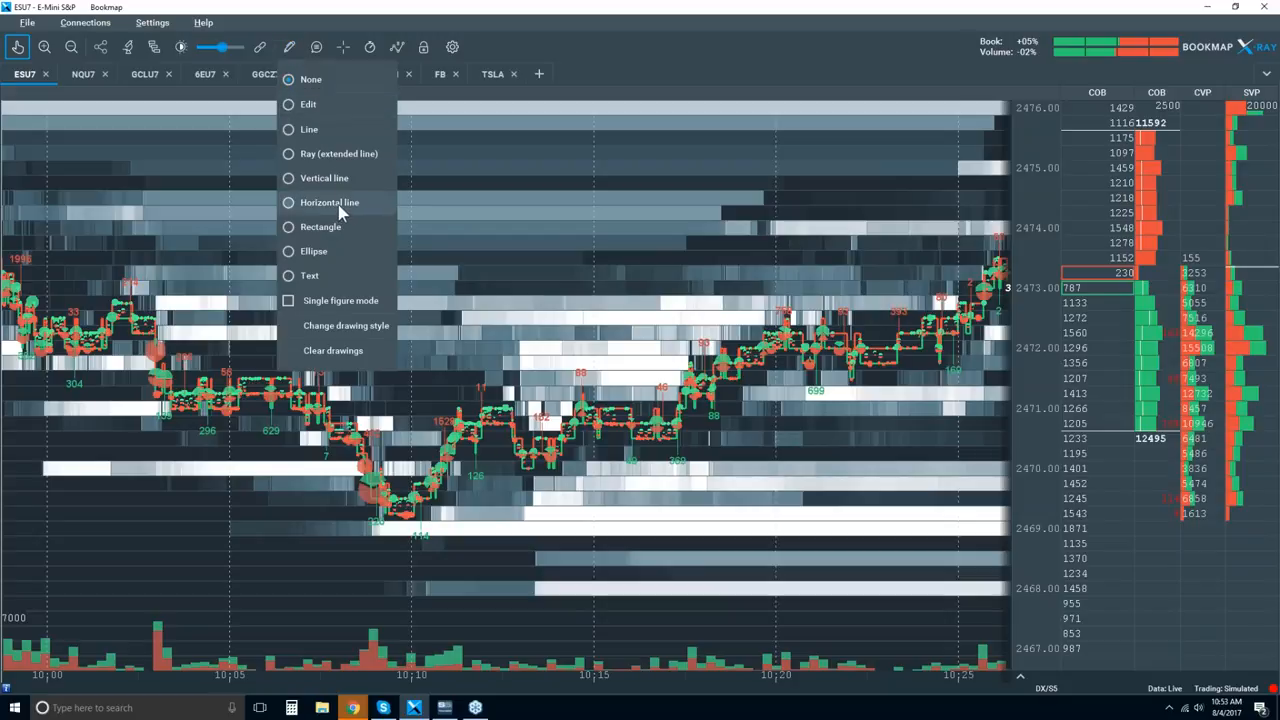
pyautogui.click(328, 202)
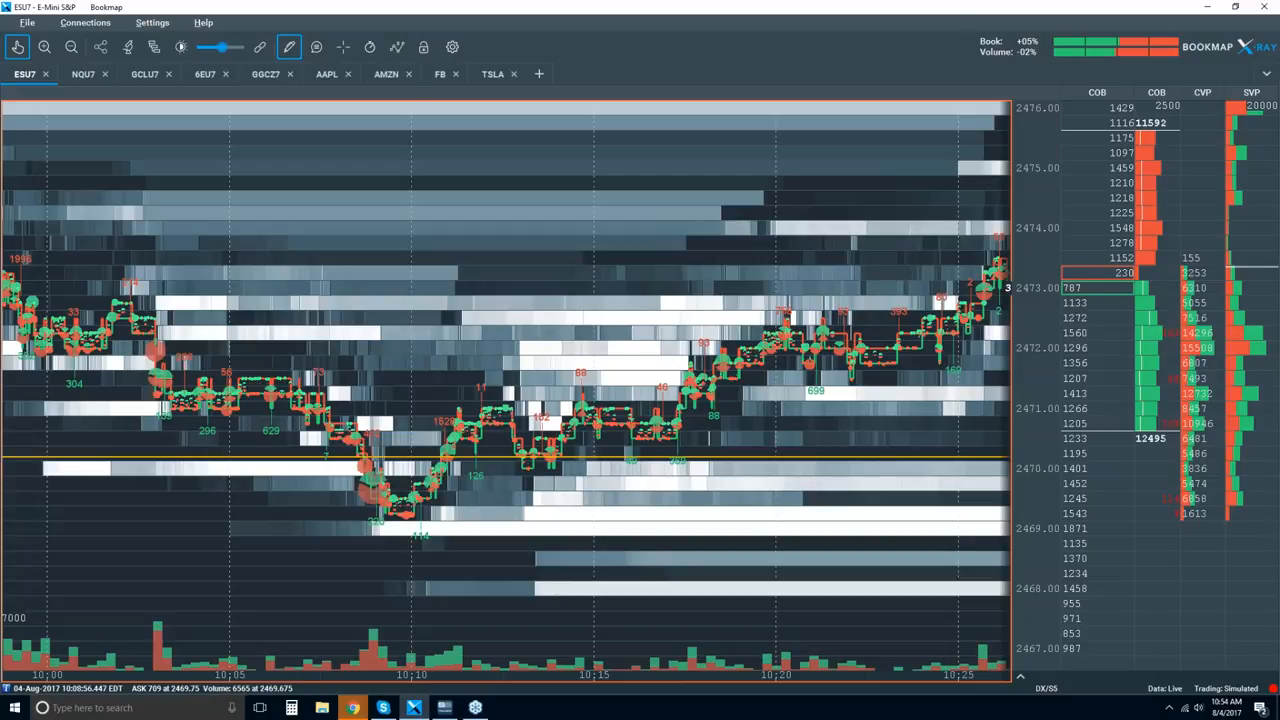
pyautogui.moveTo(318, 108)
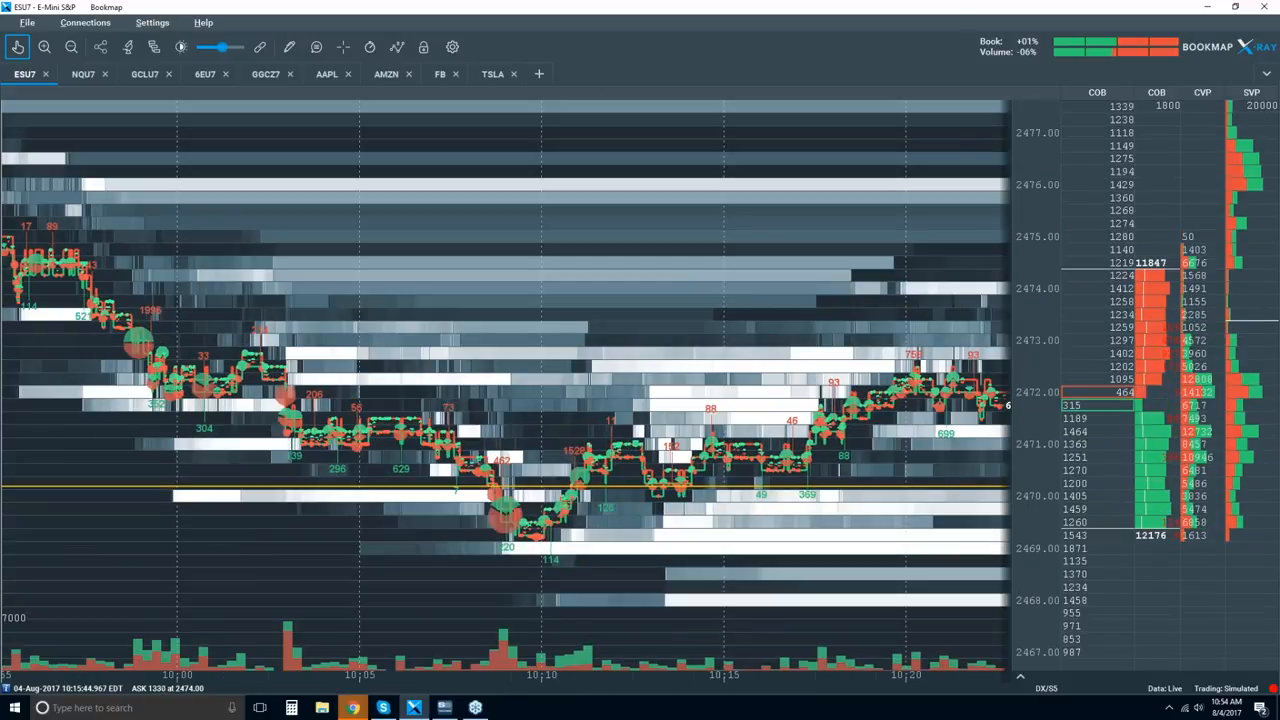
pyautogui.moveTo(640, 278)
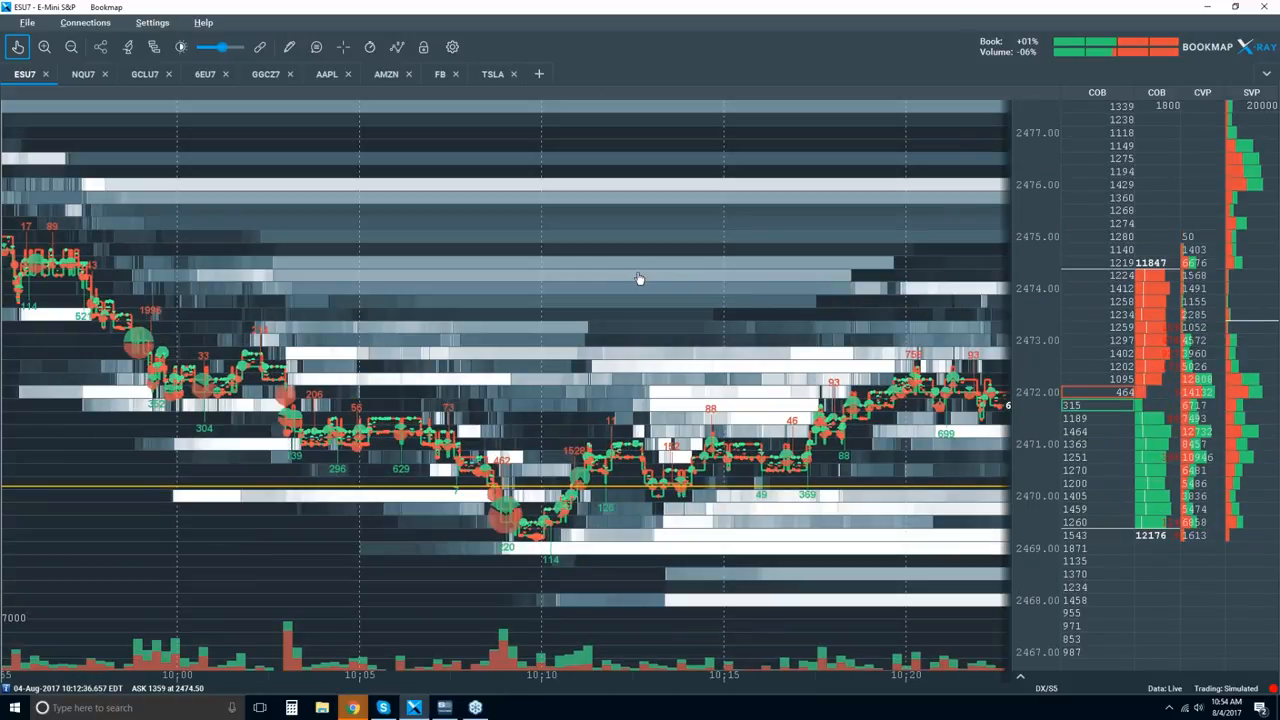
pyautogui.moveTo(772, 410)
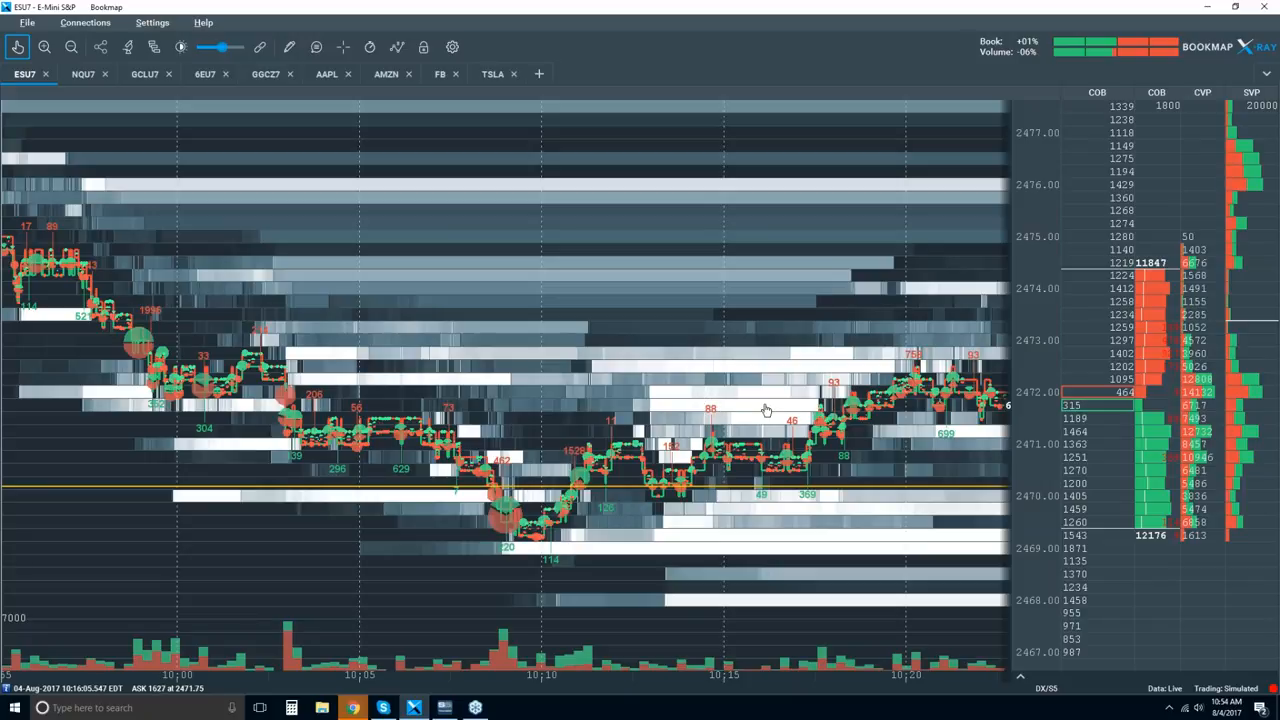
pyautogui.moveTo(772, 418)
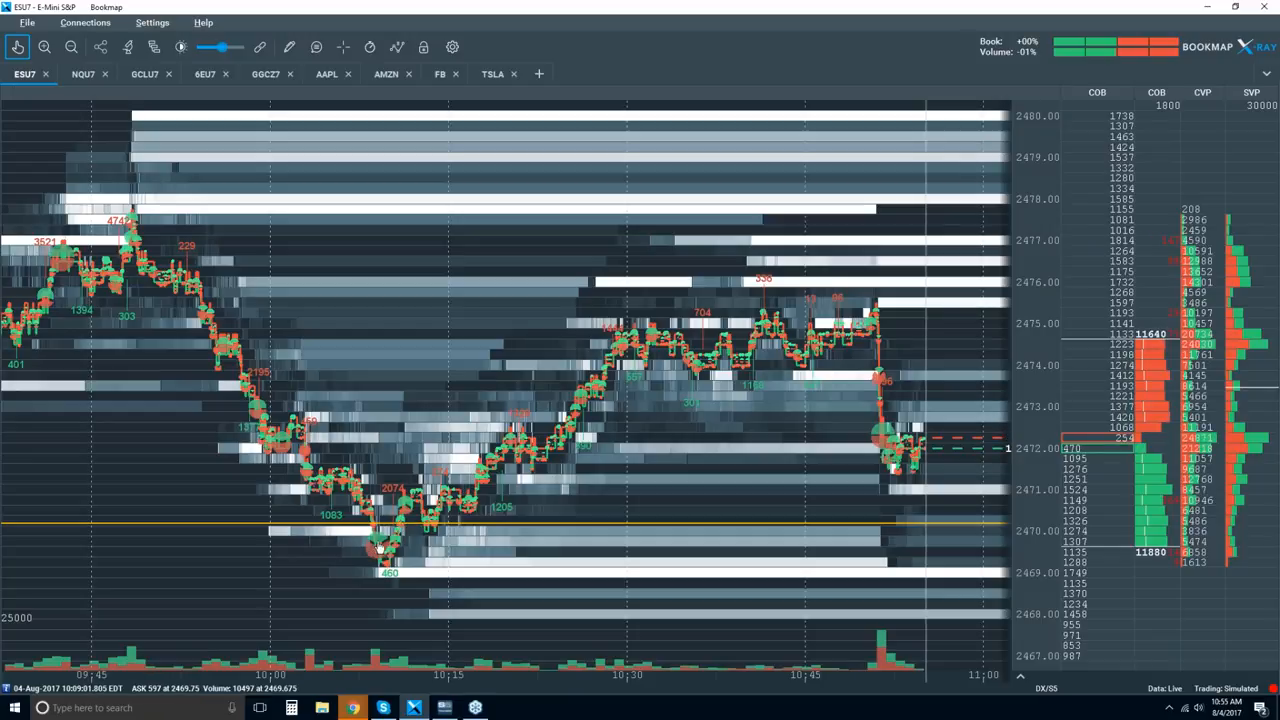
# Add another horizontal support line at about 2471 above the 2470 line
pyautogui.click(288, 48)
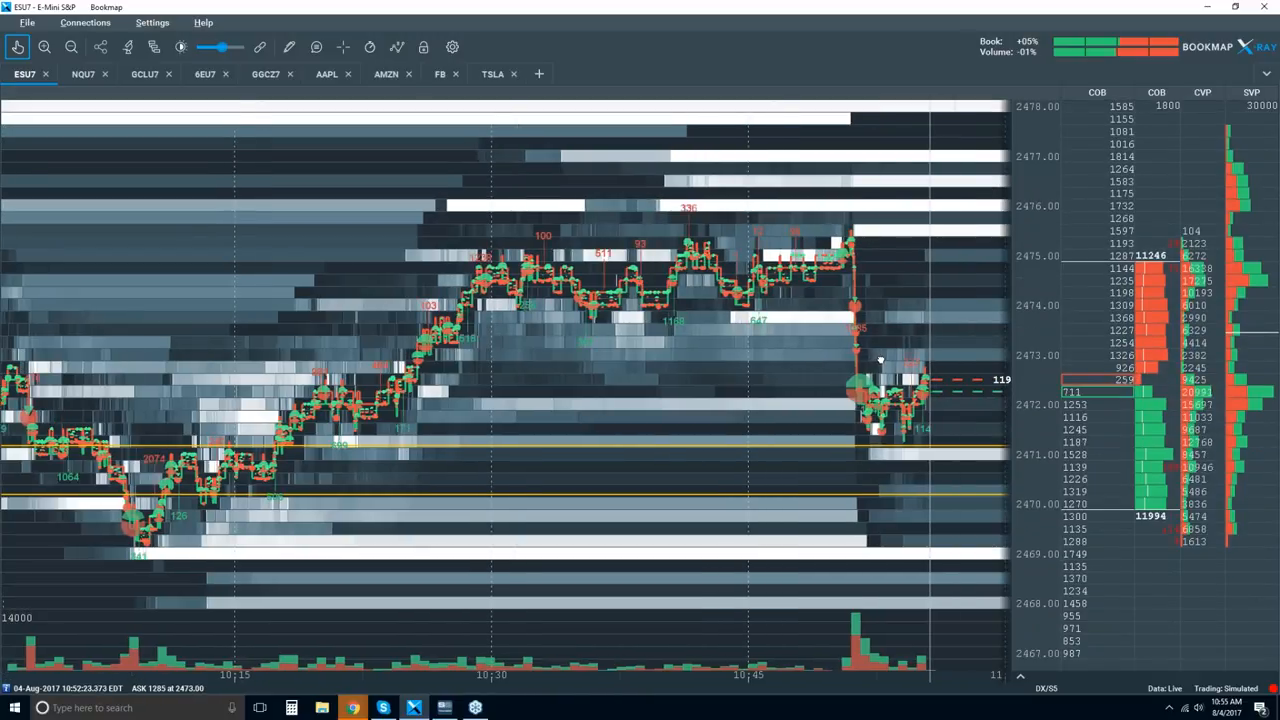
pyautogui.click(44, 48)
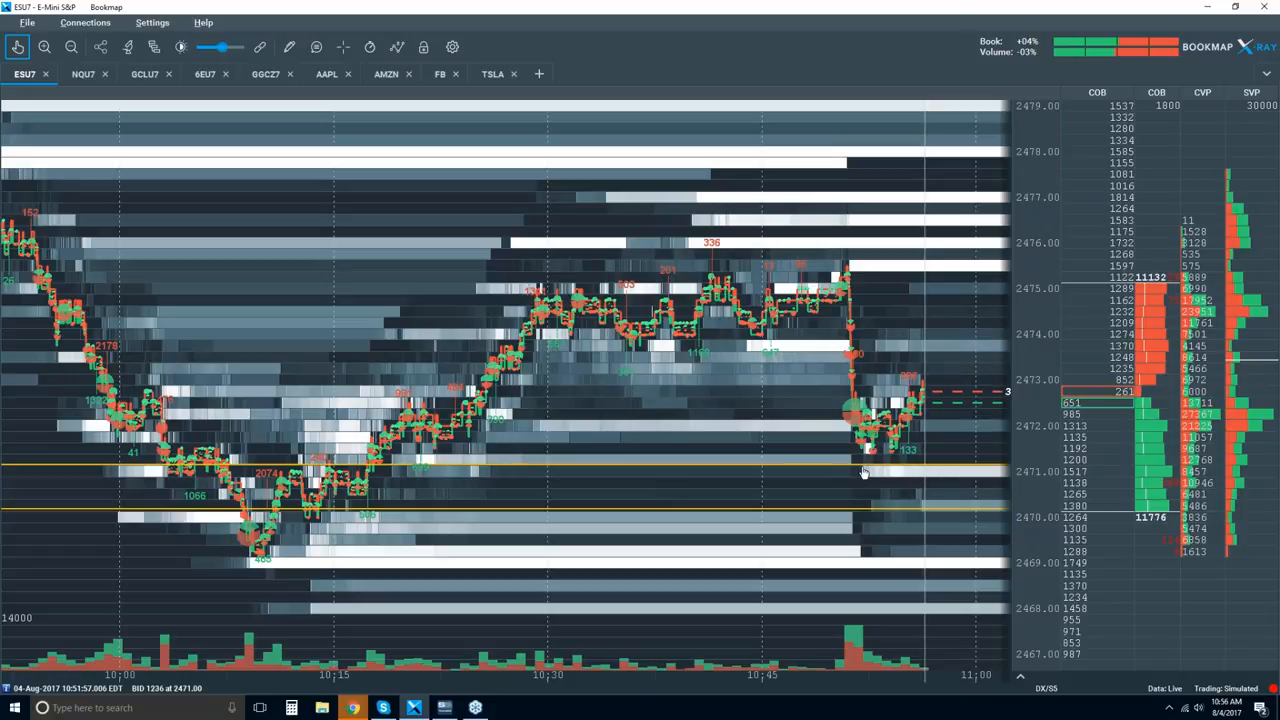
pyautogui.moveTo(786, 472)
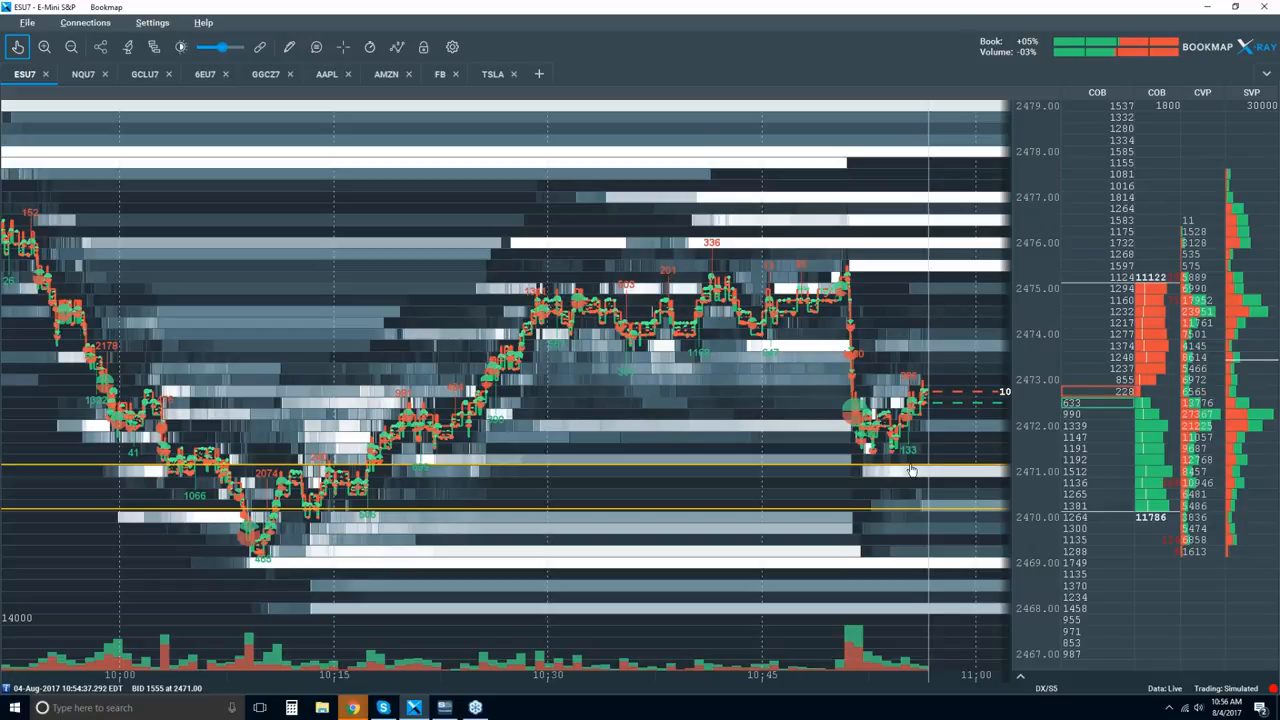
pyautogui.moveTo(836, 364)
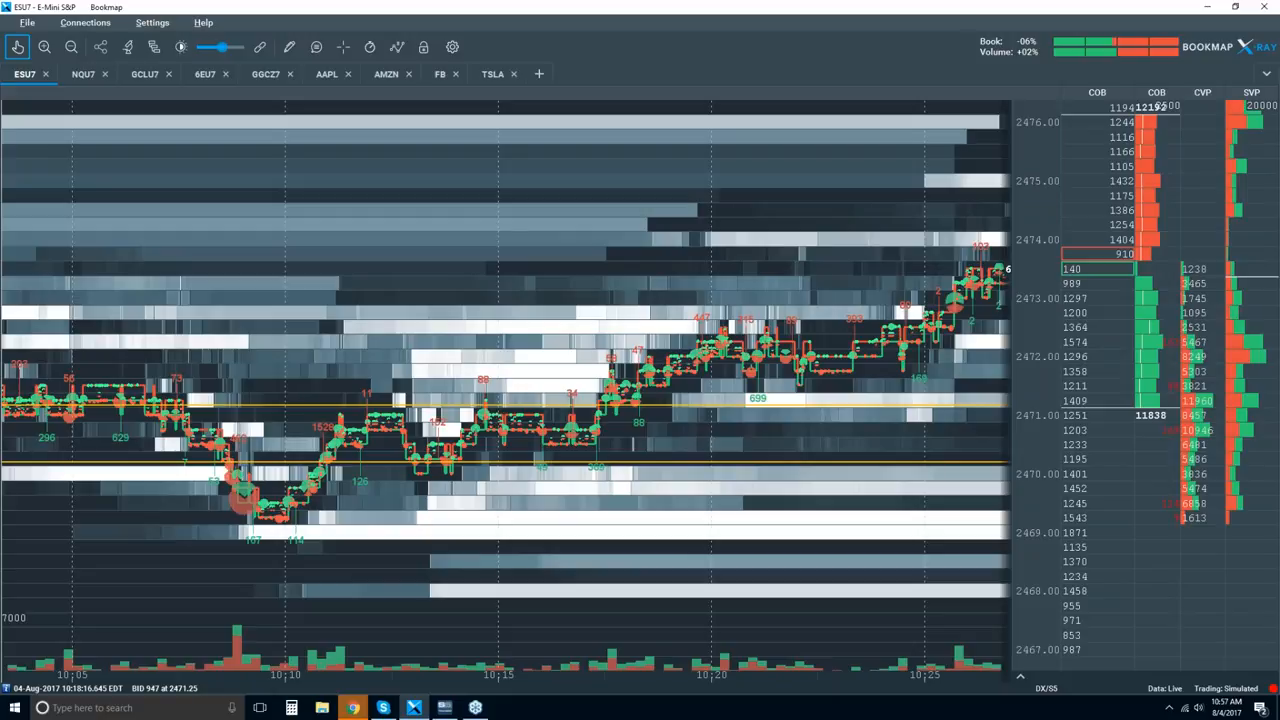
pyautogui.moveTo(600, 480)
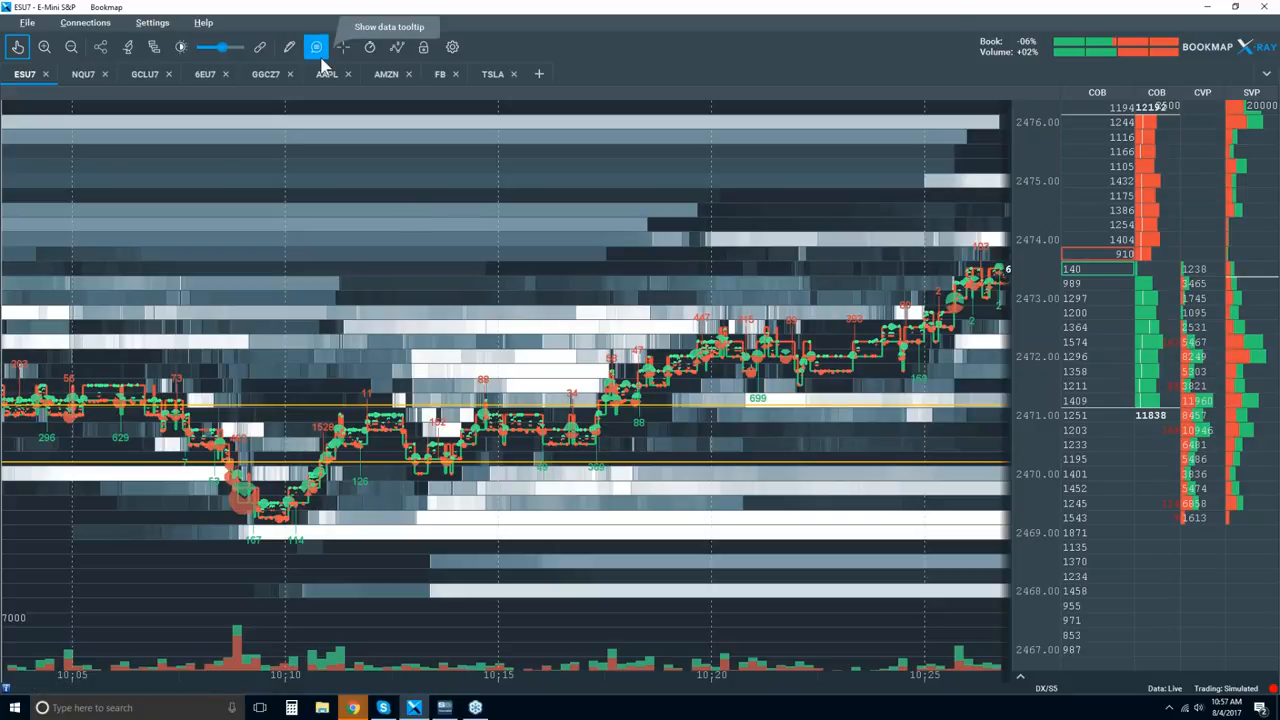
pyautogui.moveTo(326, 64)
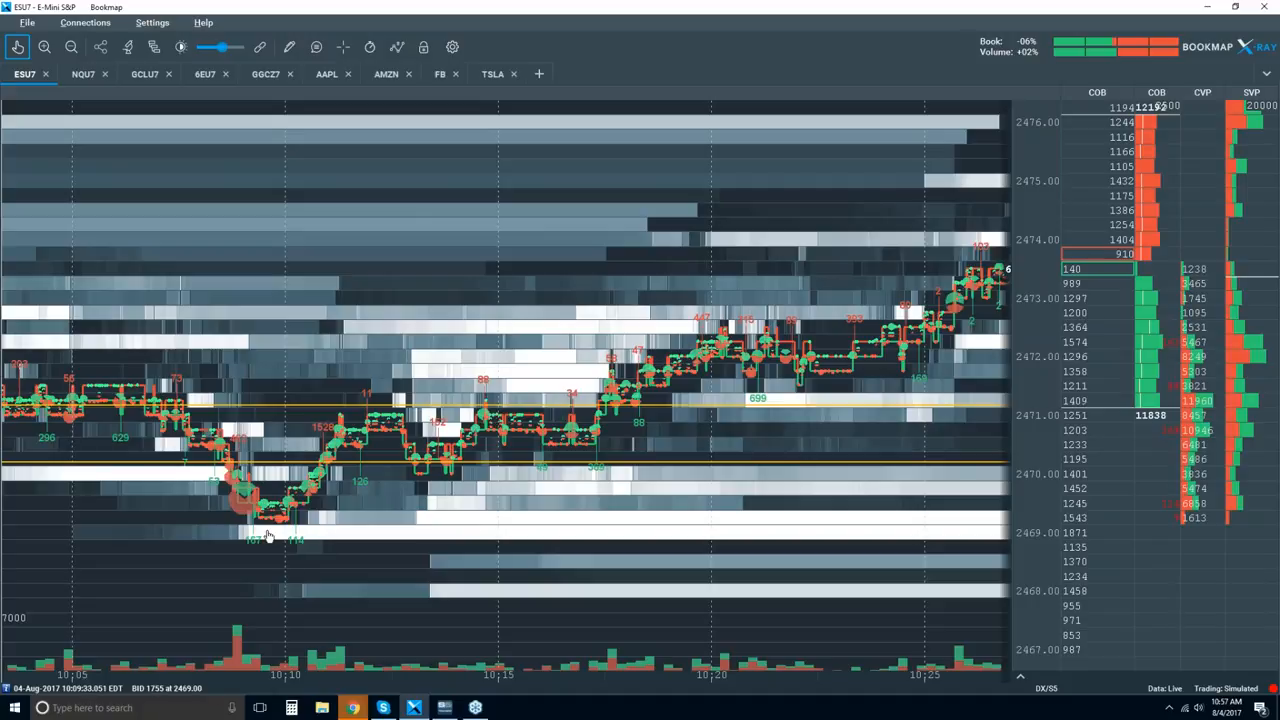
pyautogui.moveTo(256, 550)
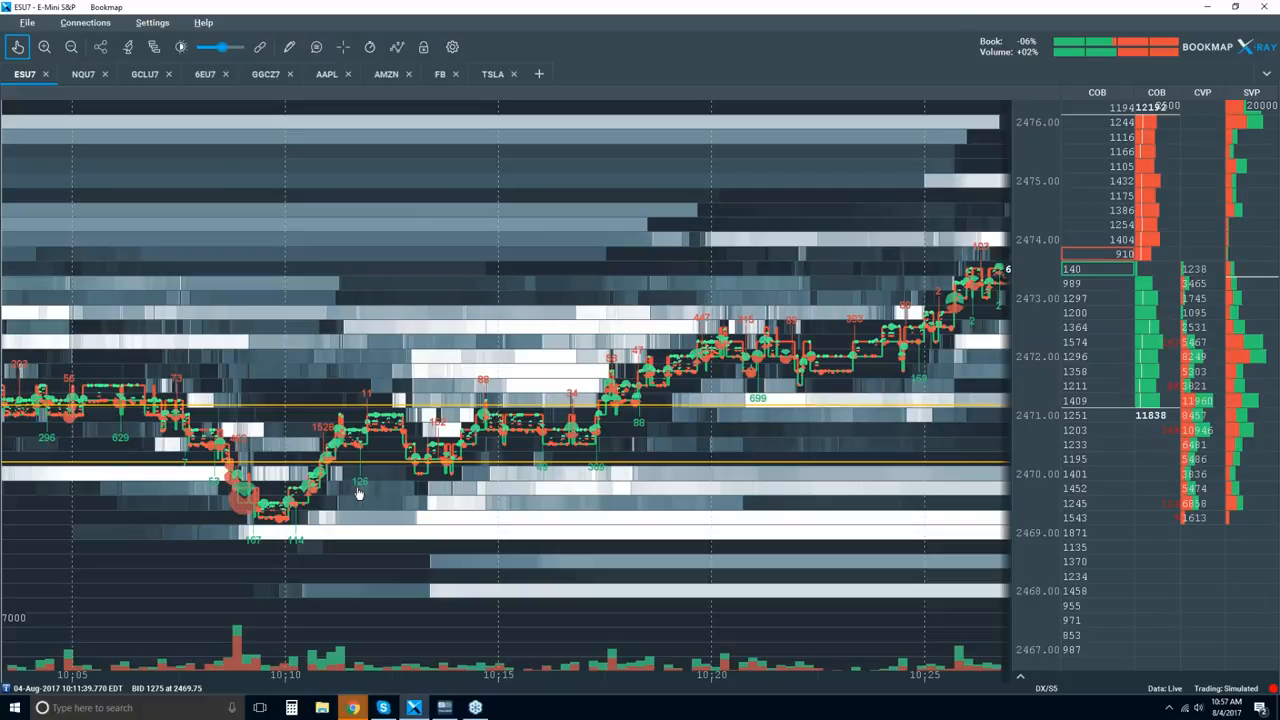
pyautogui.moveTo(358, 456)
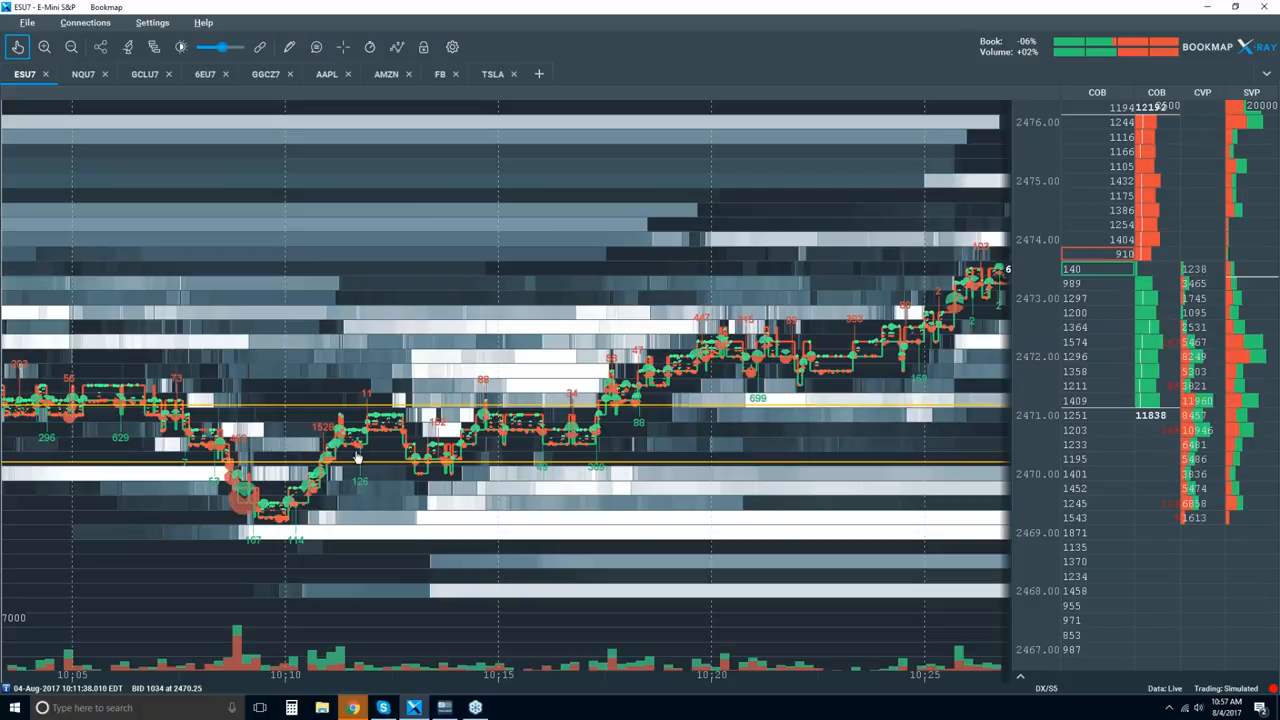
pyautogui.moveTo(360, 448)
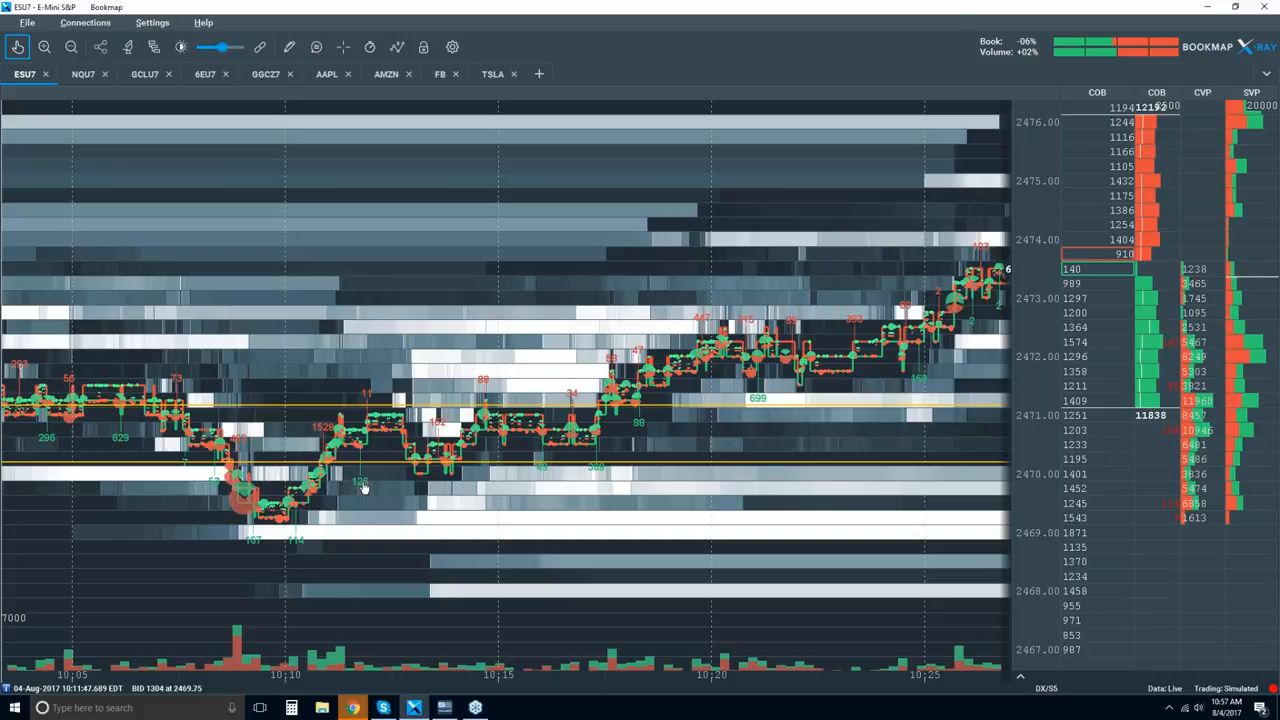
pyautogui.moveTo(370, 436)
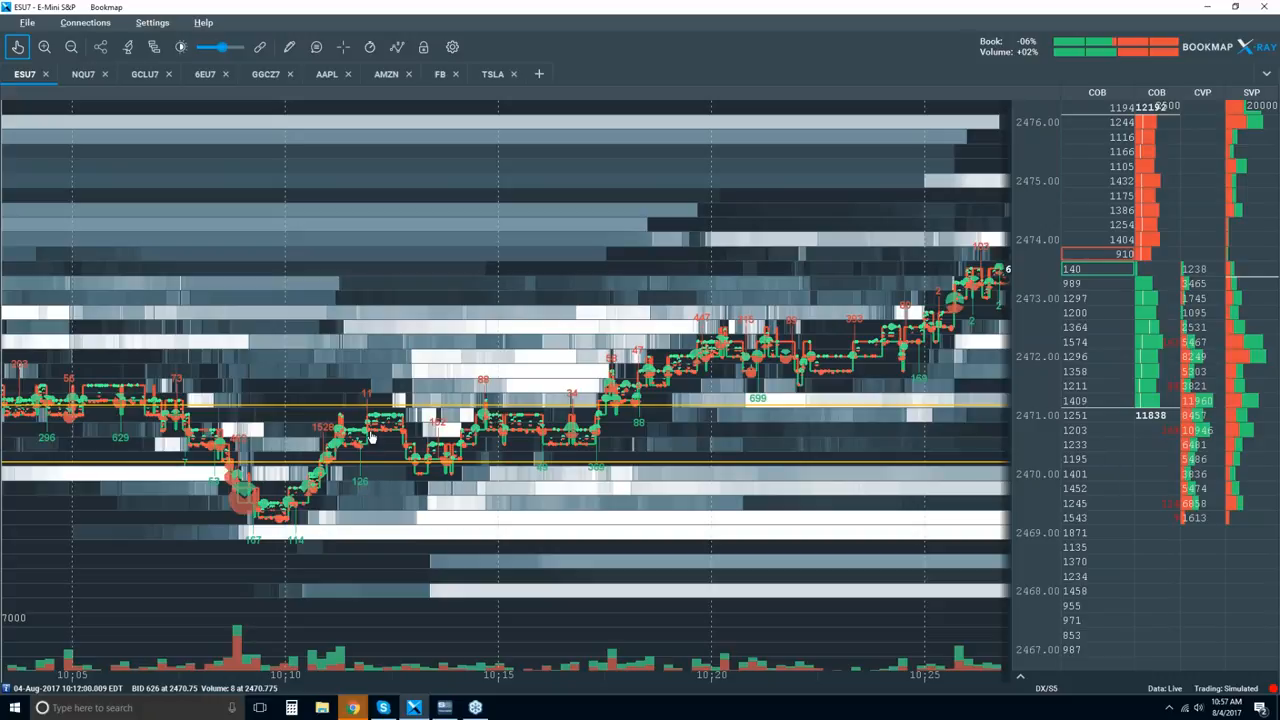
pyautogui.moveTo(360, 492)
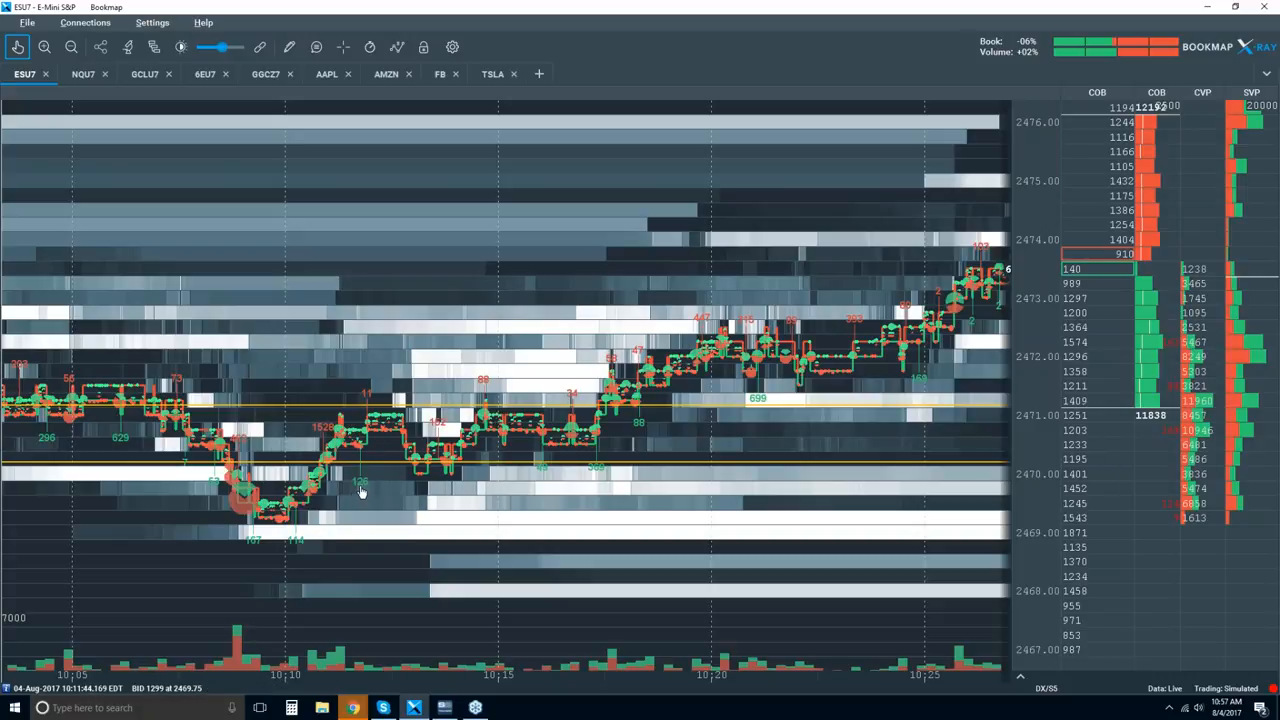
pyautogui.moveTo(350, 460)
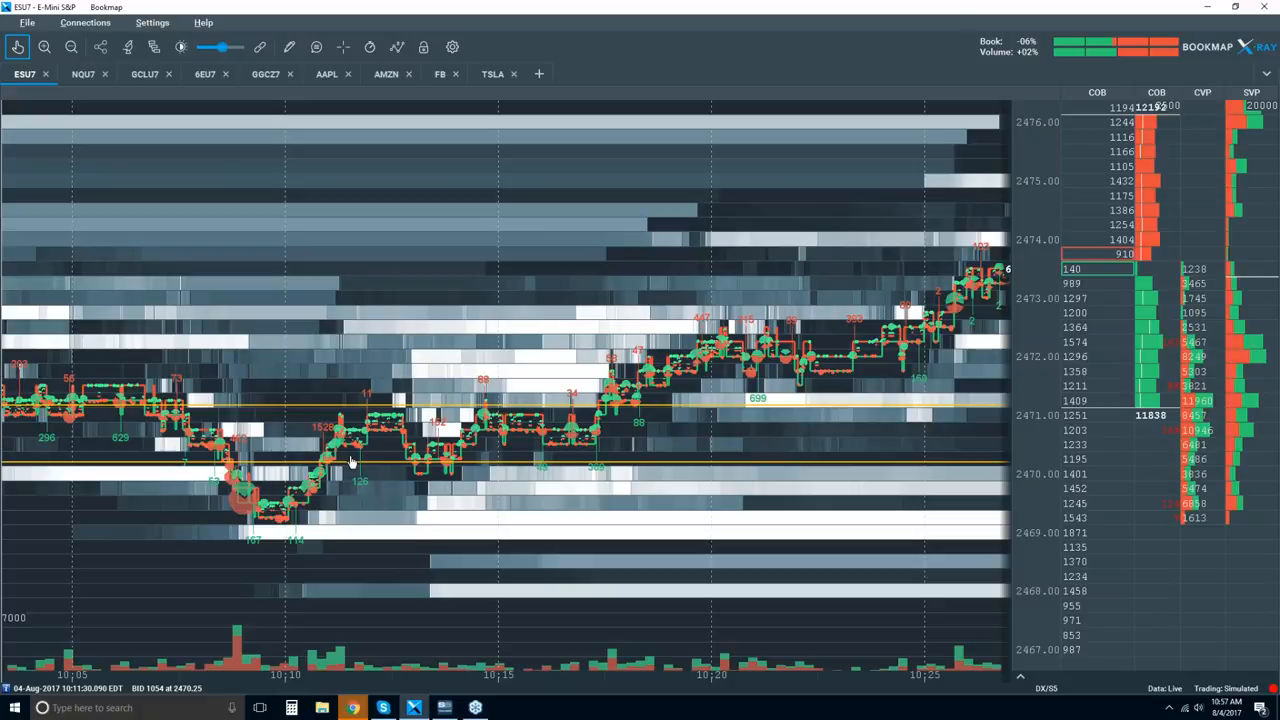
pyautogui.moveTo(358, 468)
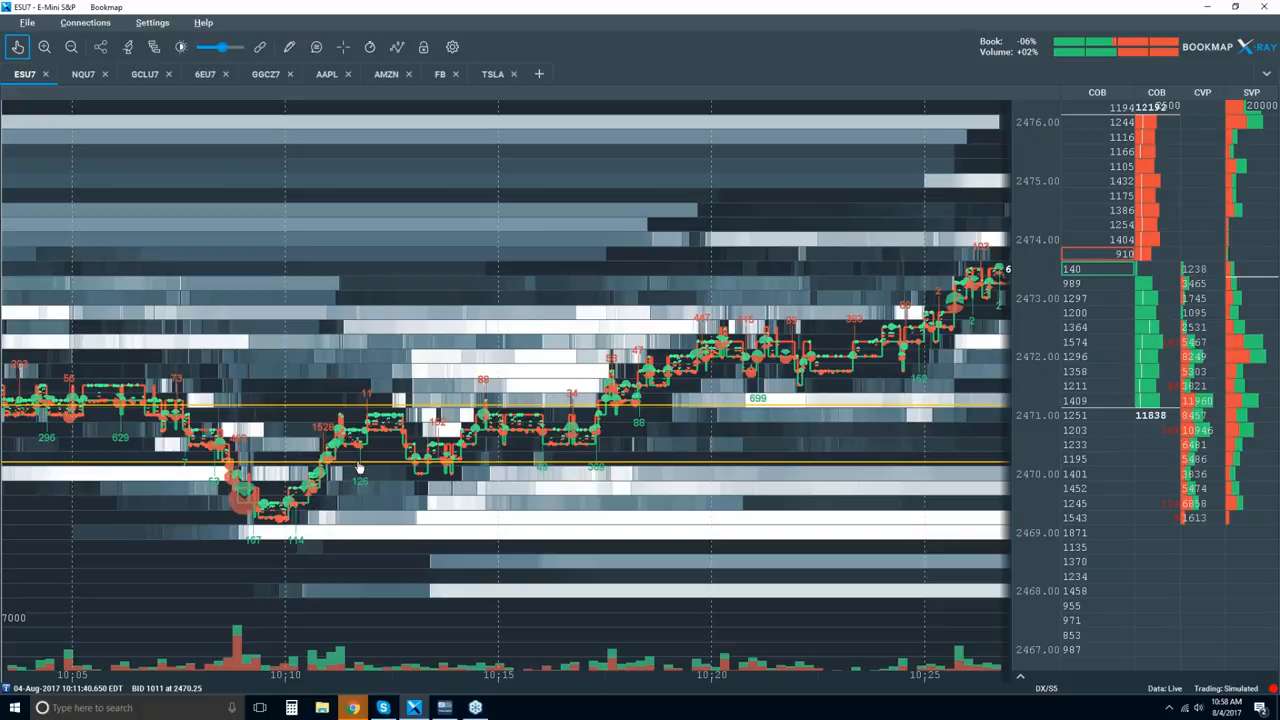
pyautogui.moveTo(748, 400)
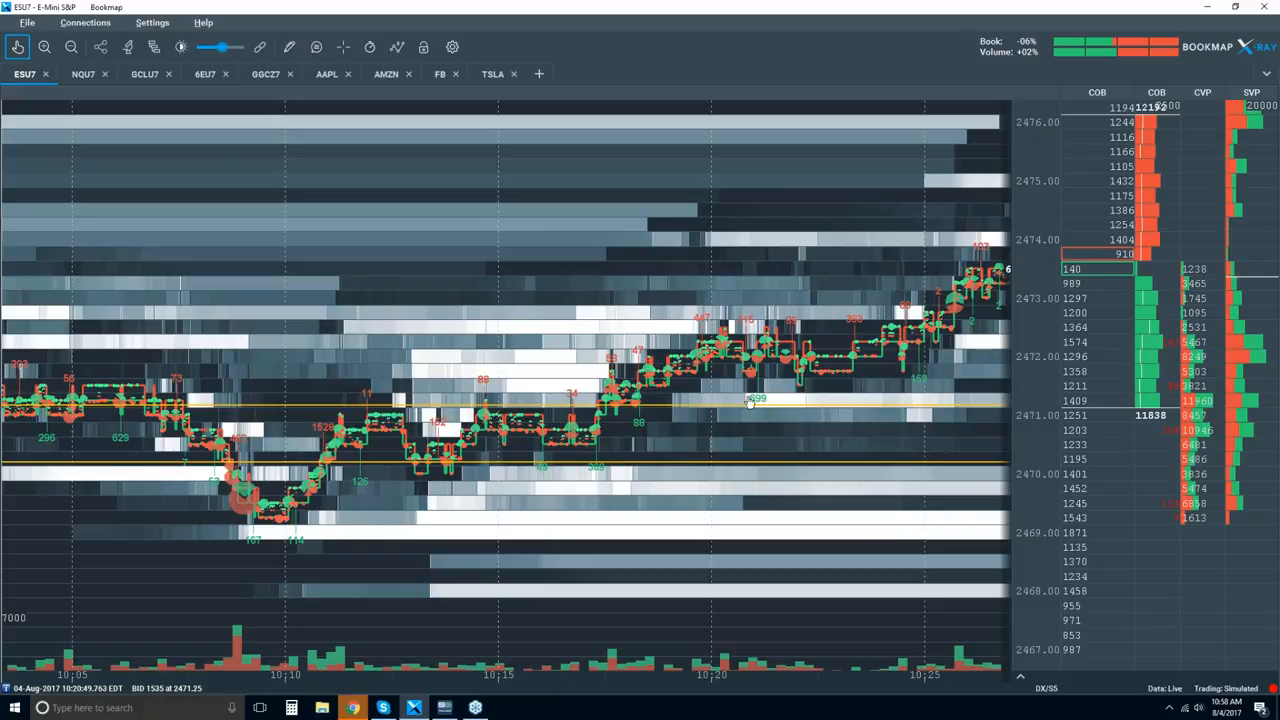
pyautogui.moveTo(324, 250)
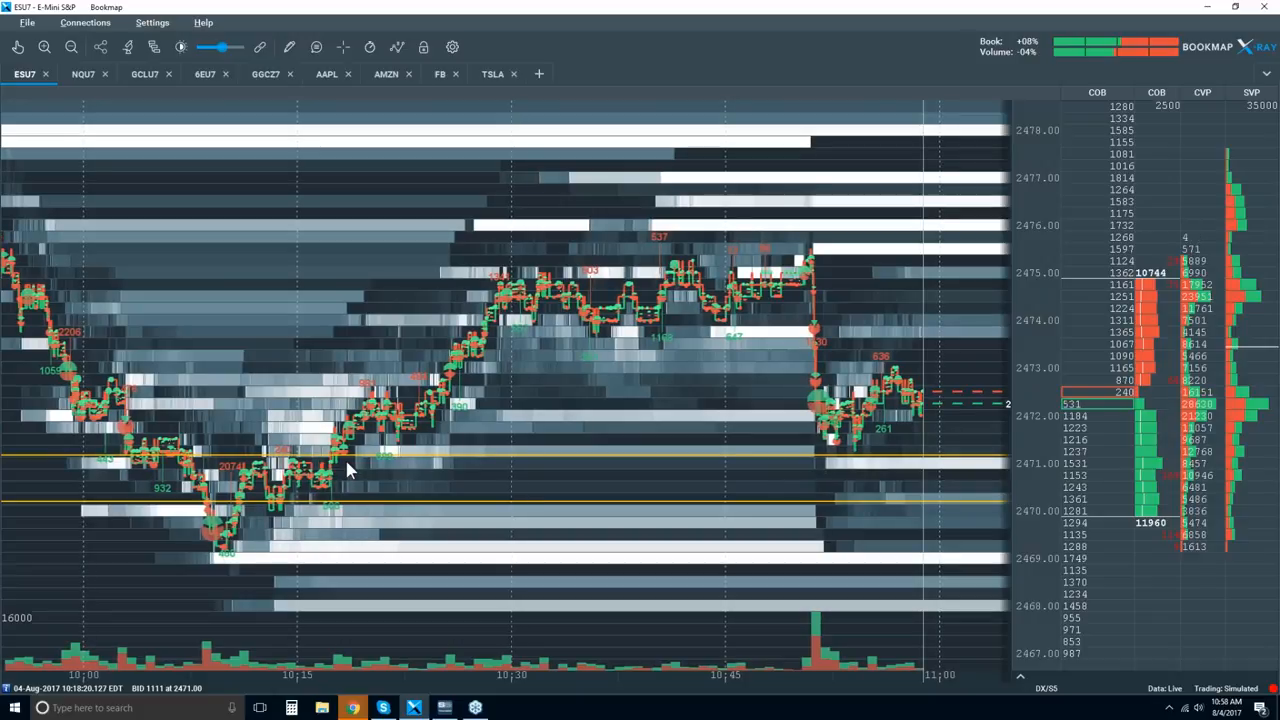
pyautogui.moveTo(324, 418)
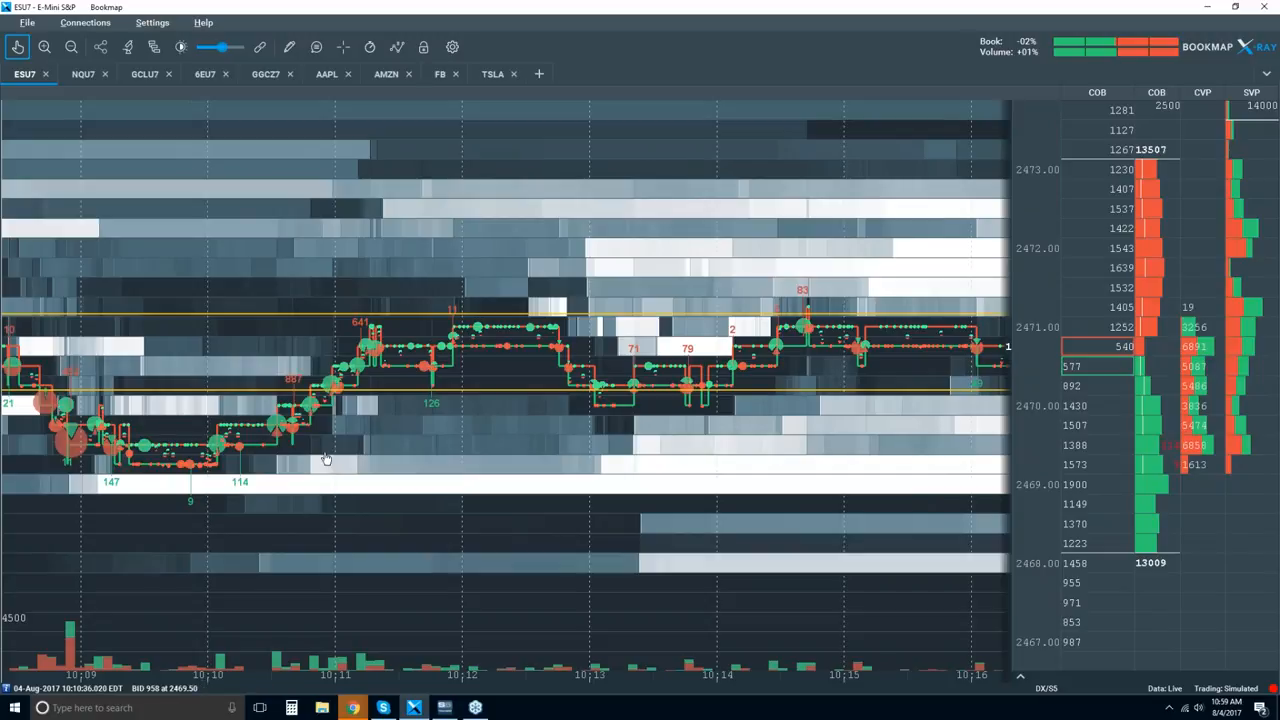
pyautogui.moveTo(618, 370)
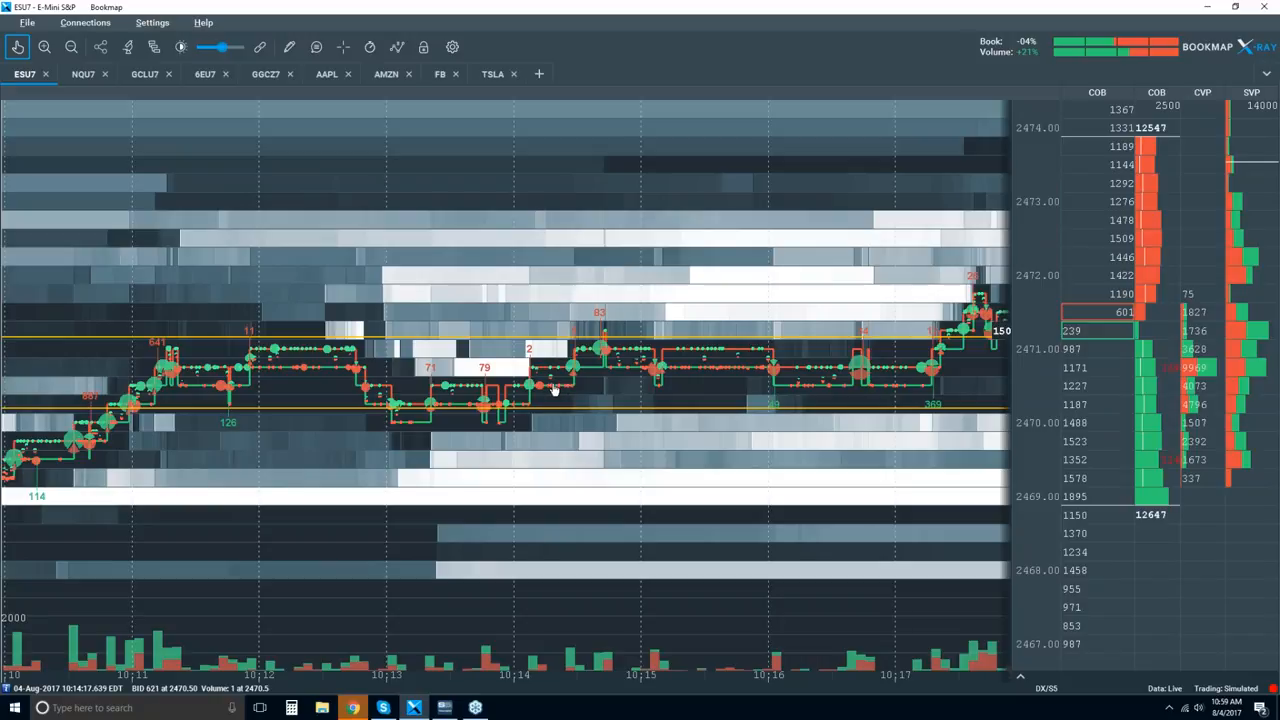
pyautogui.moveTo(530, 420)
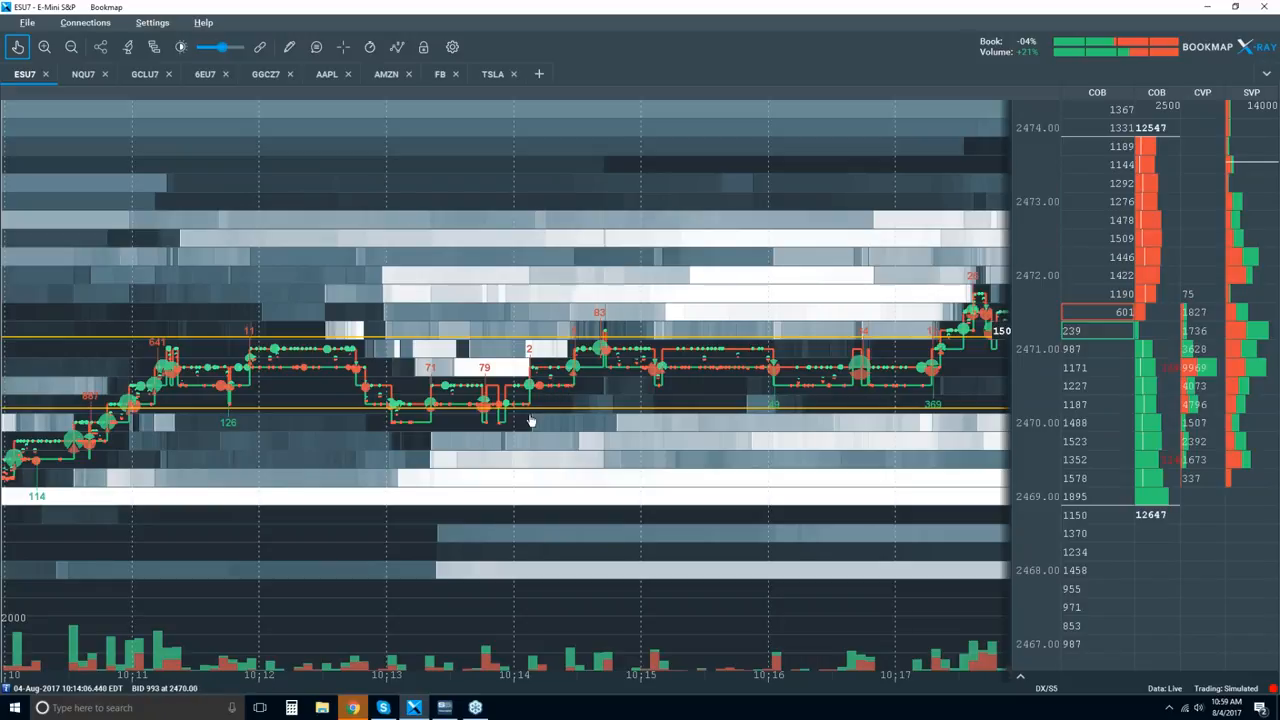
pyautogui.moveTo(362, 364)
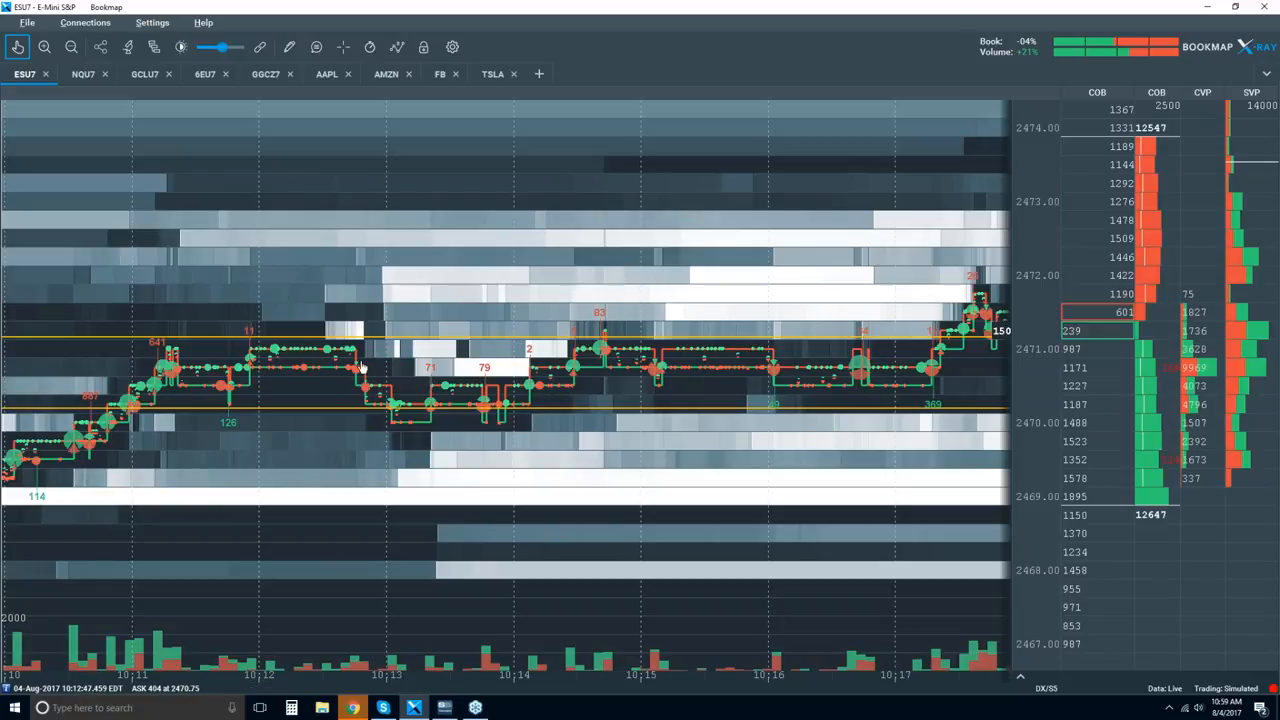
pyautogui.moveTo(364, 400)
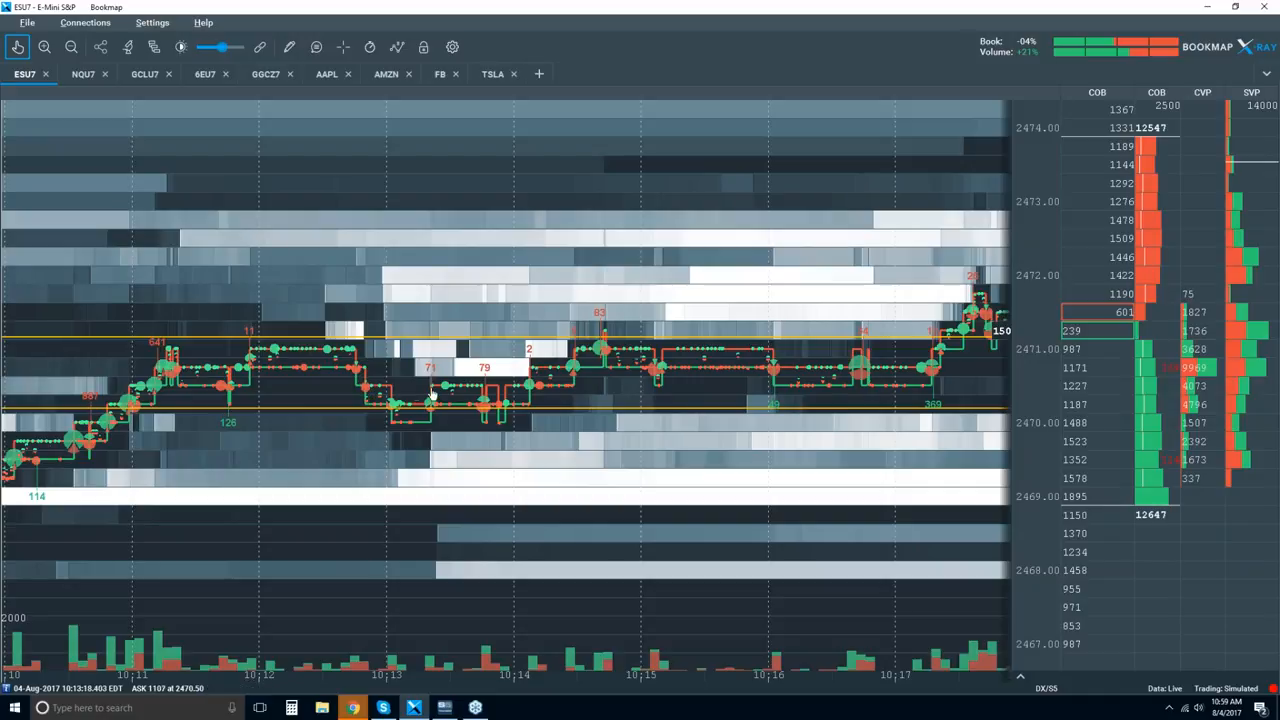
pyautogui.moveTo(218, 370)
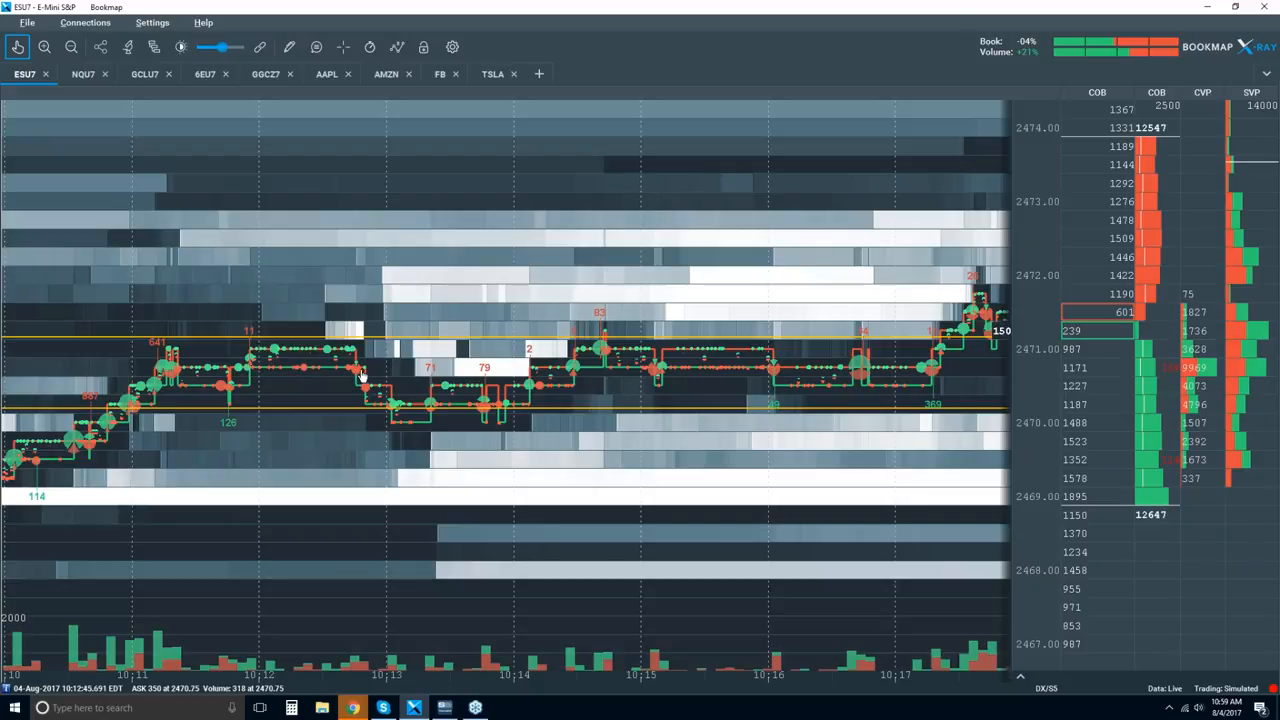
pyautogui.moveTo(544, 378)
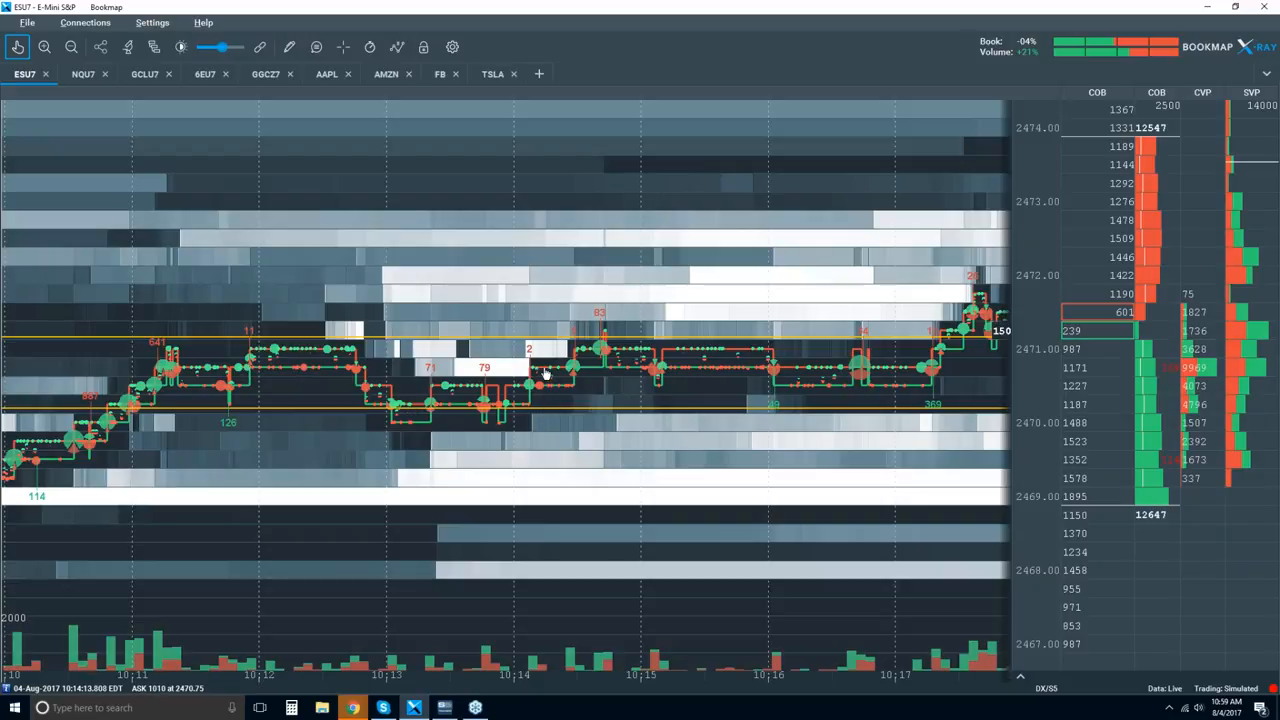
pyautogui.moveTo(688, 376)
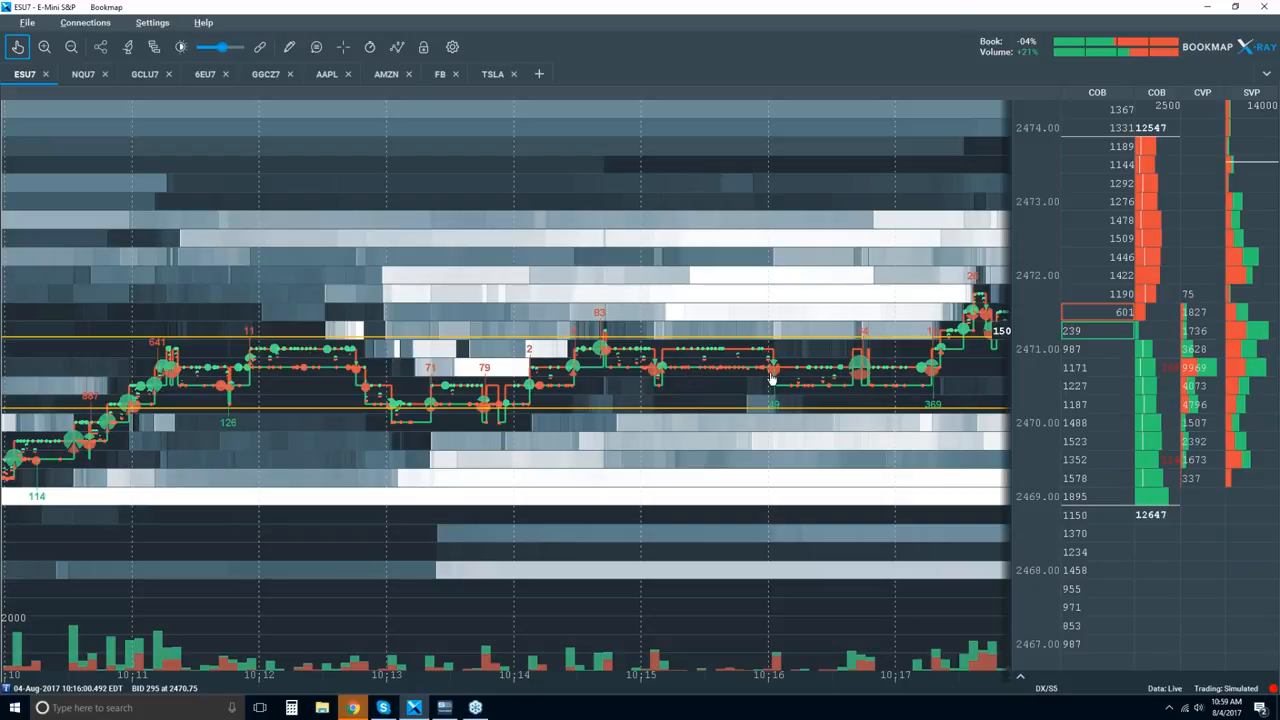
pyautogui.moveTo(378, 410)
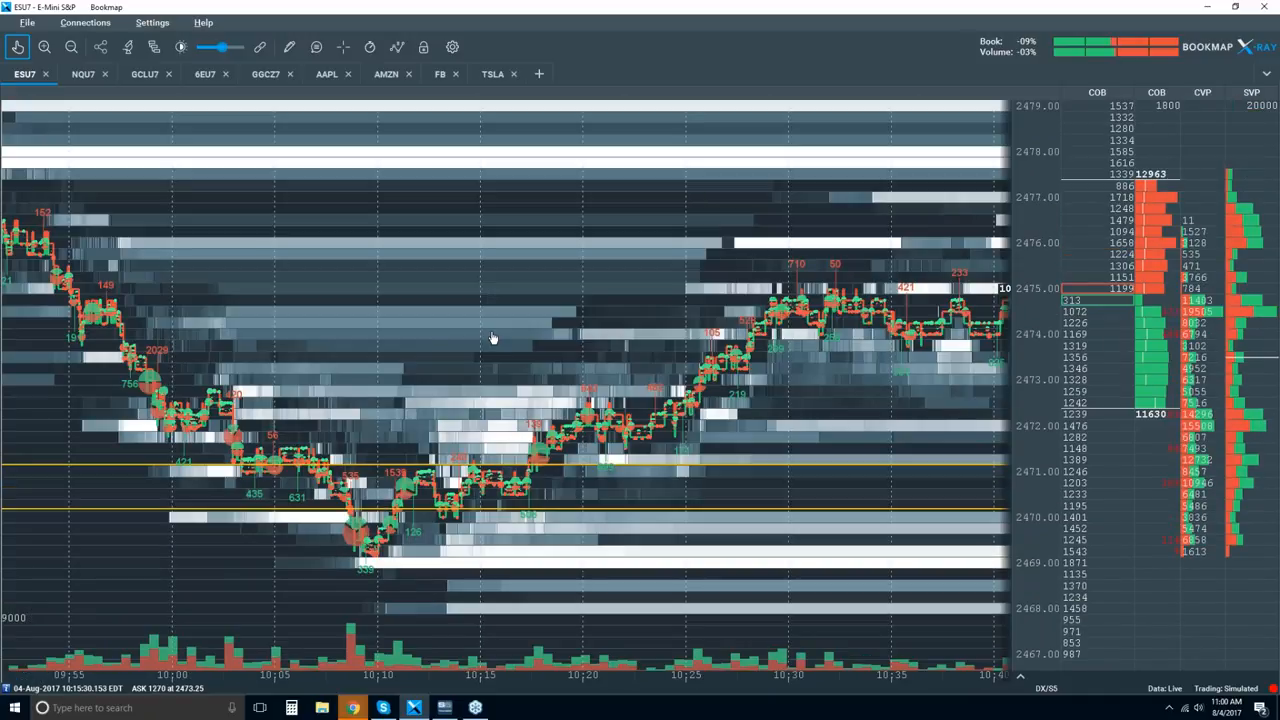
pyautogui.moveTo(456, 350)
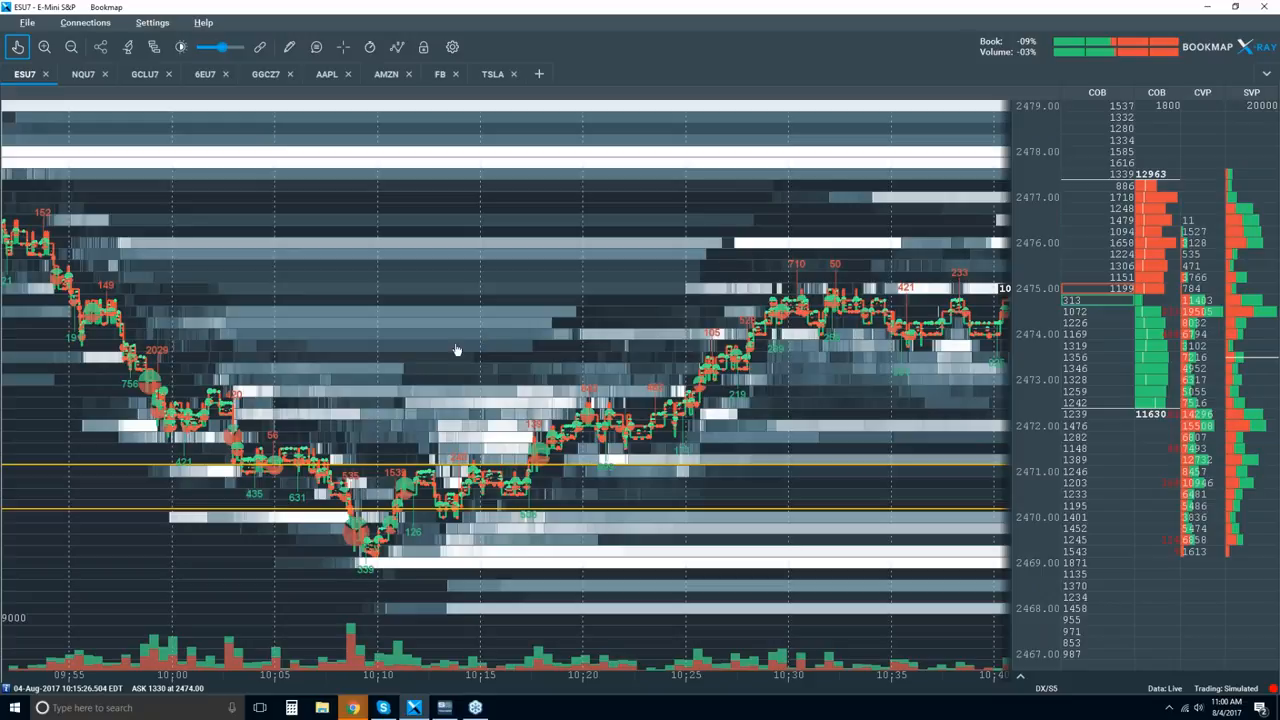